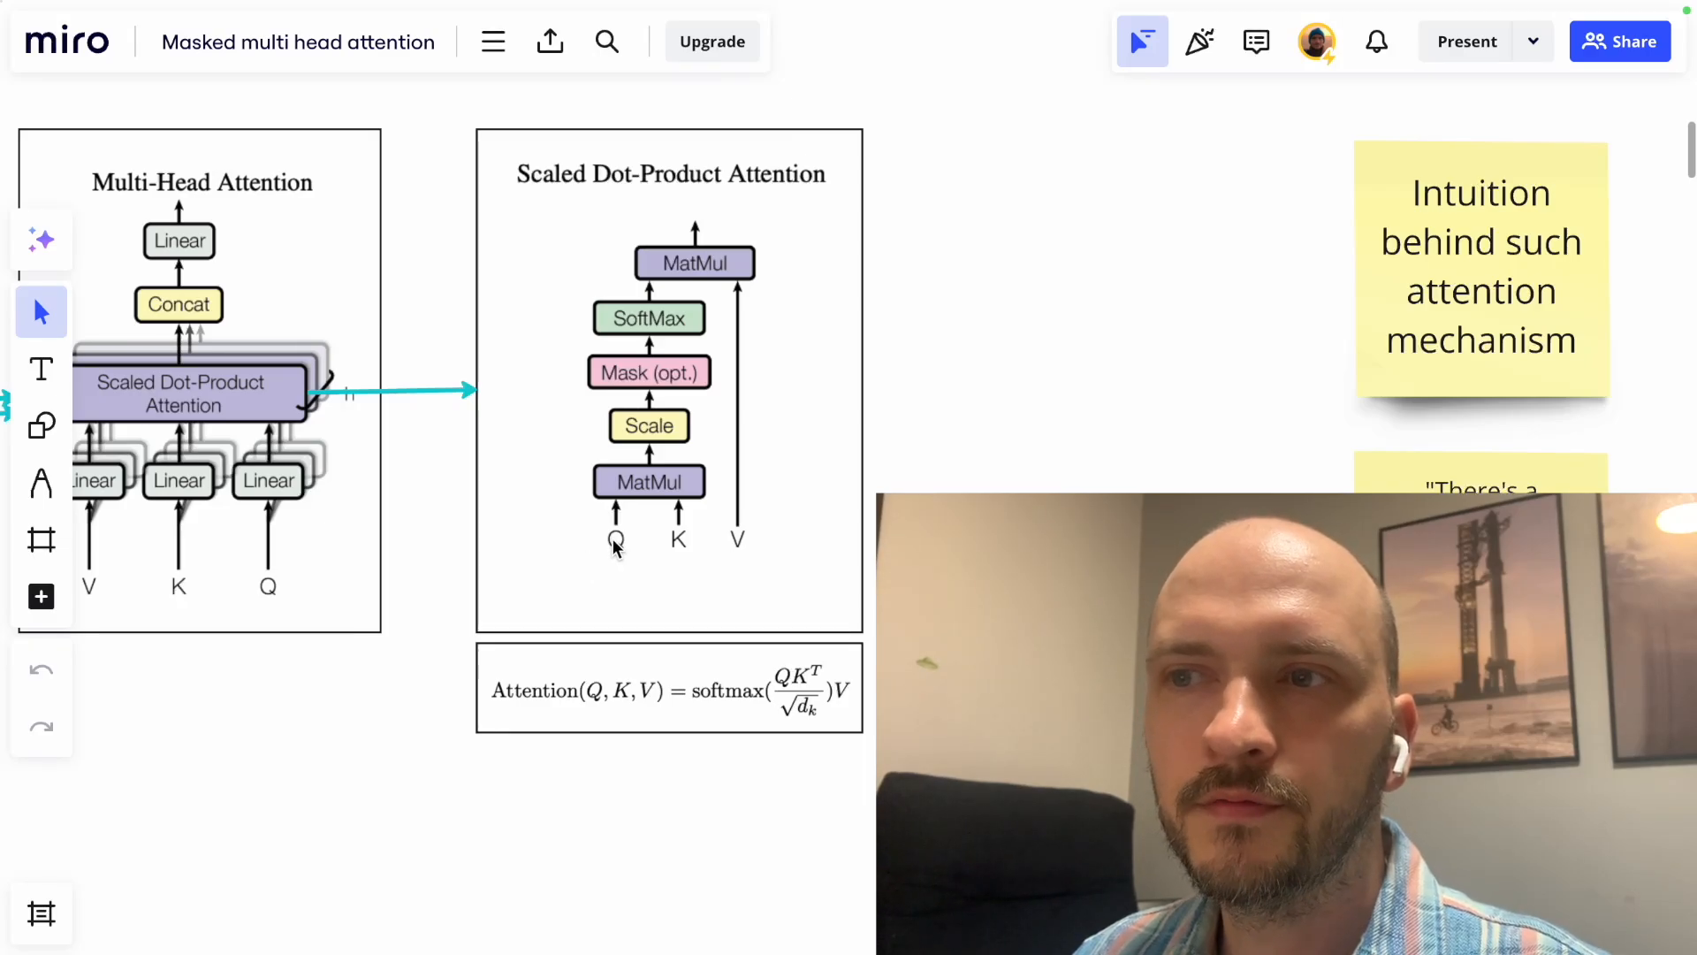
mouse_move(738, 546)
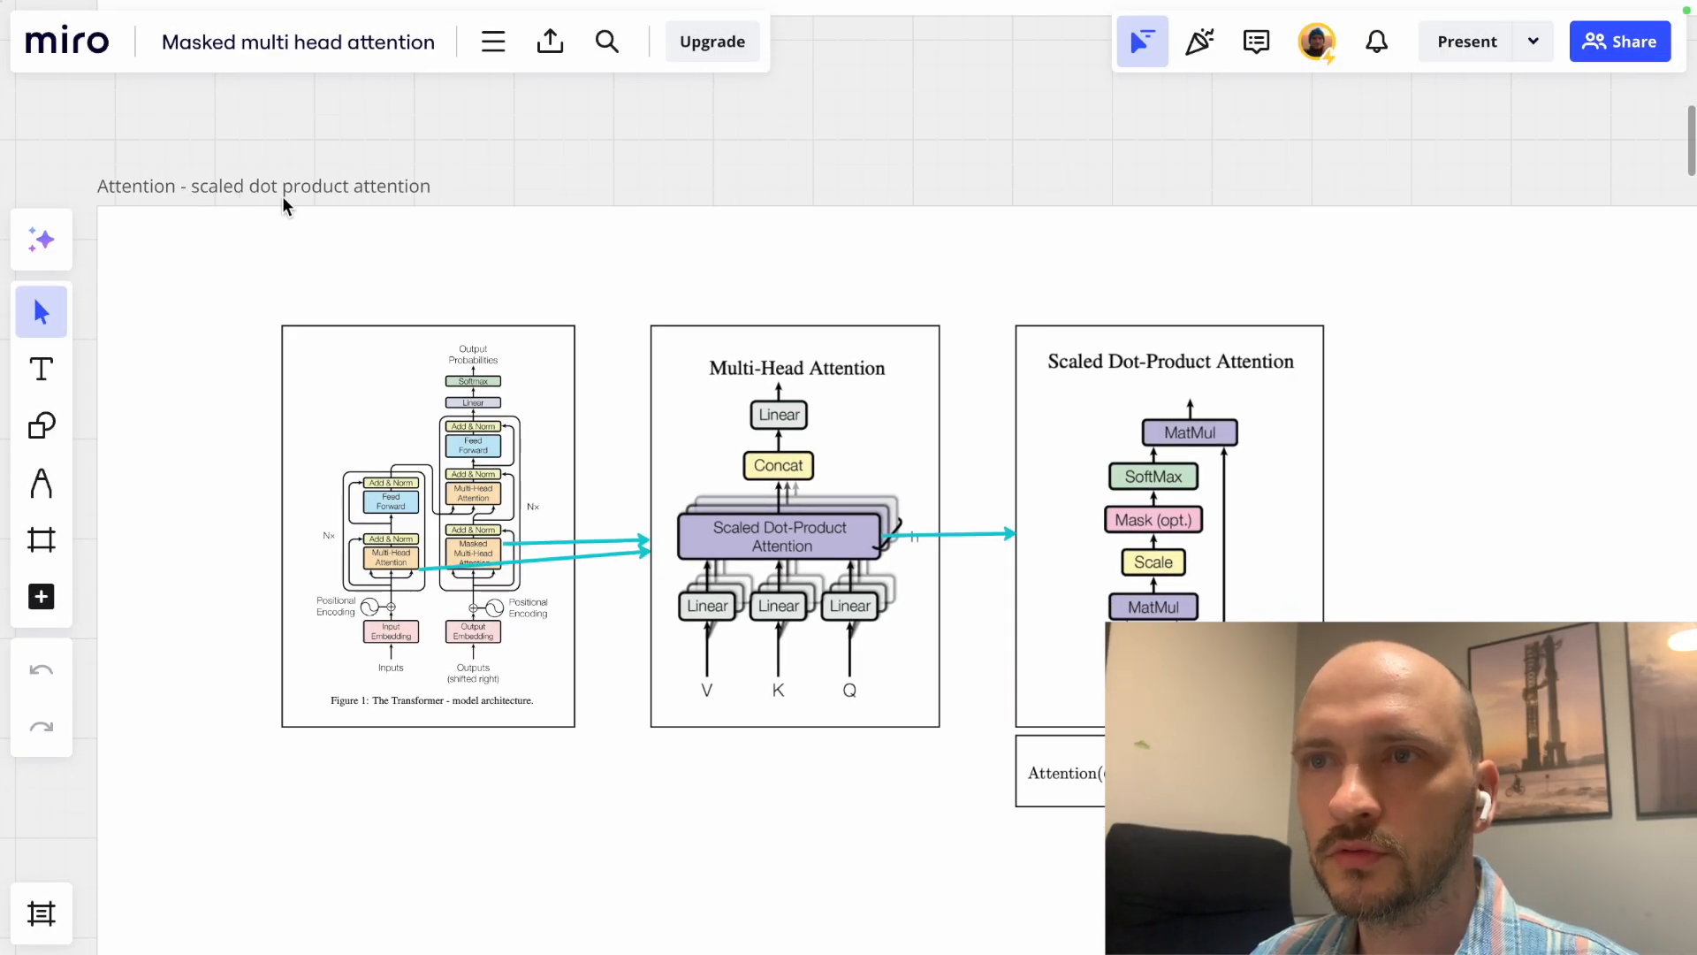
Scroll to the Scaled Dot-Product Attention diagram, its formula, and the attention intuition sticky notes.
scroll(down, 3)
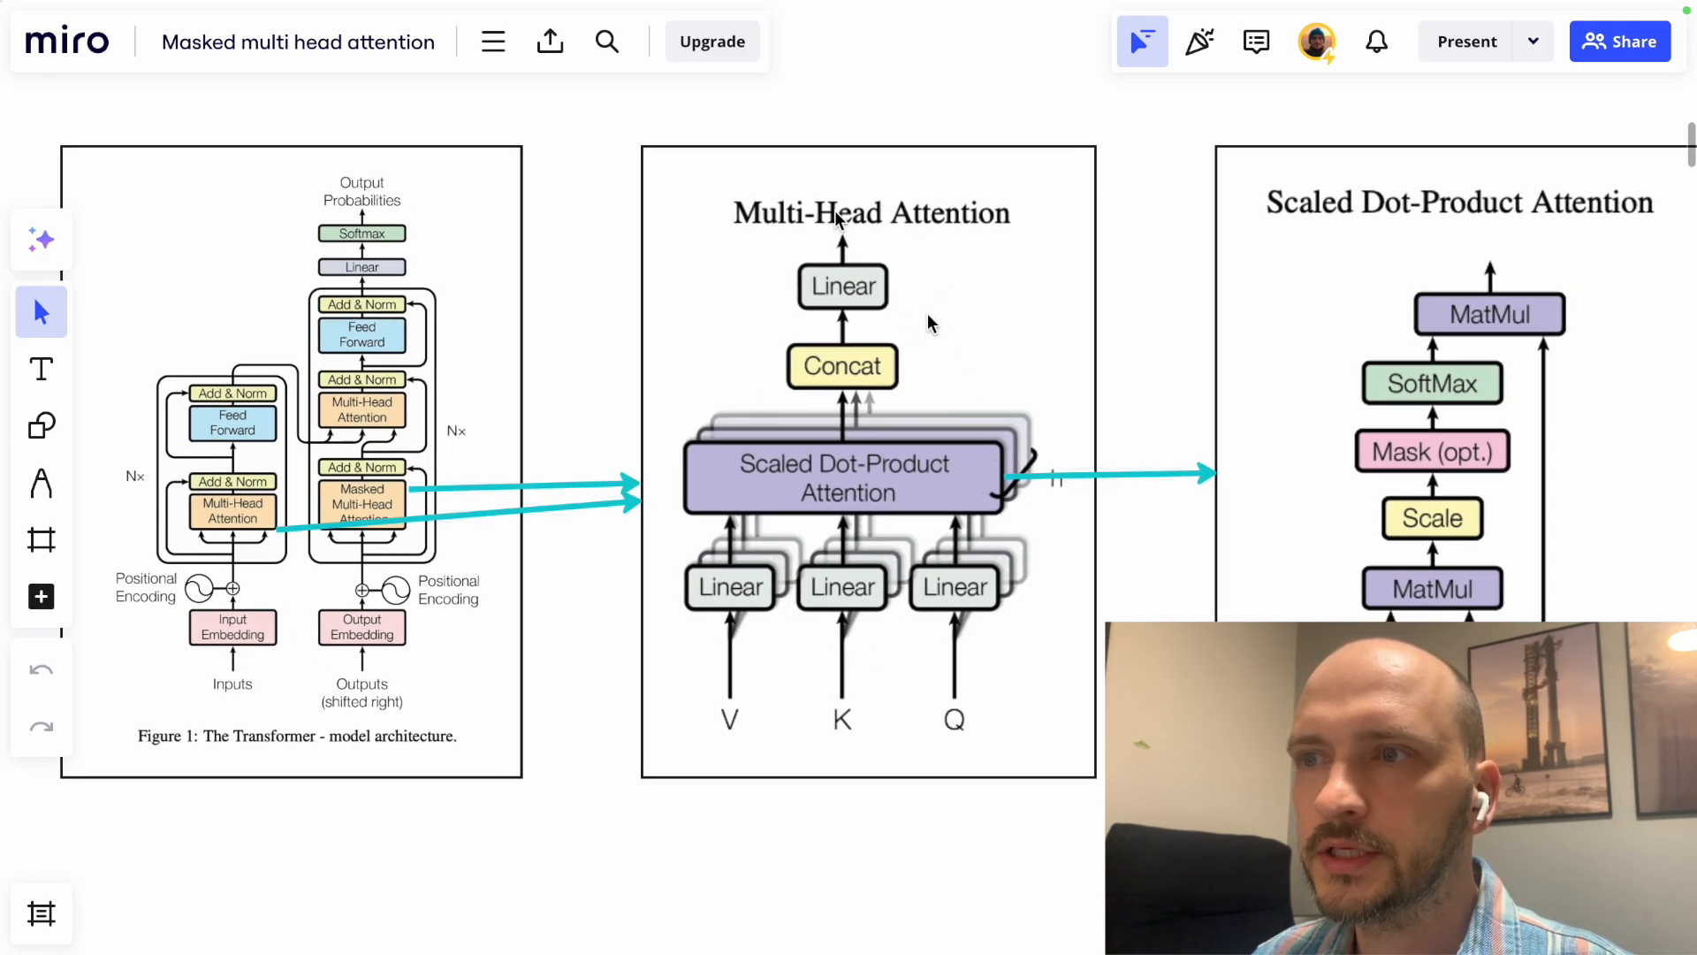
mouse_move(758, 503)
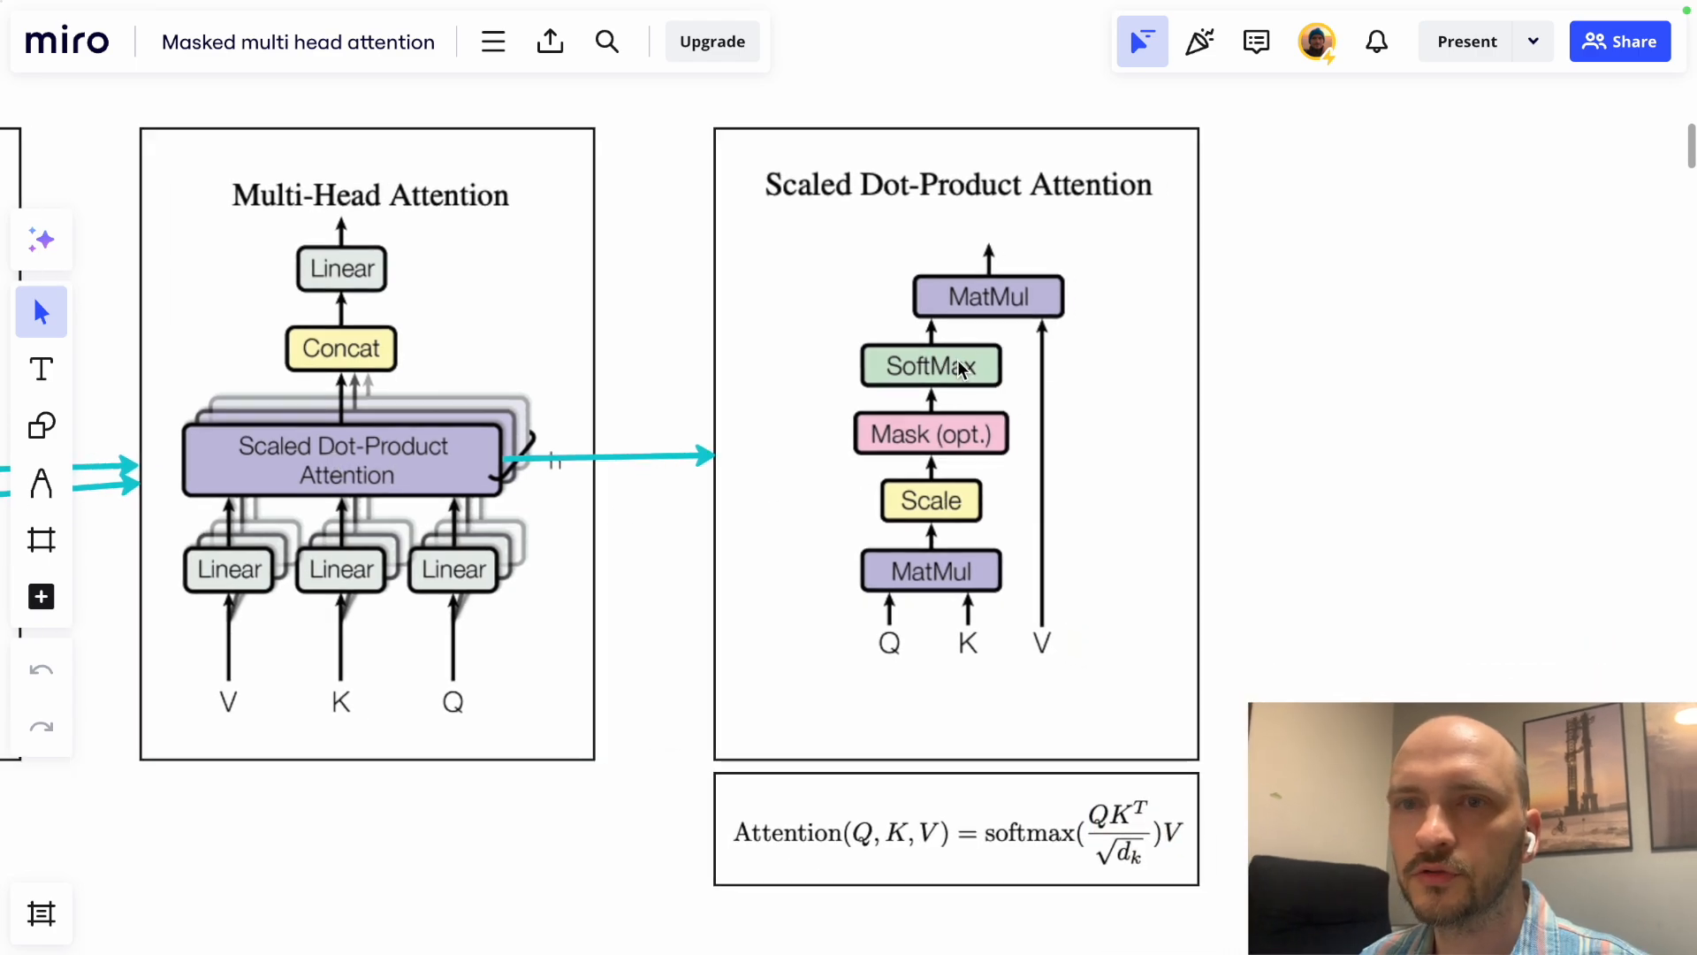
mouse_move(912, 603)
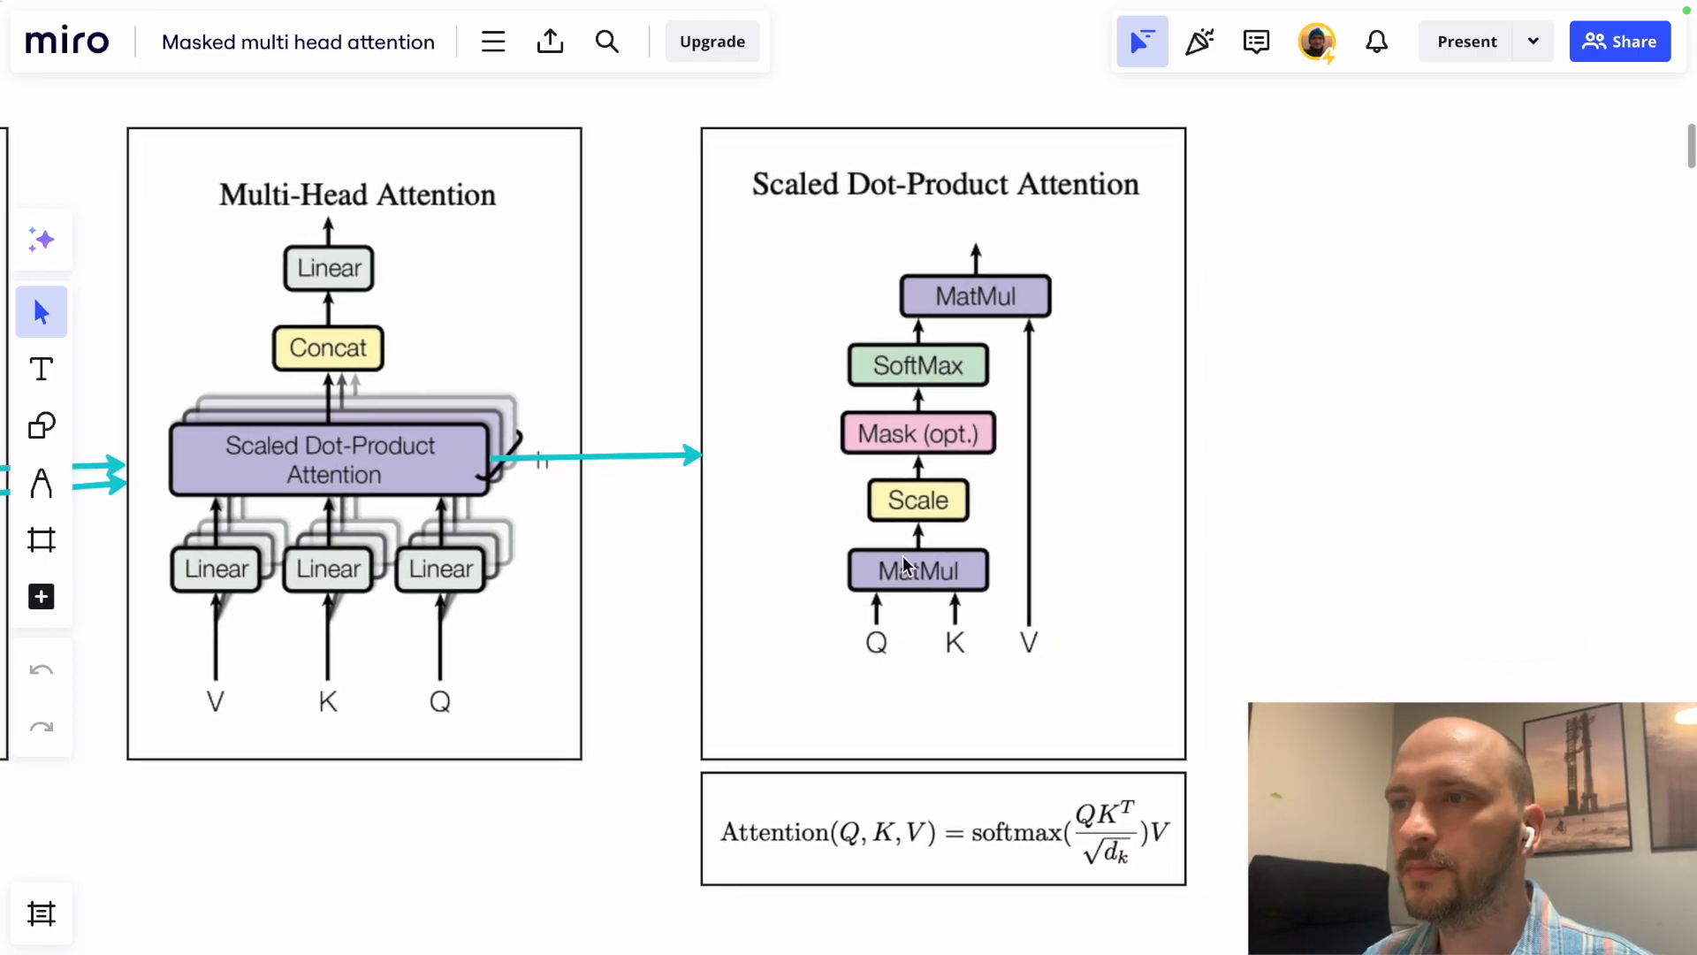
mouse_move(966, 581)
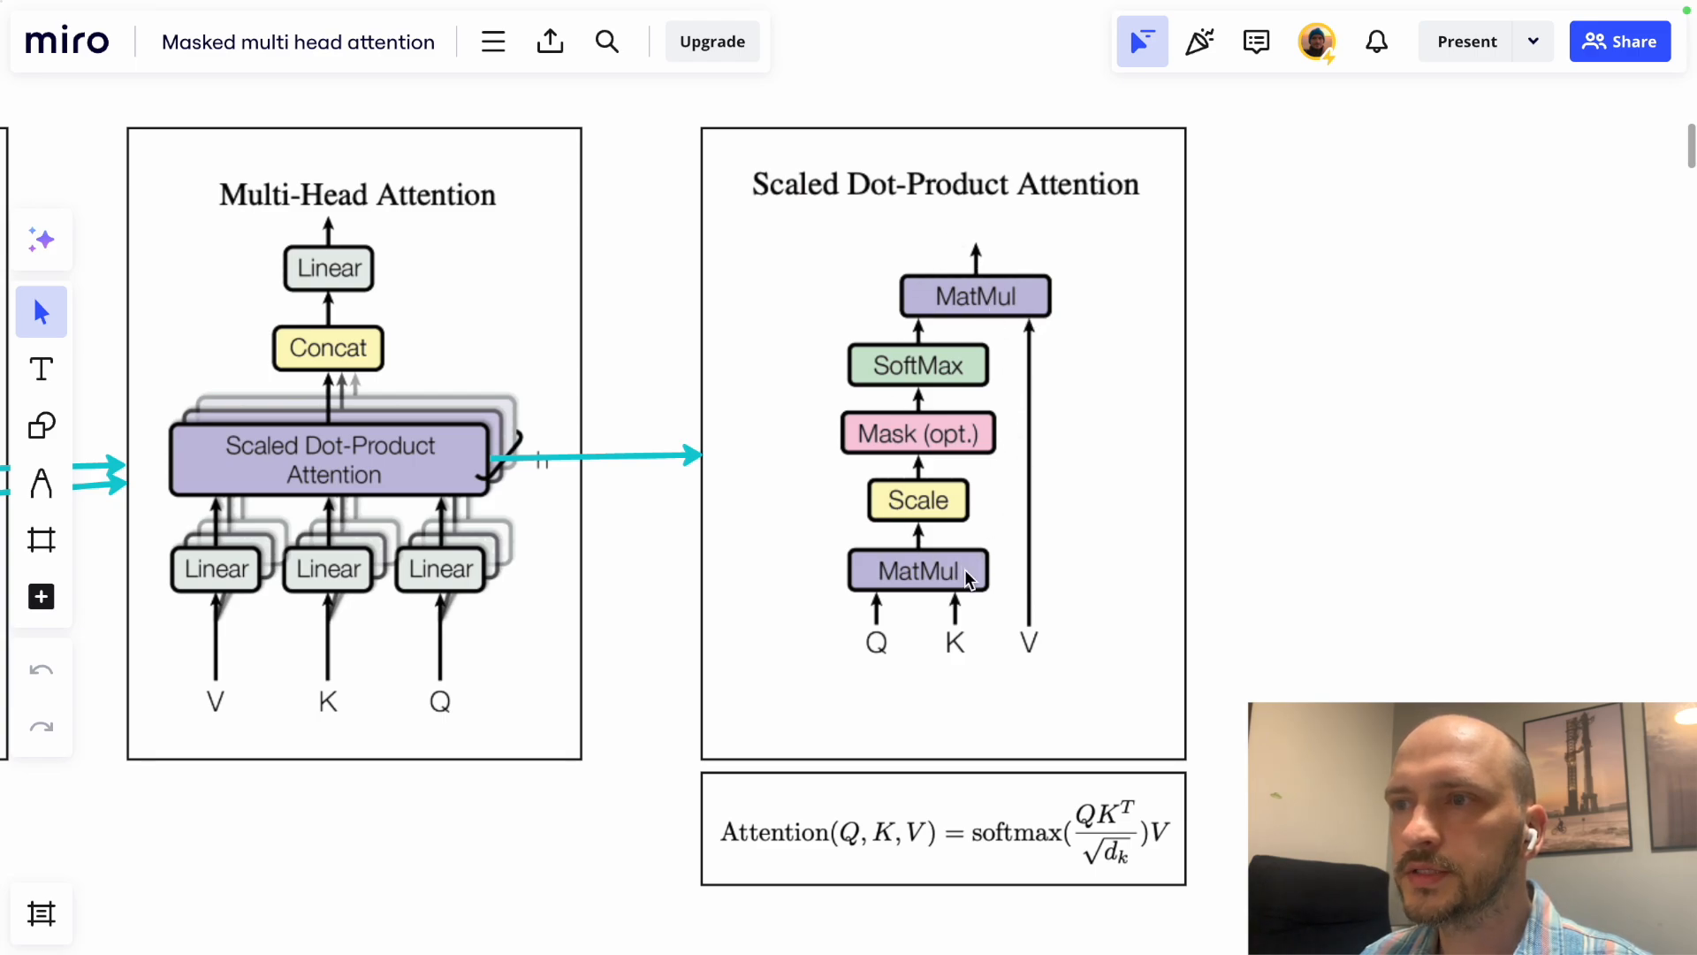
mouse_move(1046, 872)
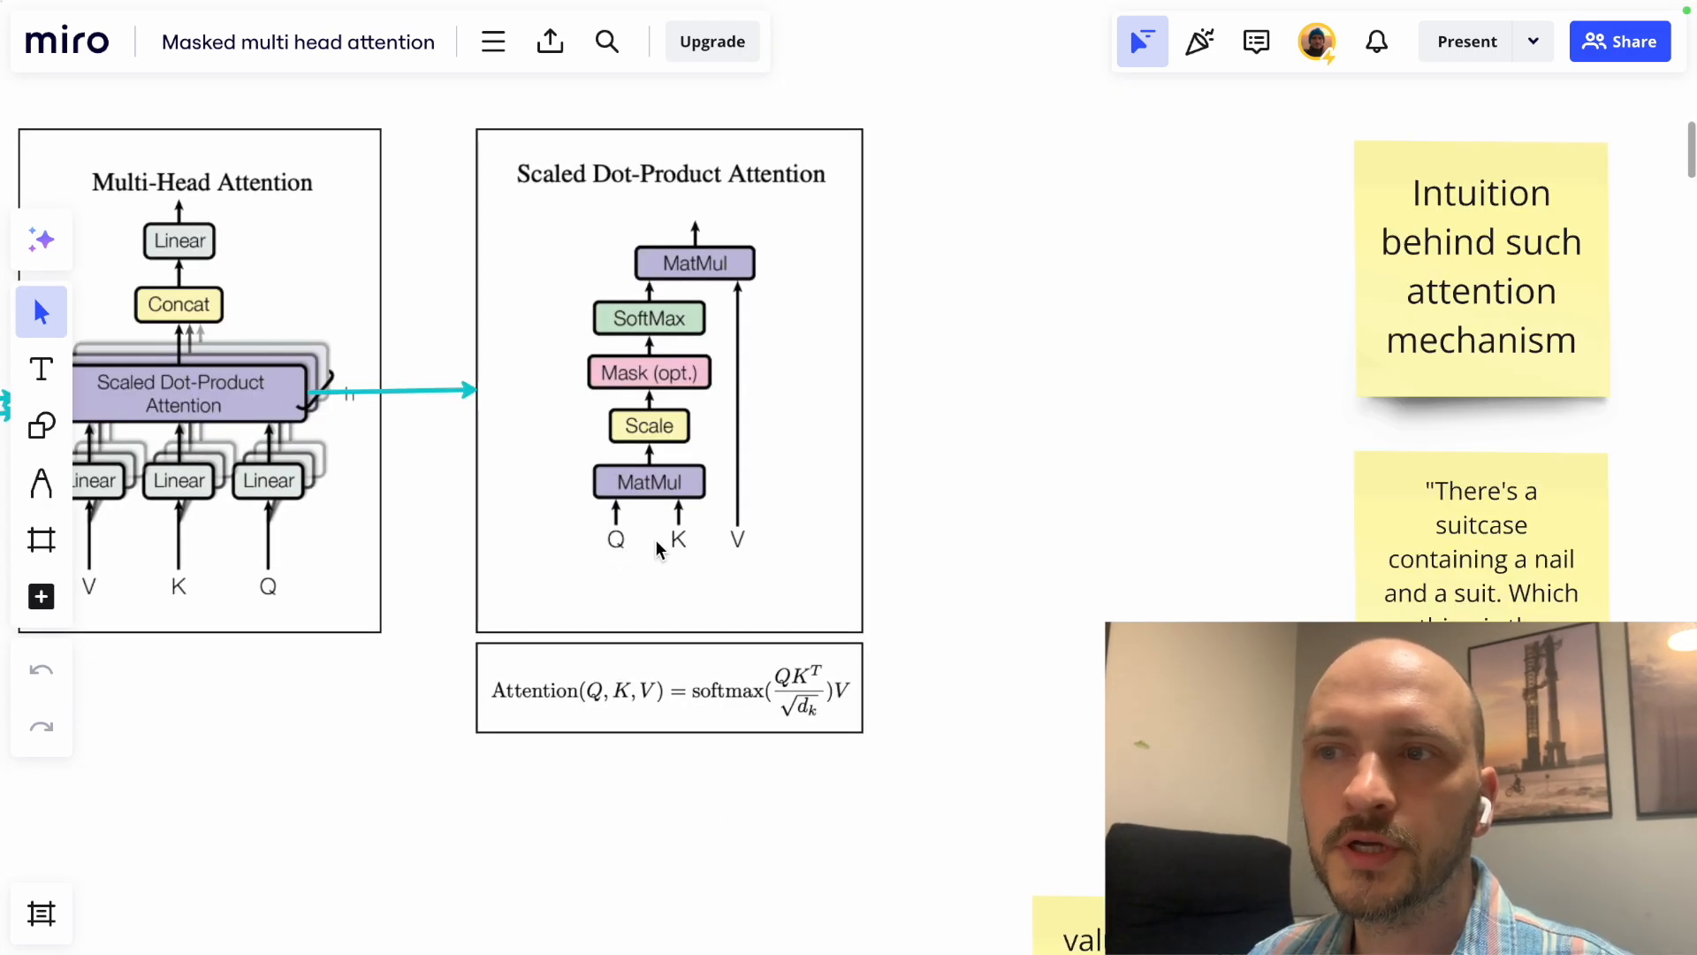
mouse_move(811, 554)
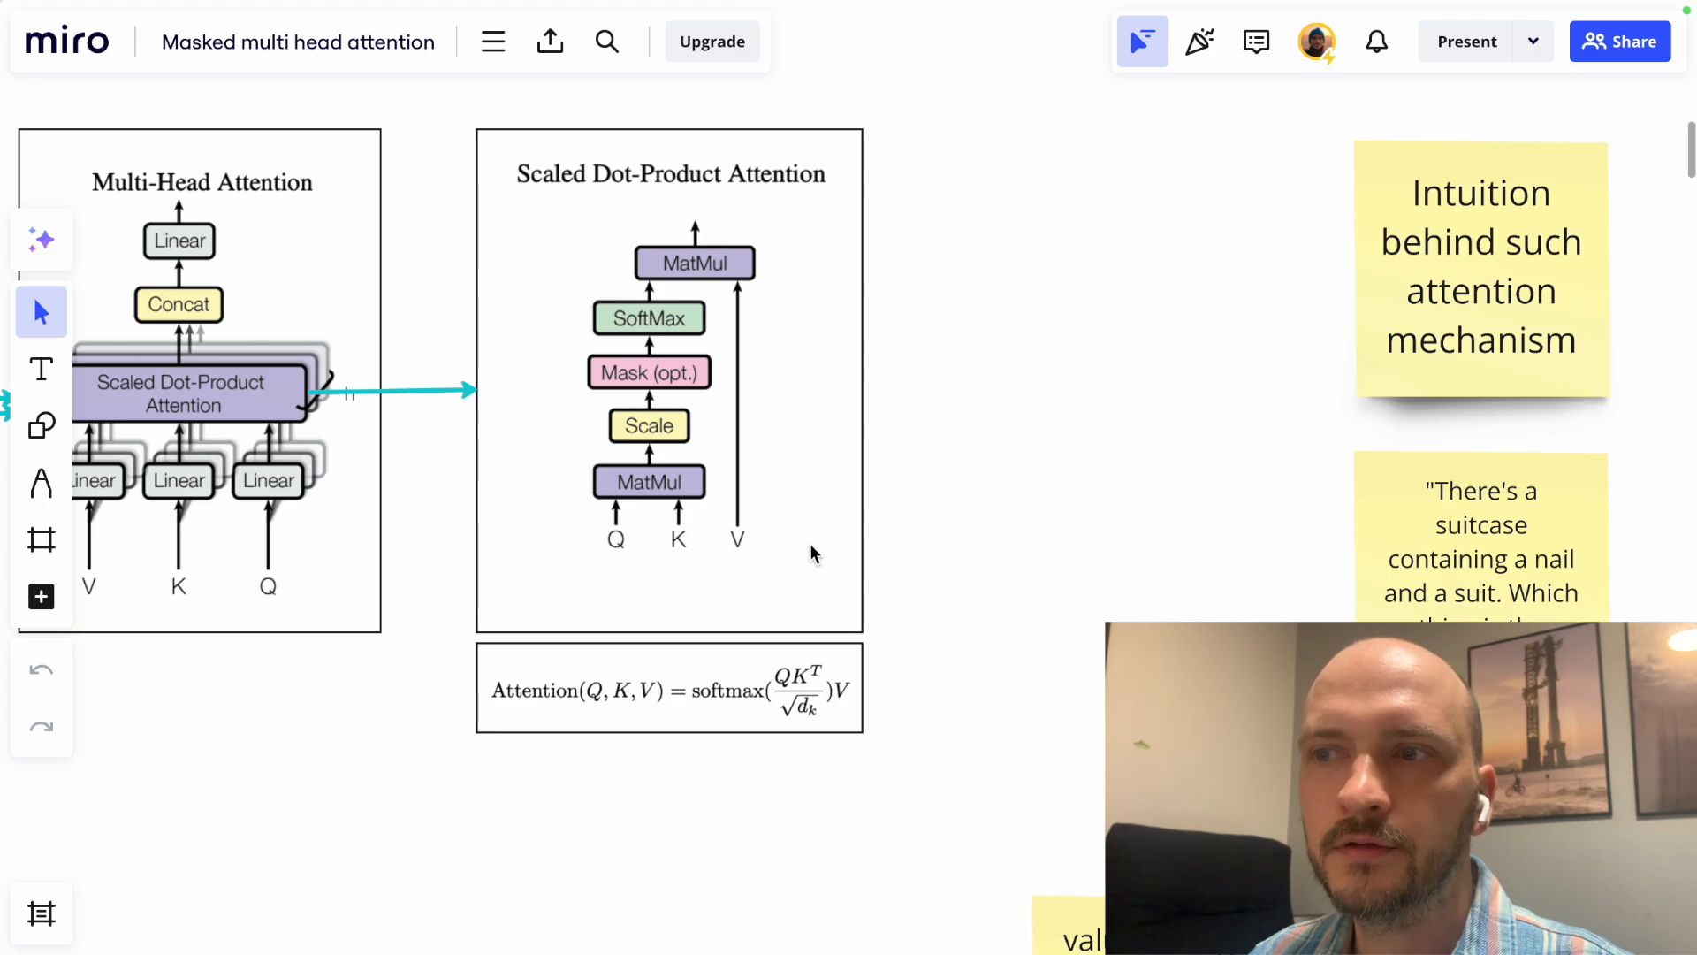
Pan the board to the suitcase question note and its value, key and query notes.
drag(812, 551, 866, 584)
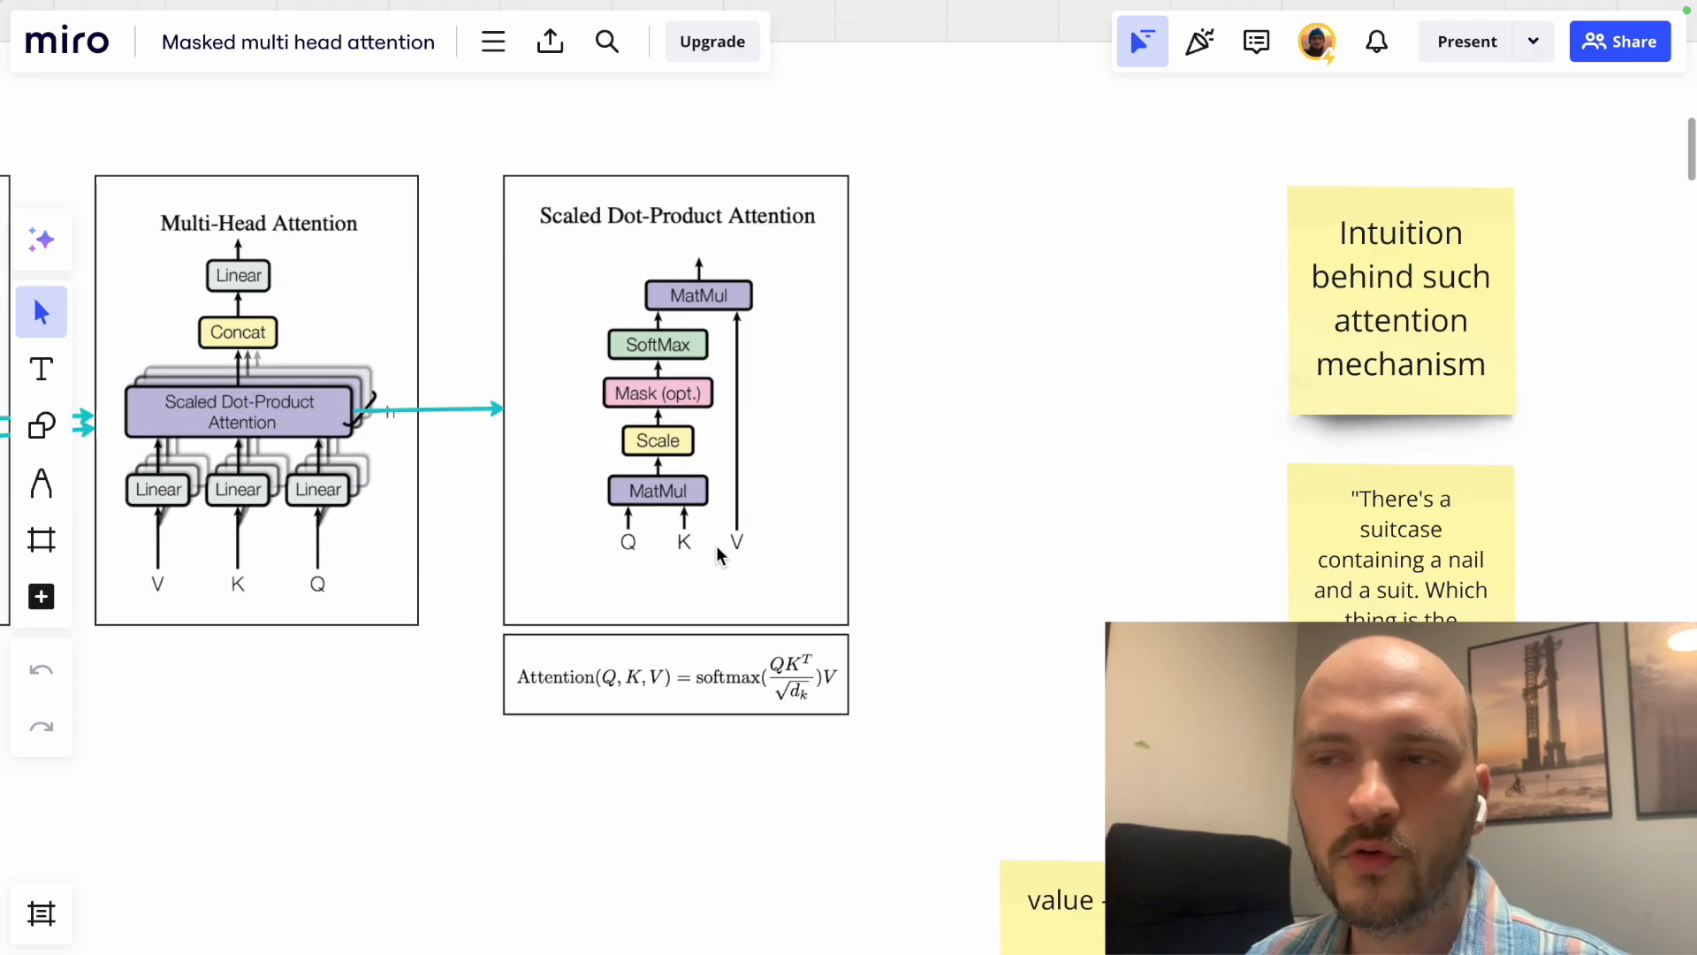
mouse_move(680, 544)
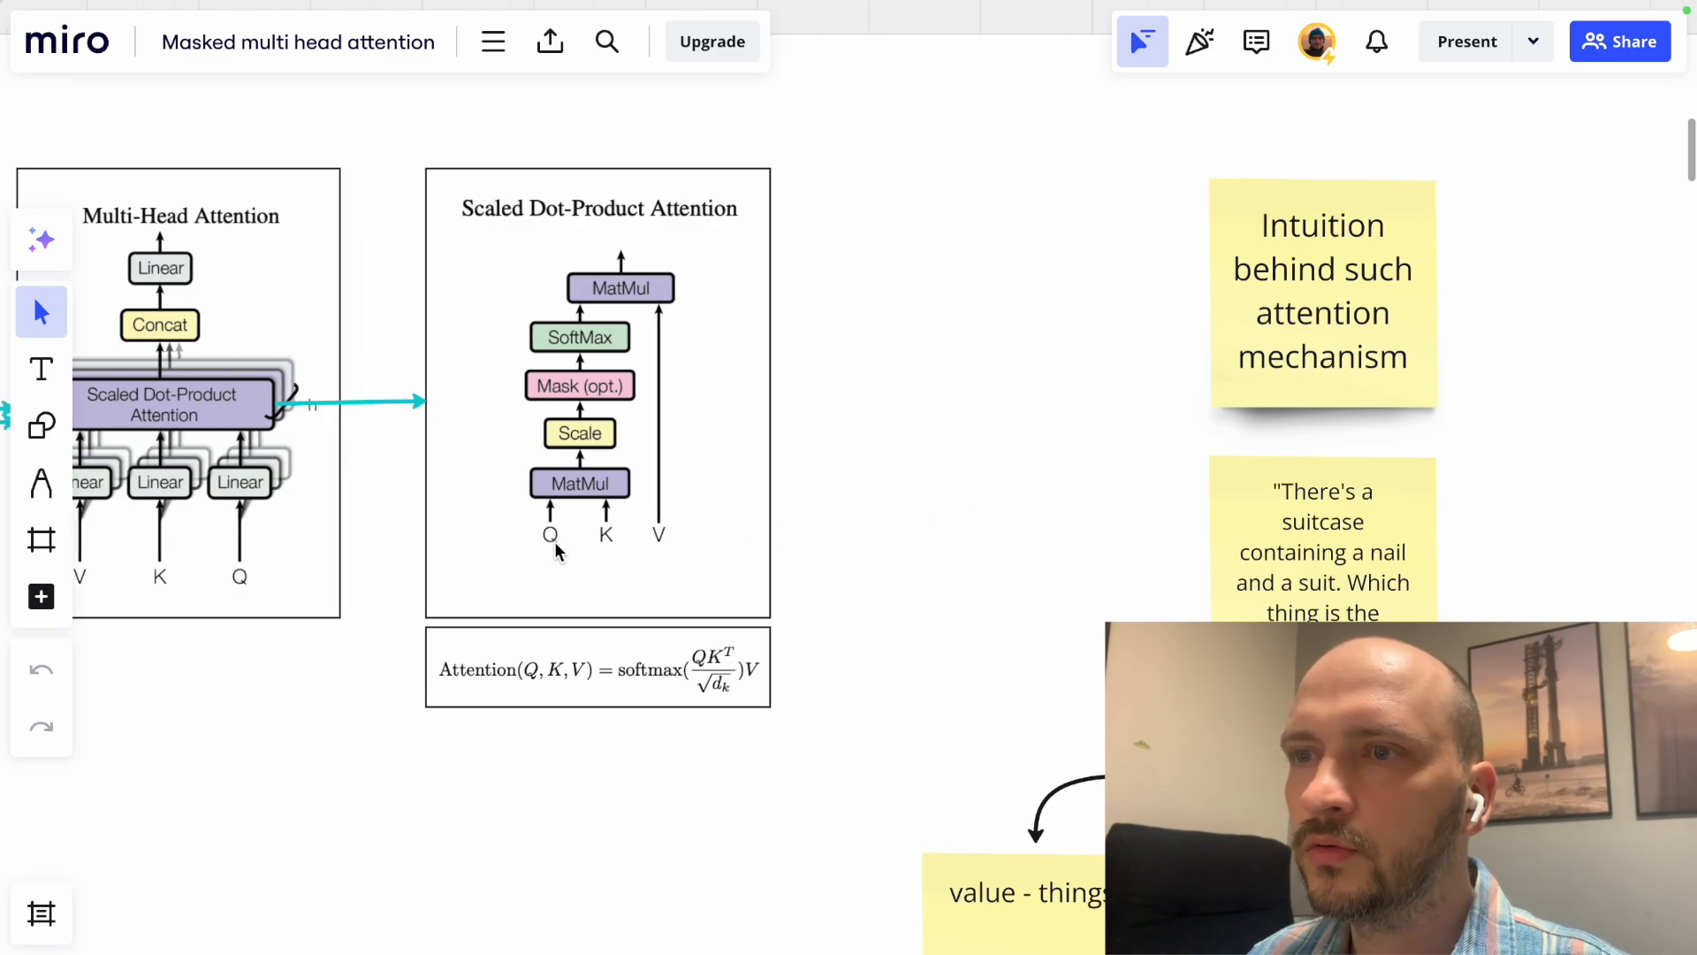
mouse_move(542, 555)
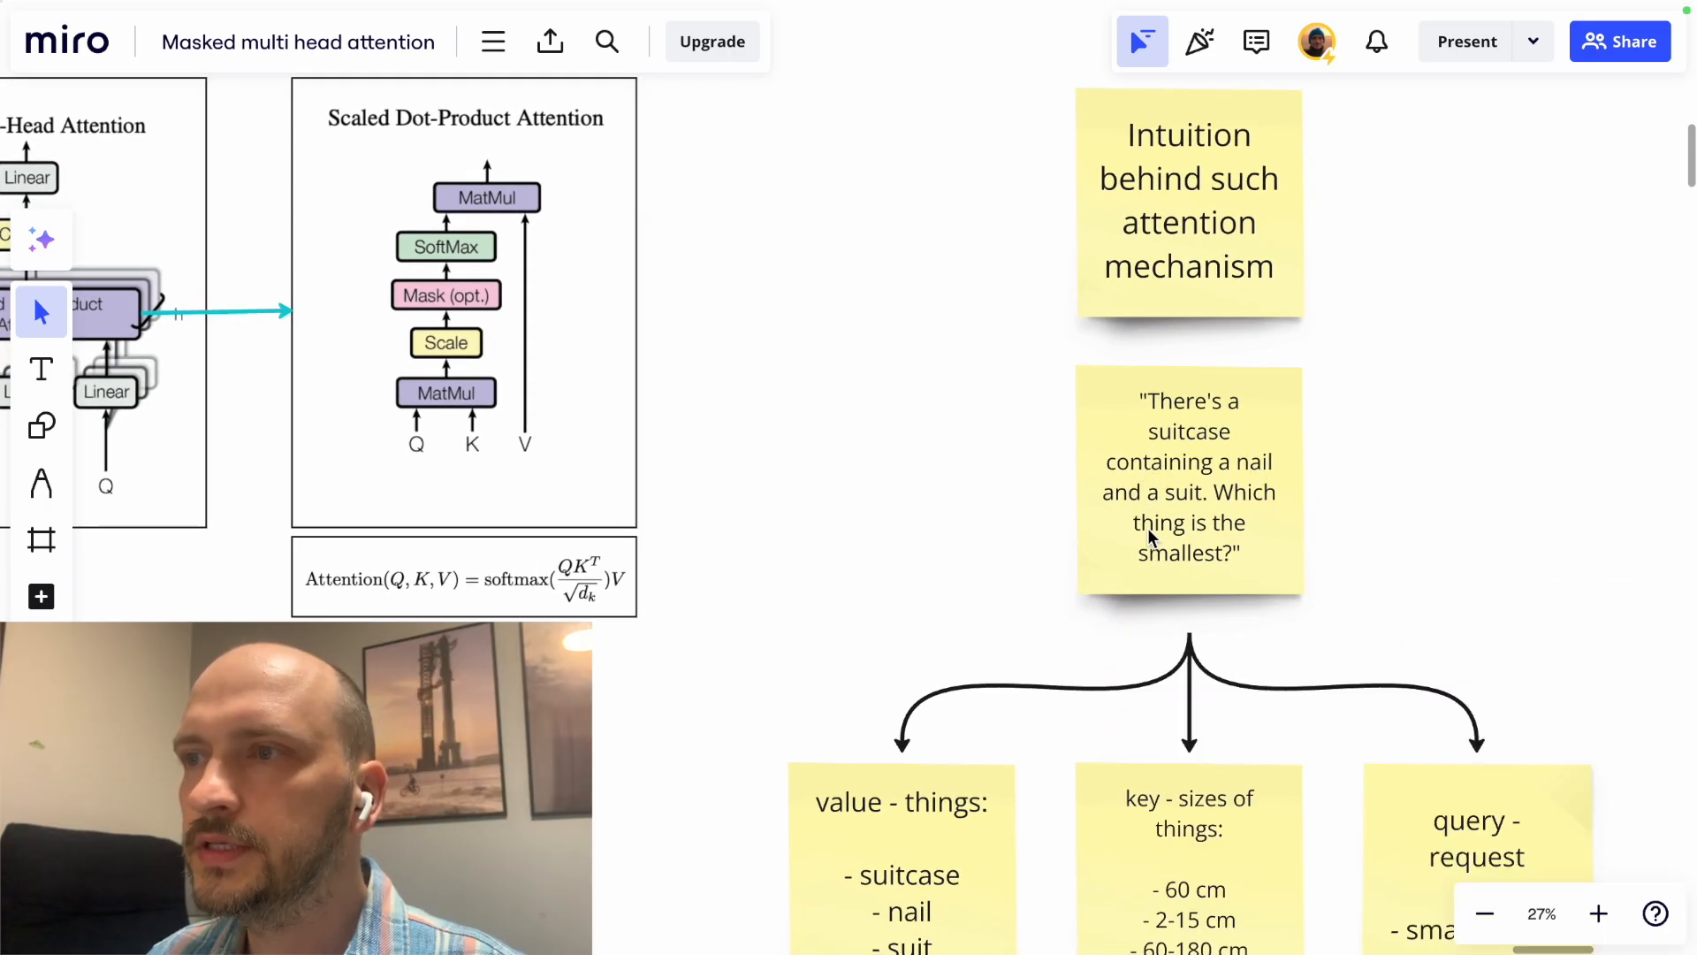
mouse_move(1182, 520)
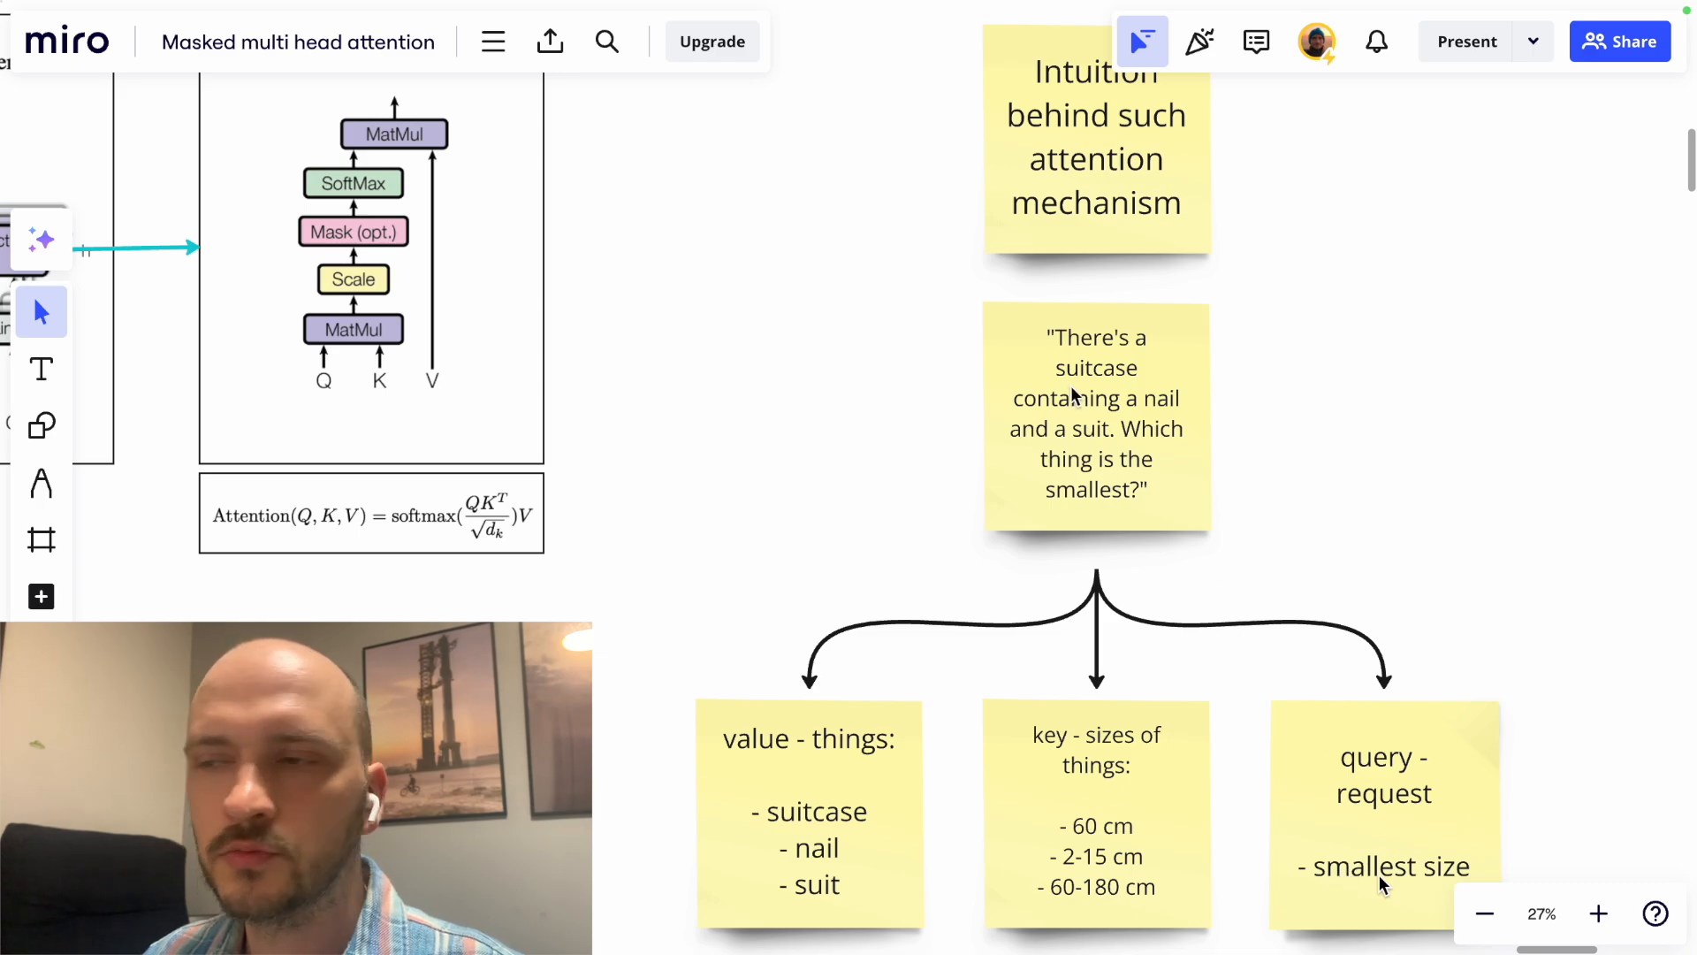
mouse_move(1056, 742)
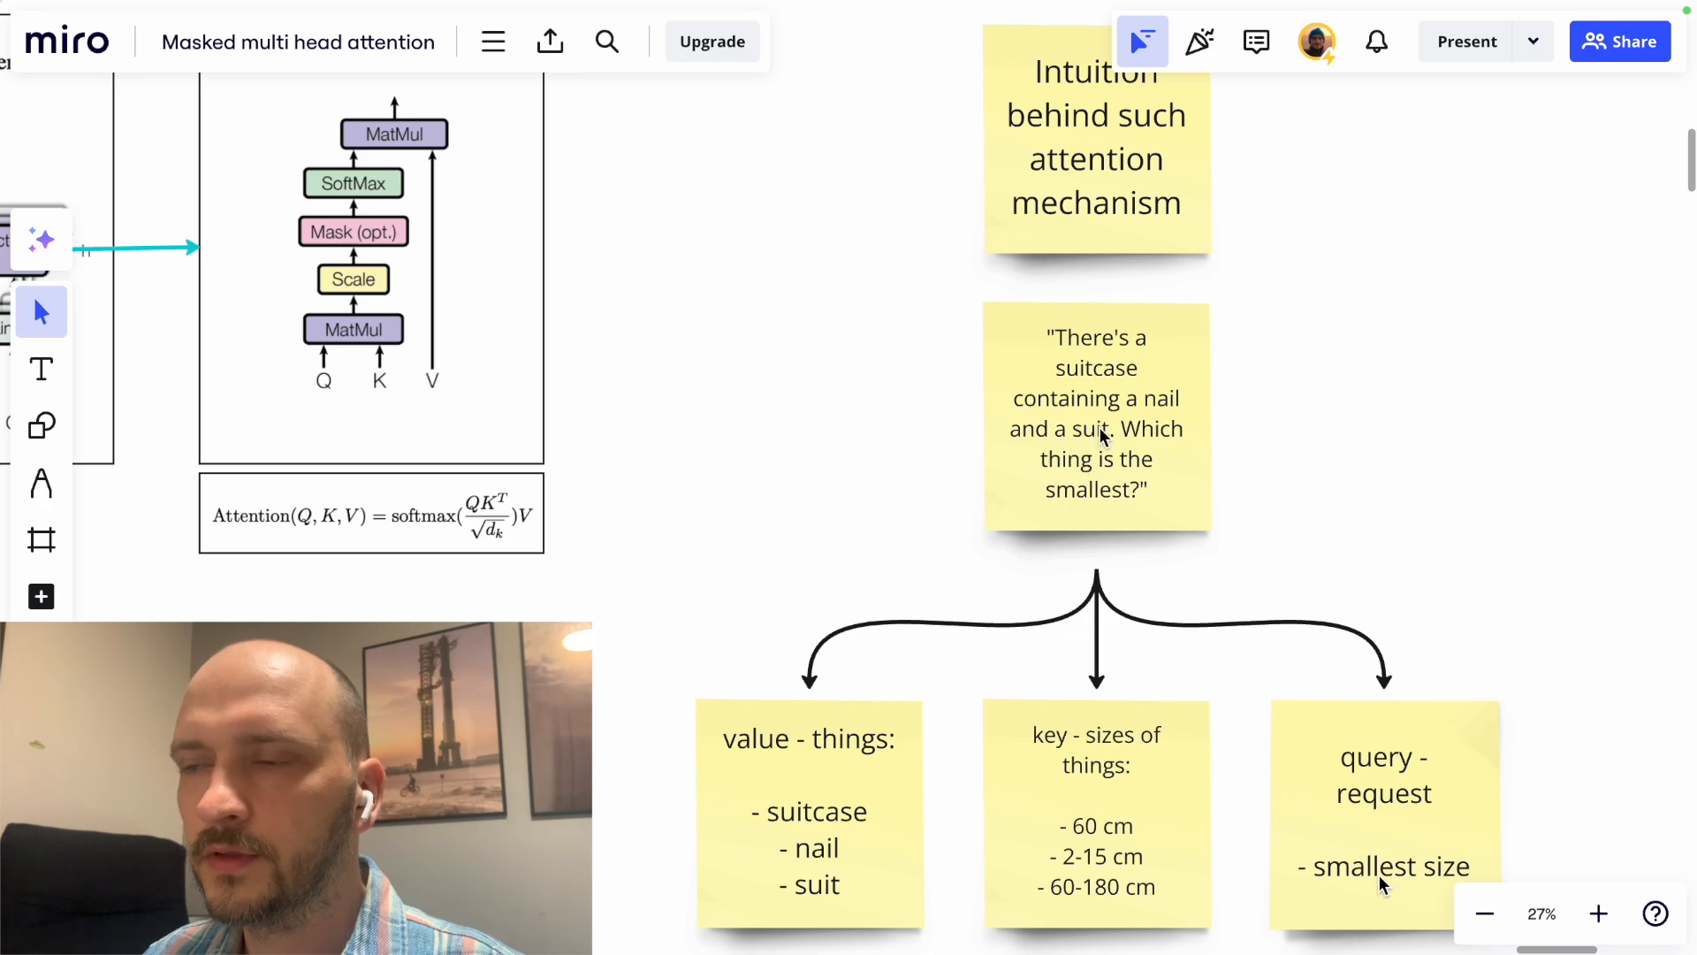
mouse_move(1028, 786)
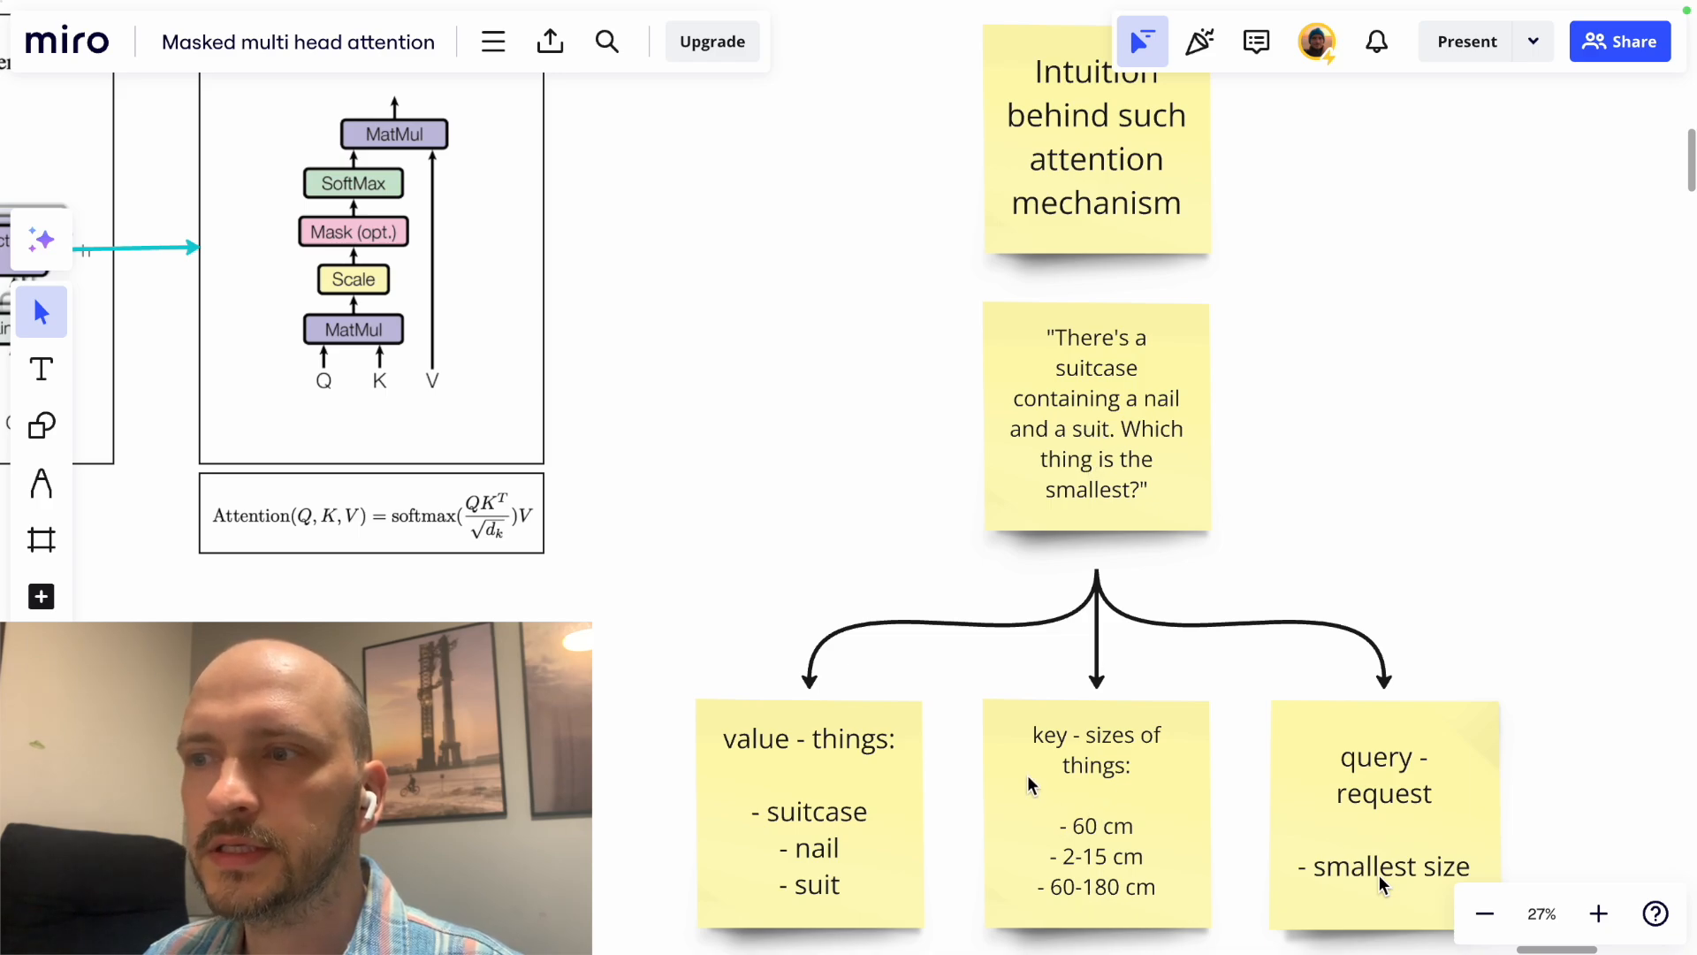
mouse_move(513, 440)
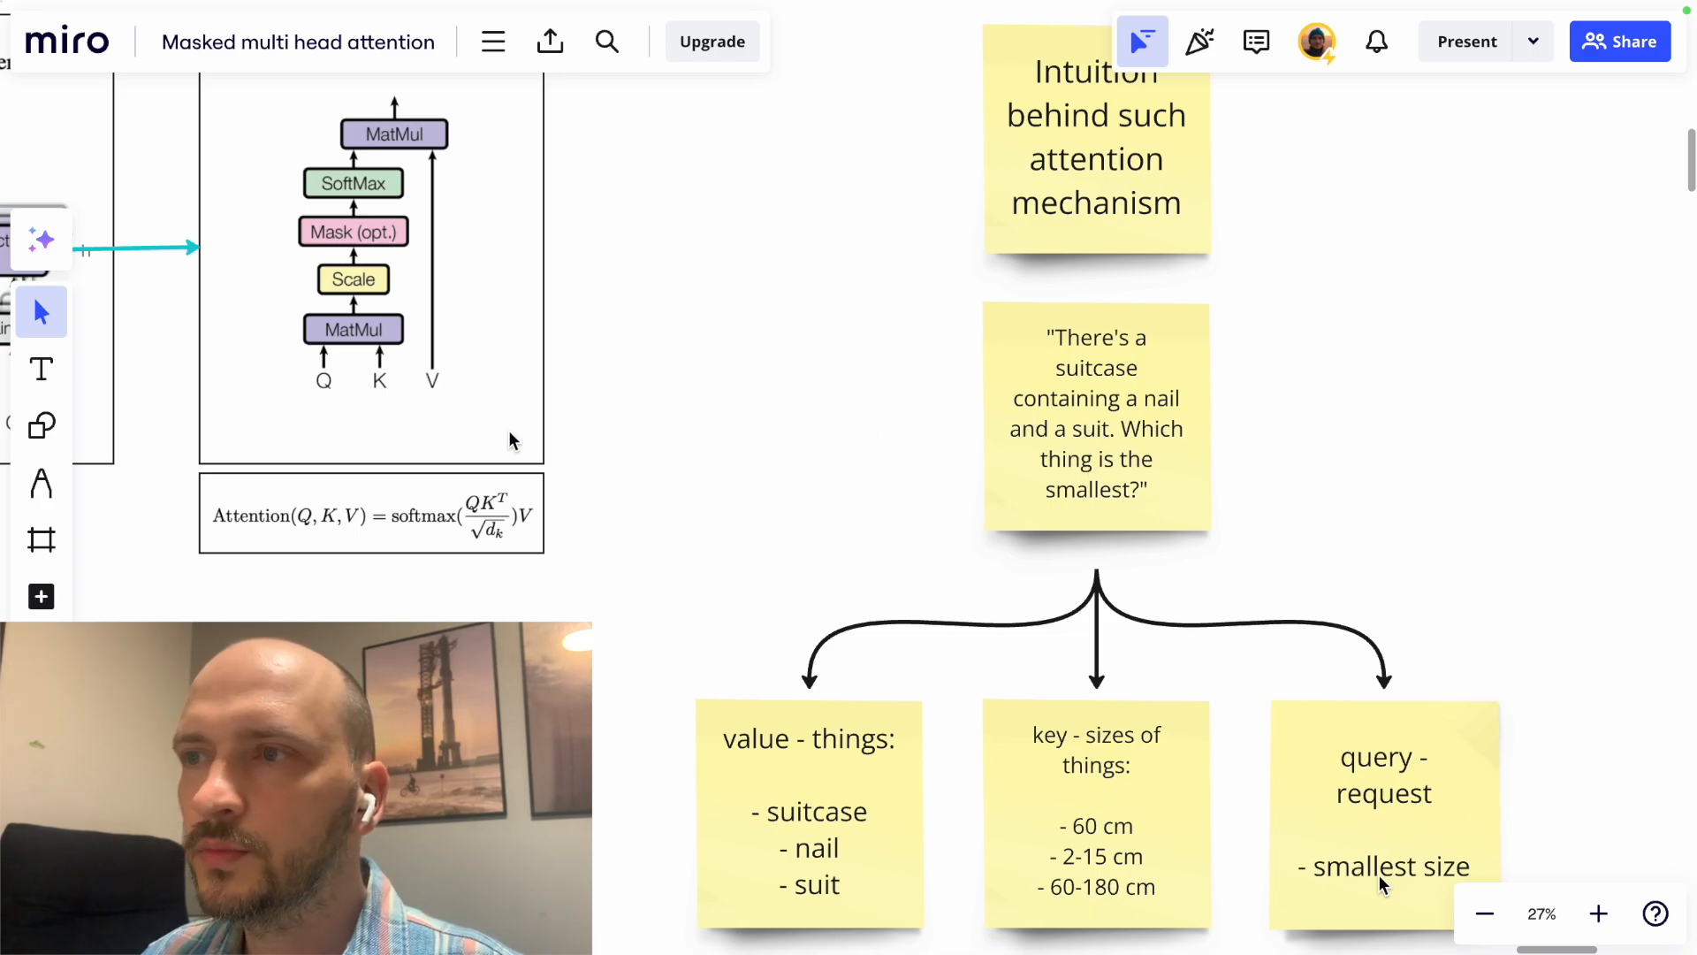
mouse_move(761, 828)
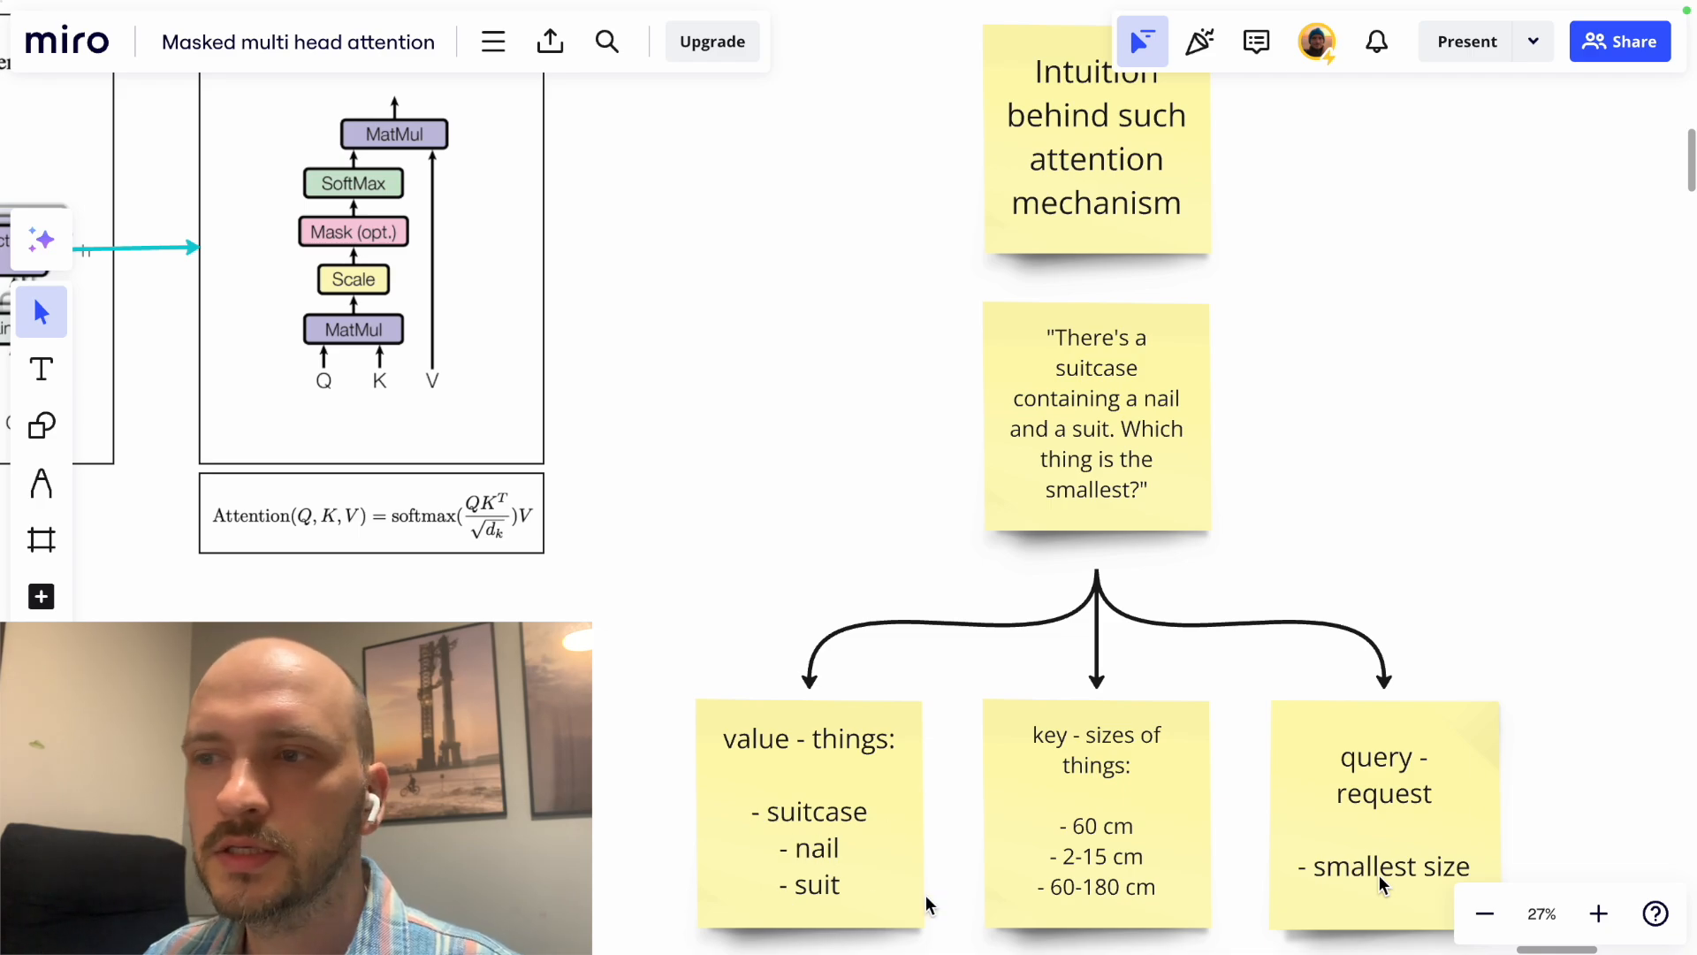
scroll(down, 3)
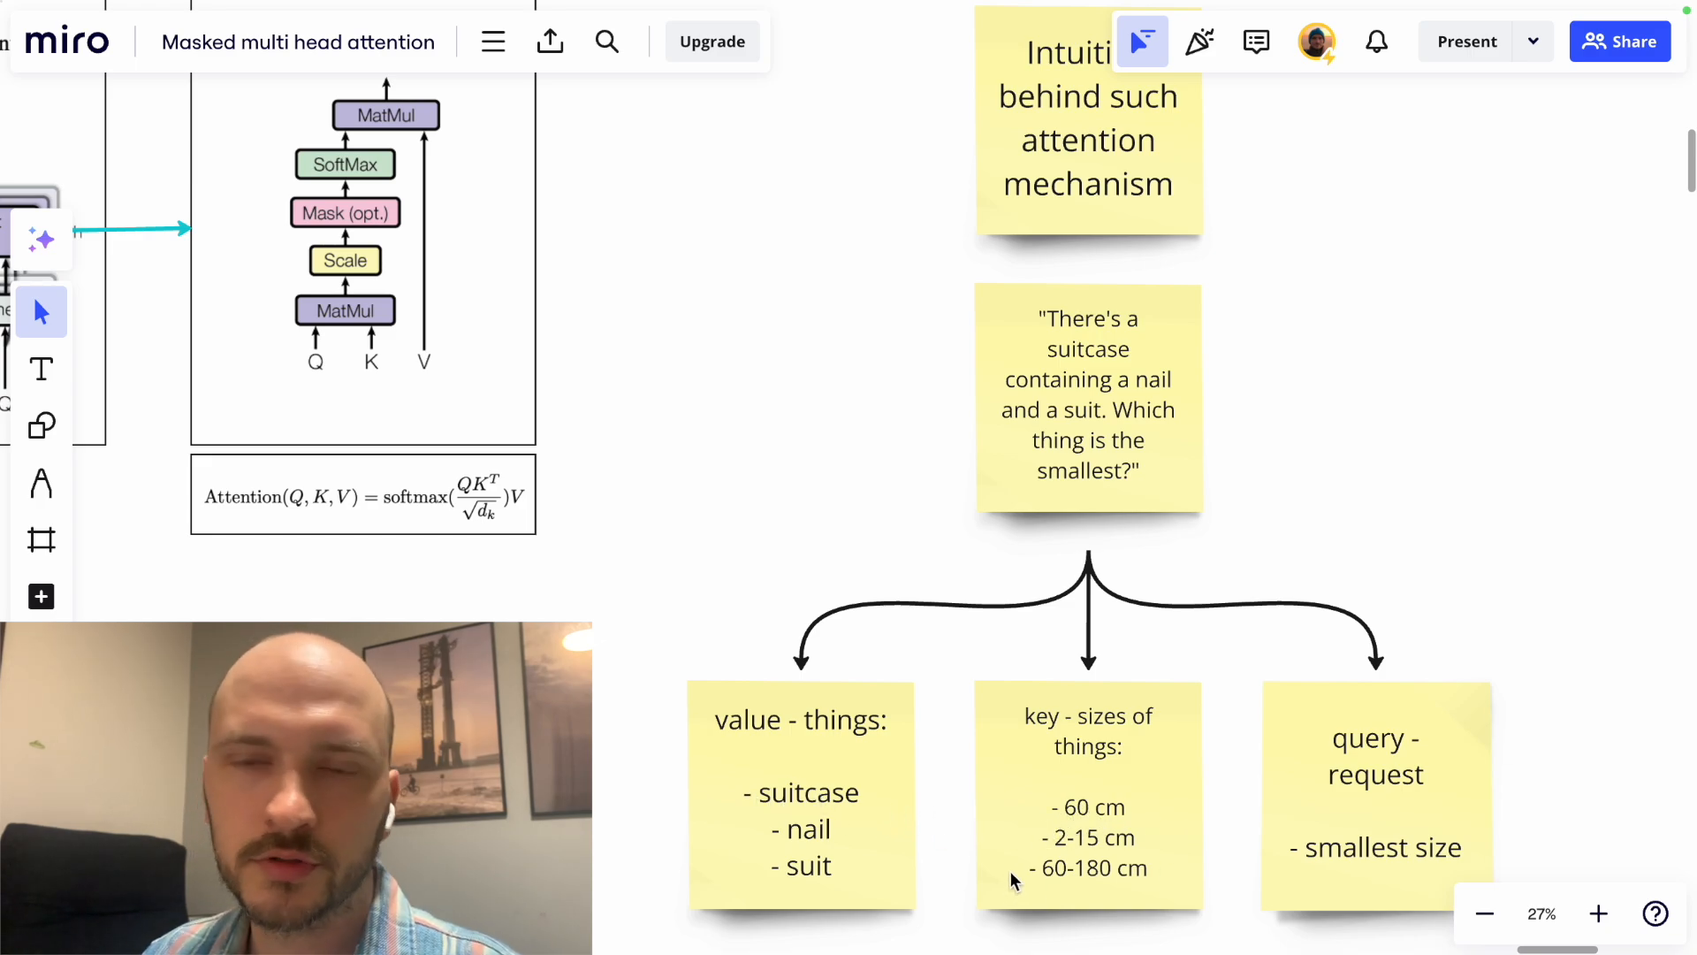
mouse_move(1088, 871)
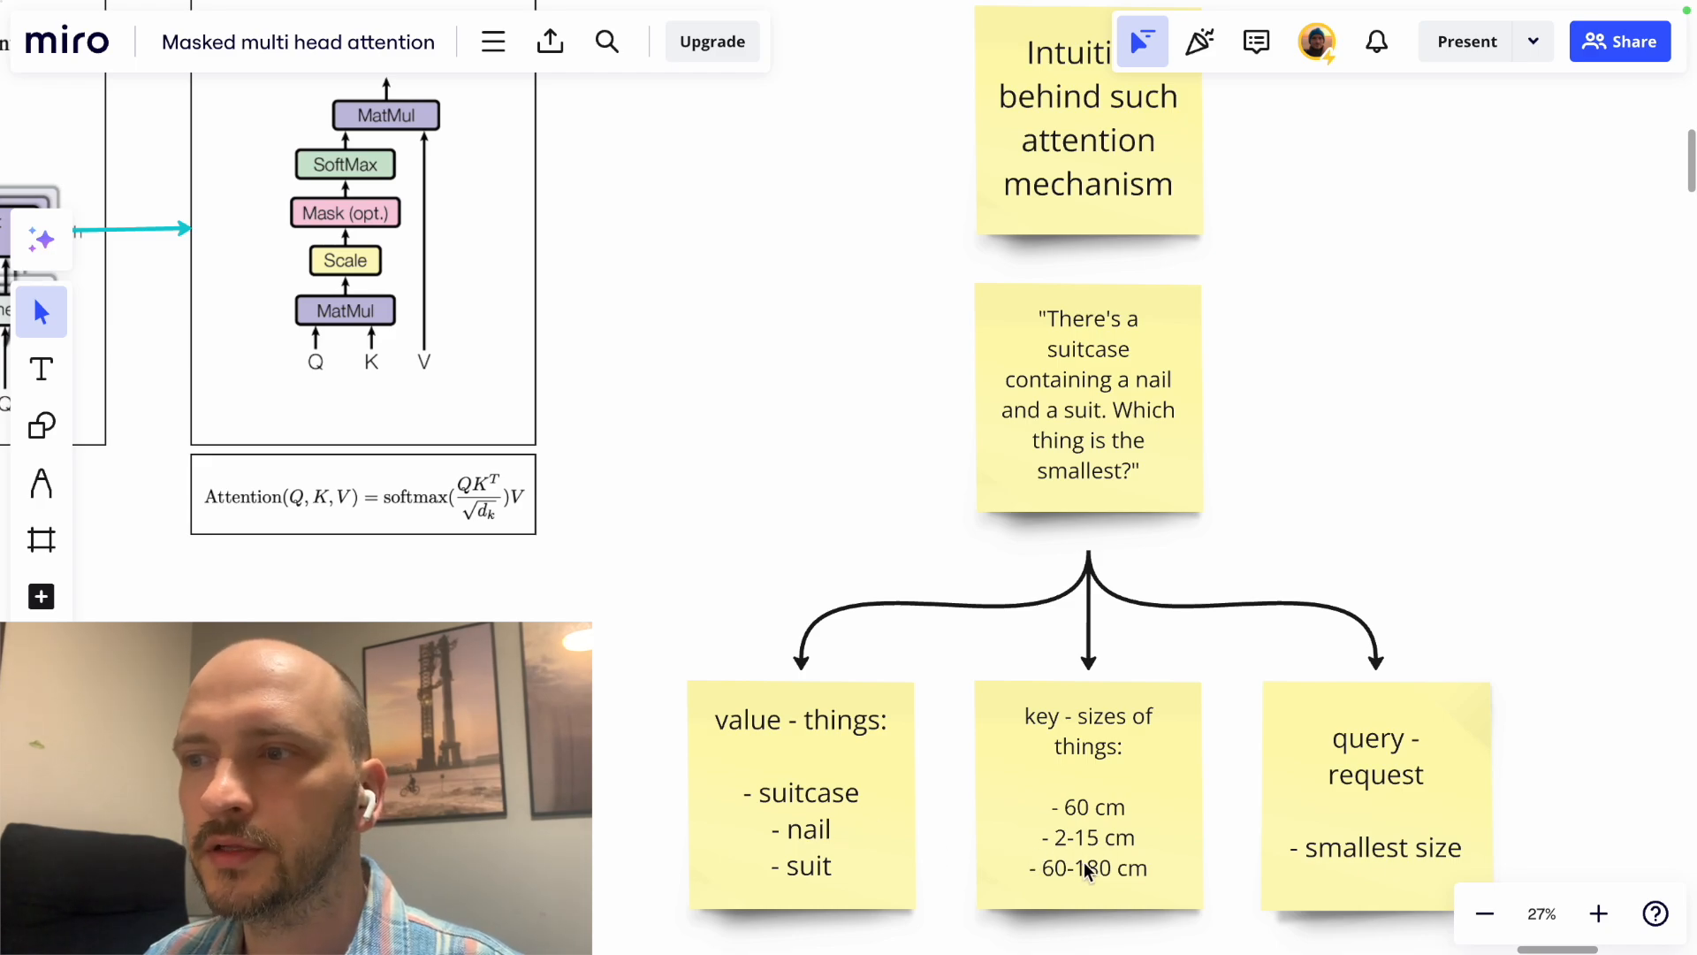
mouse_move(1069, 898)
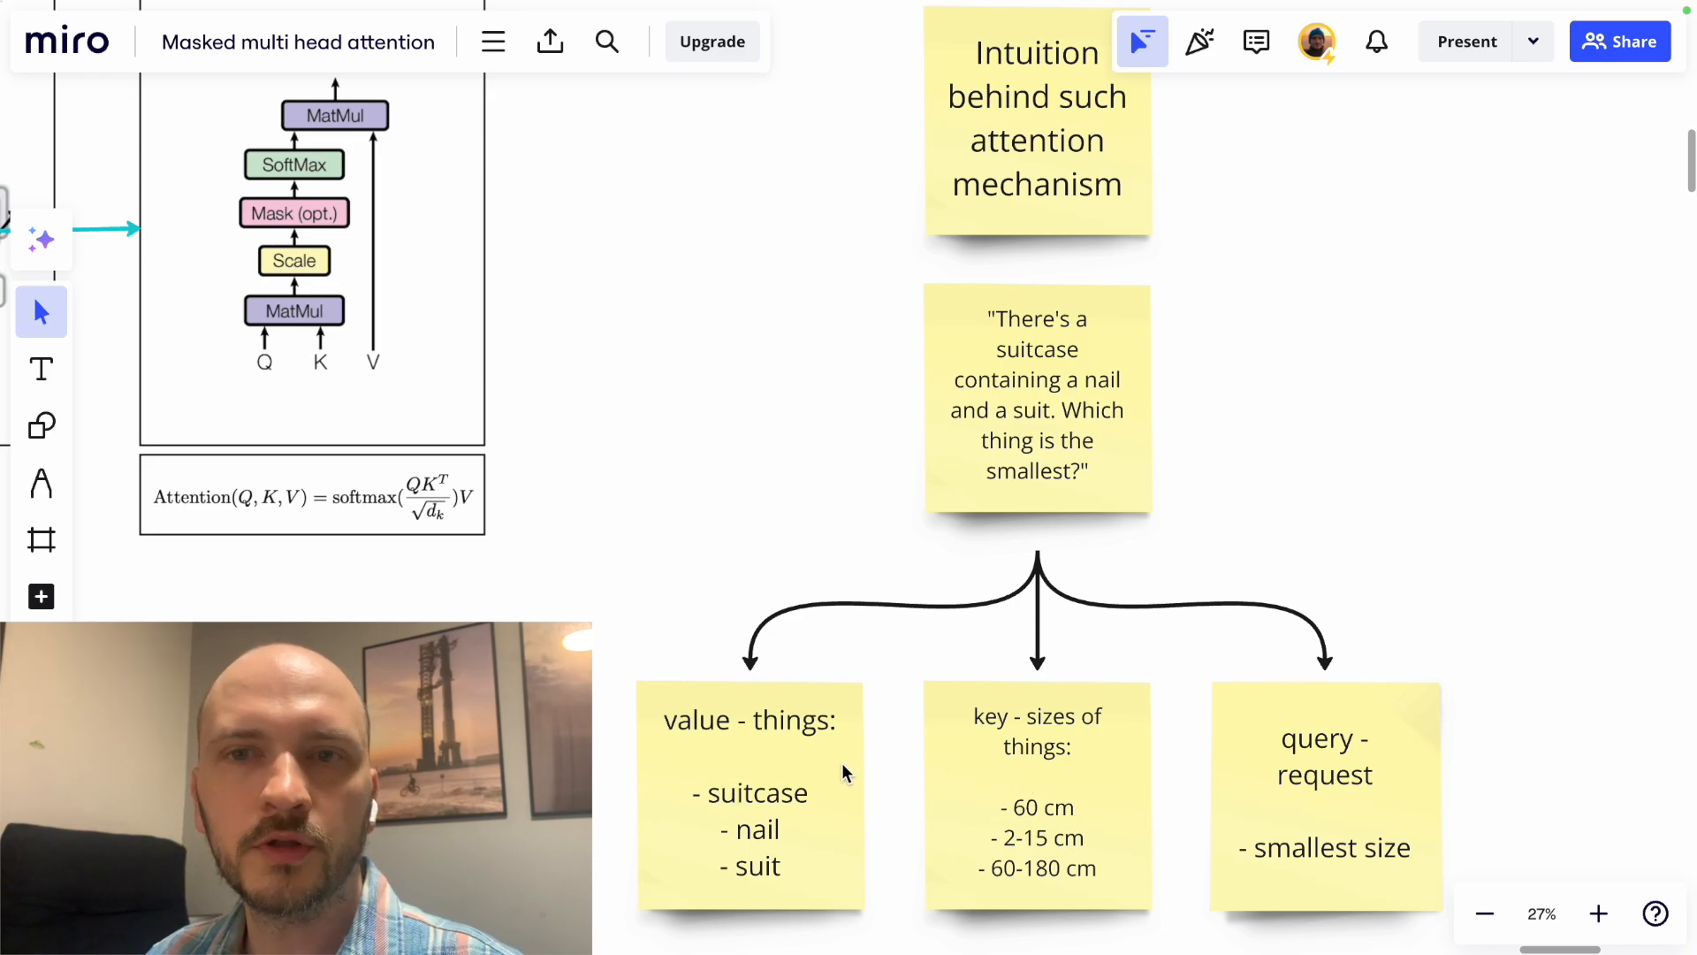
mouse_move(834, 704)
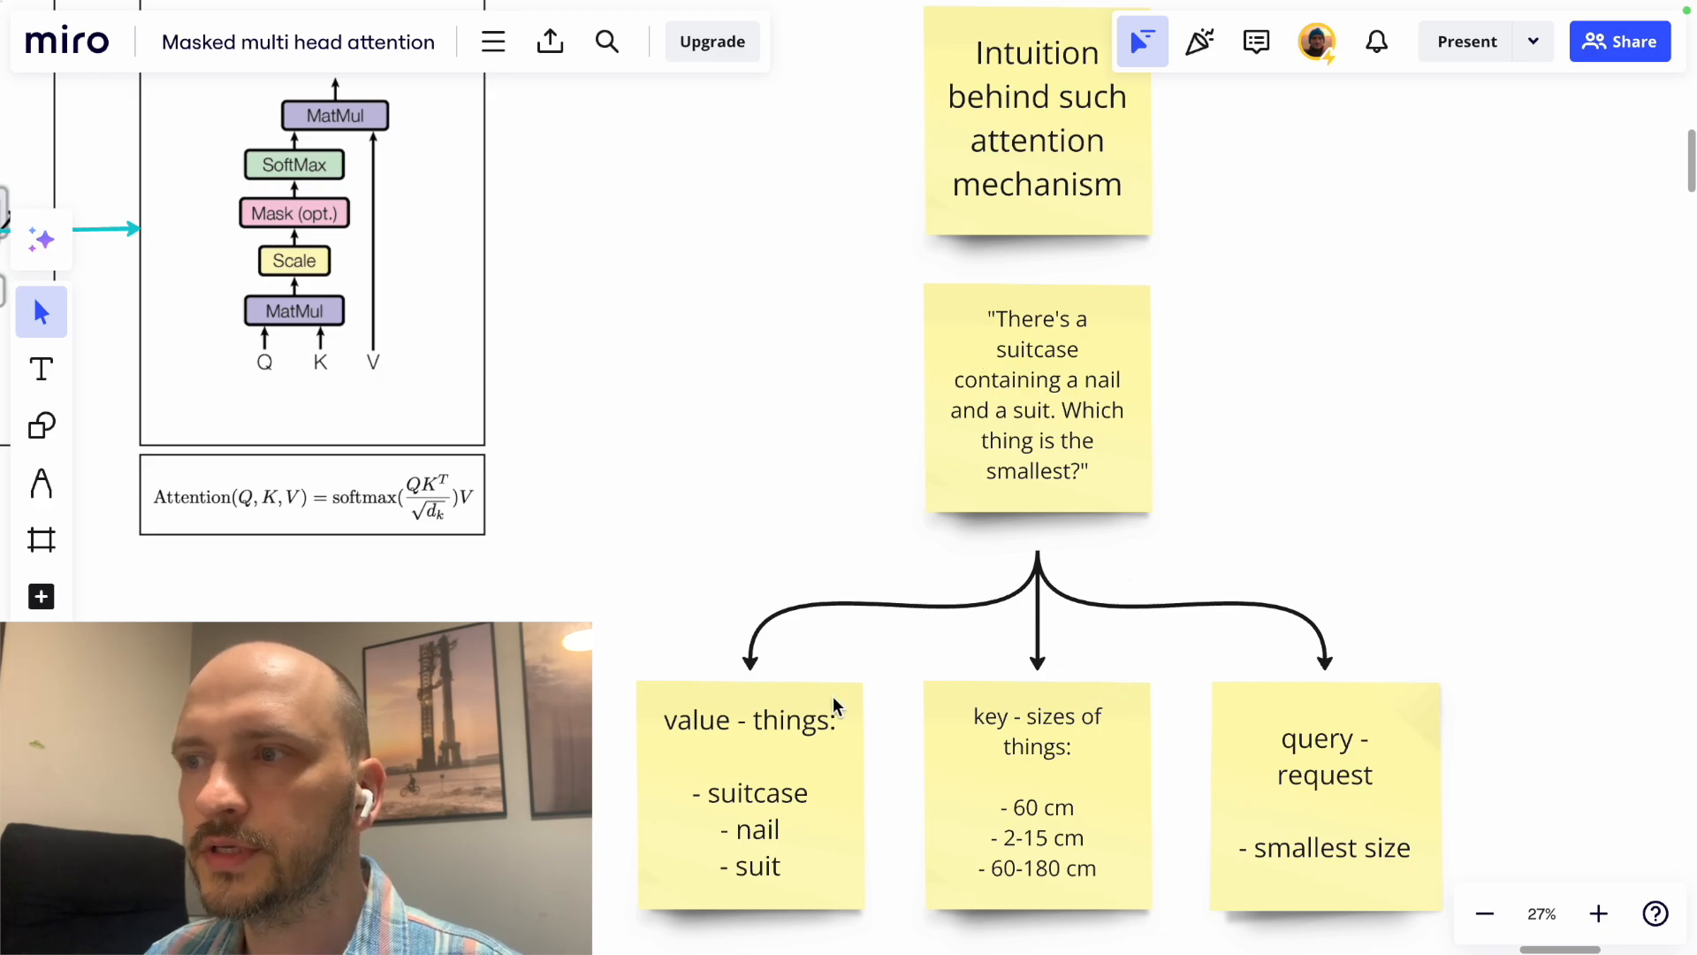
scroll(down, 3)
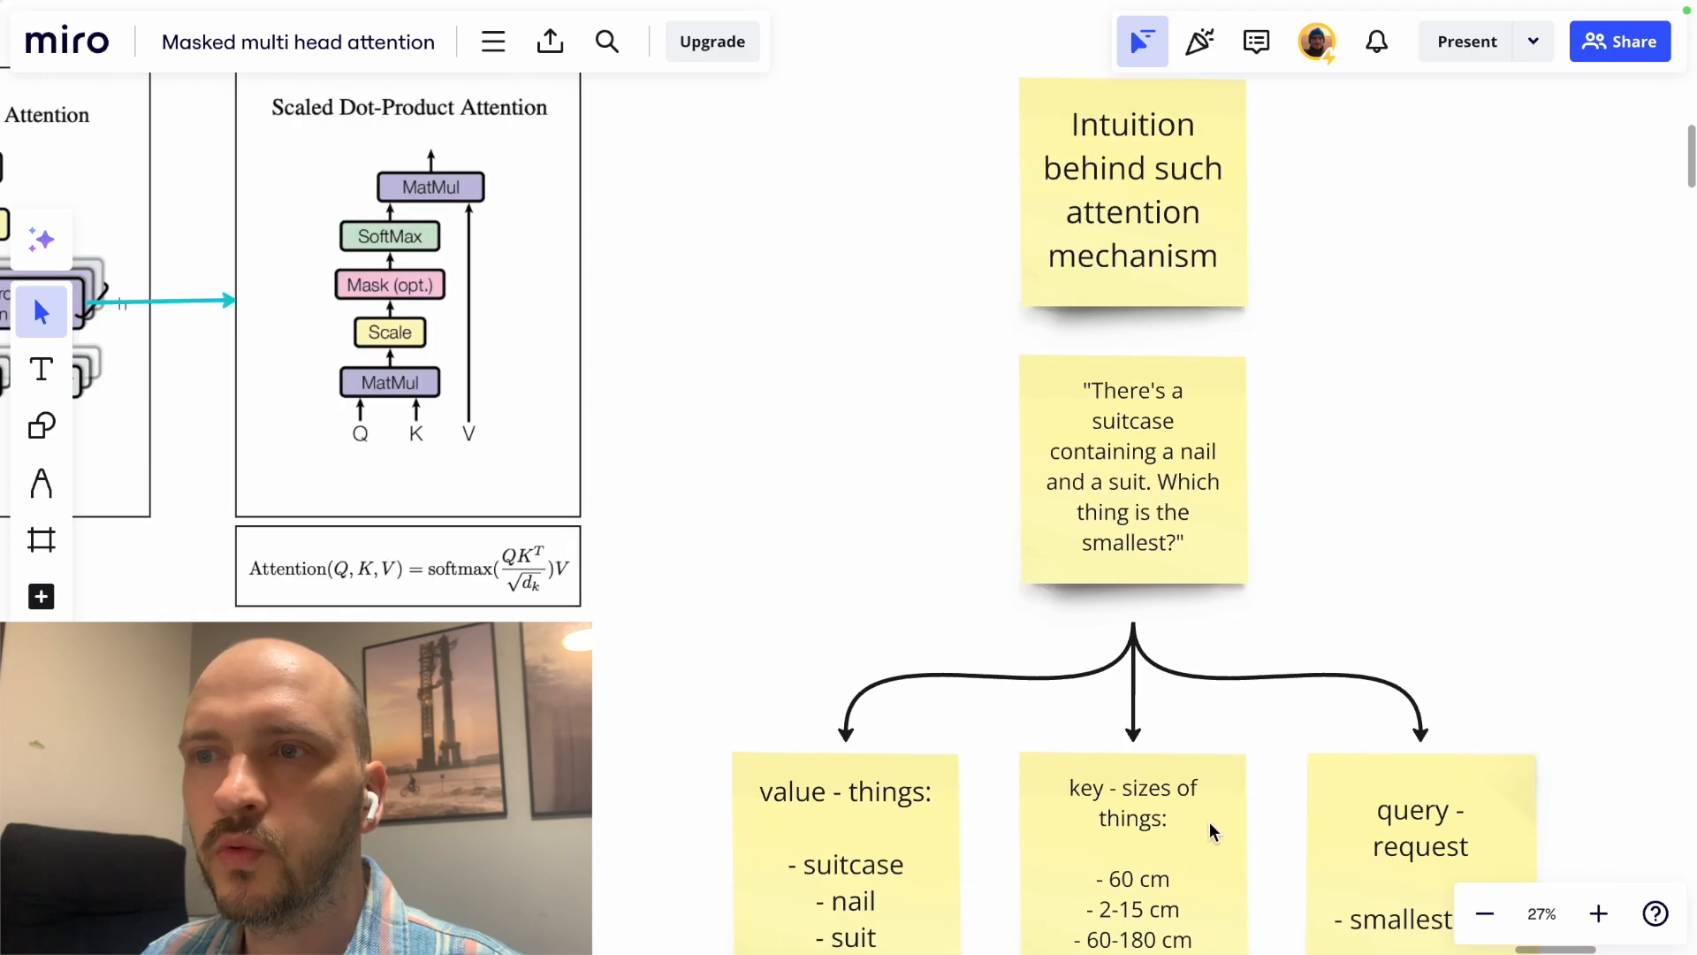
mouse_move(860, 613)
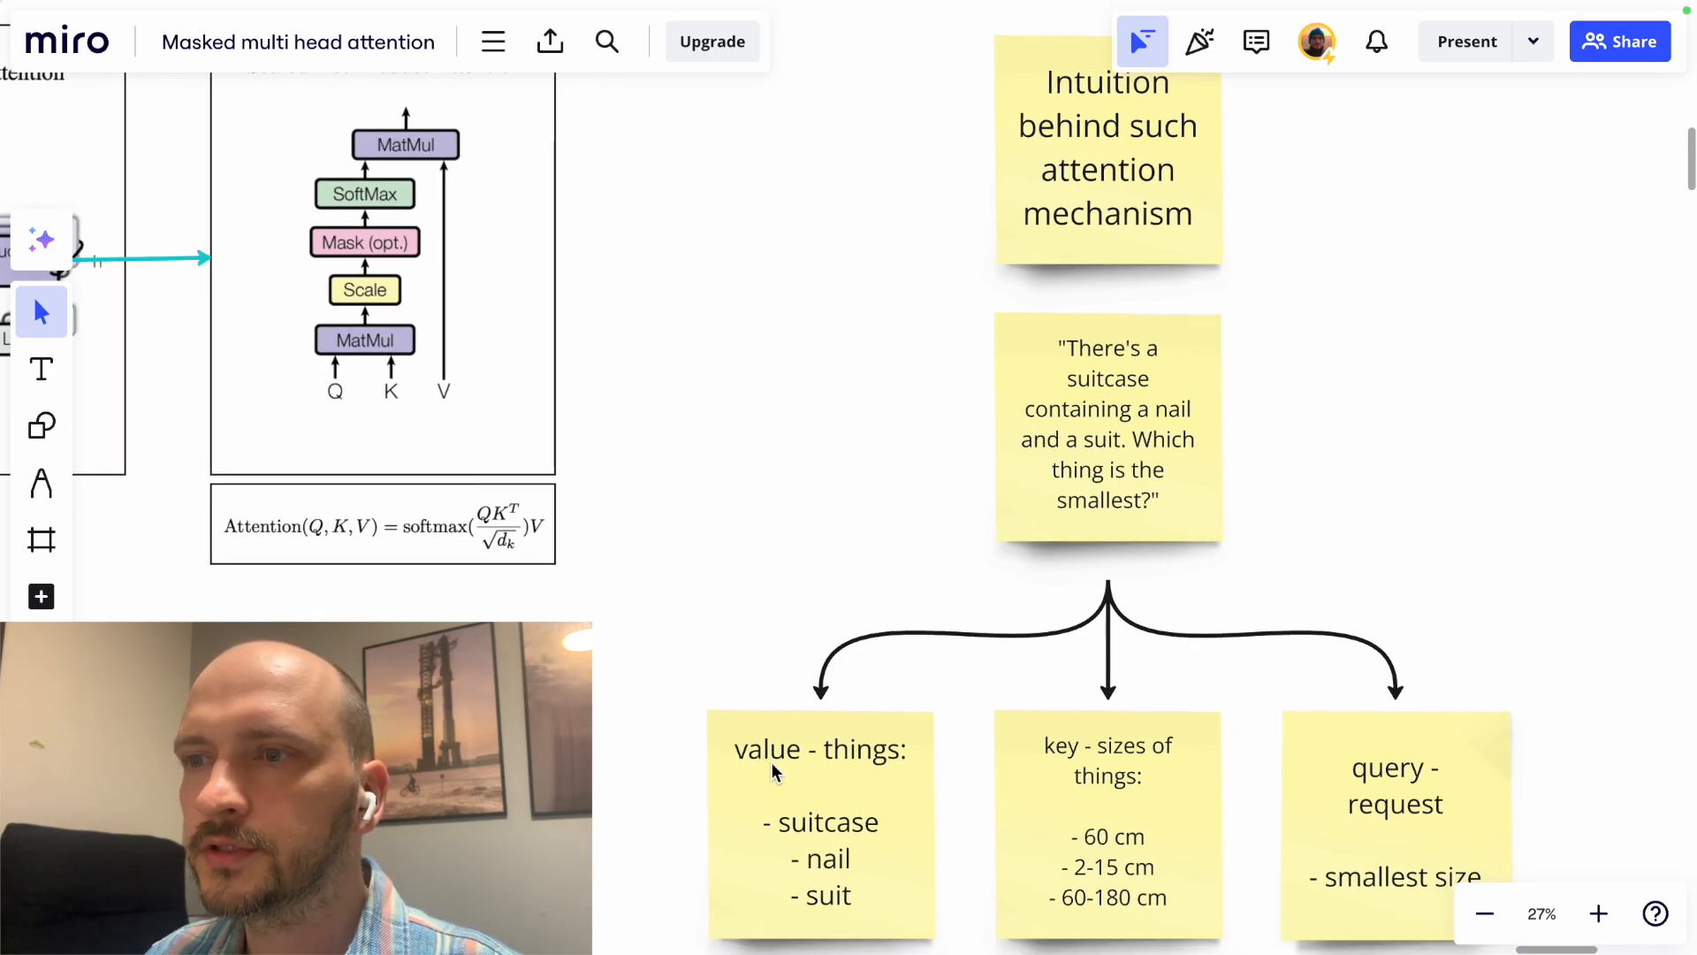
scroll(down, 3)
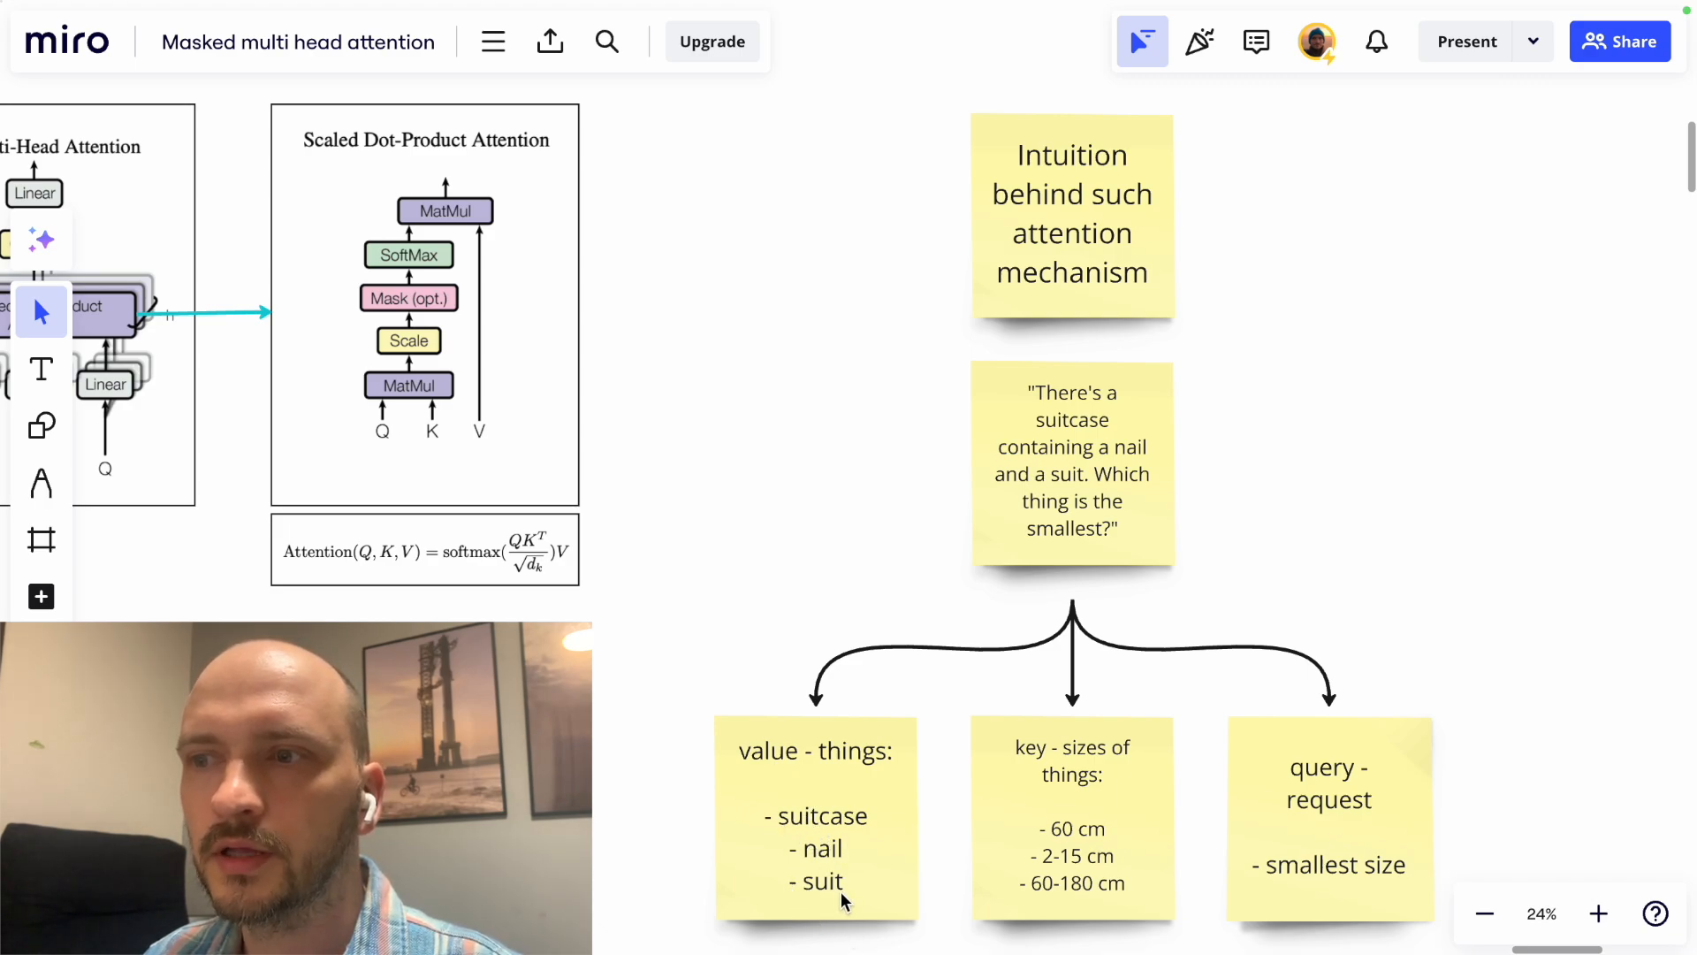
mouse_move(882, 790)
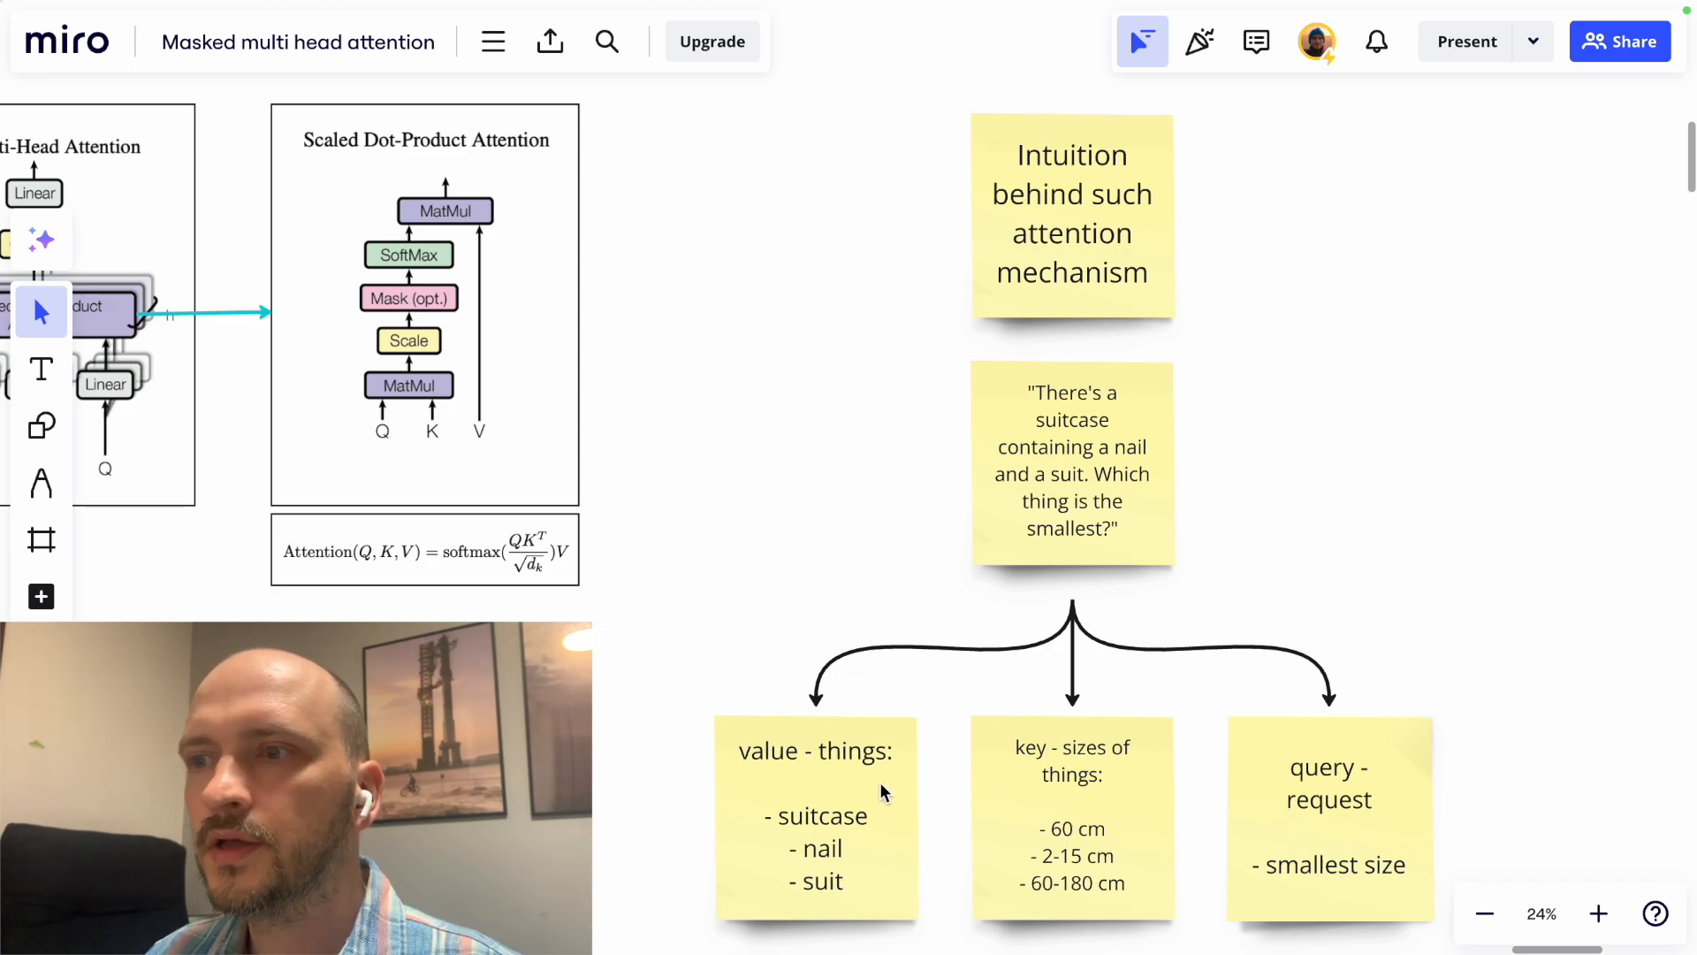
mouse_move(995, 765)
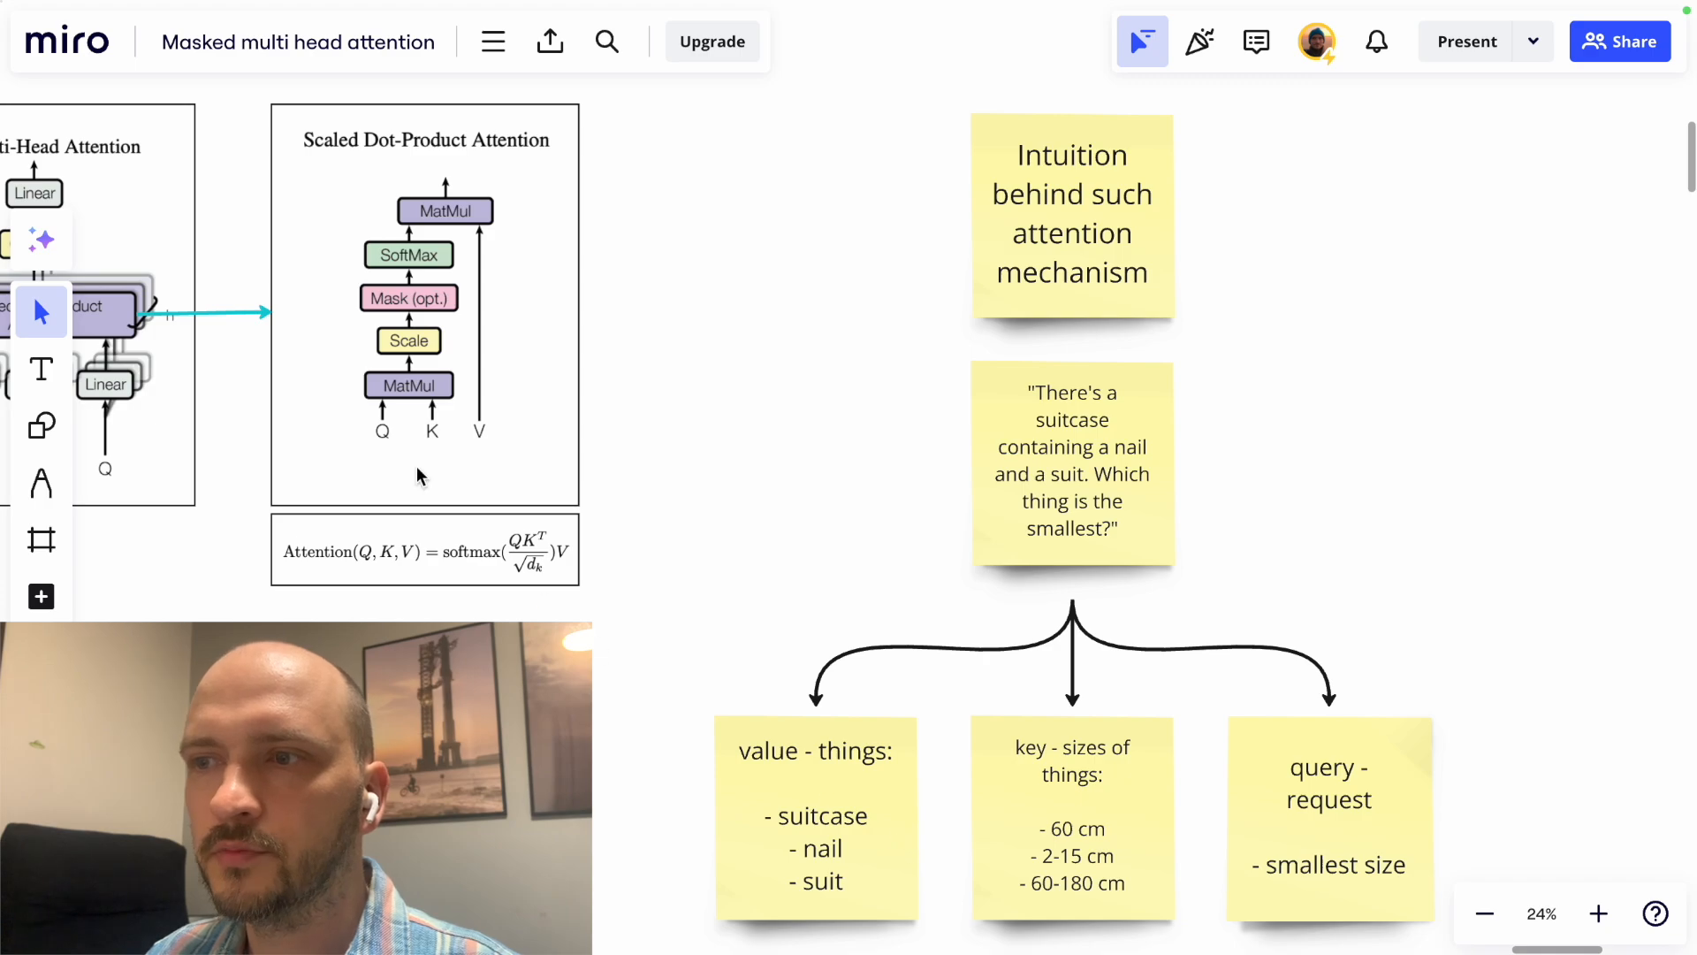
mouse_move(728, 473)
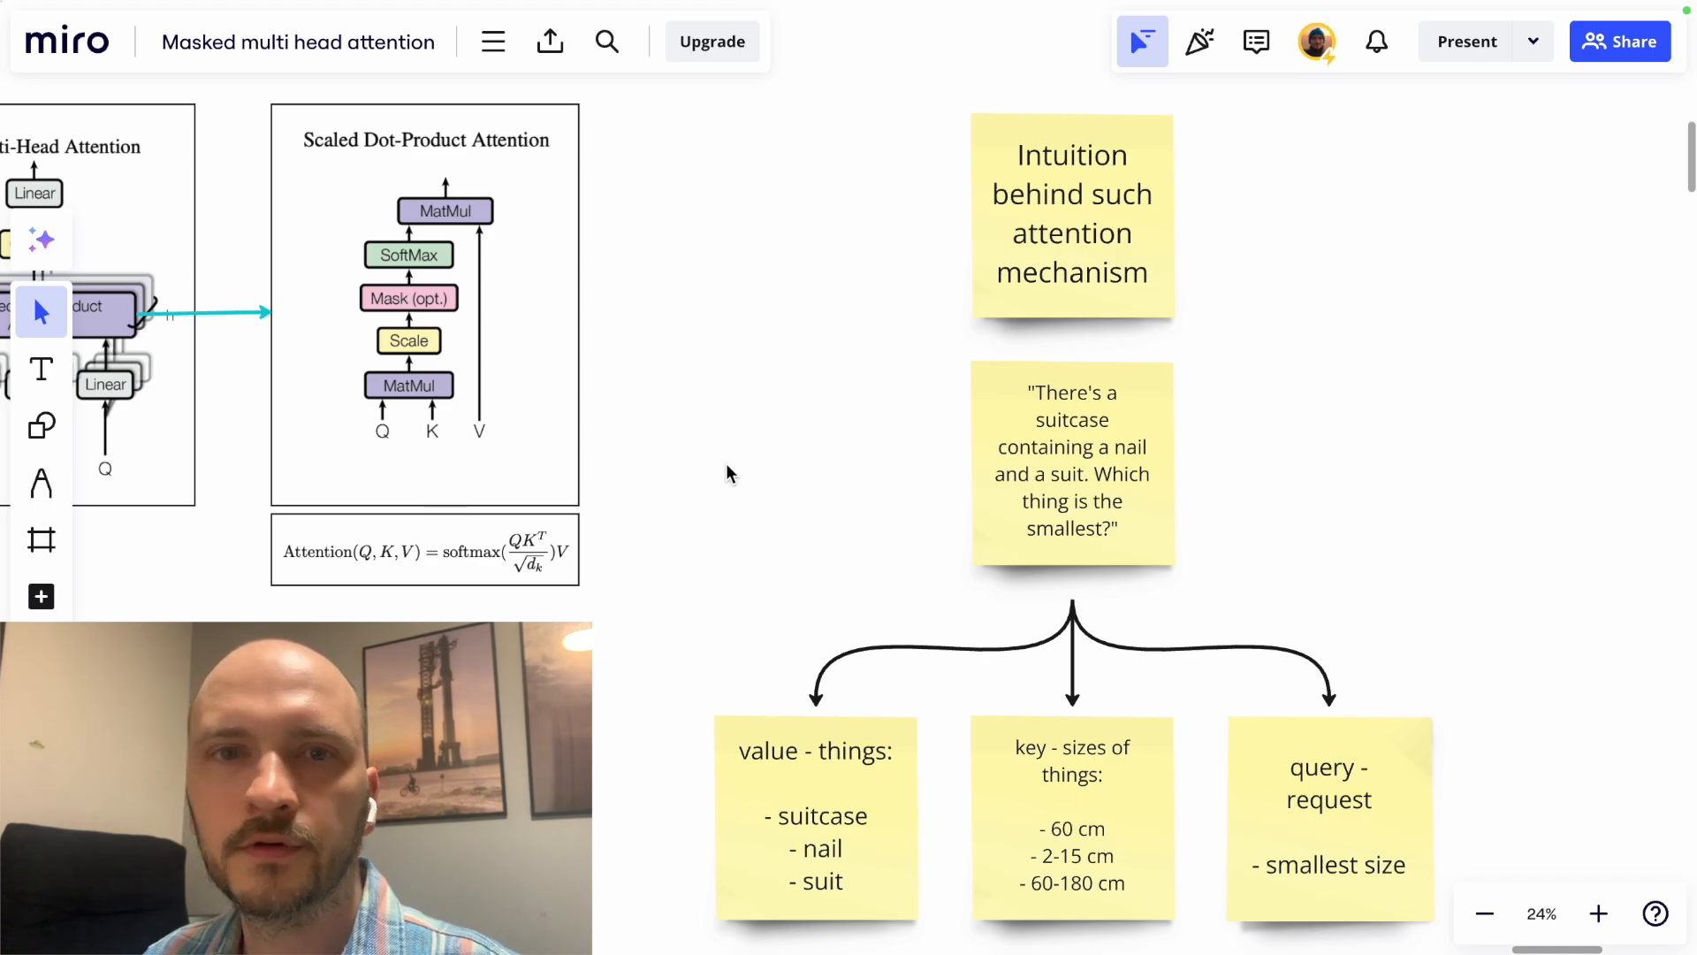
Scroll to the visualization linking the word 'making' to the sentence's other words.
scroll(down, 3)
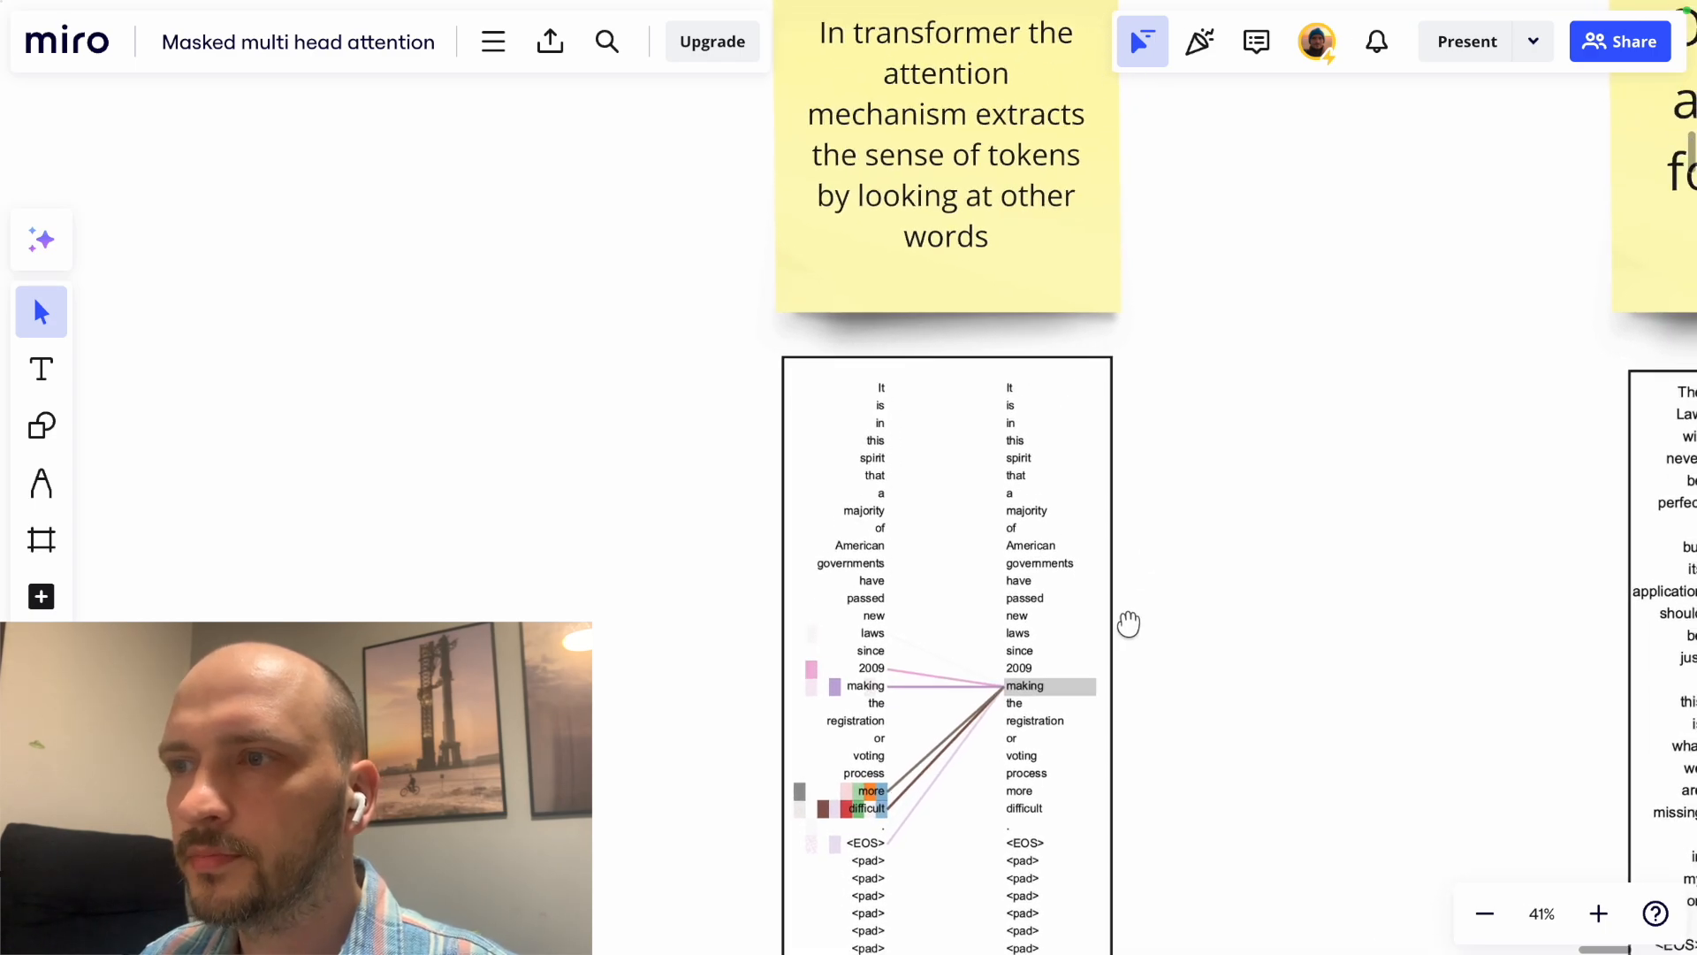
mouse_move(912, 713)
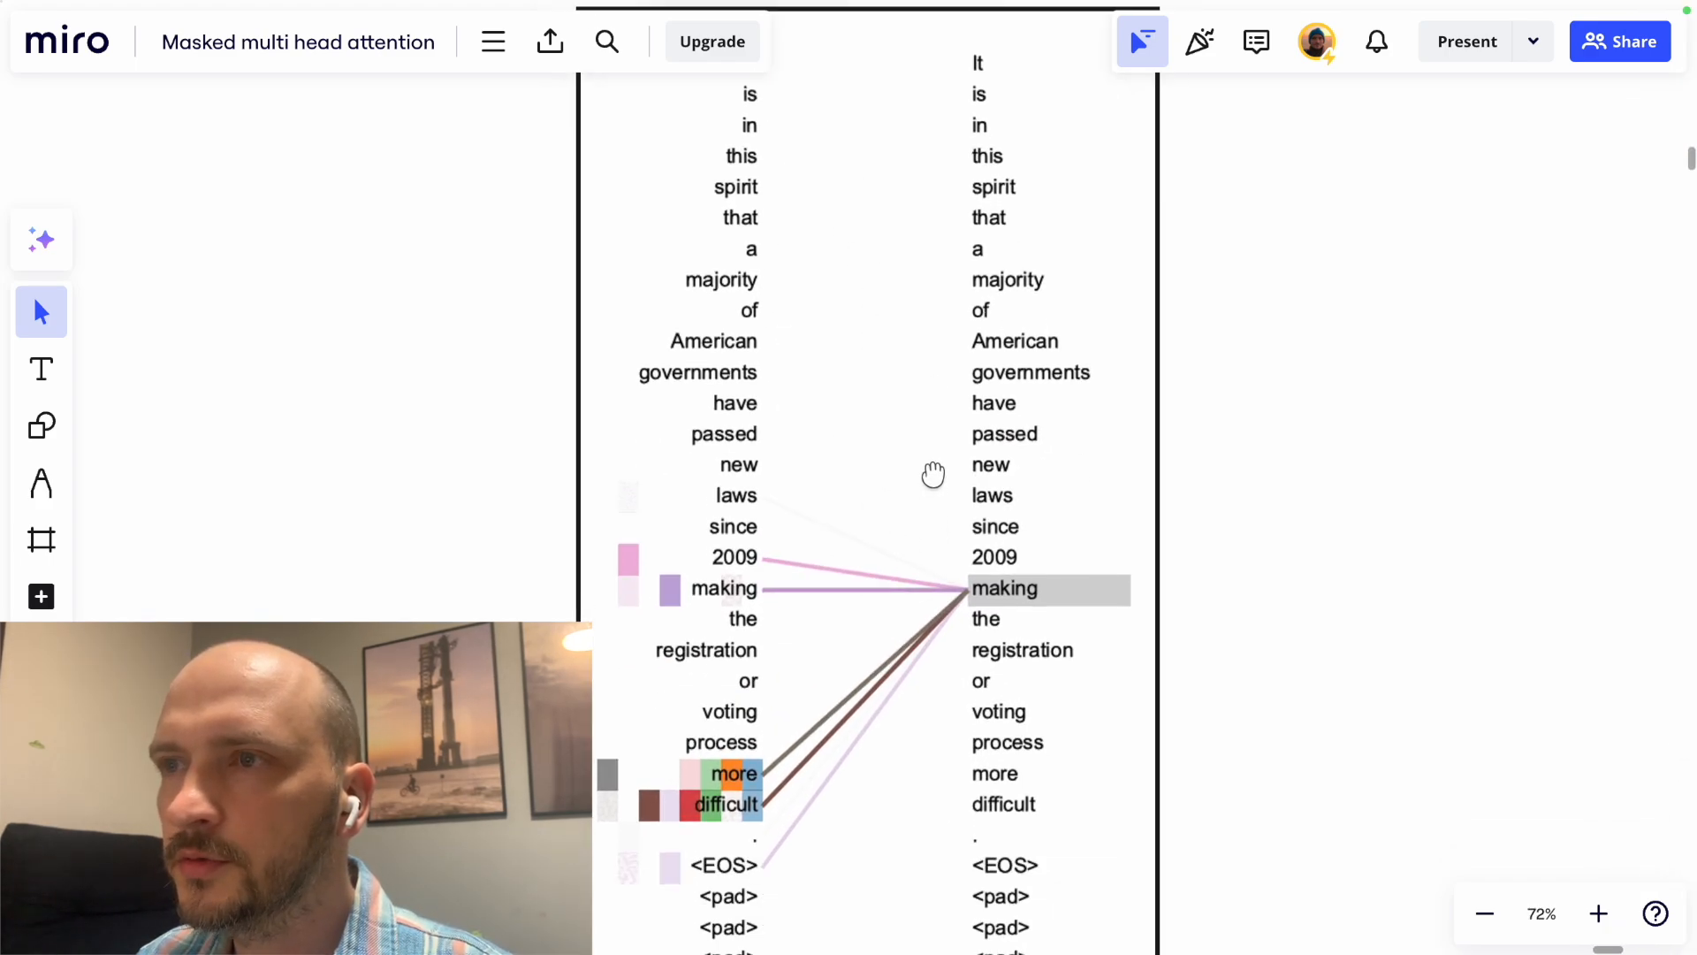
Zoom out to show both attention notes and the 'One head attention for all the words' diagram.
scroll(down, 3)
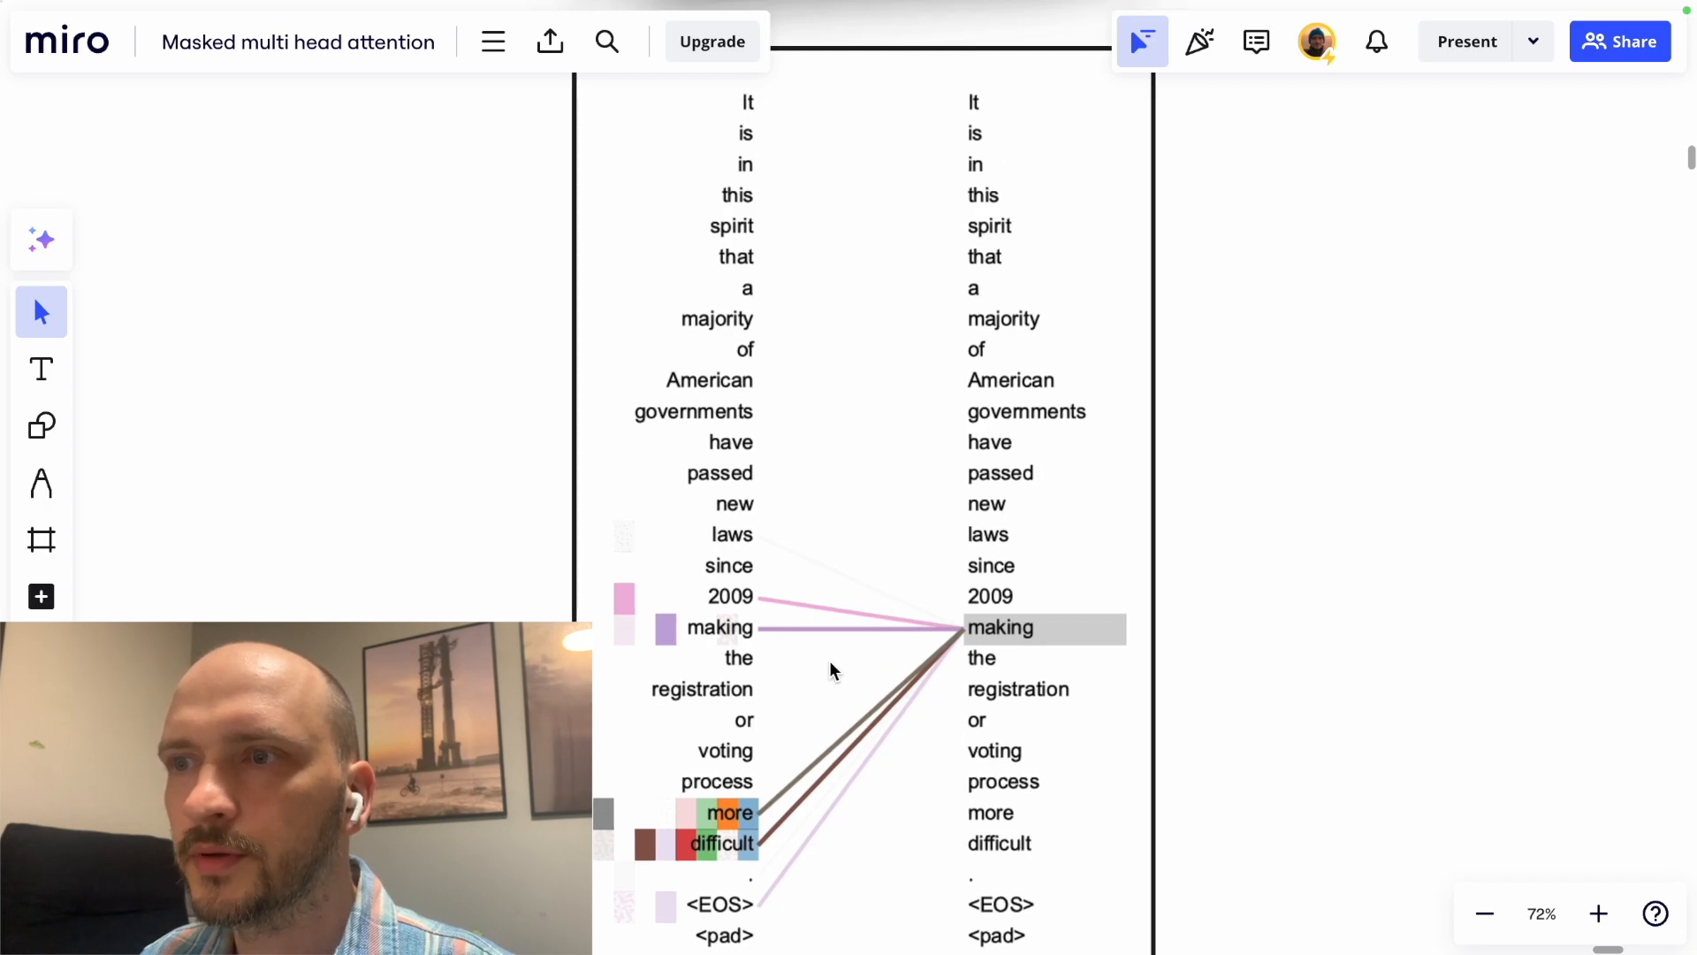
mouse_move(852, 657)
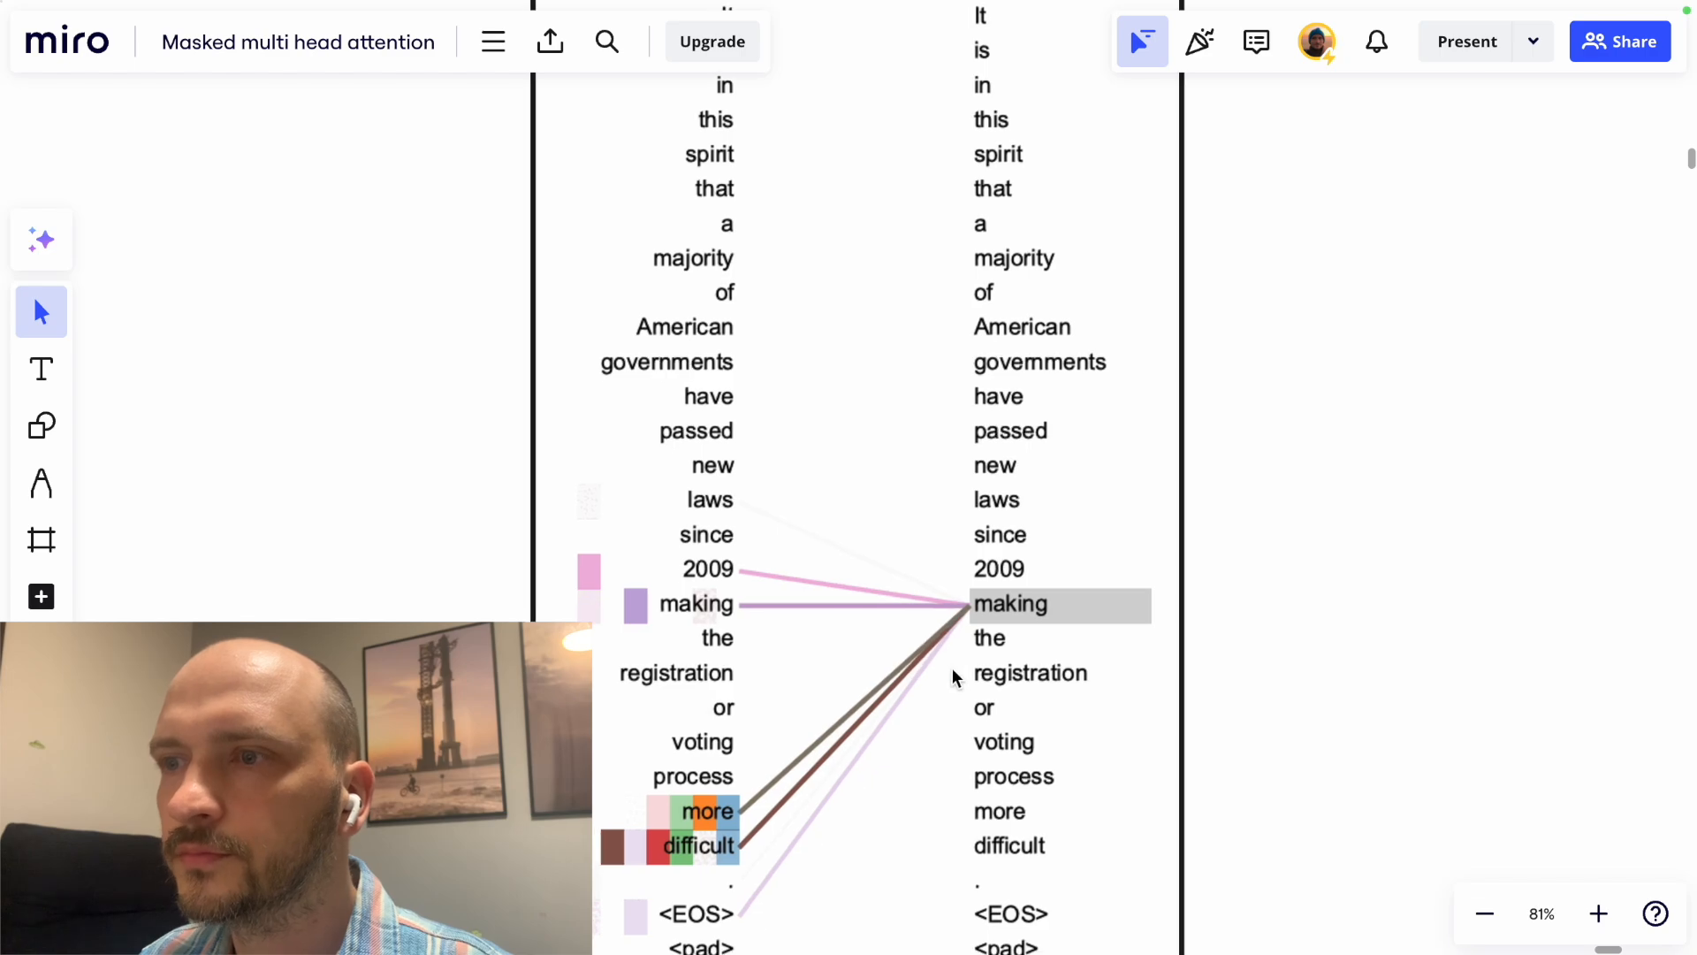
scroll(down, 3)
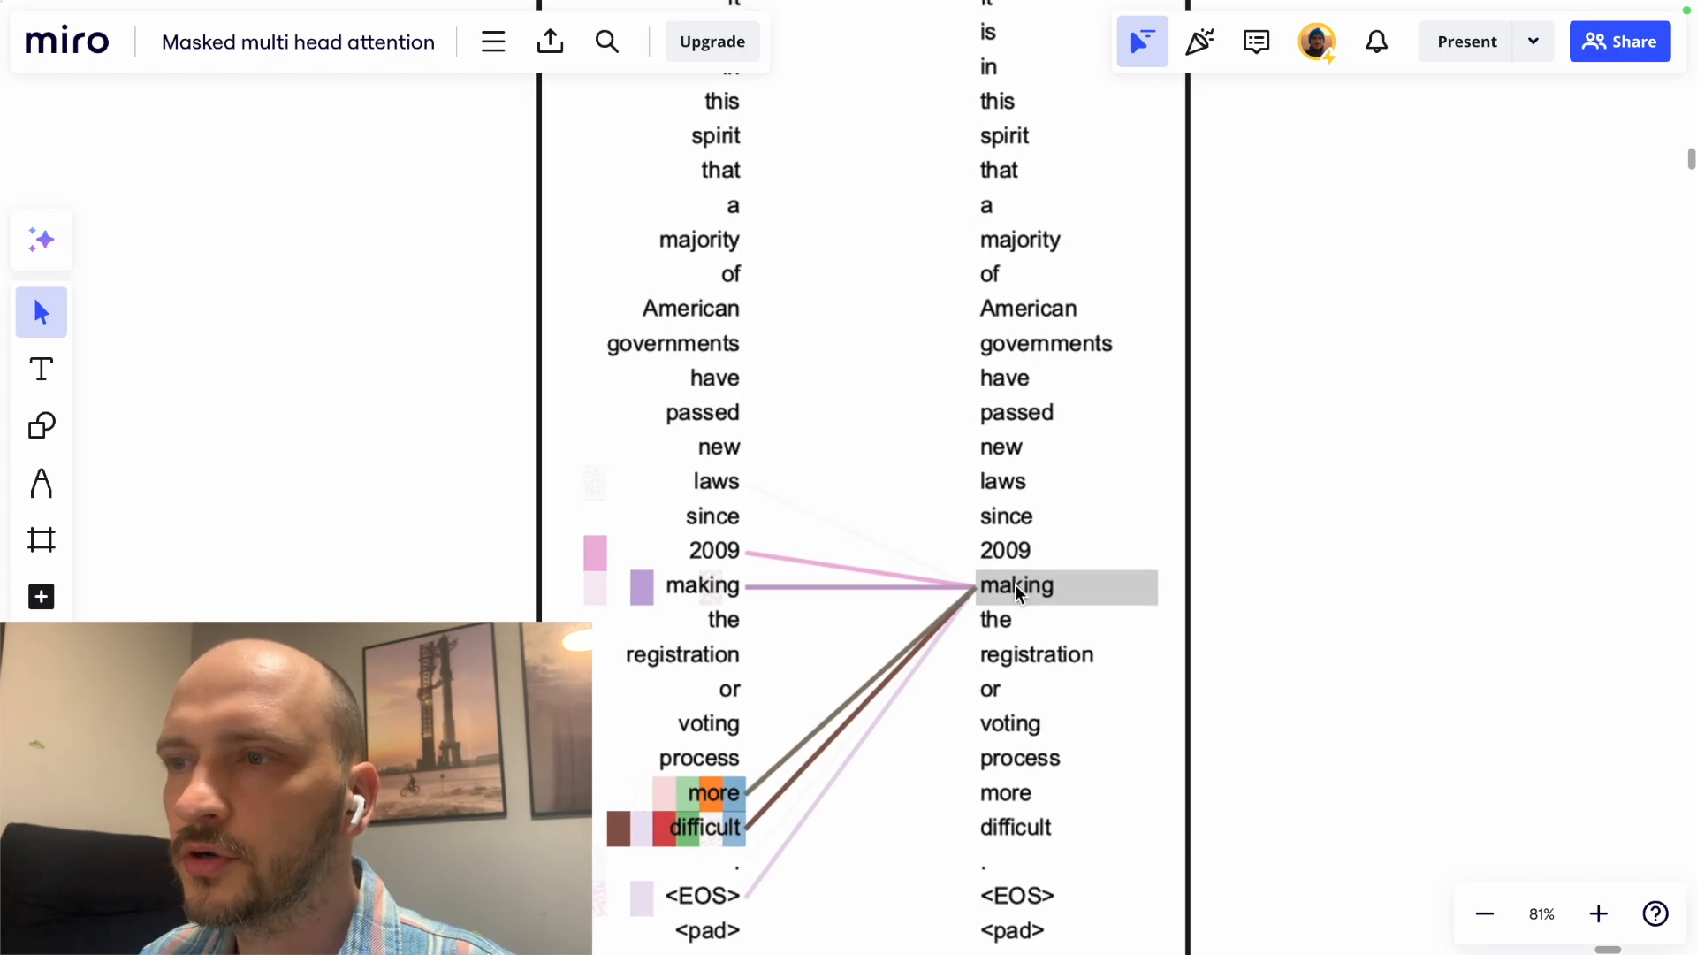
mouse_move(1120, 655)
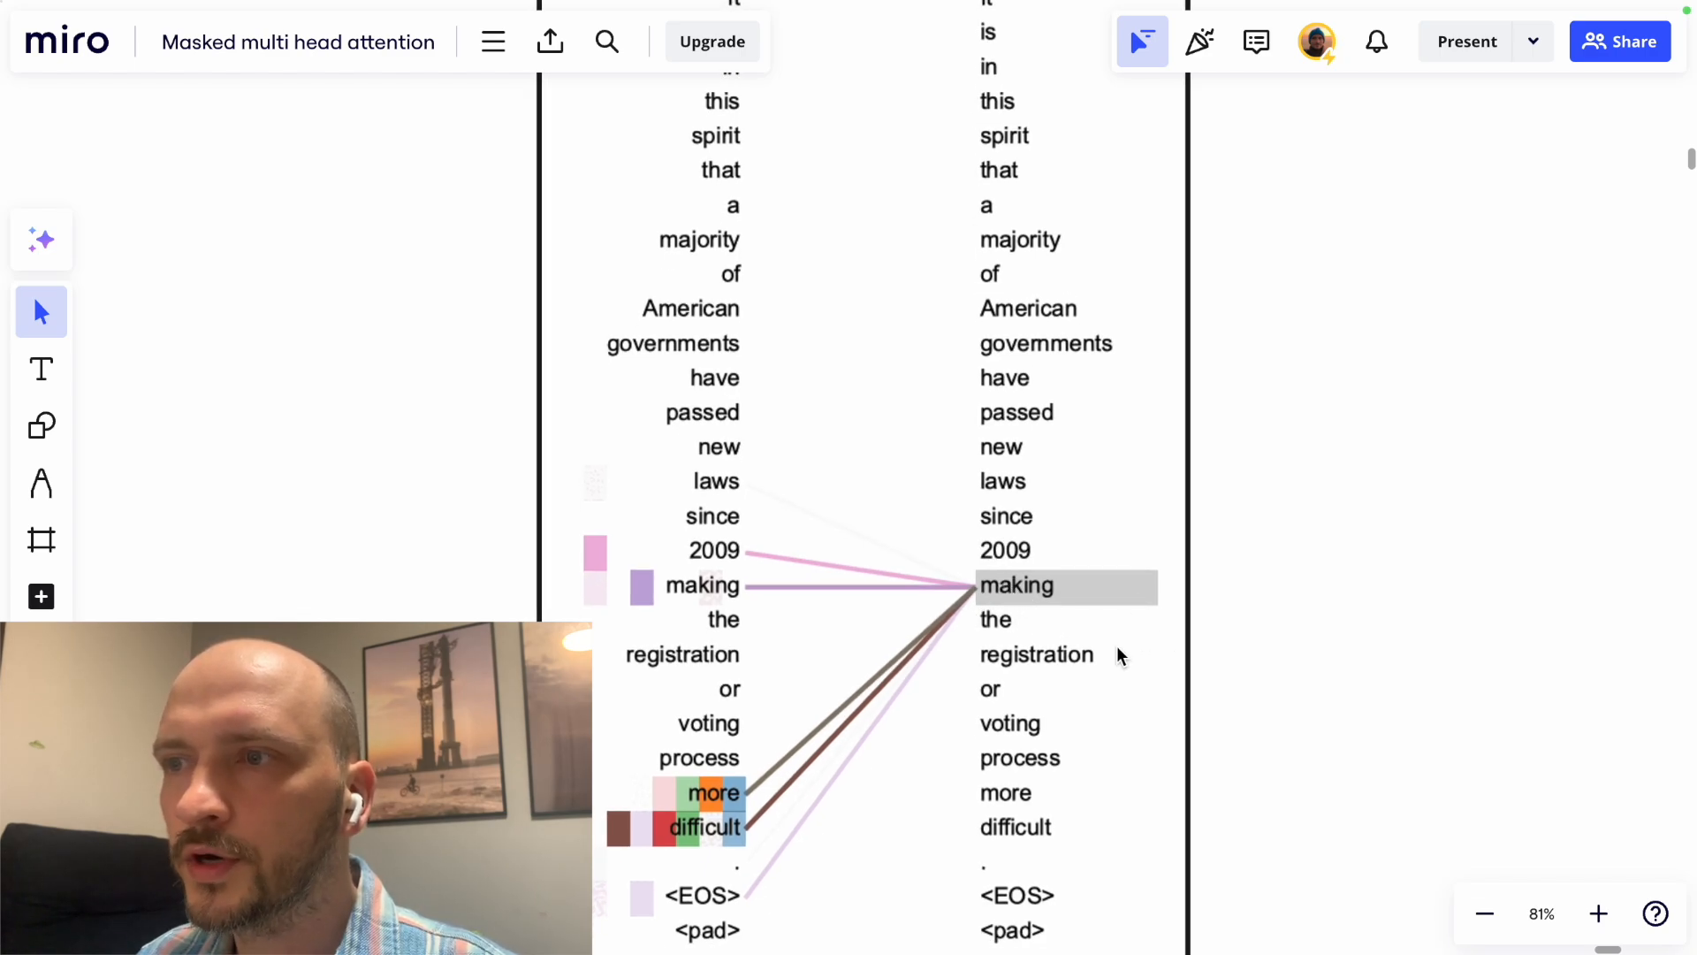
mouse_move(953, 615)
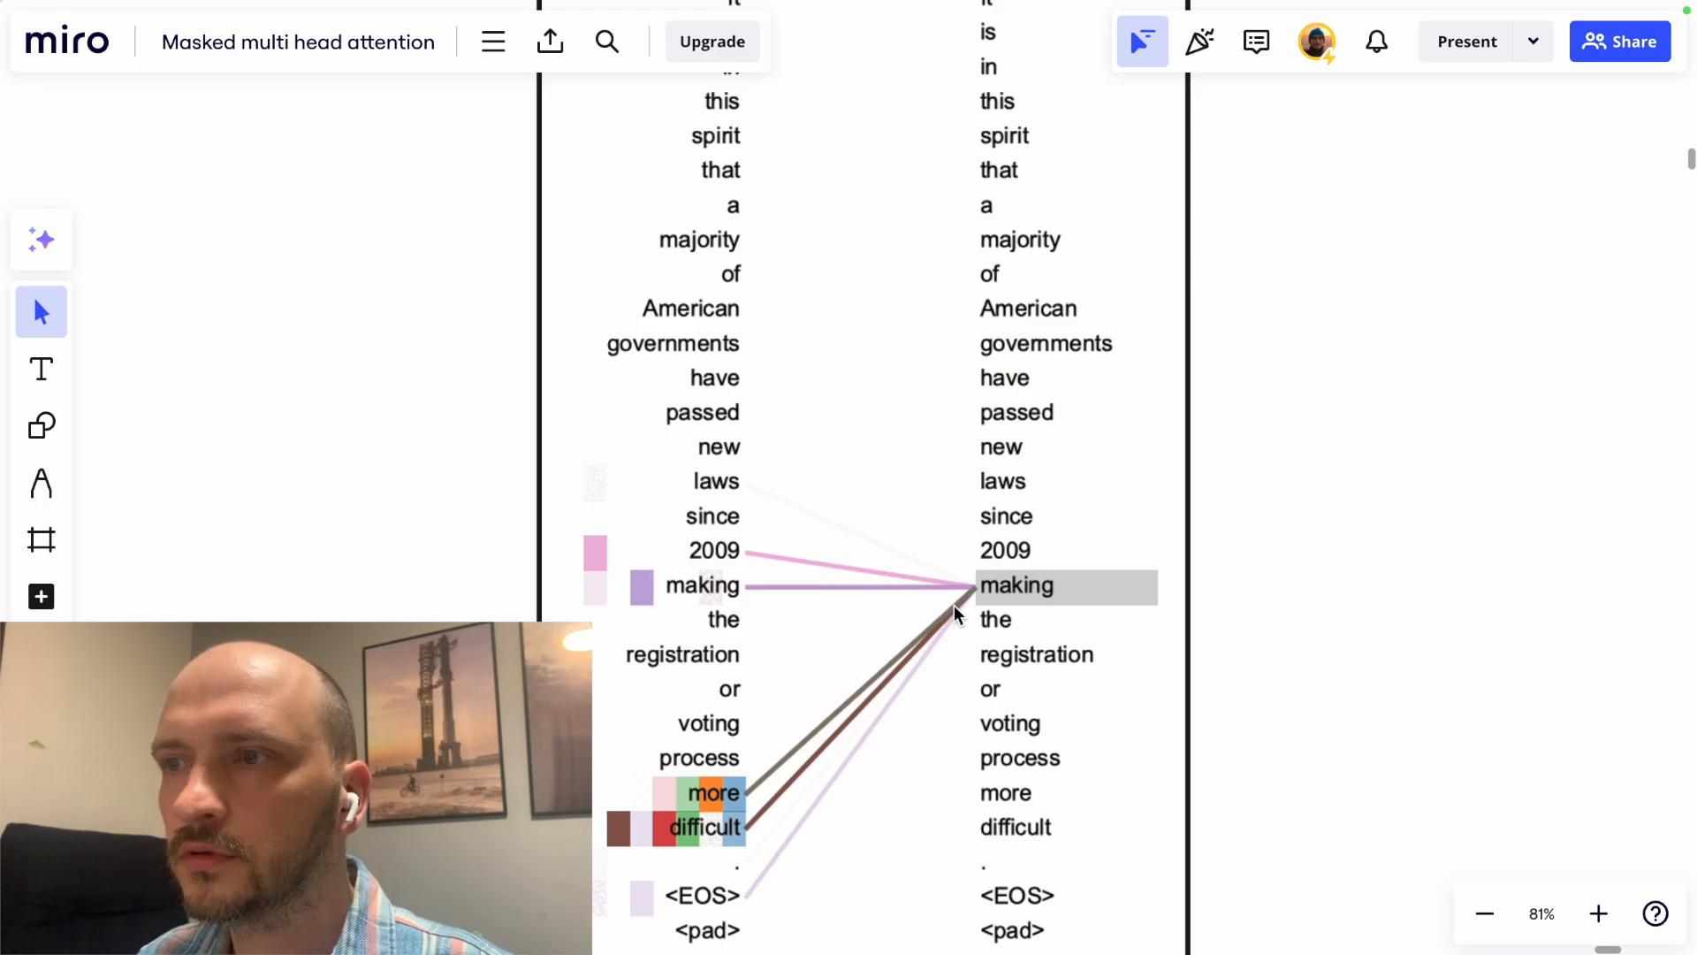
mouse_move(910, 601)
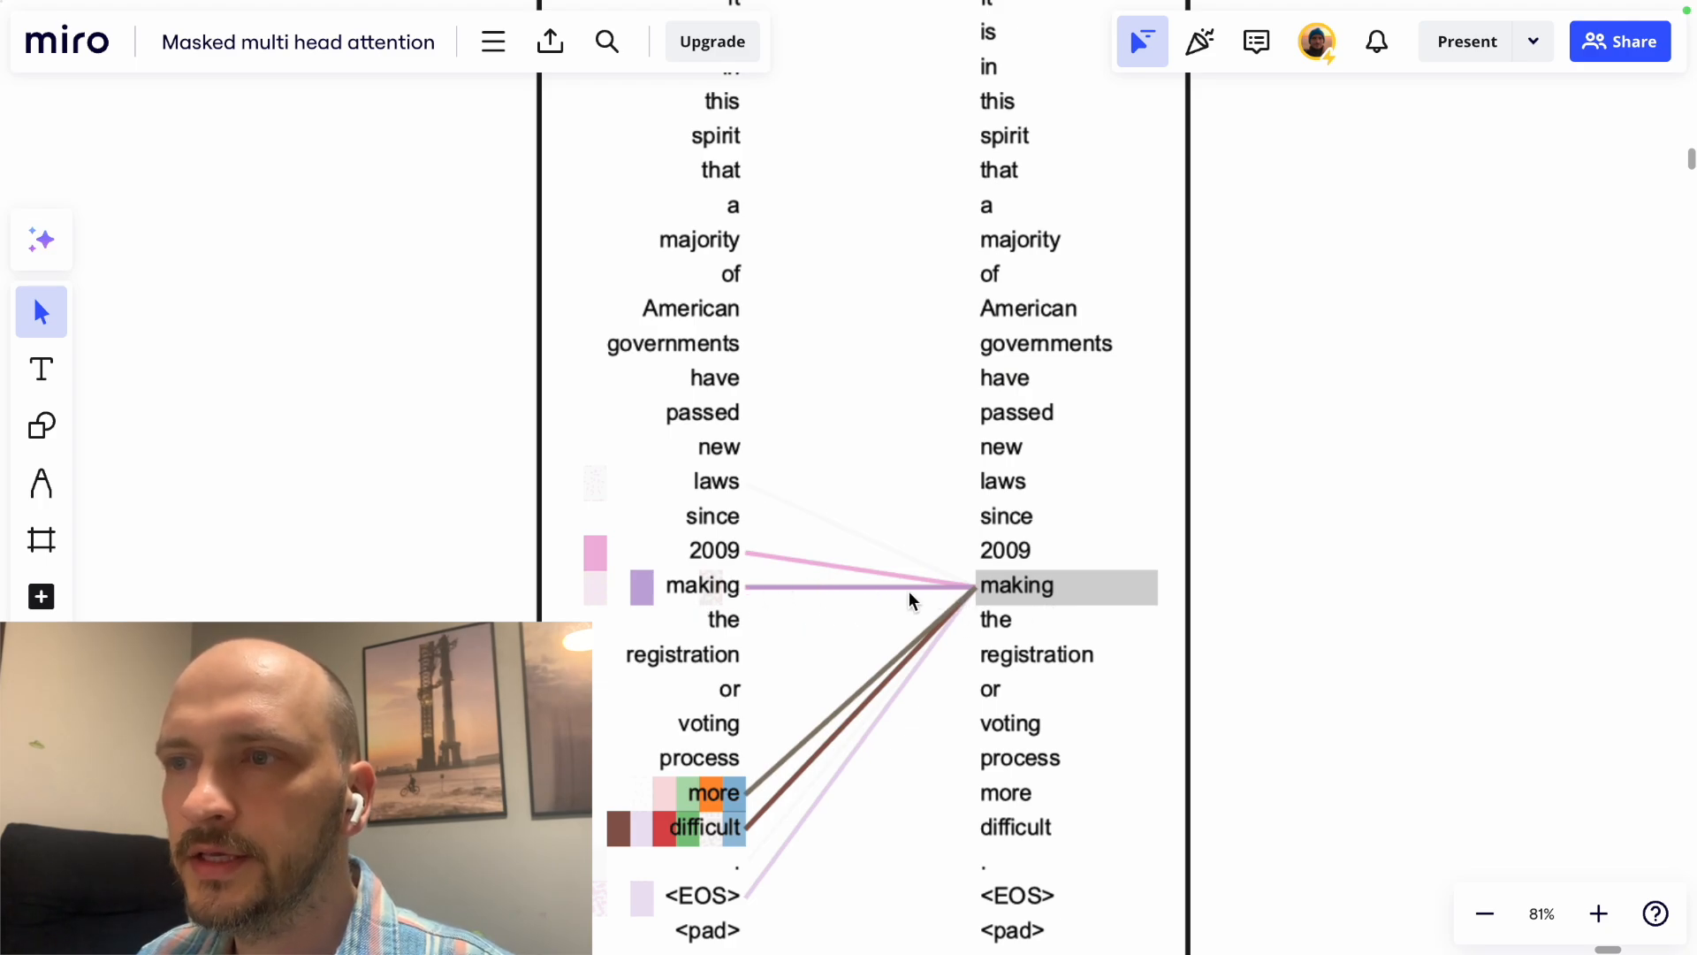
mouse_move(796, 593)
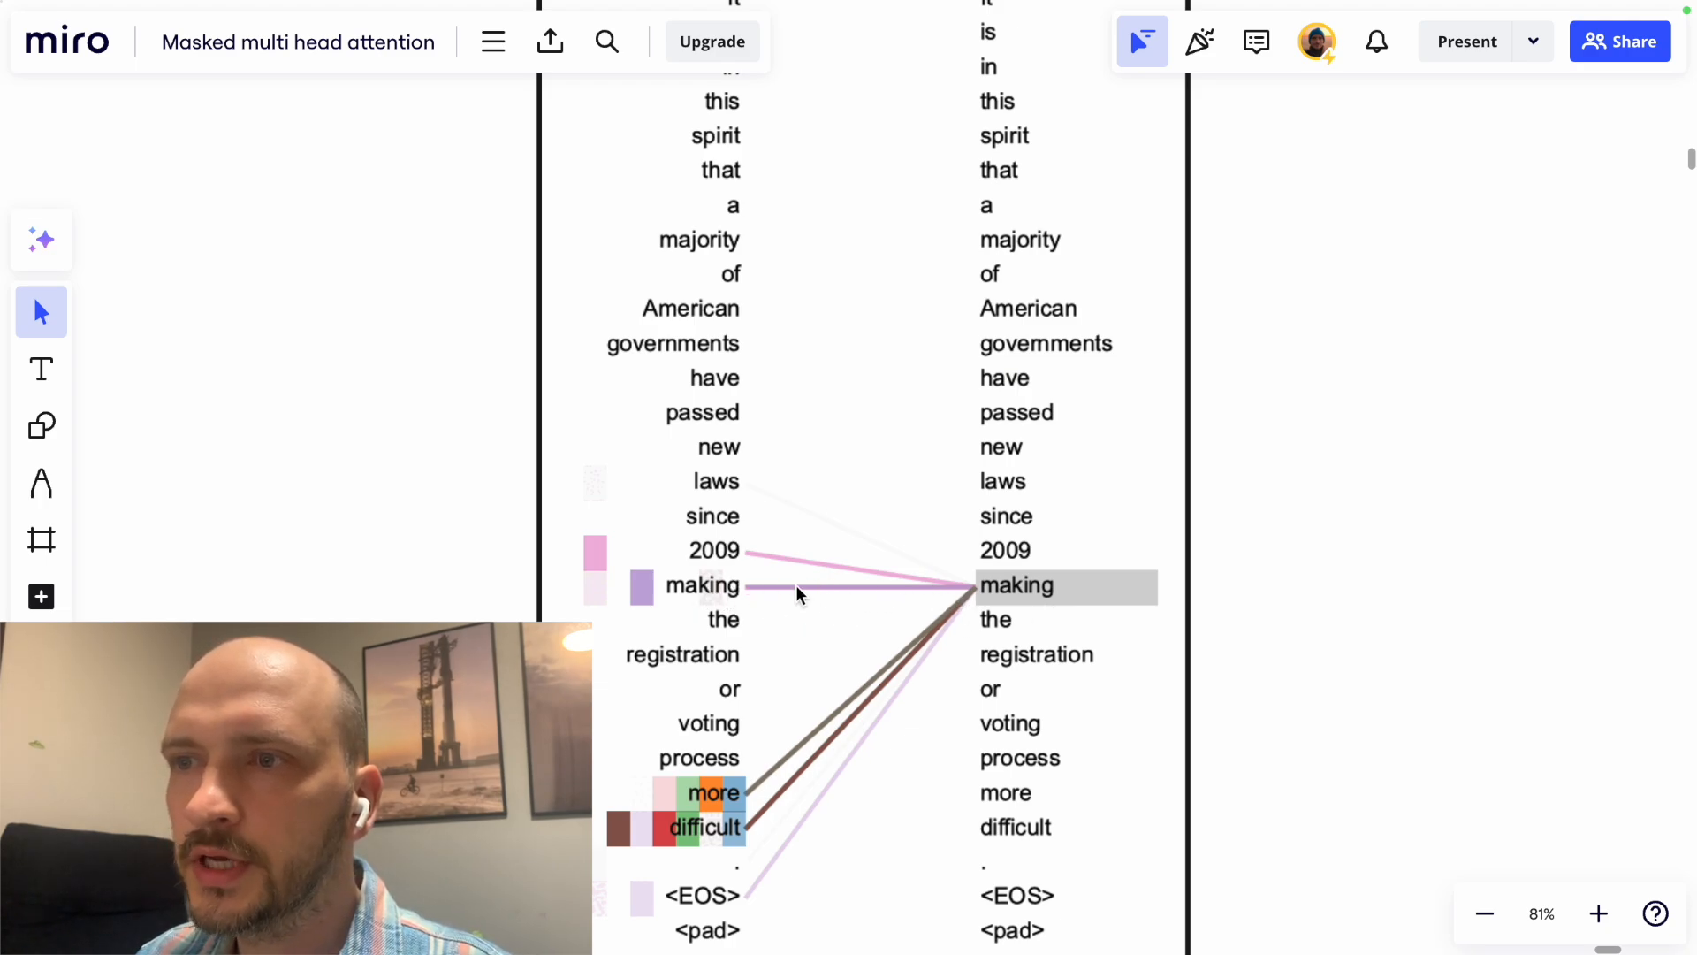
mouse_move(695, 555)
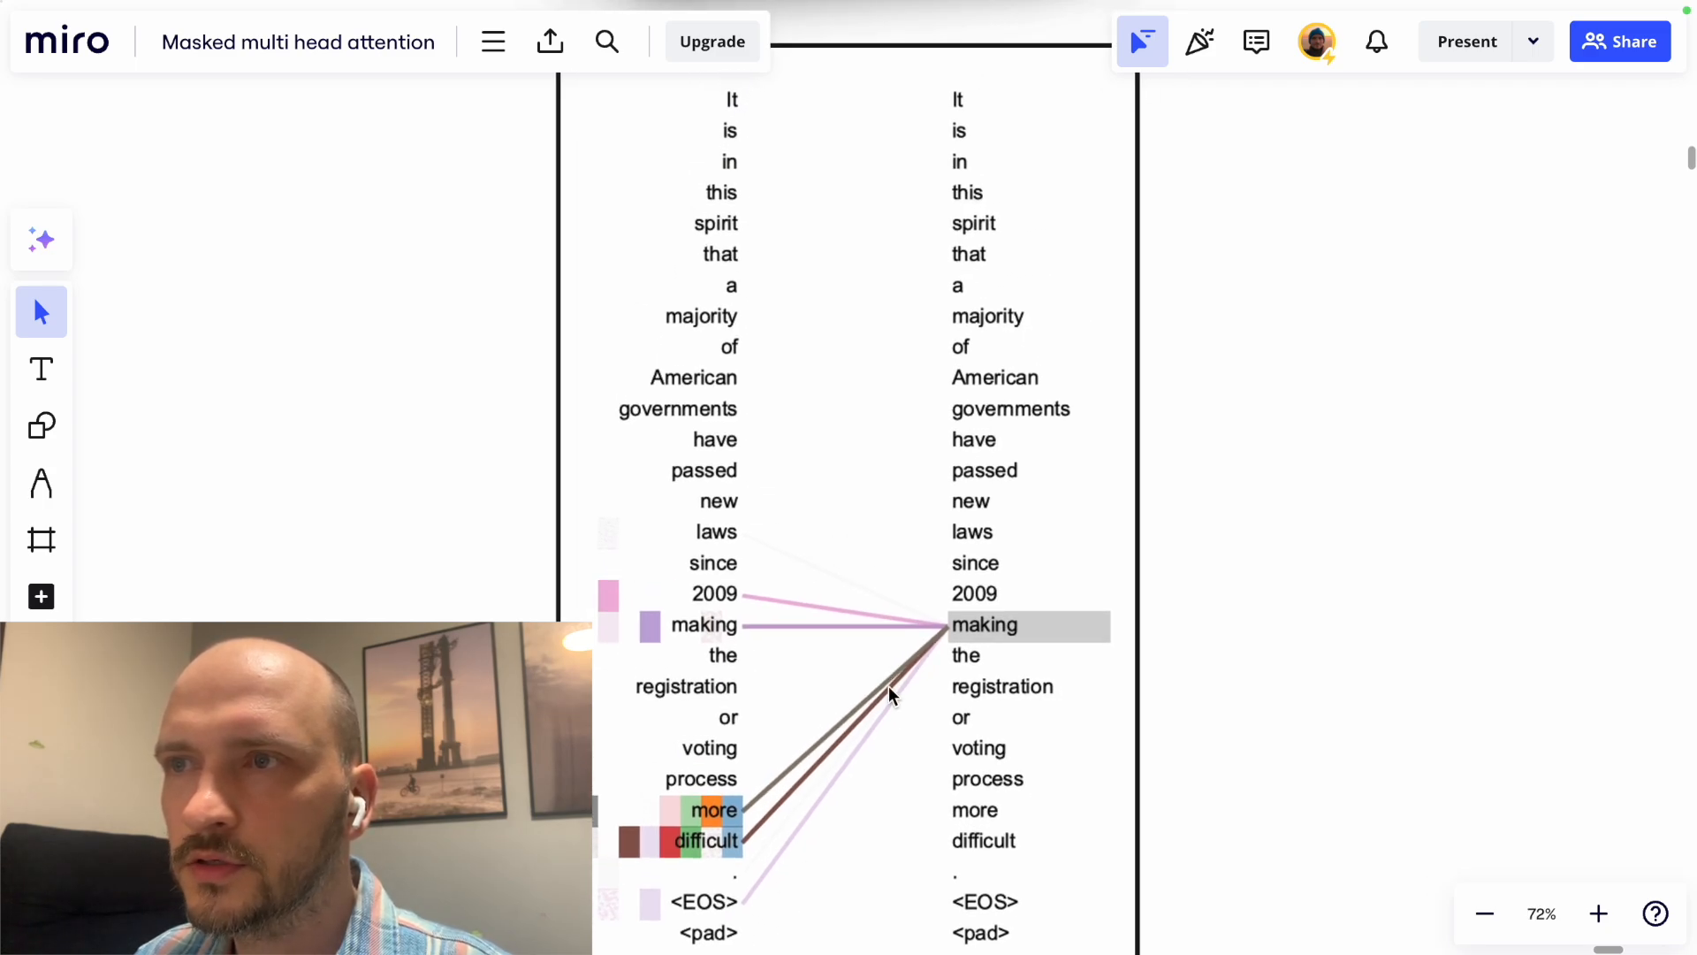
mouse_move(847, 751)
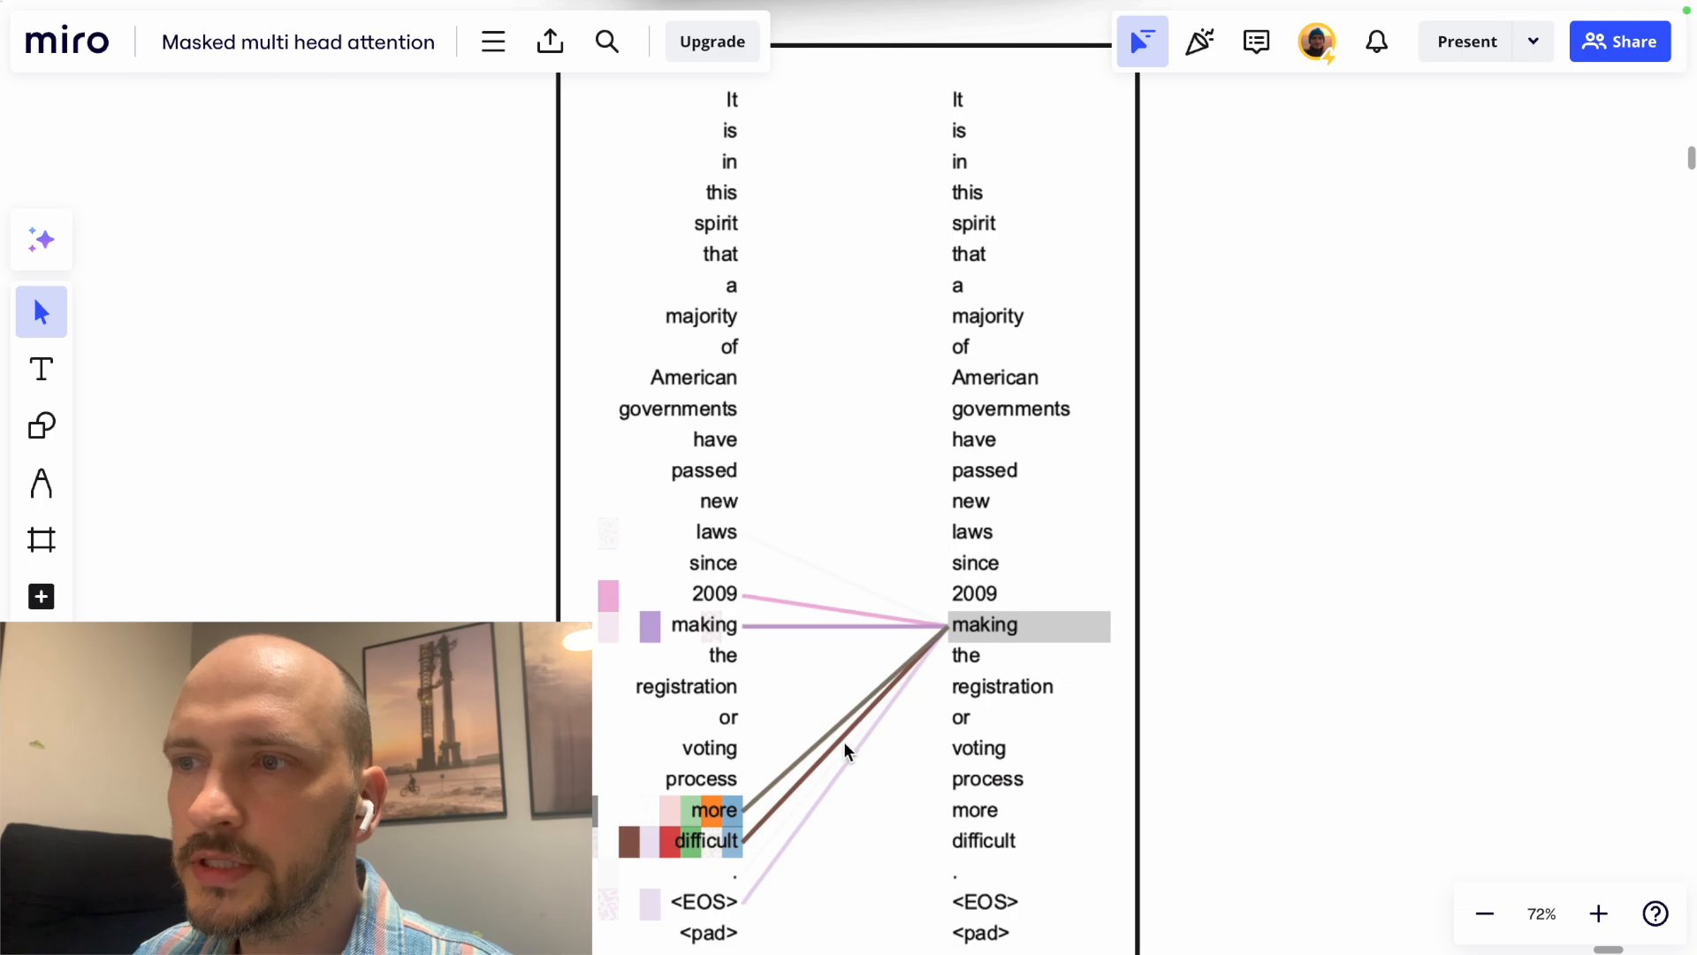
mouse_move(833, 615)
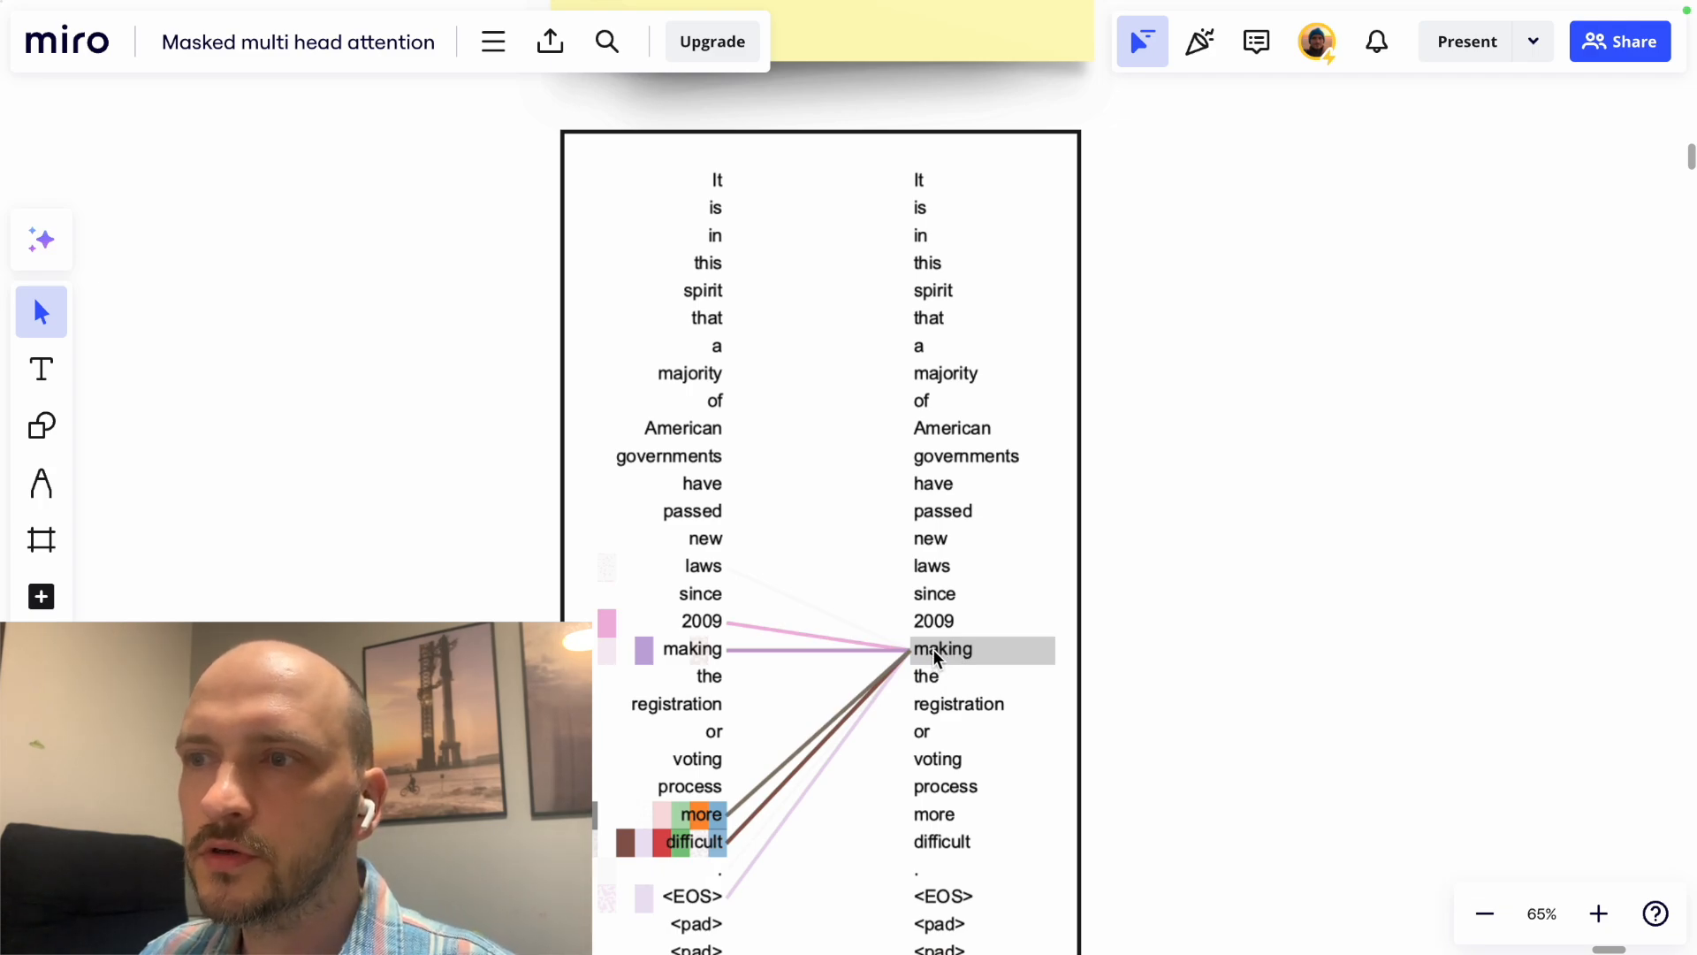
mouse_move(907, 657)
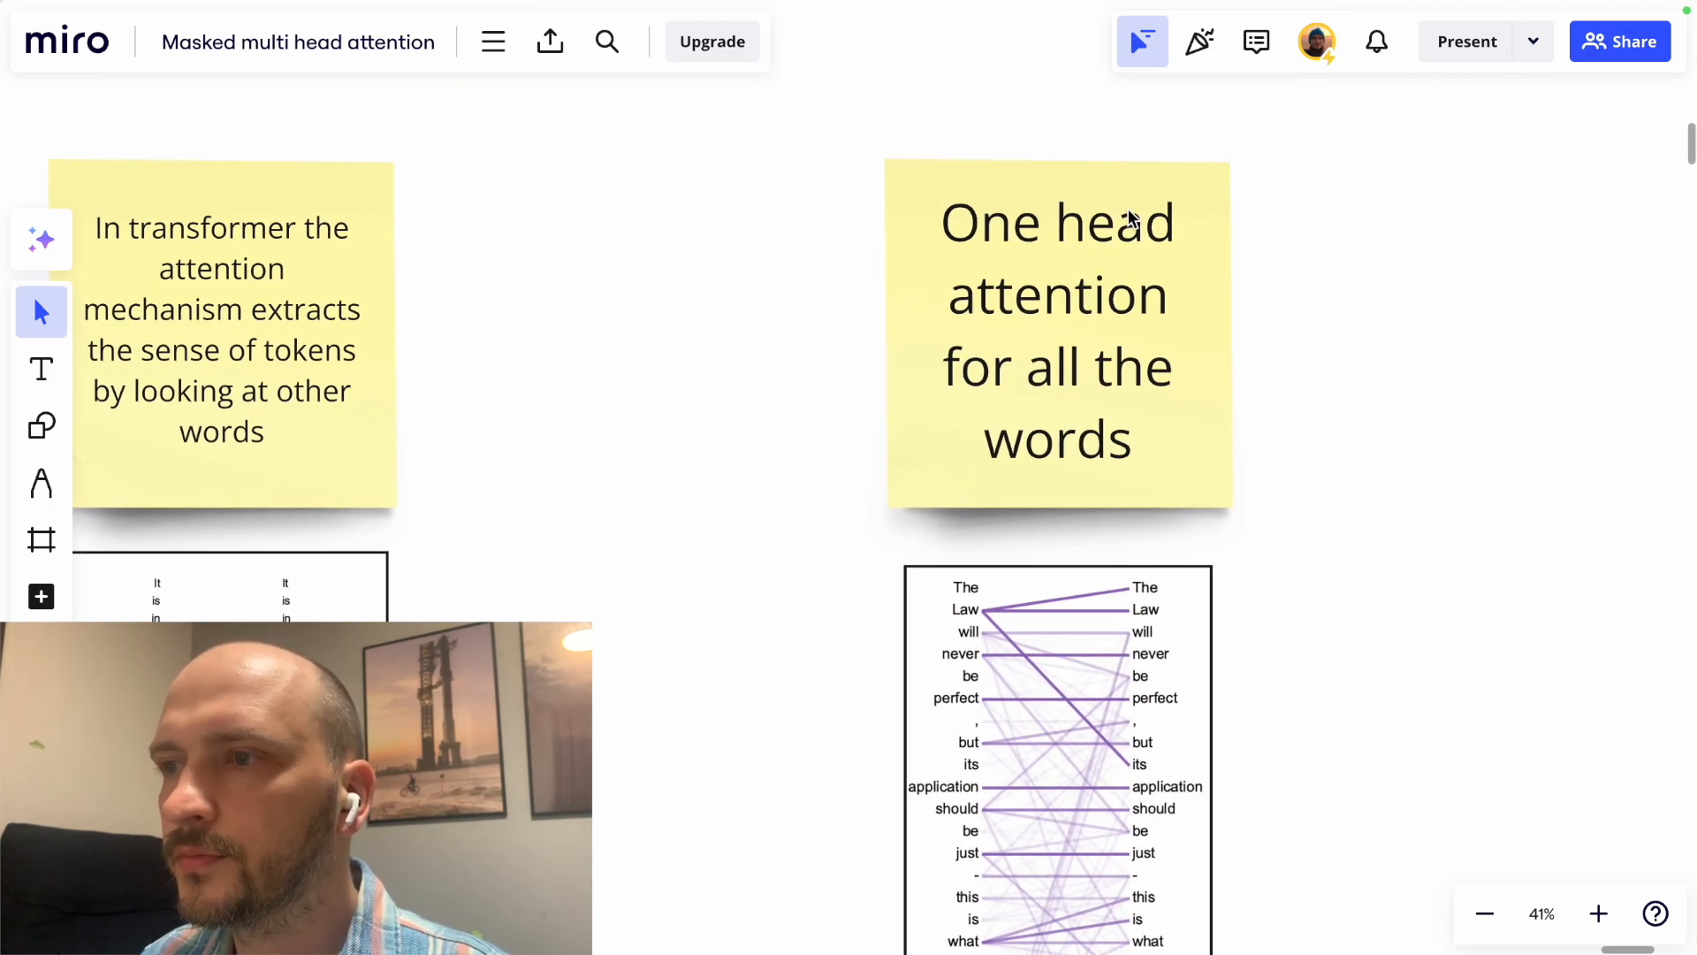
scroll(down, 3)
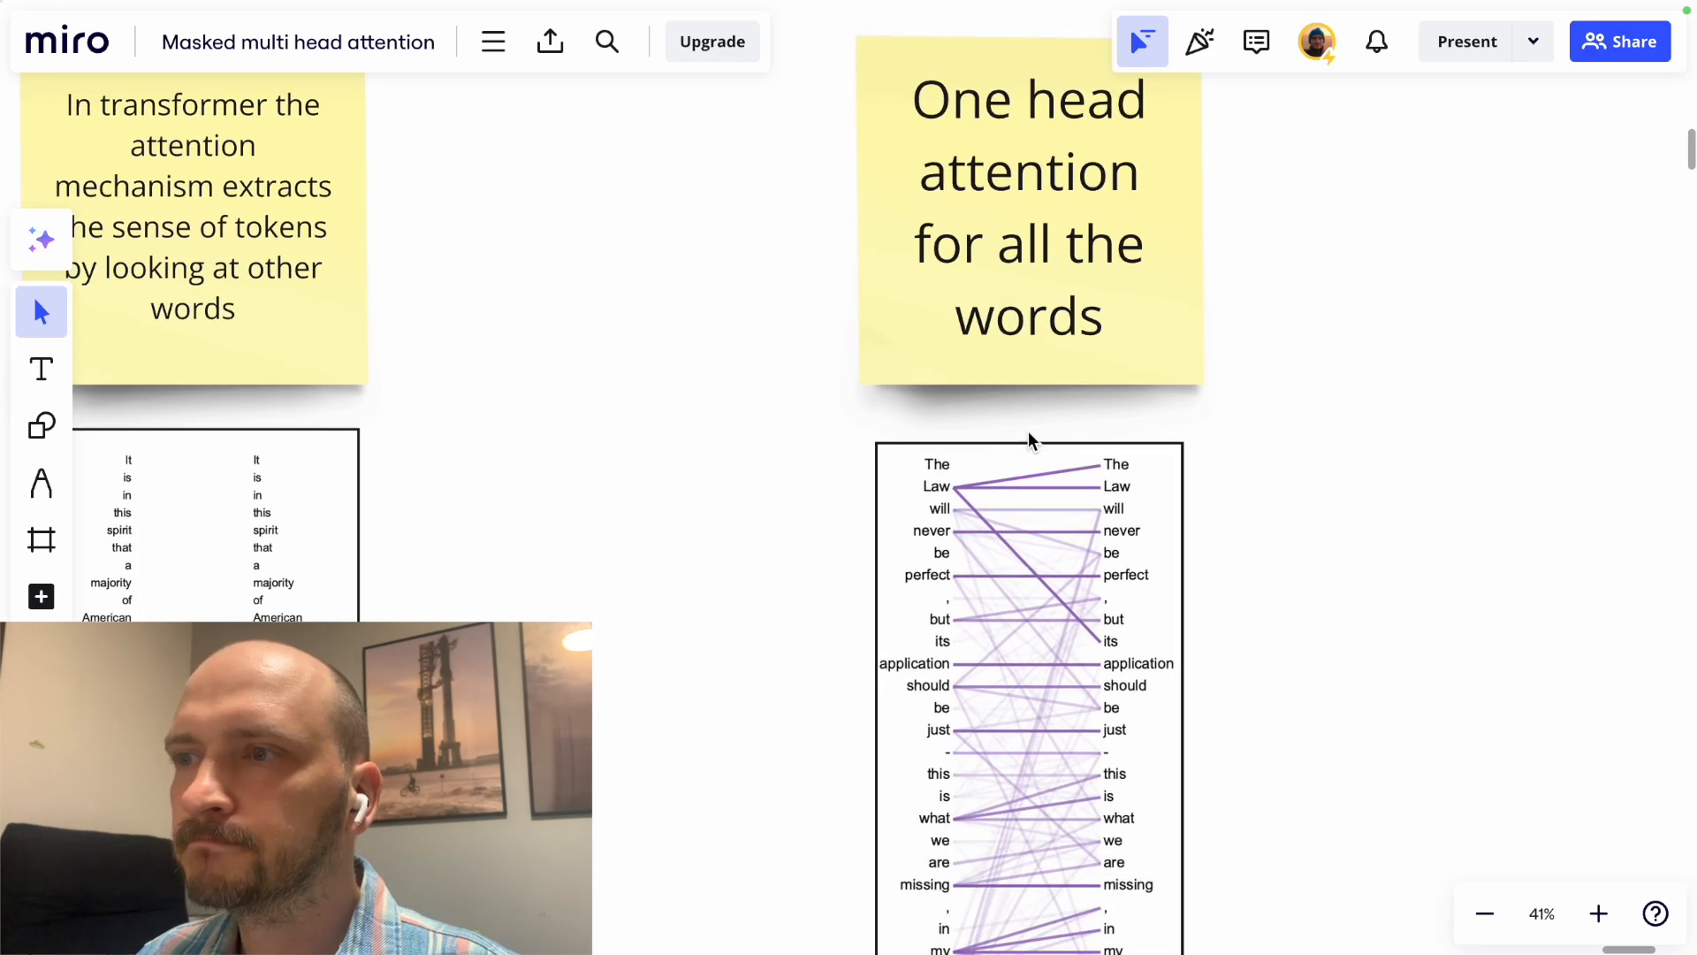
scroll(down, 3)
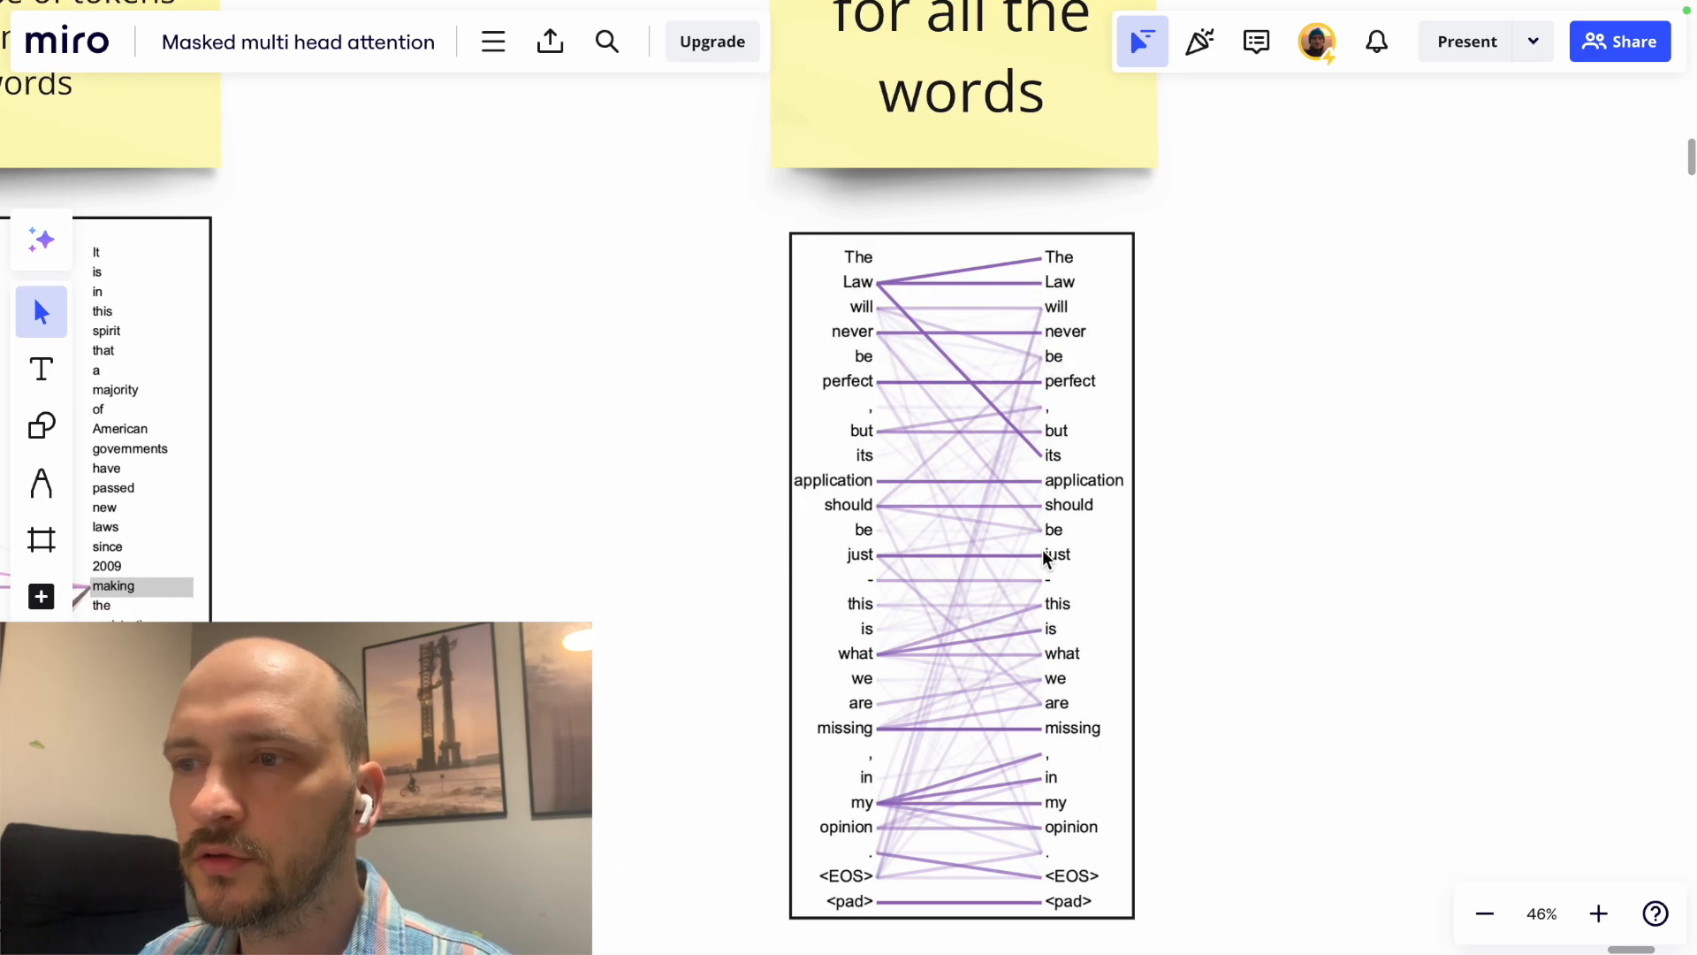
mouse_move(1125, 346)
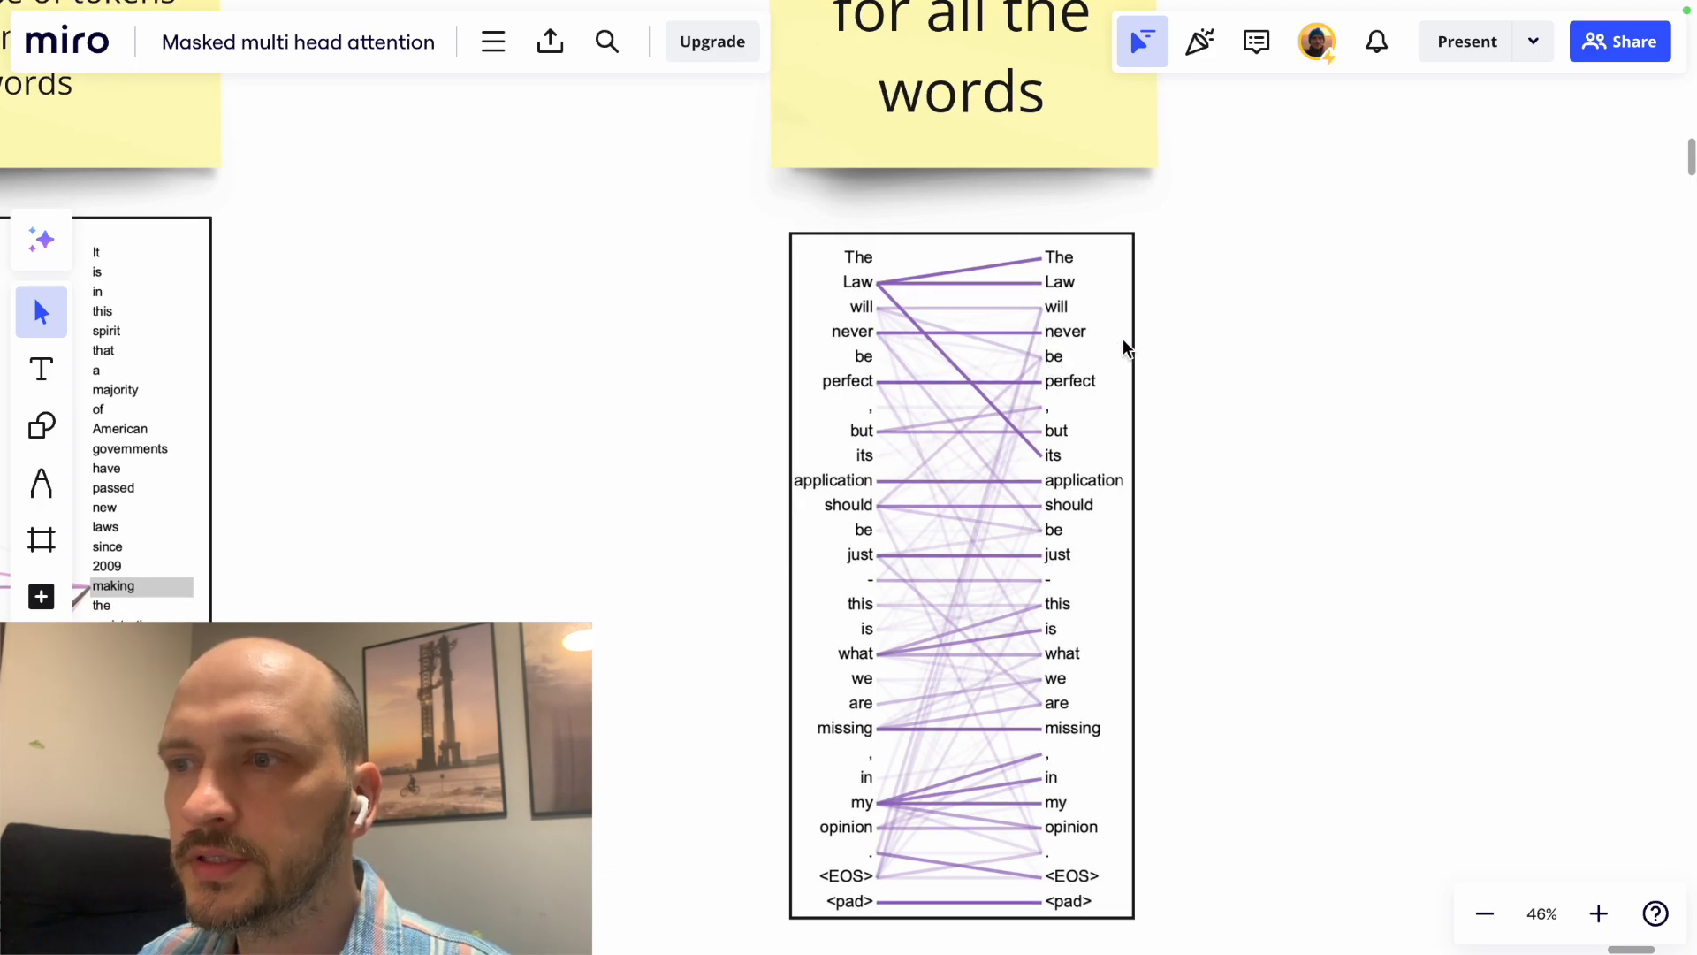
mouse_move(1258, 377)
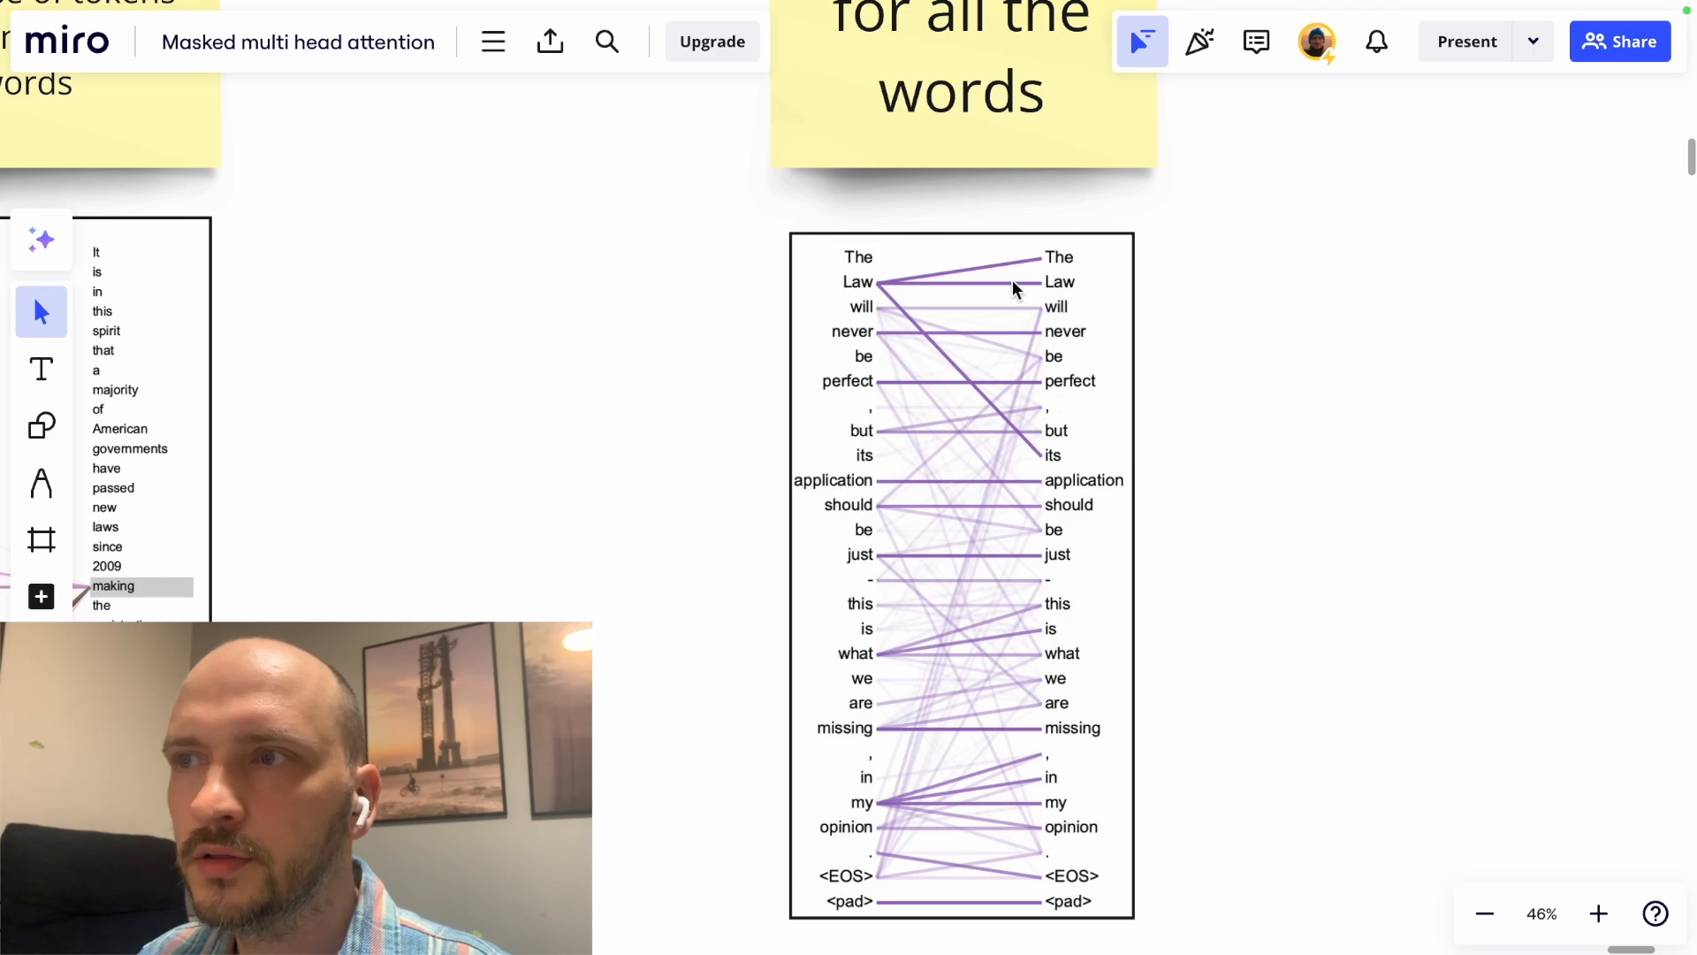
mouse_move(1055, 831)
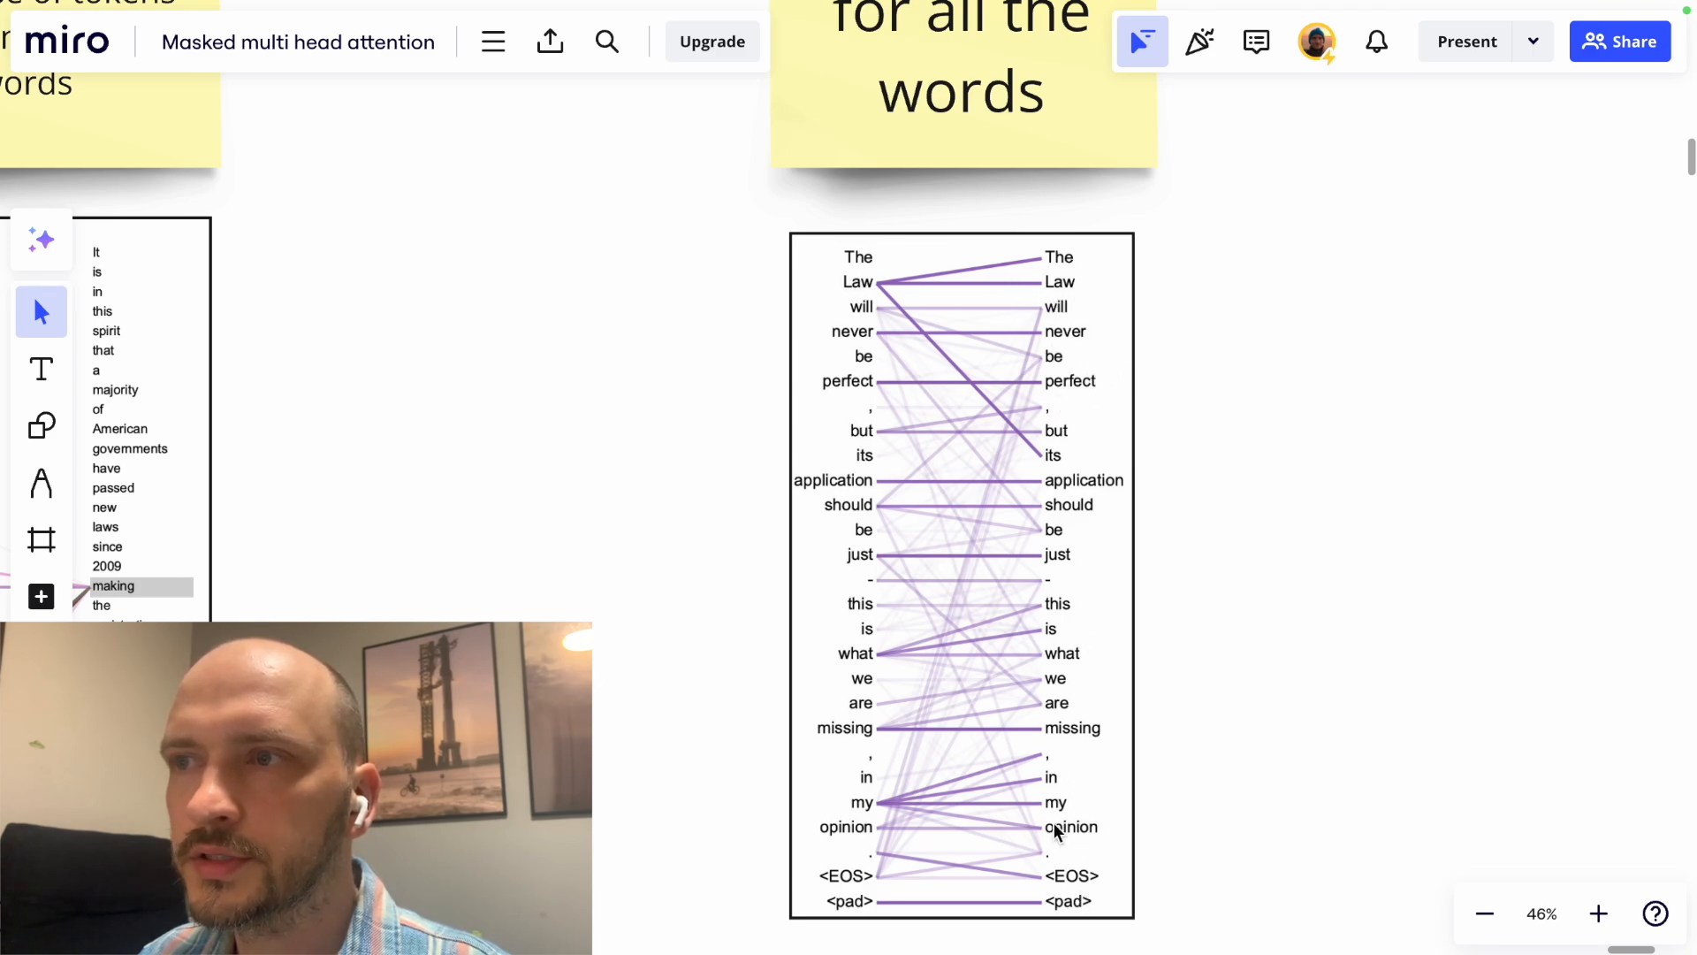
scroll(down, 3)
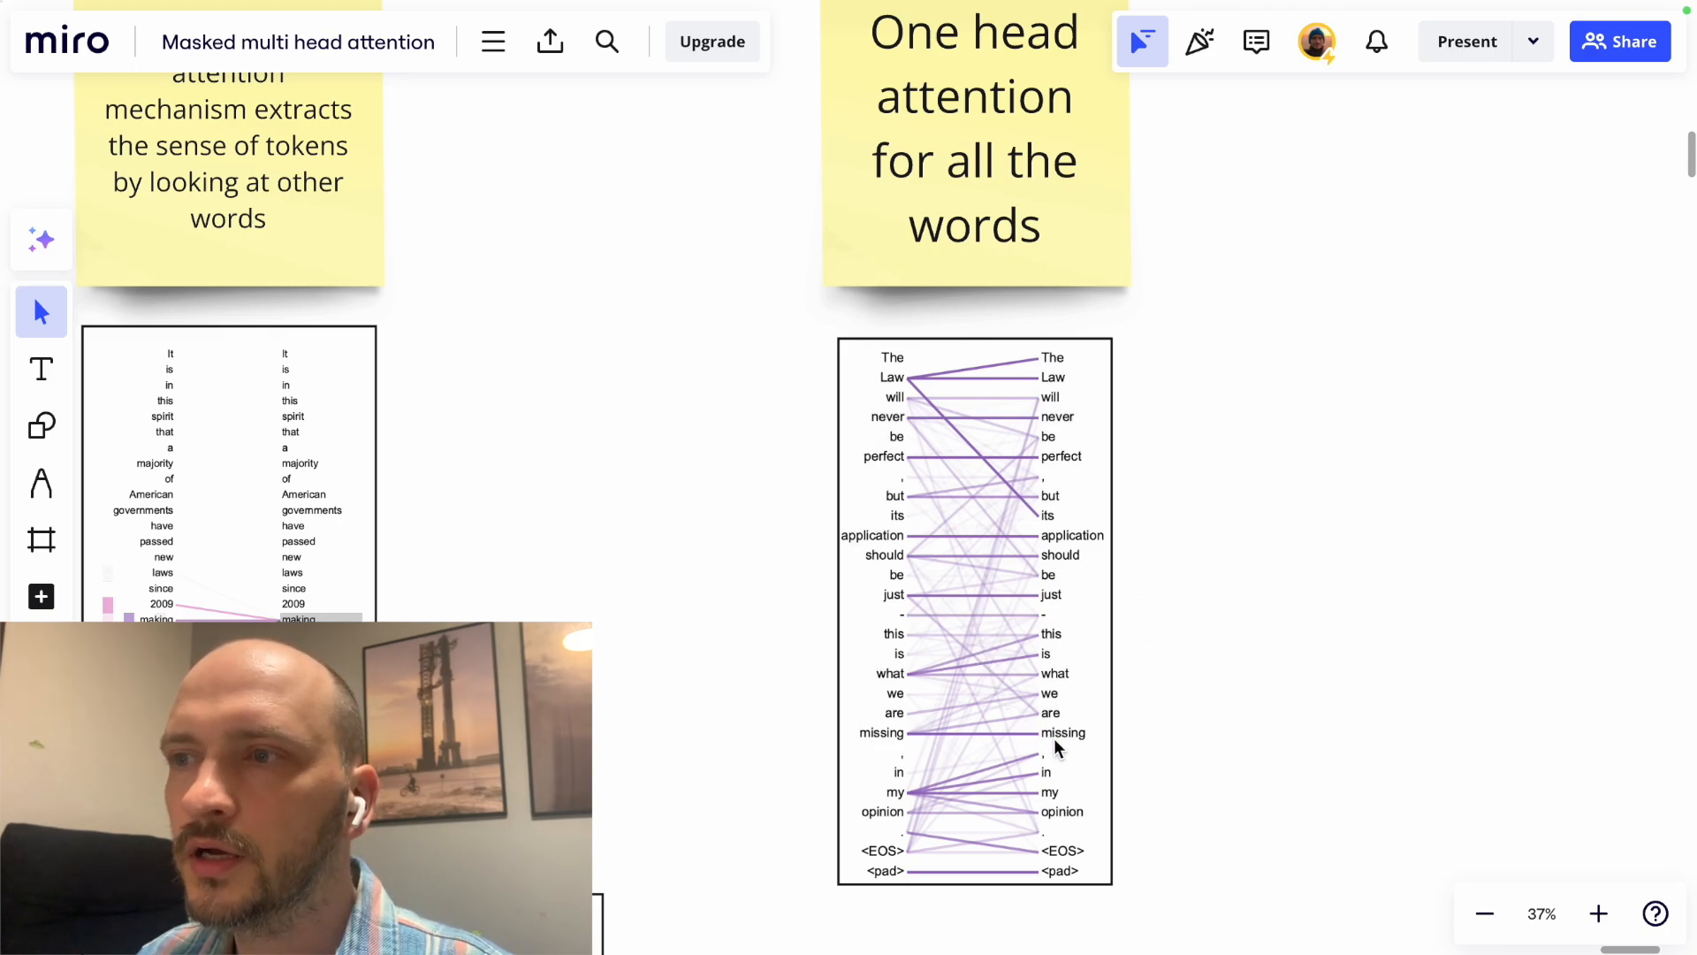
mouse_move(1082, 568)
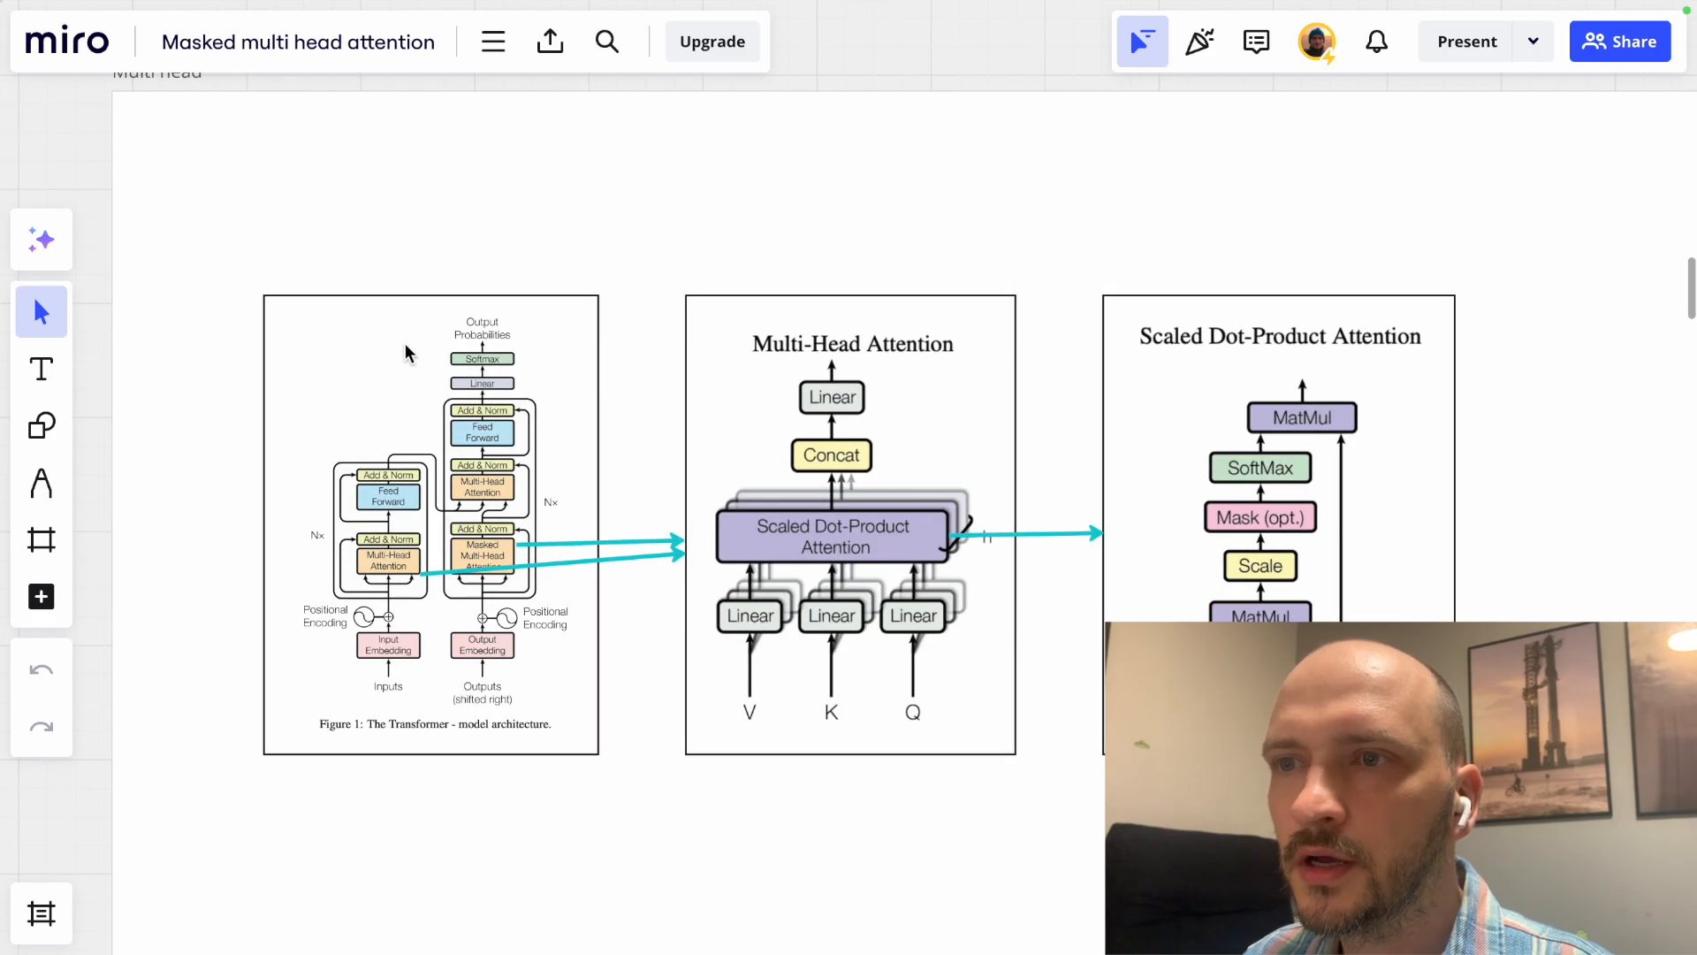
mouse_move(893, 416)
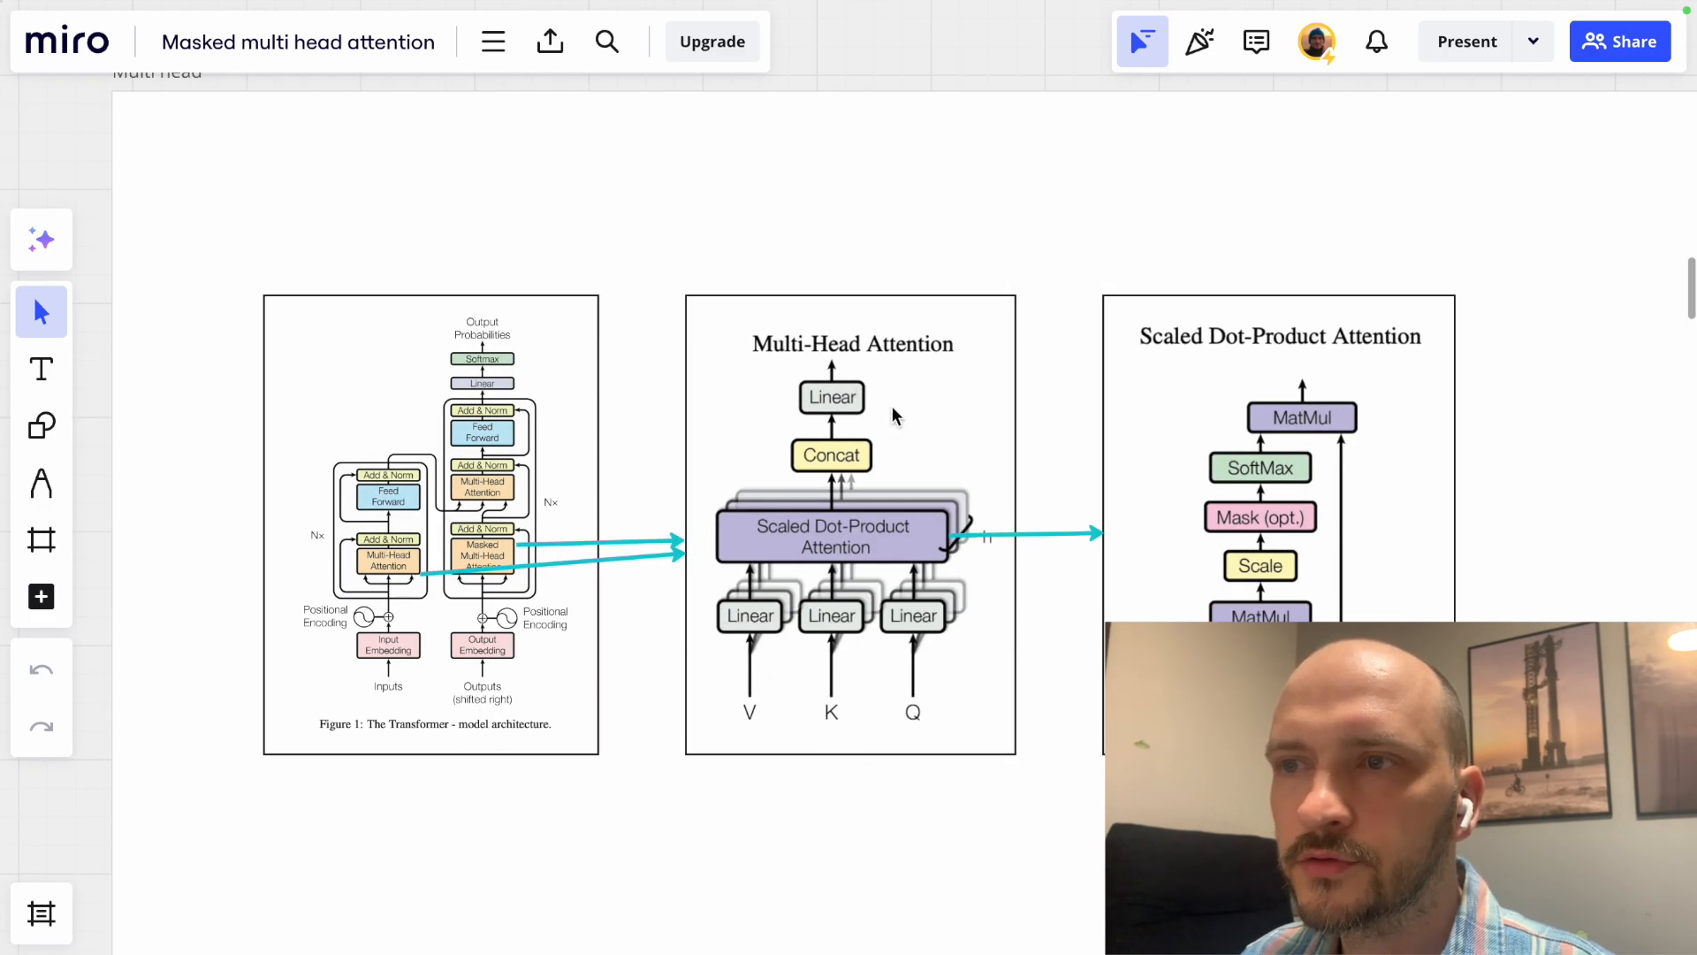
mouse_move(1283, 579)
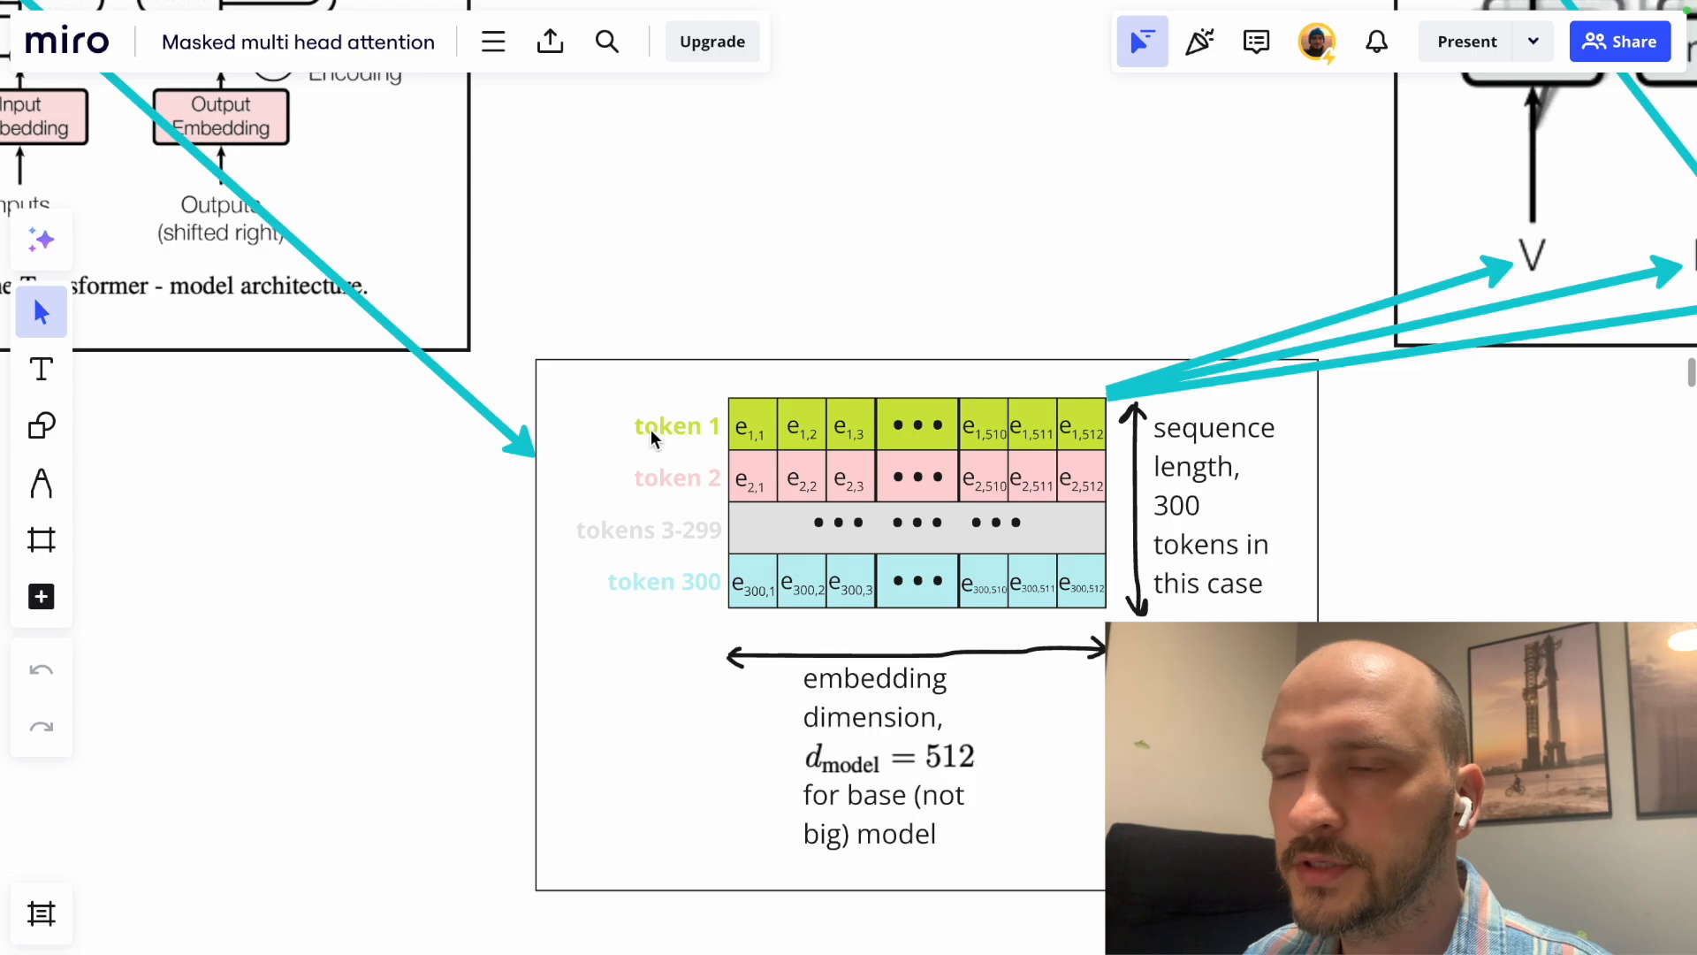
mouse_move(979, 438)
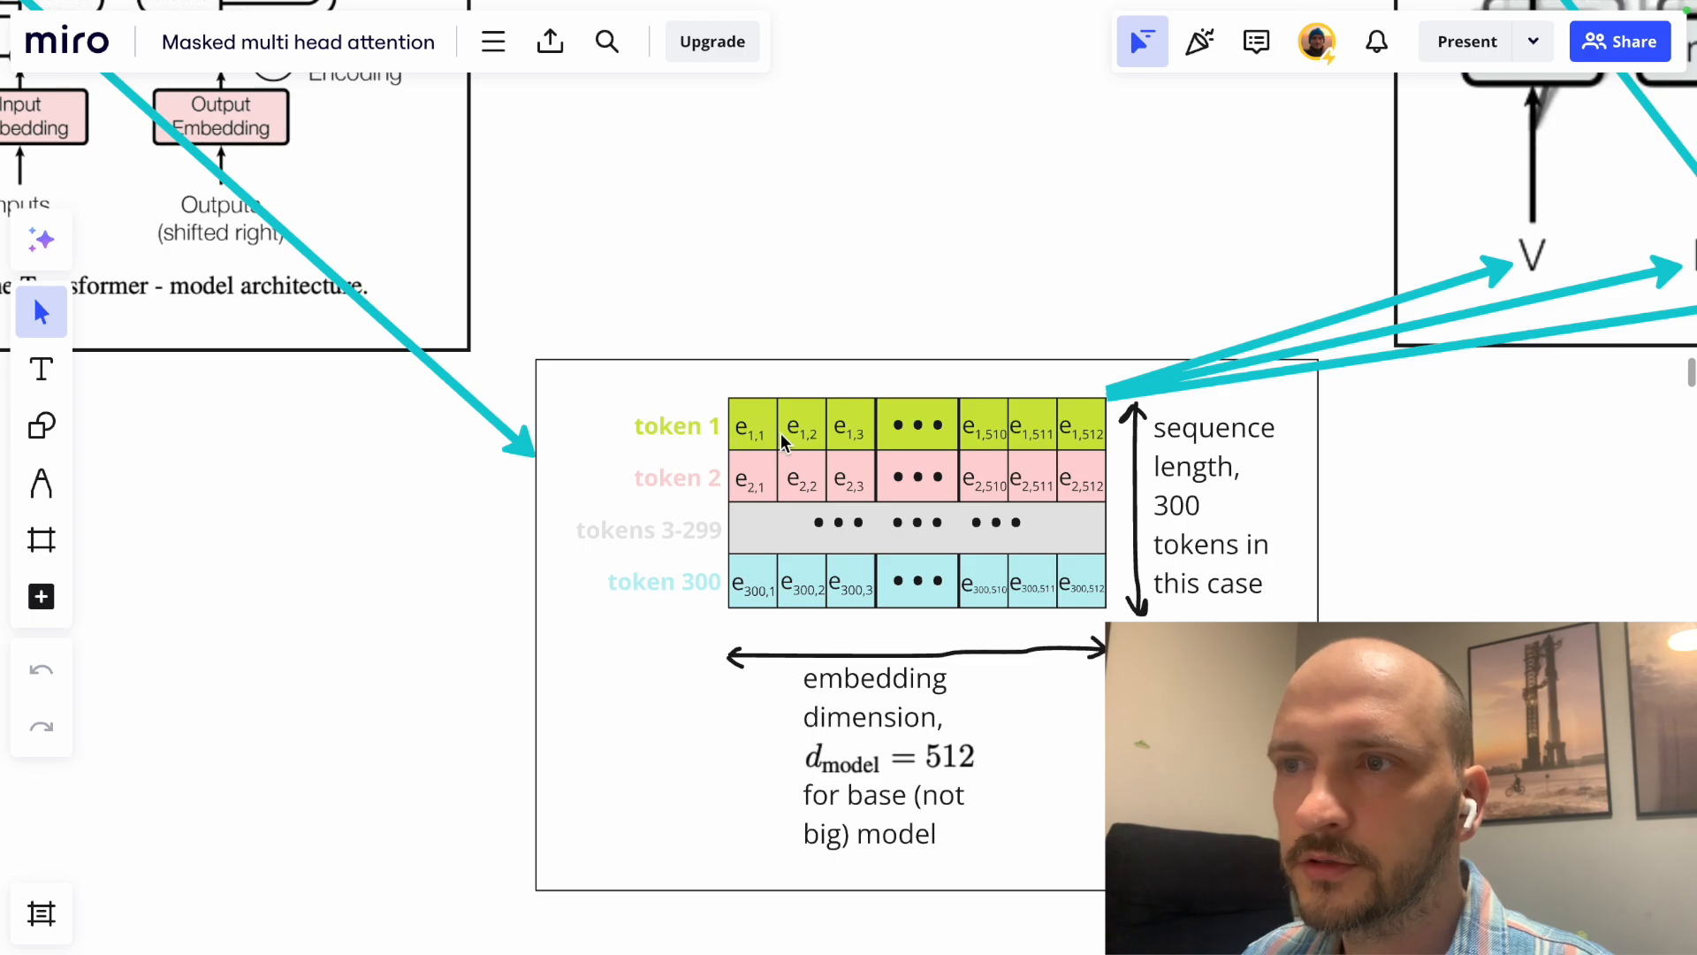
mouse_move(1091, 449)
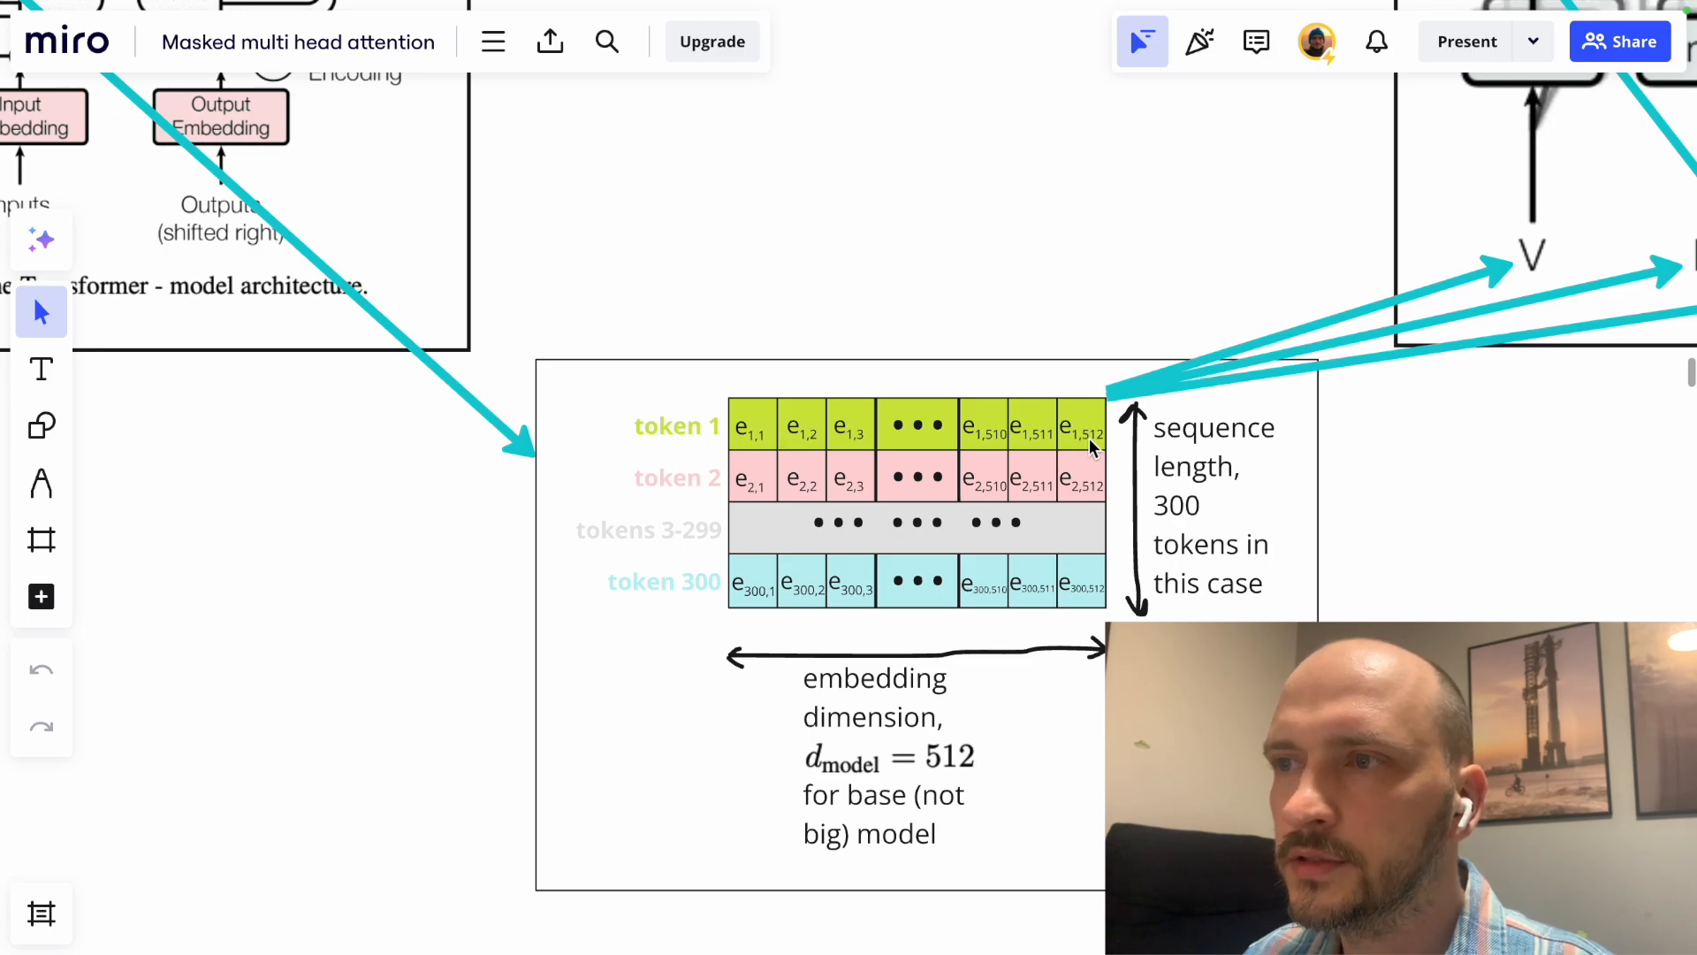
mouse_move(684, 490)
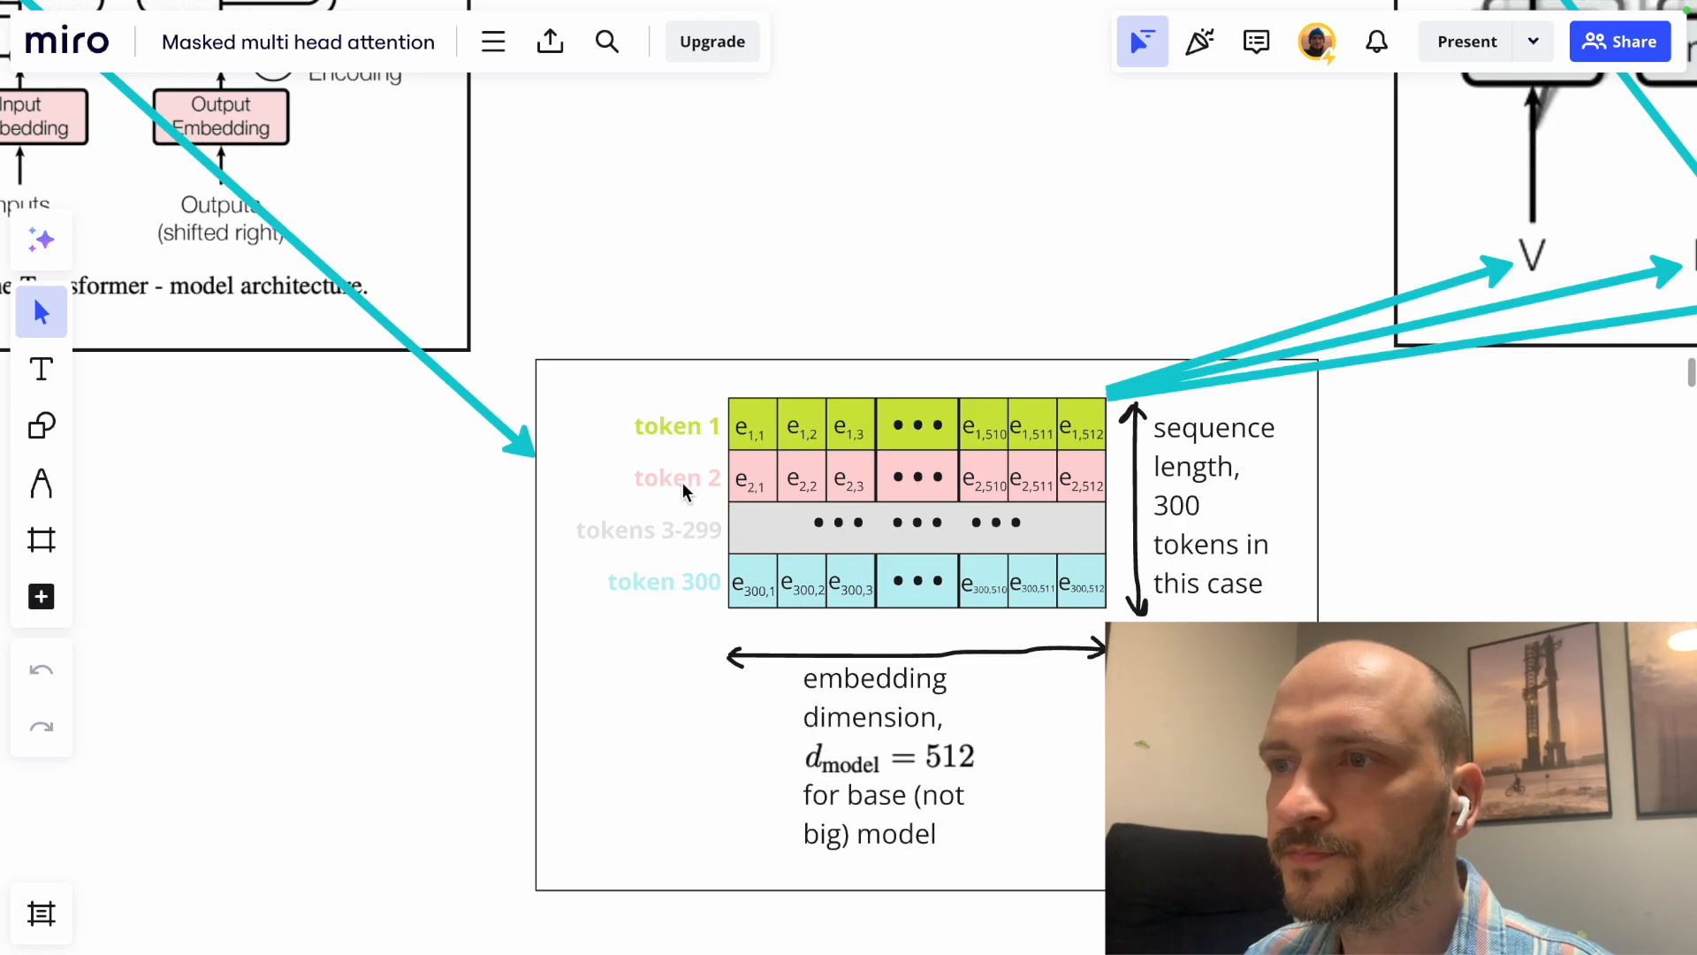
mouse_move(721, 542)
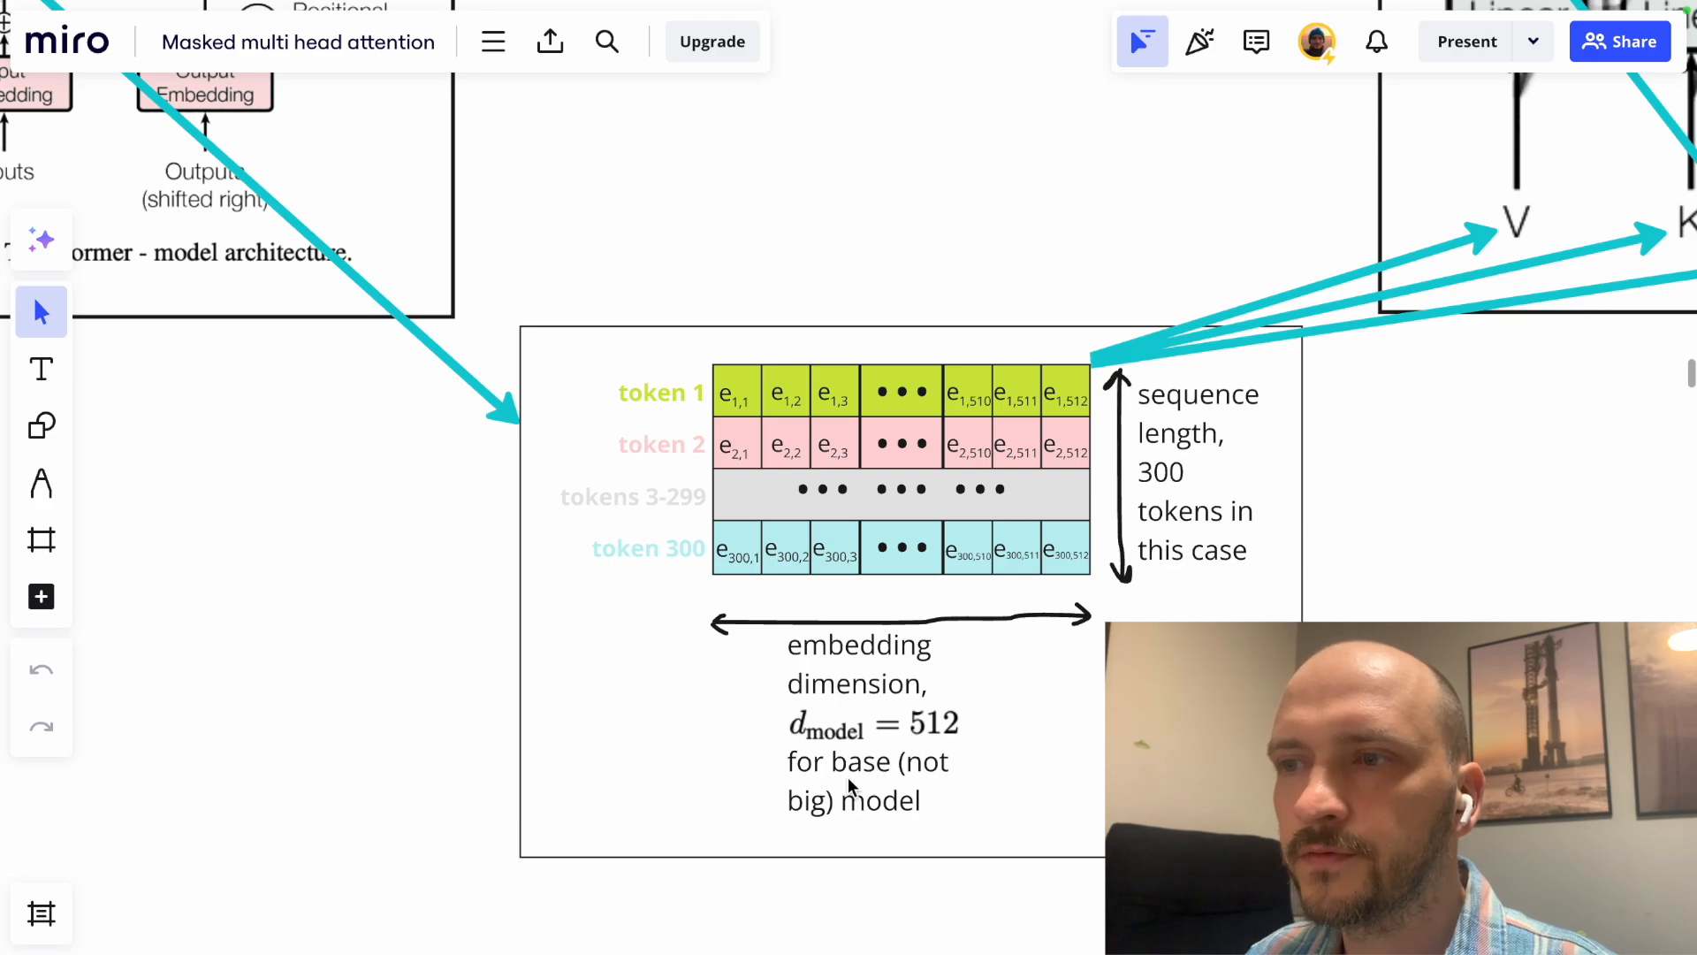
mouse_move(833, 829)
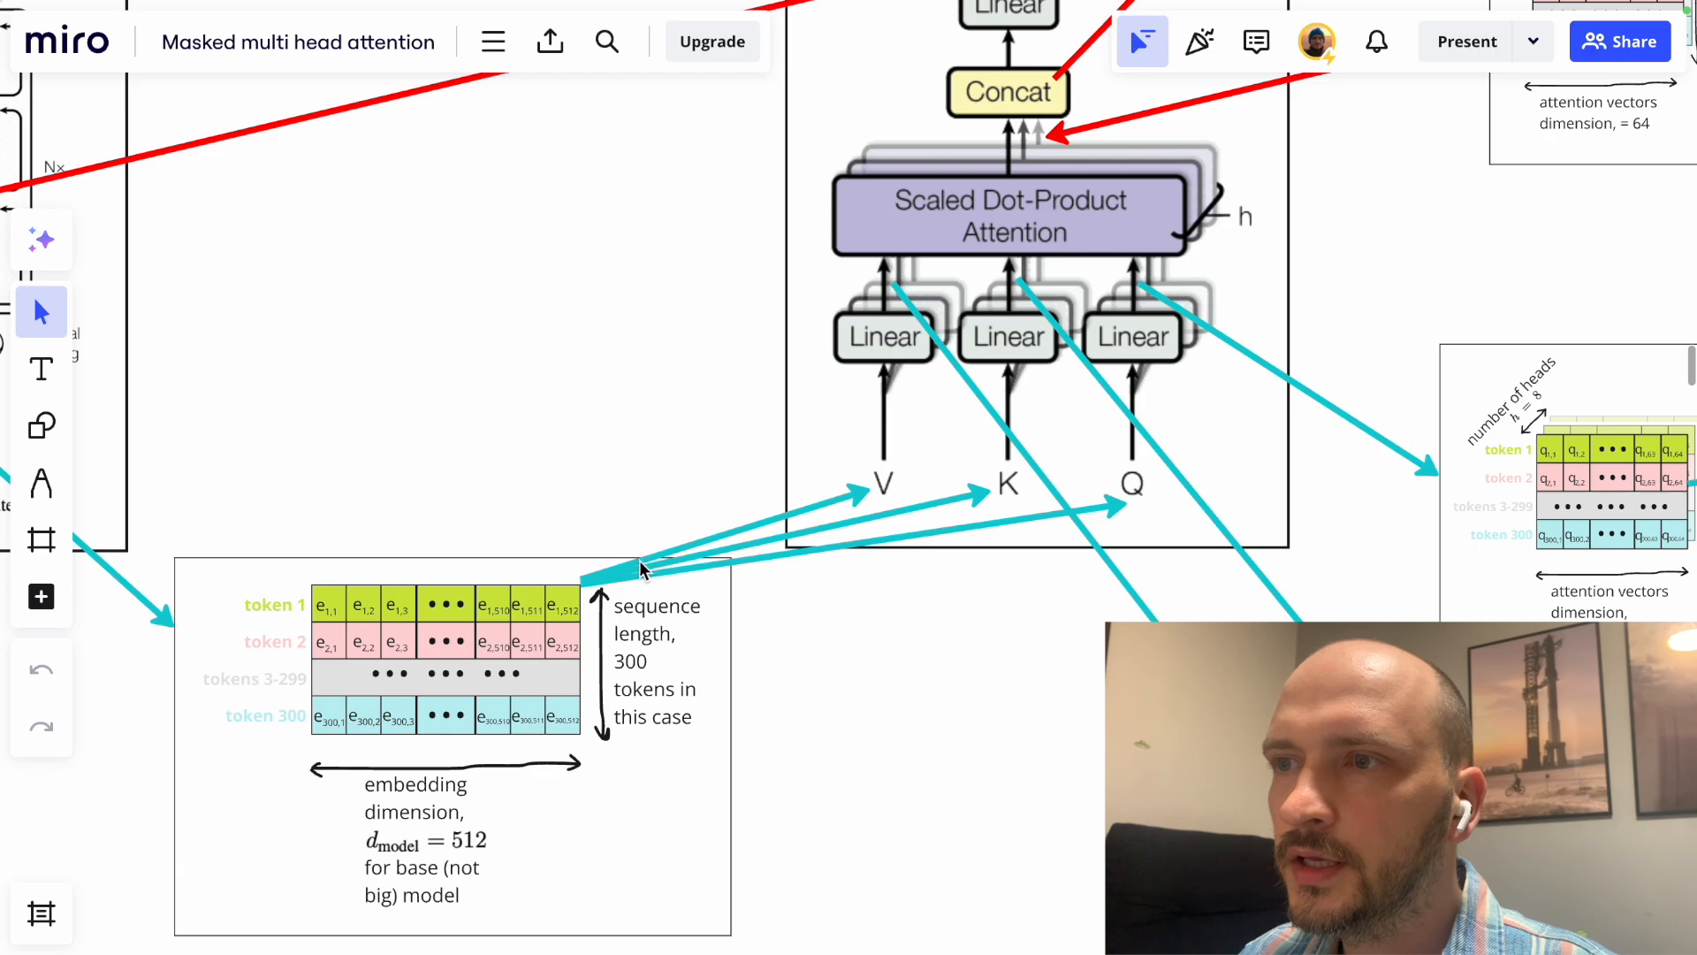
mouse_move(863, 496)
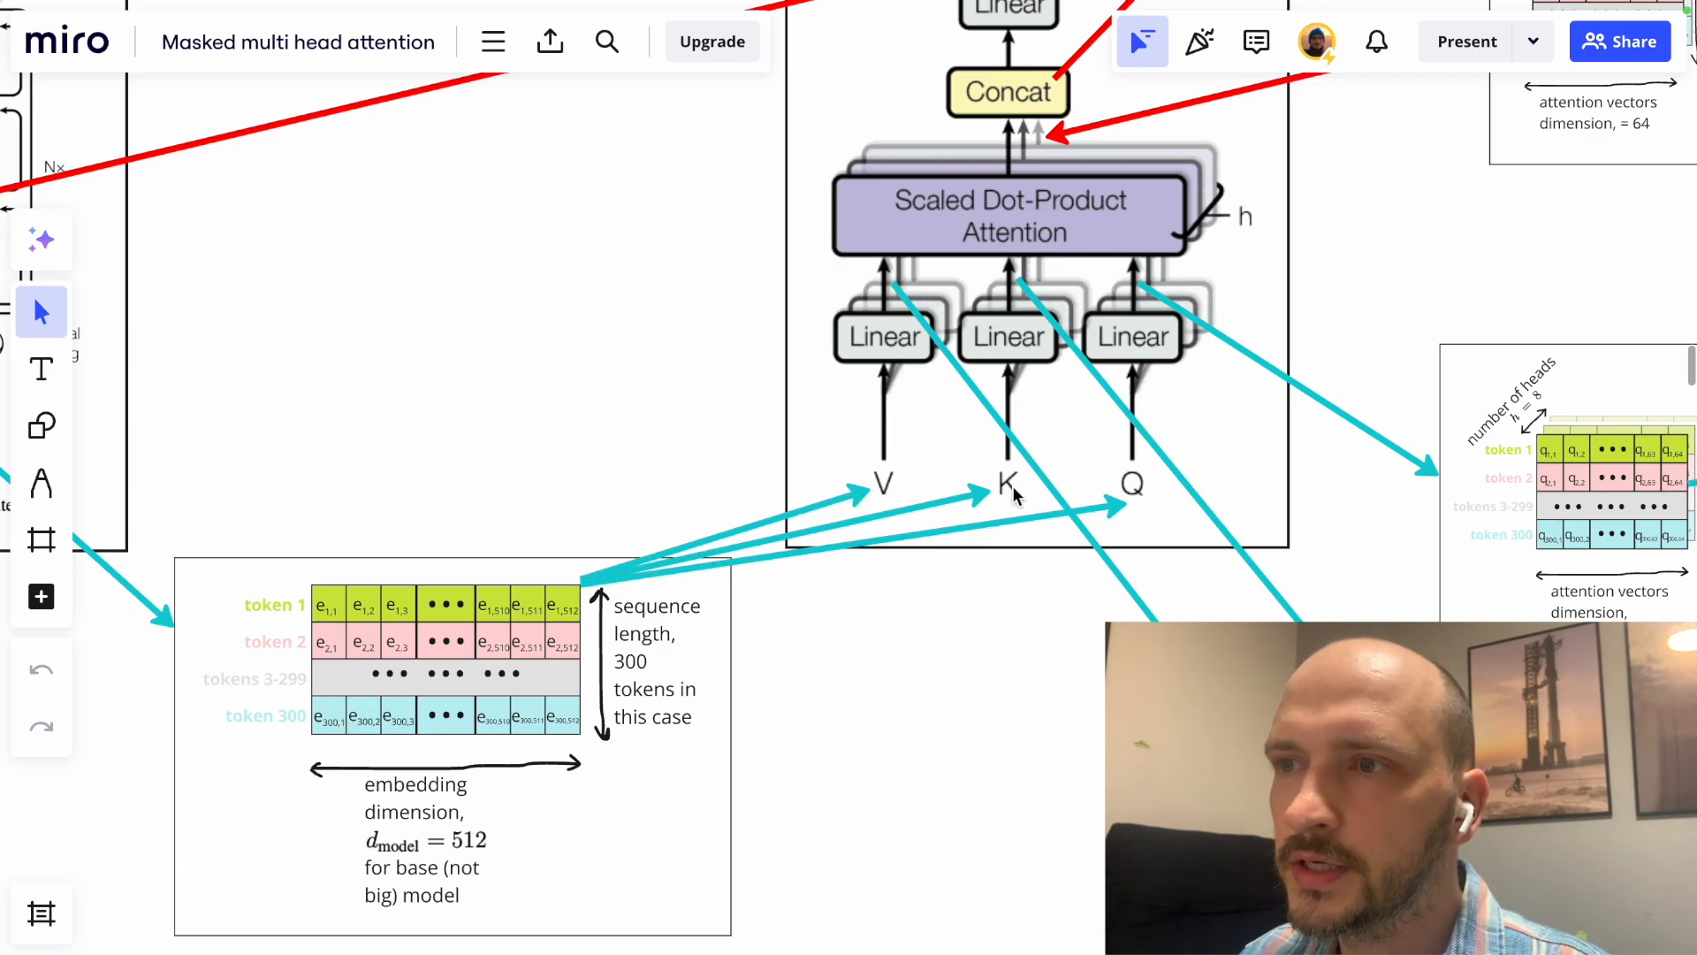
scroll(down, 3)
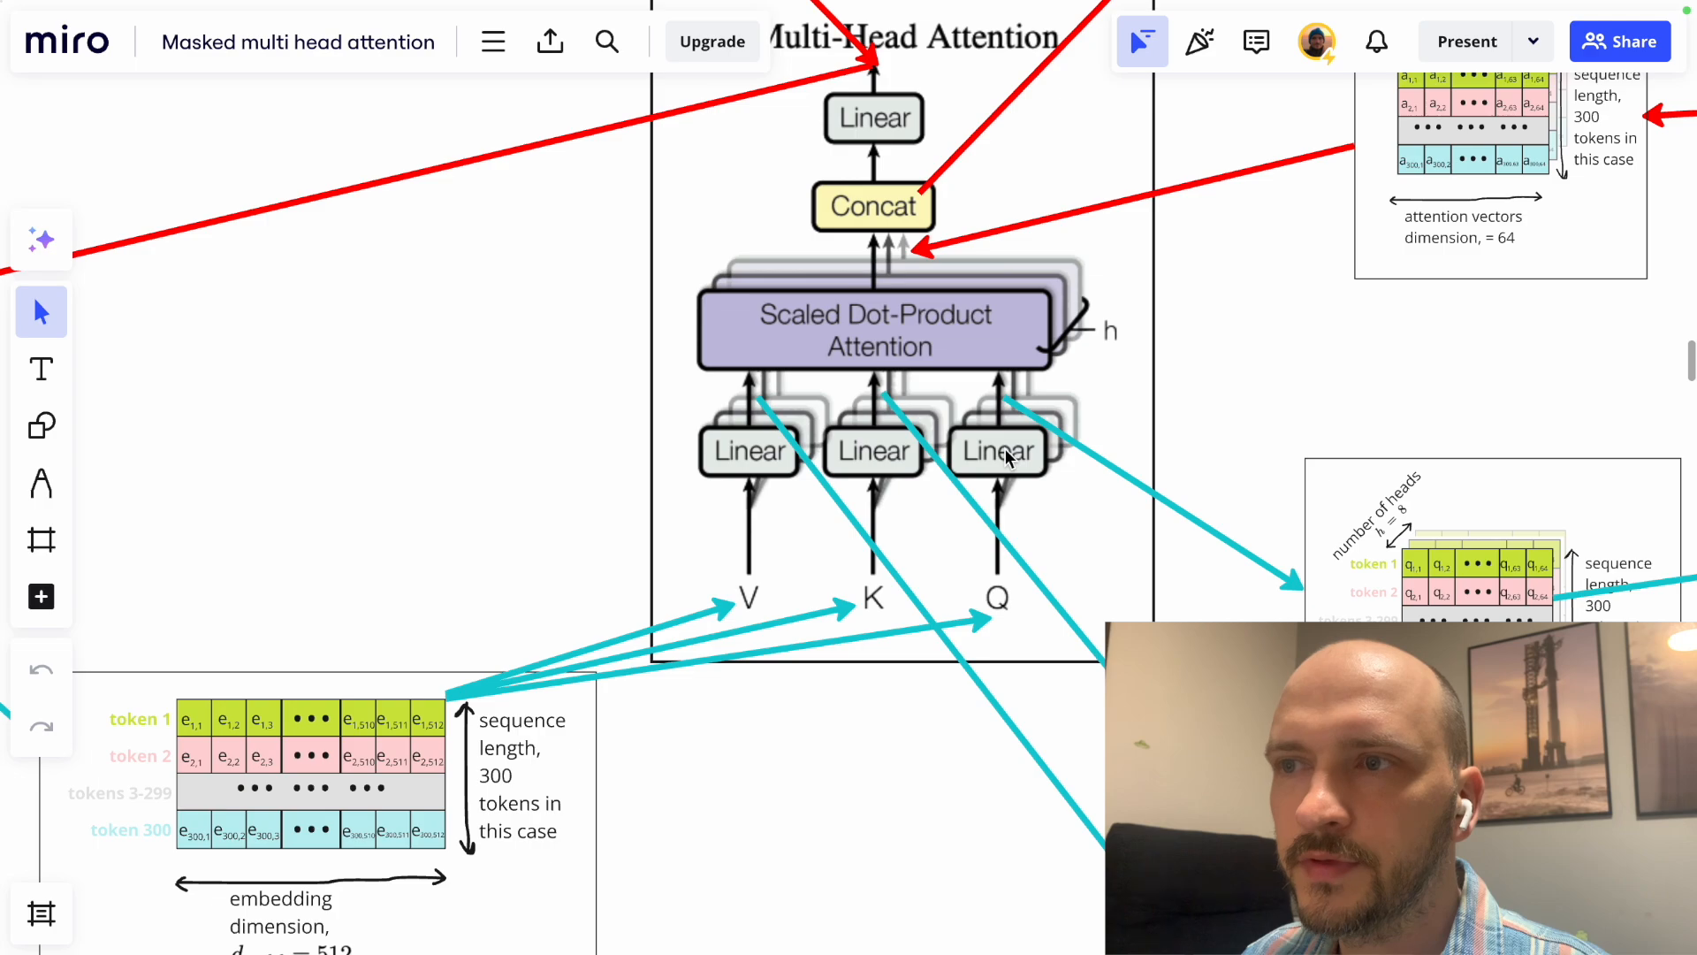
mouse_move(757, 410)
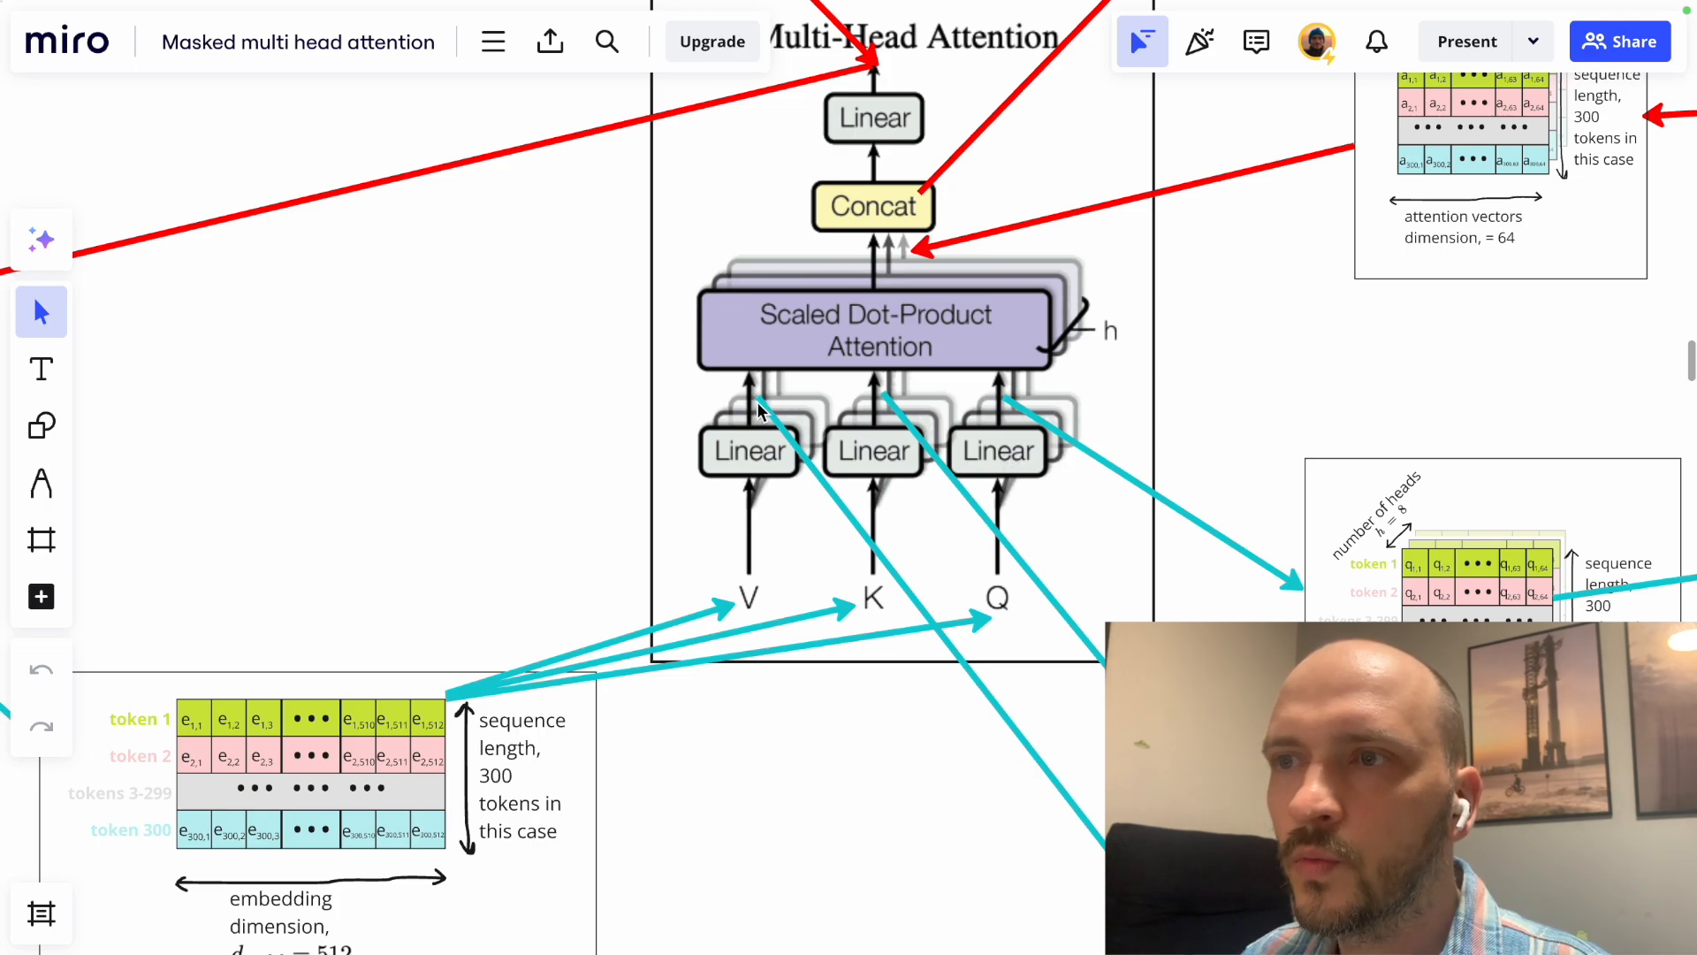
mouse_move(720, 606)
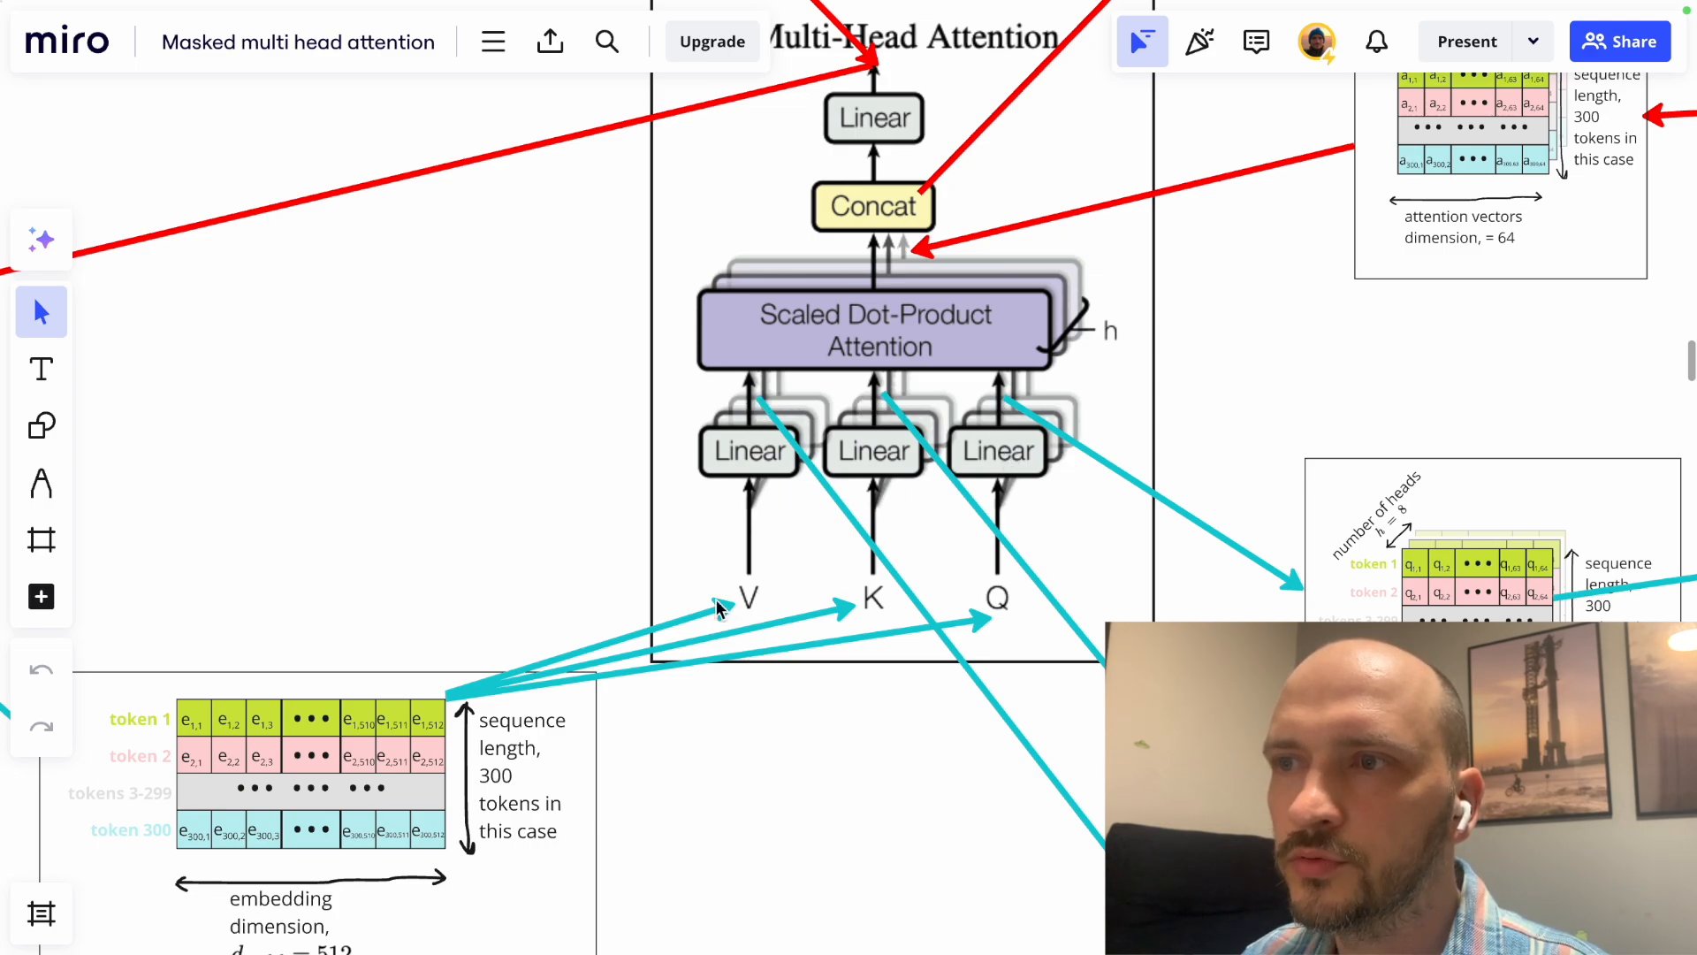
mouse_move(768, 552)
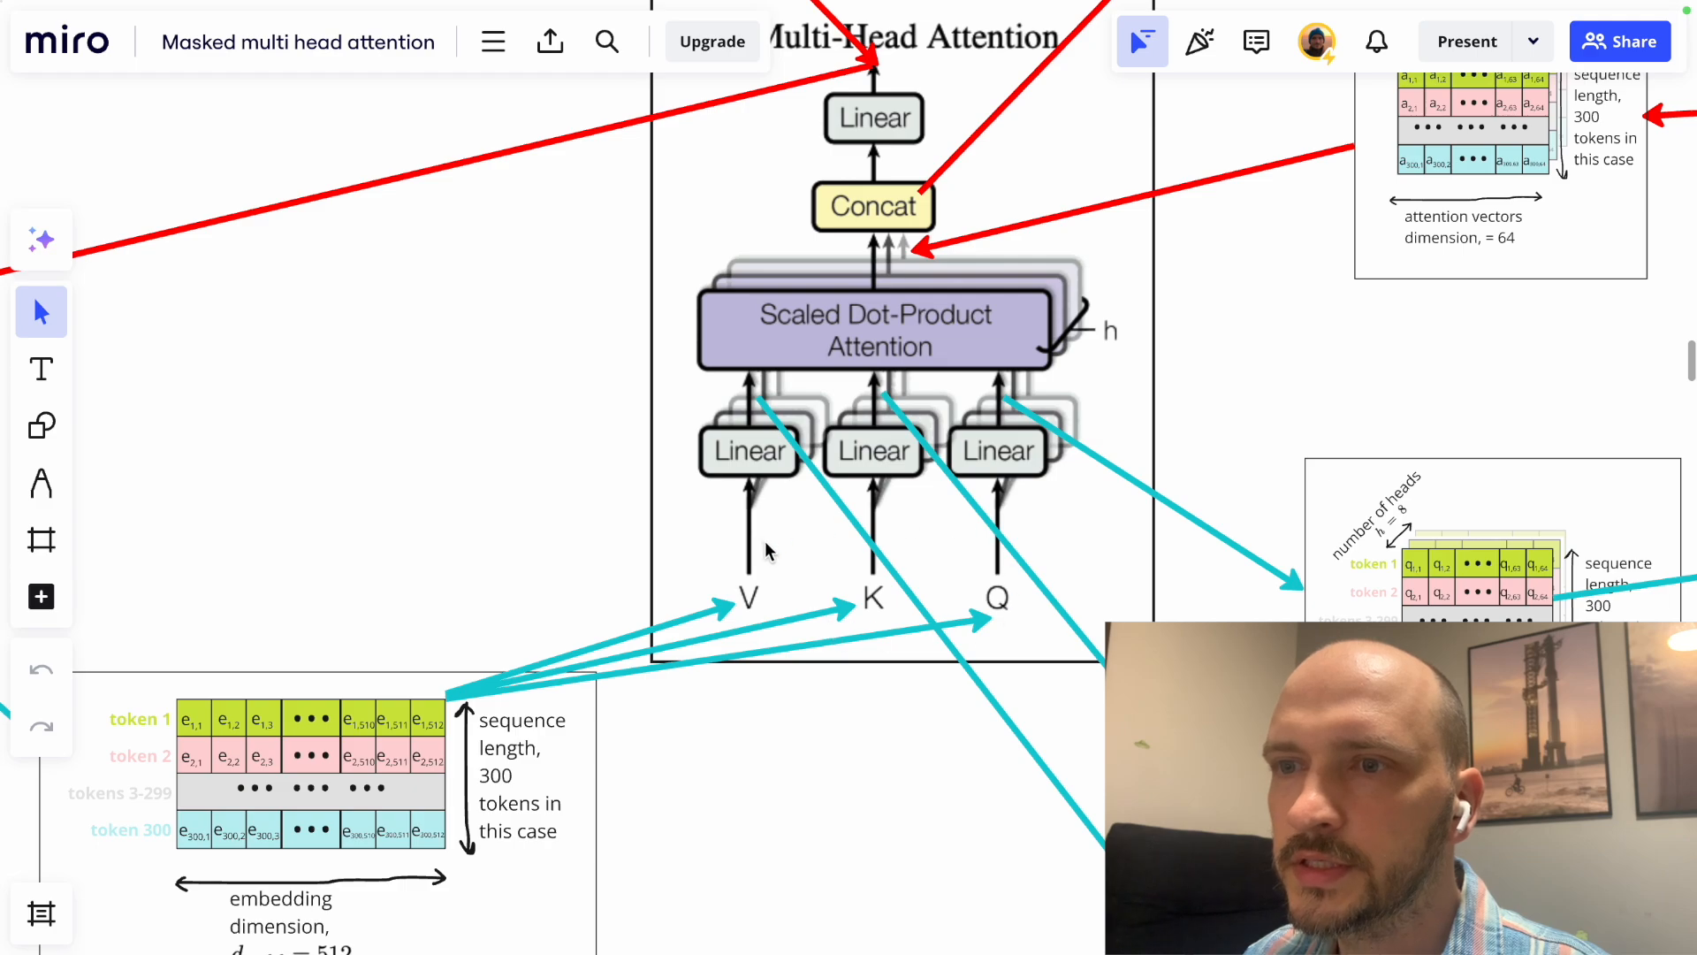
mouse_move(530, 736)
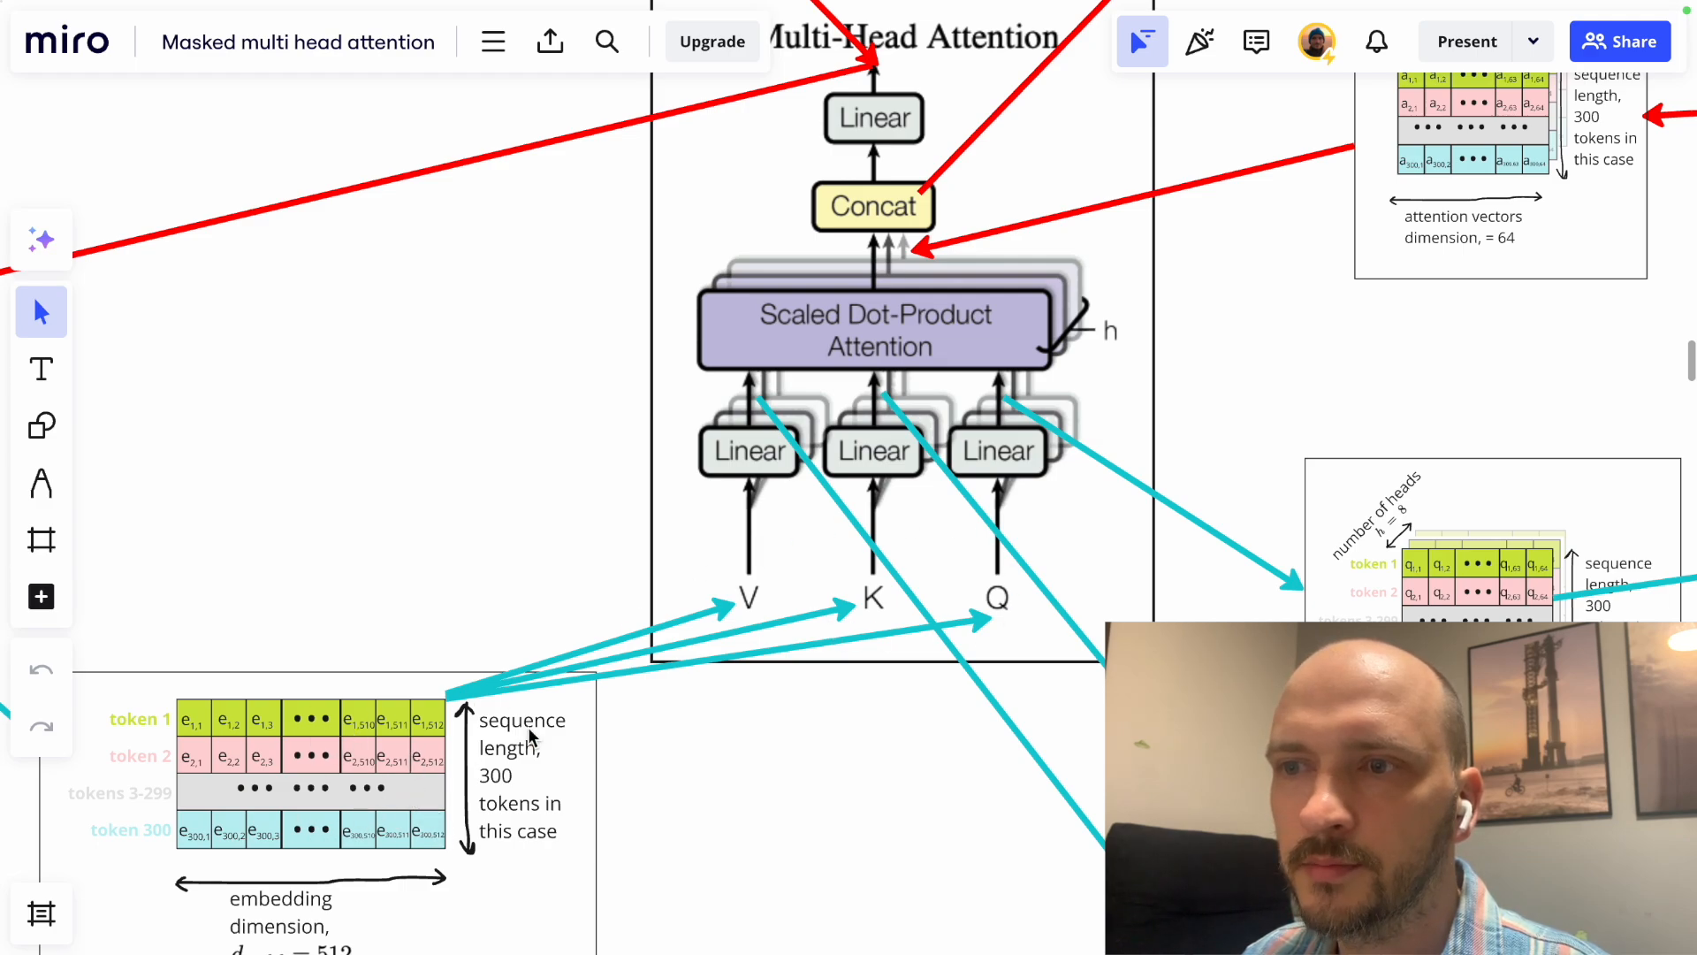
mouse_move(766, 455)
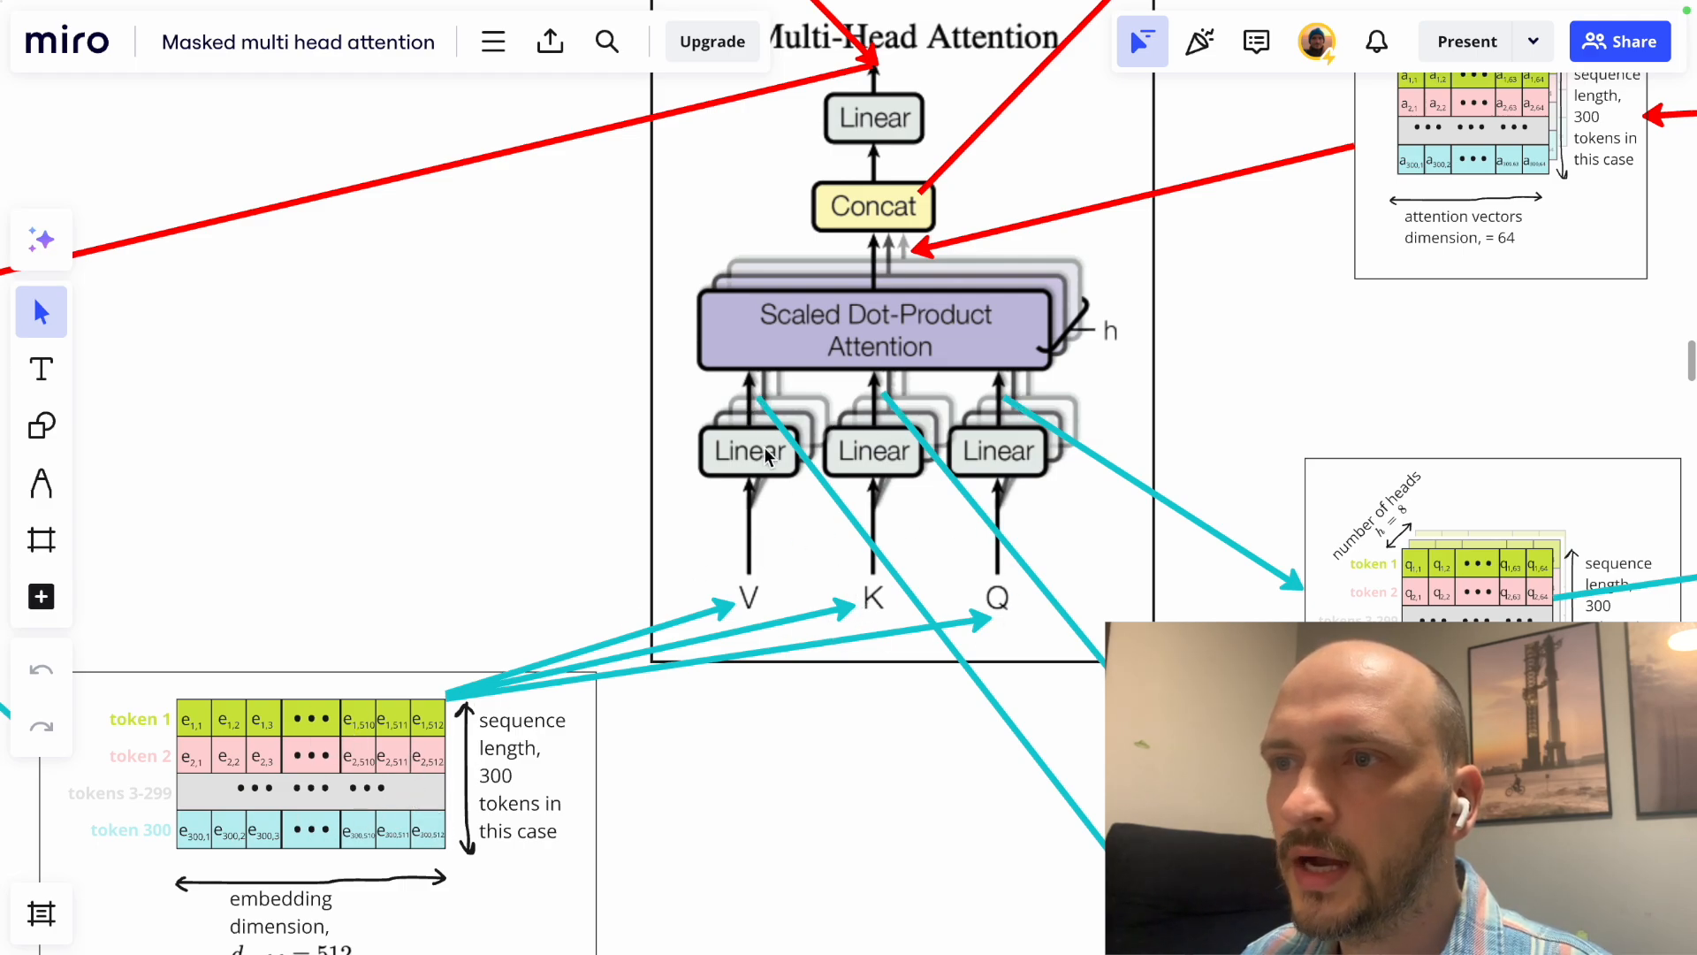
mouse_move(1022, 478)
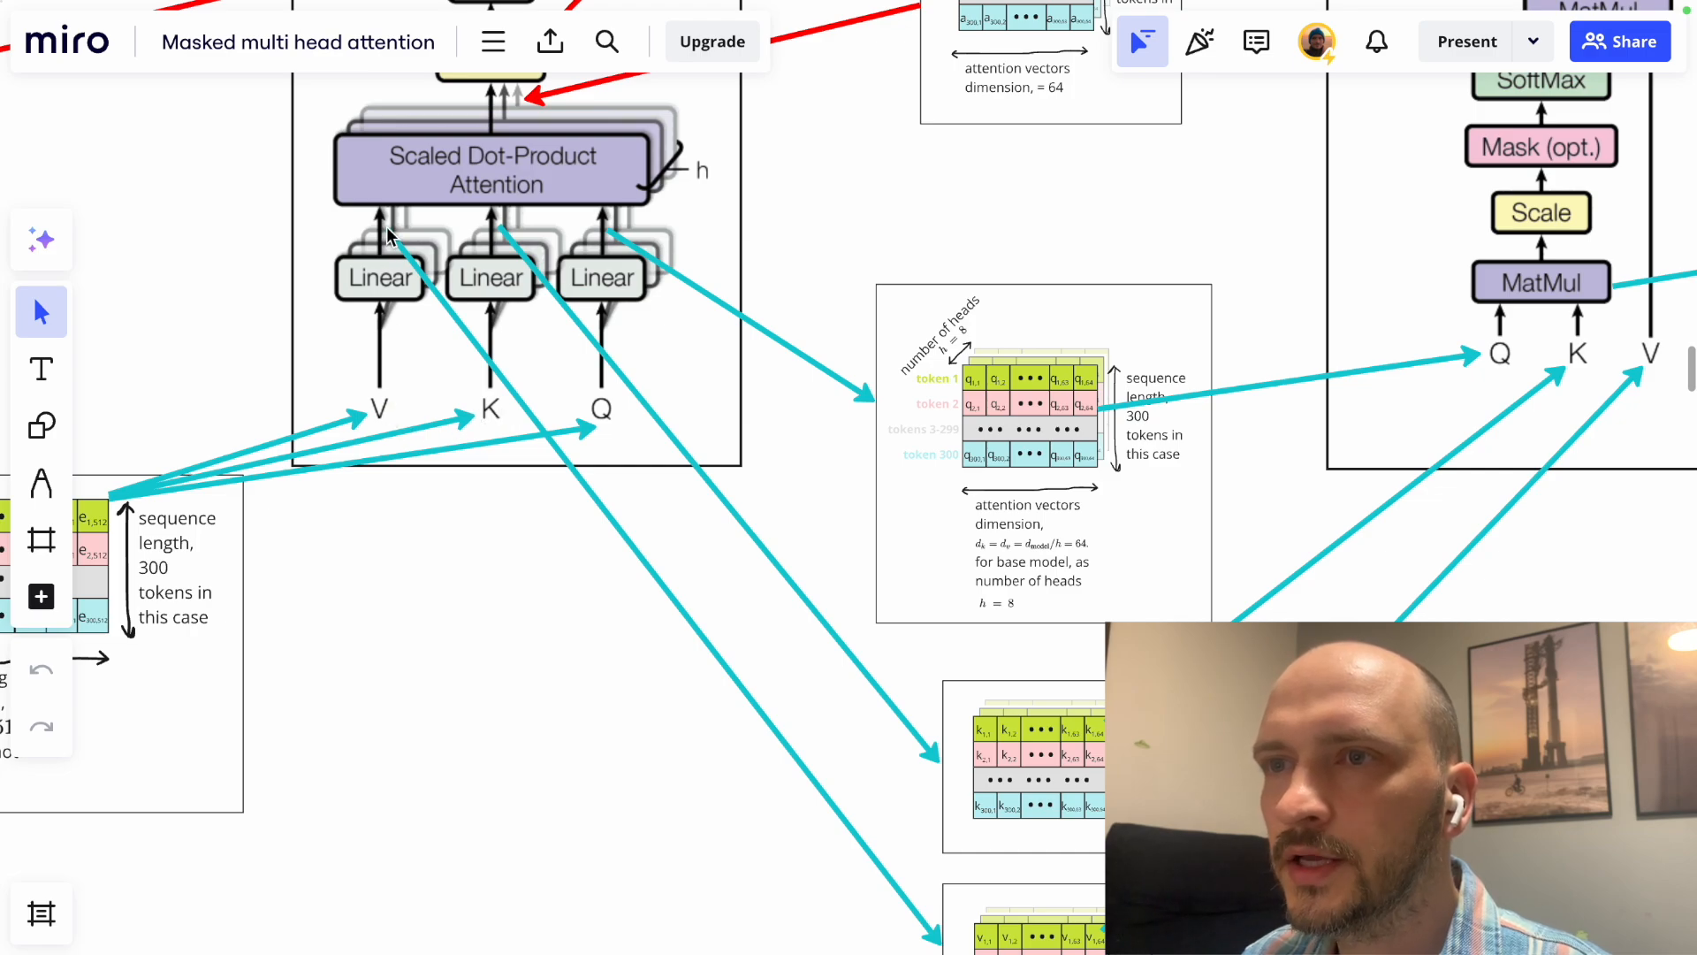
mouse_move(777, 541)
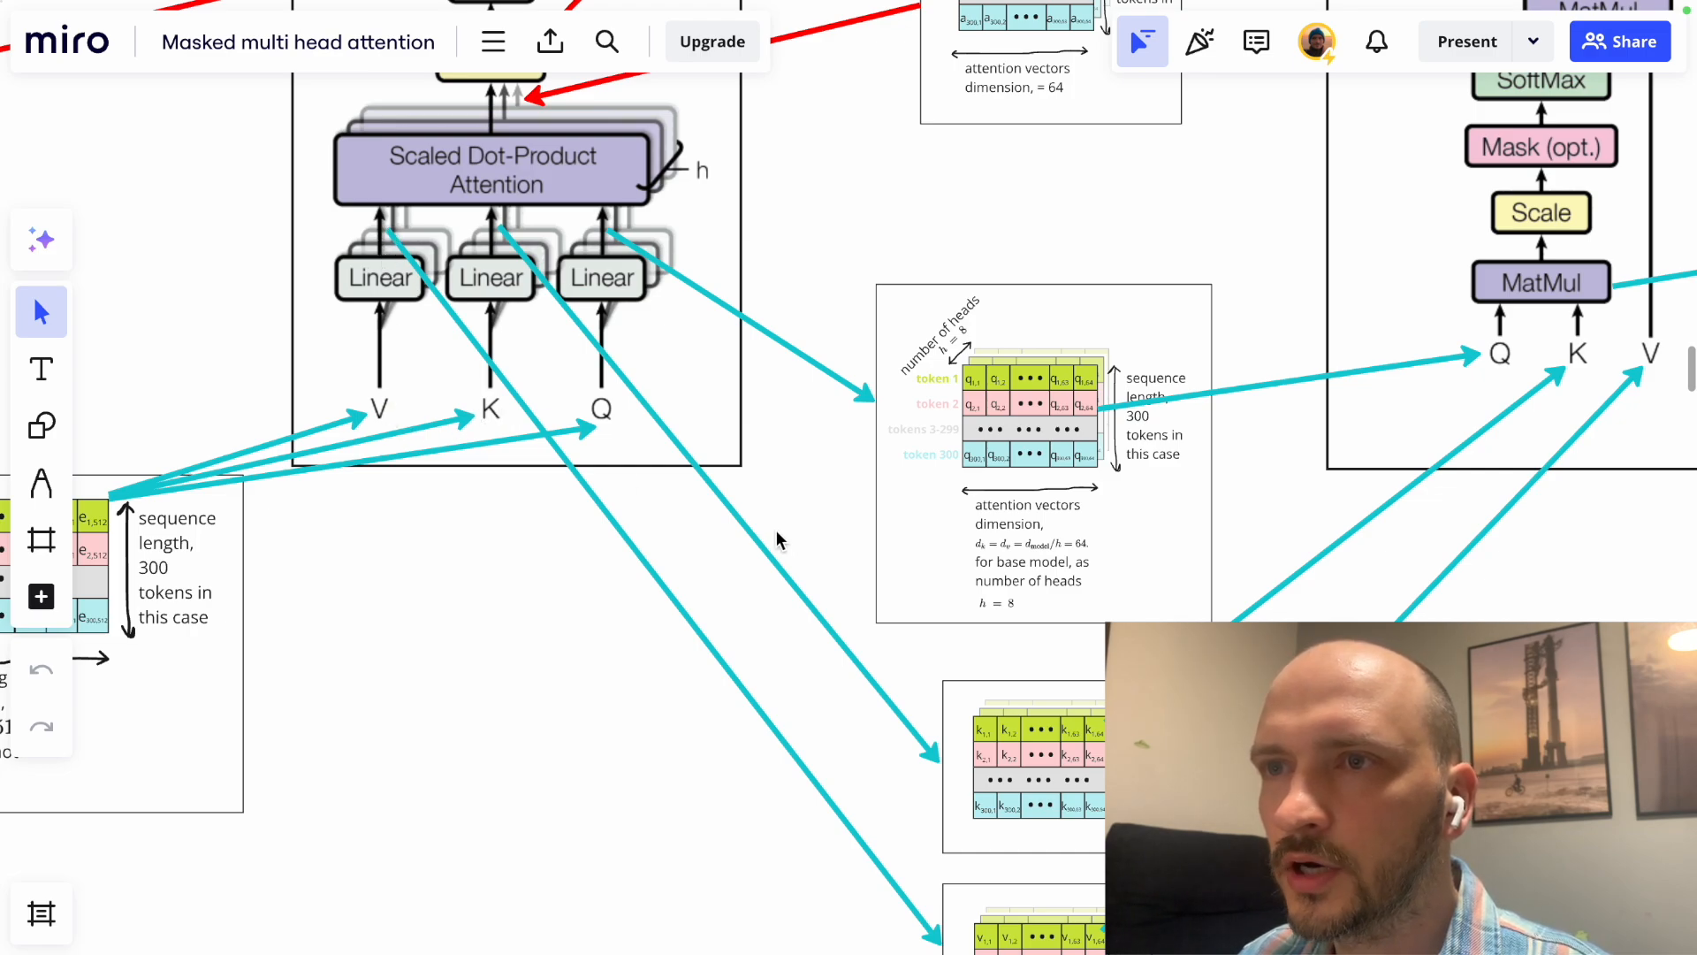
Scroll through the 64-dimensional key and value matrices, then the query matrix frame.
scroll(down, 3)
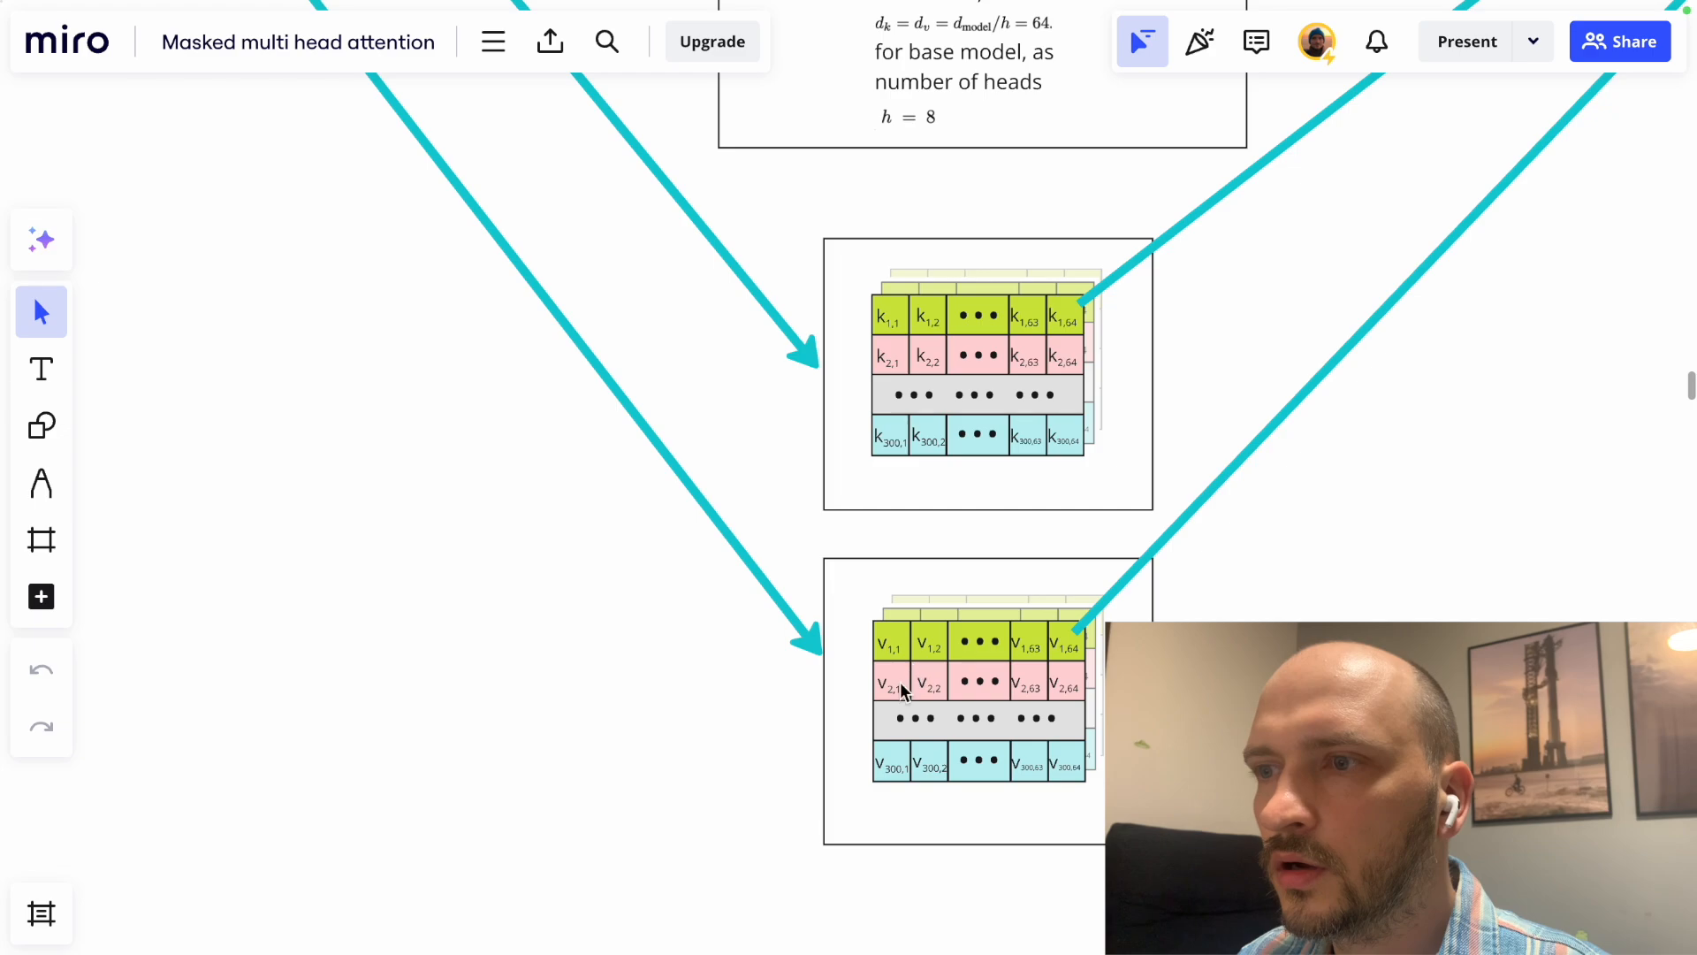
mouse_move(940, 657)
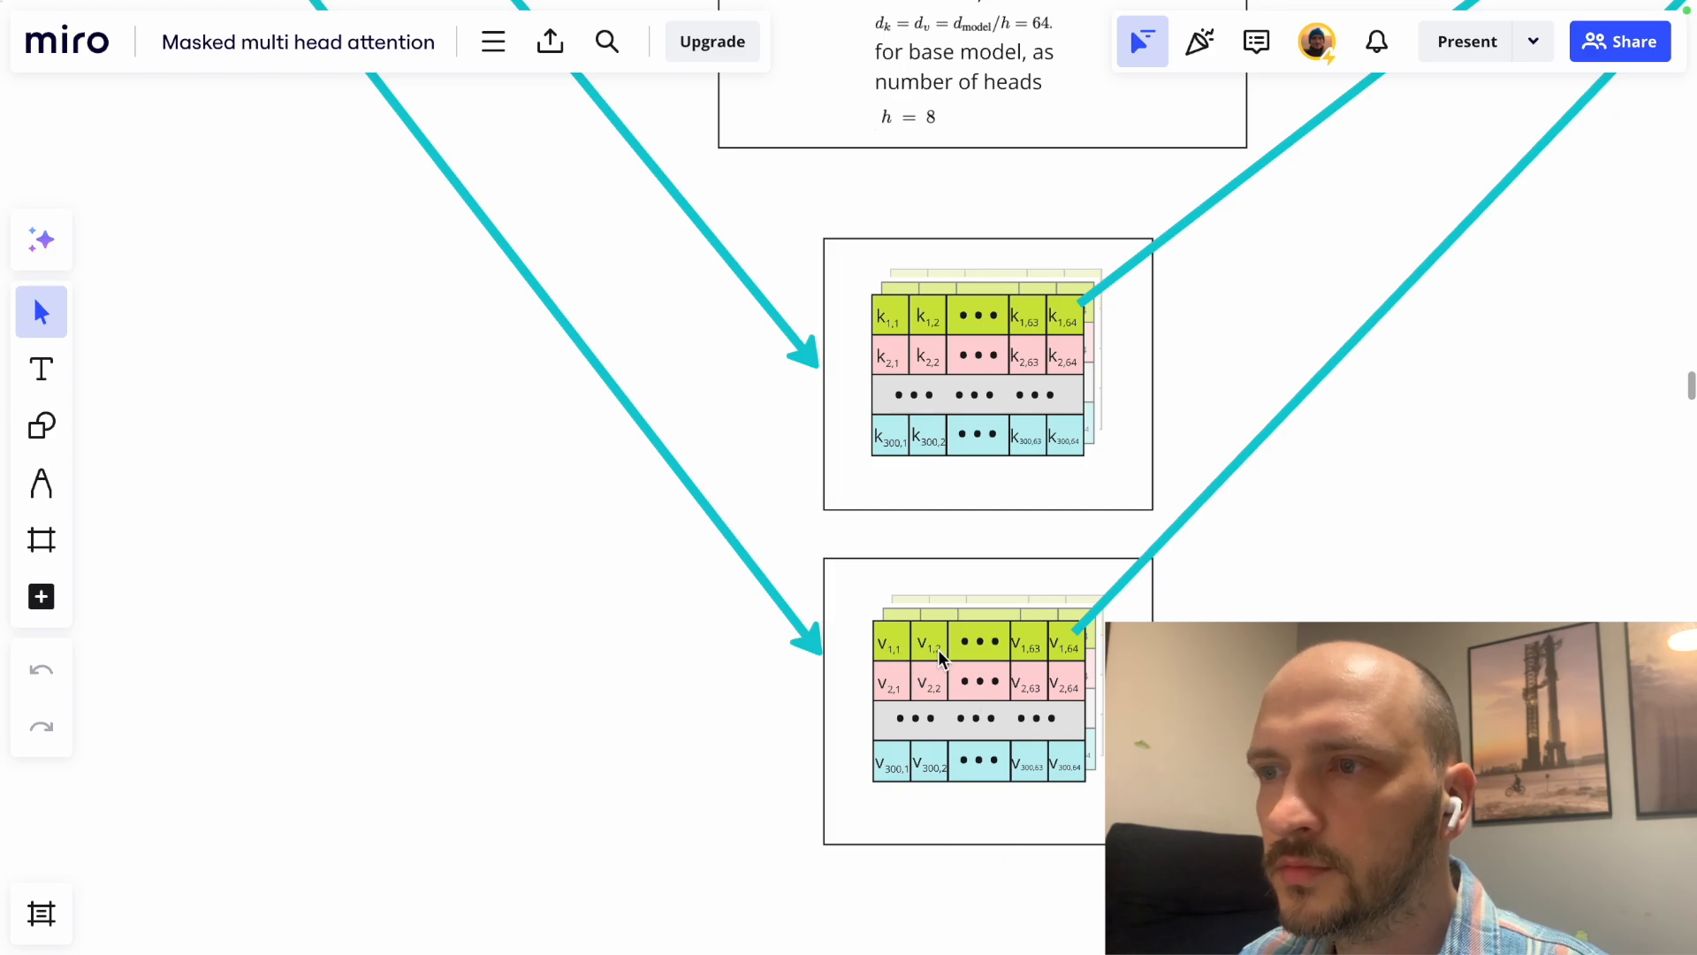
mouse_move(1076, 658)
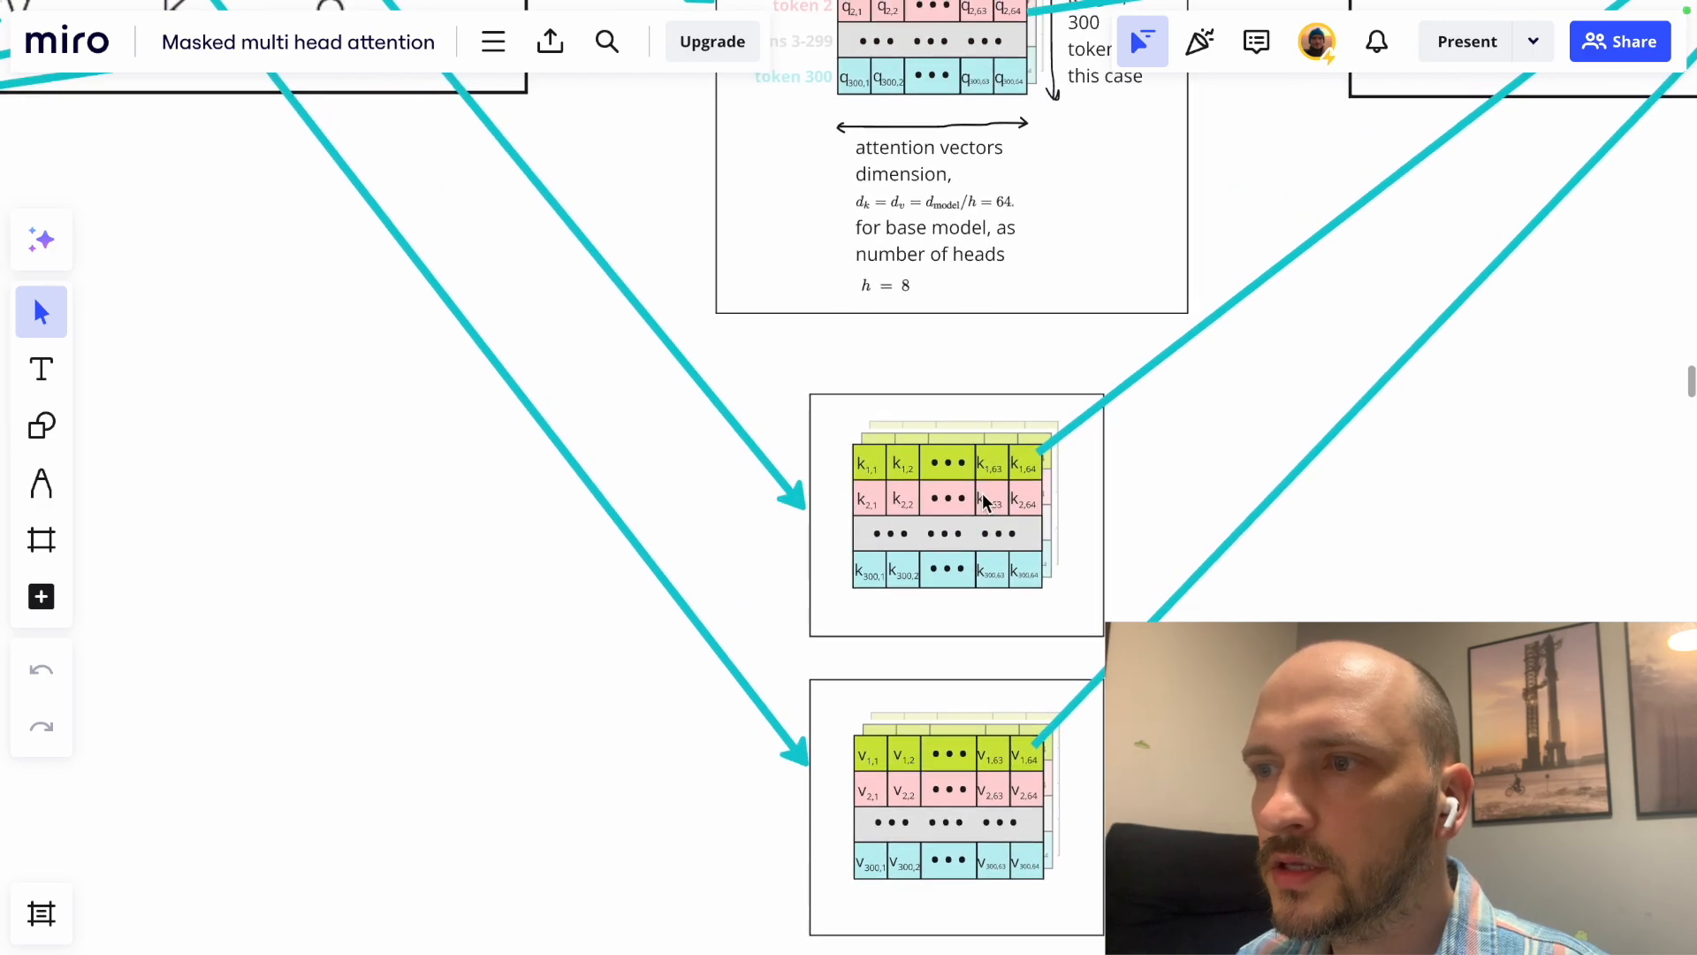
mouse_move(1017, 776)
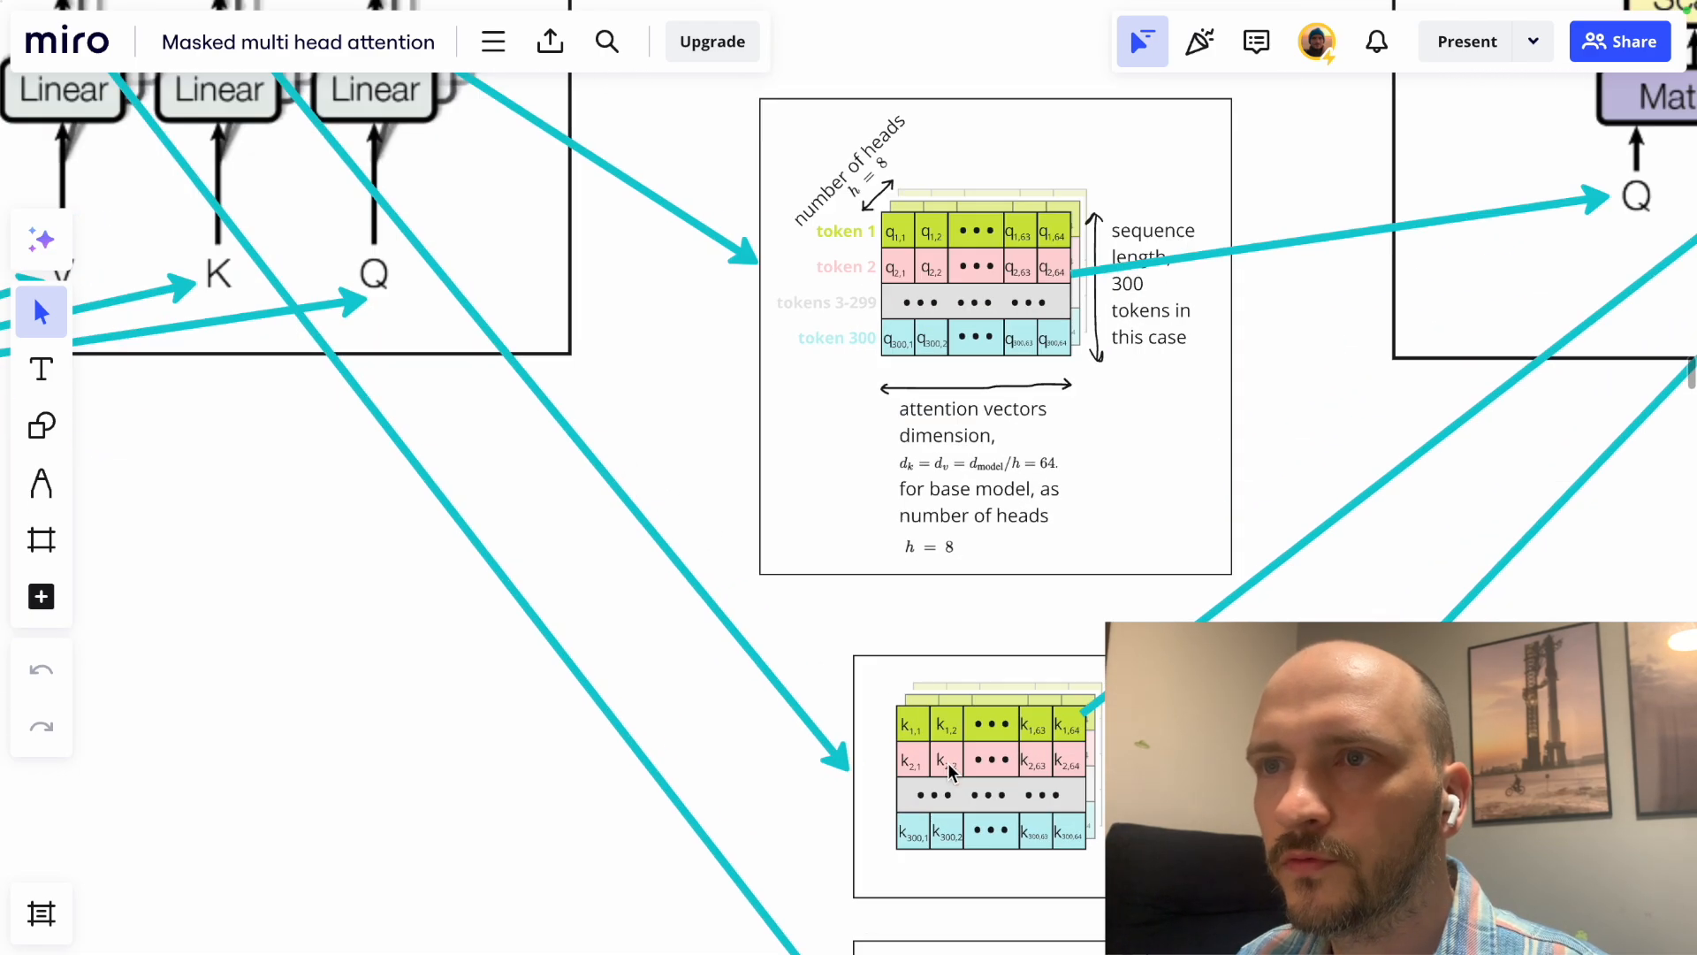
scroll(down, 3)
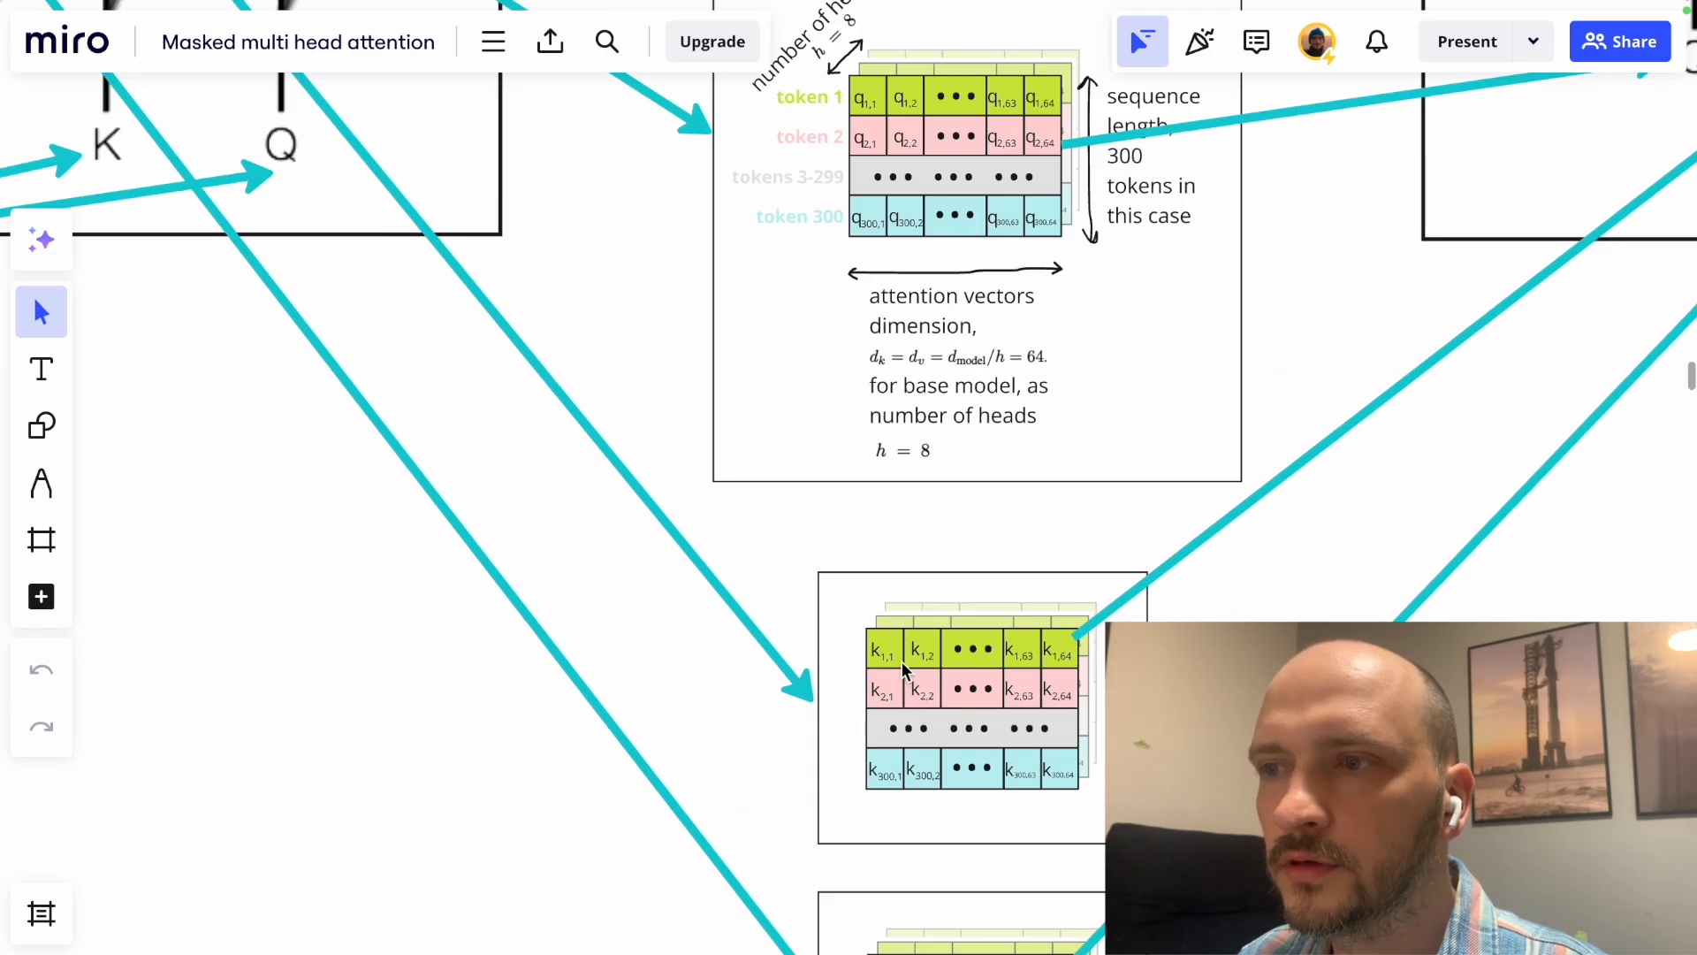
mouse_move(1001, 638)
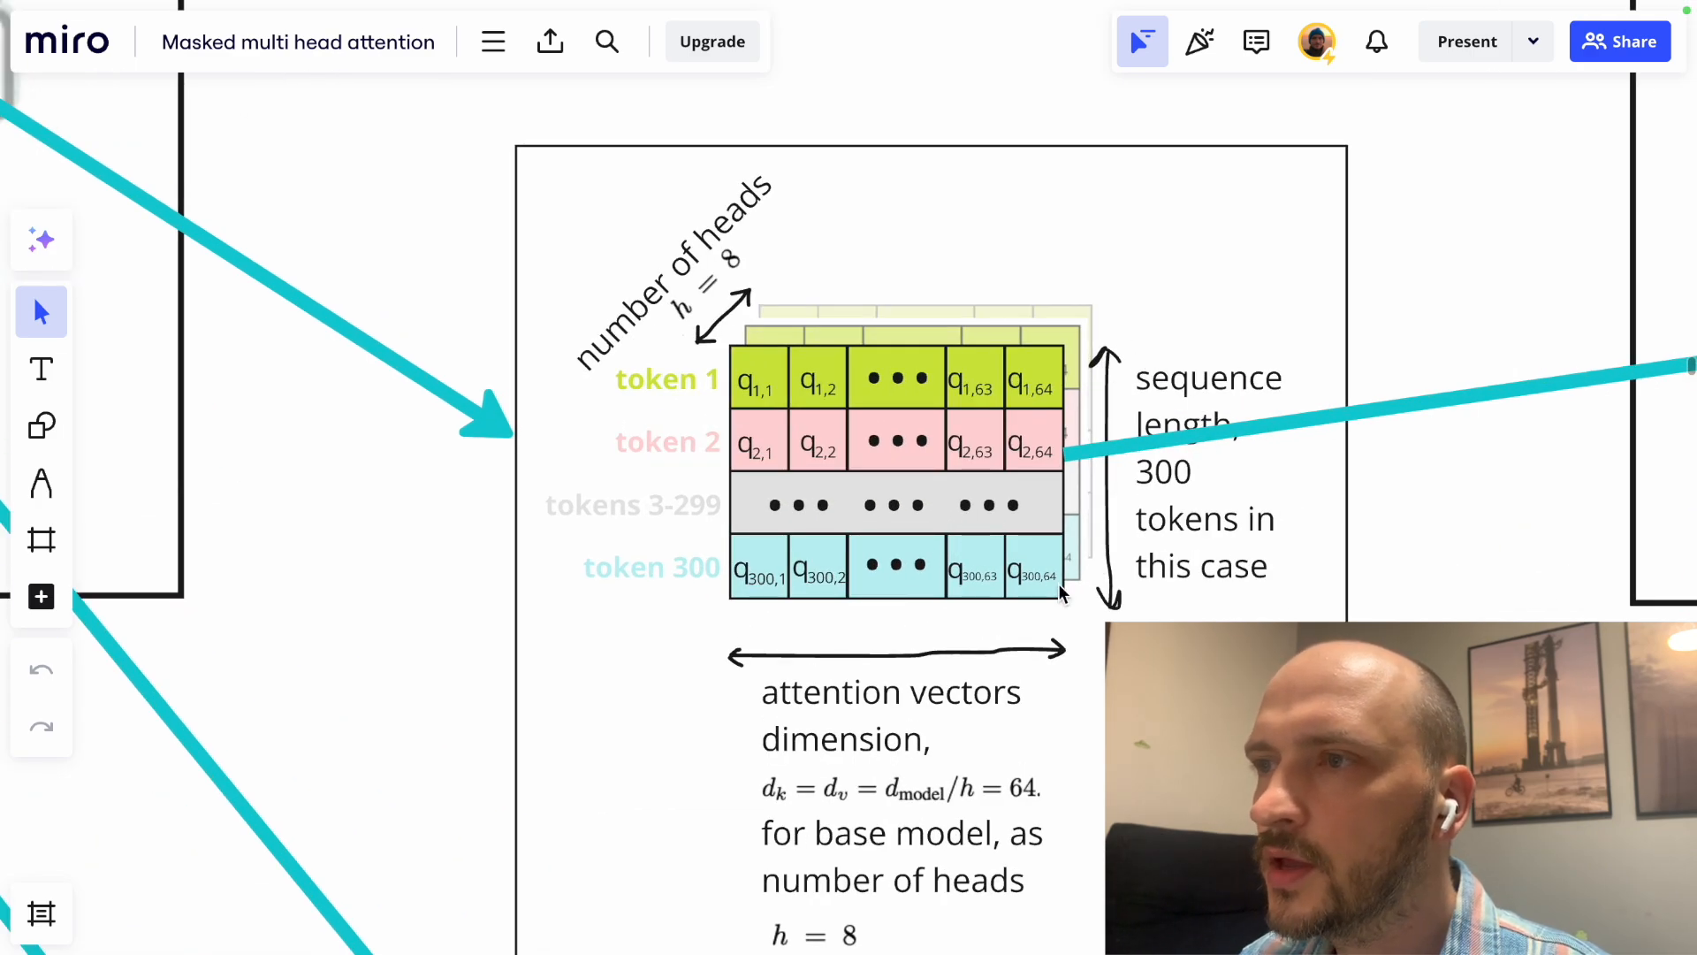
mouse_move(1139, 405)
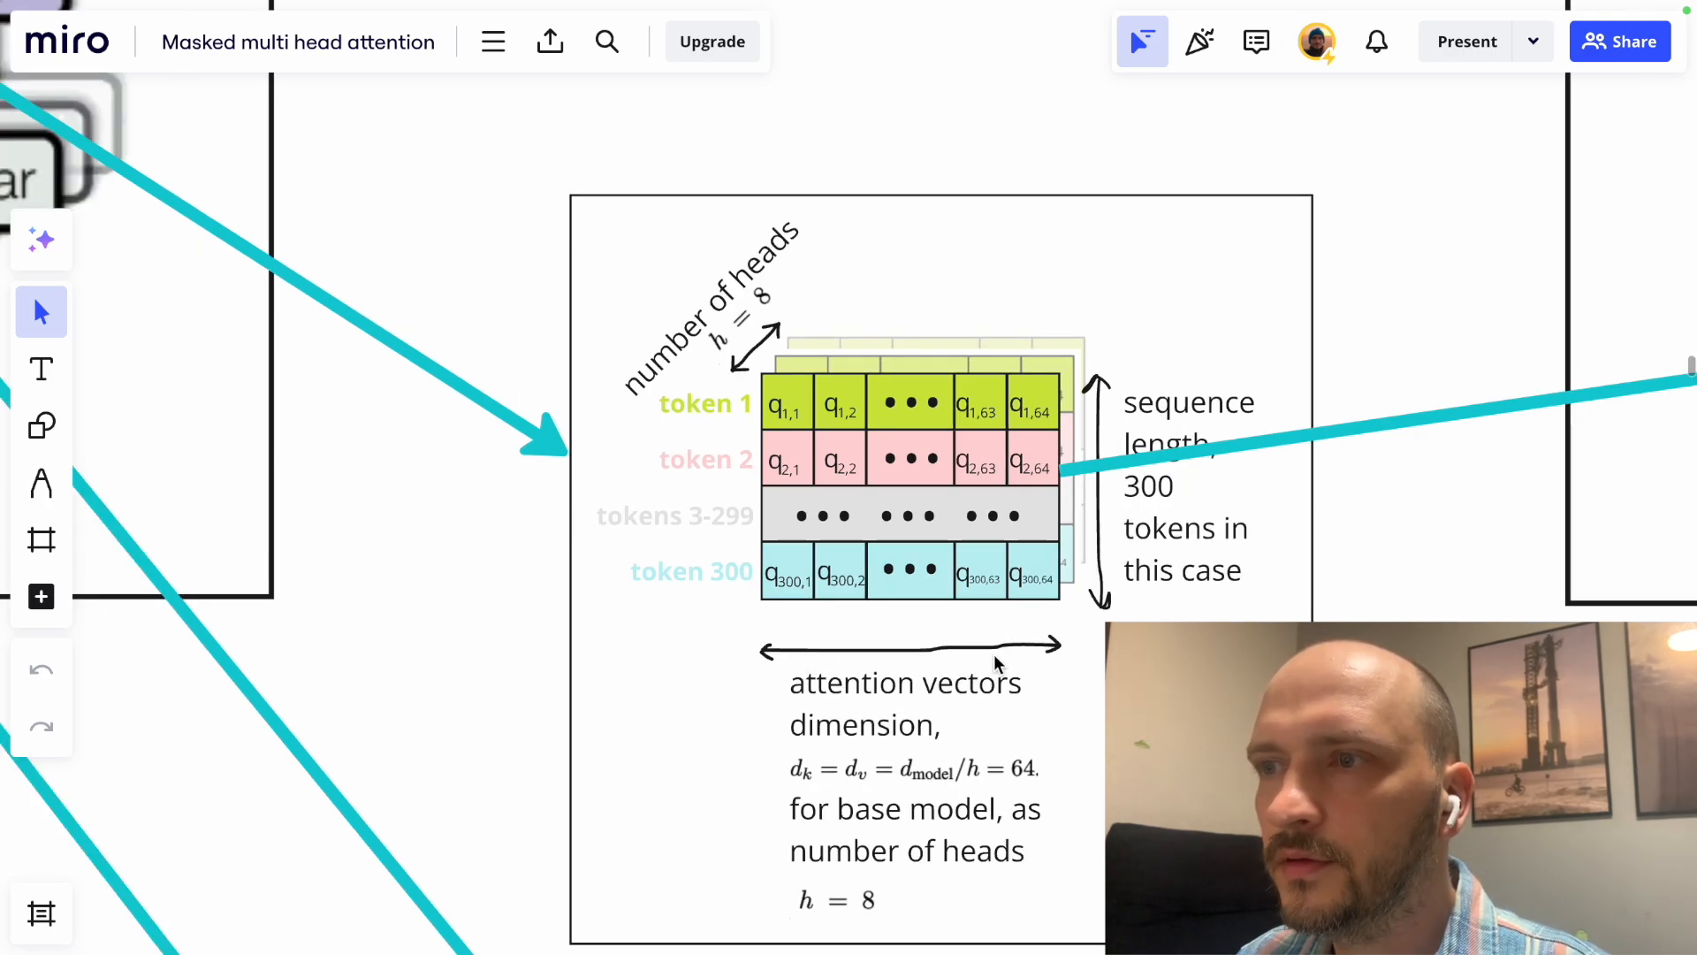
mouse_move(1039, 420)
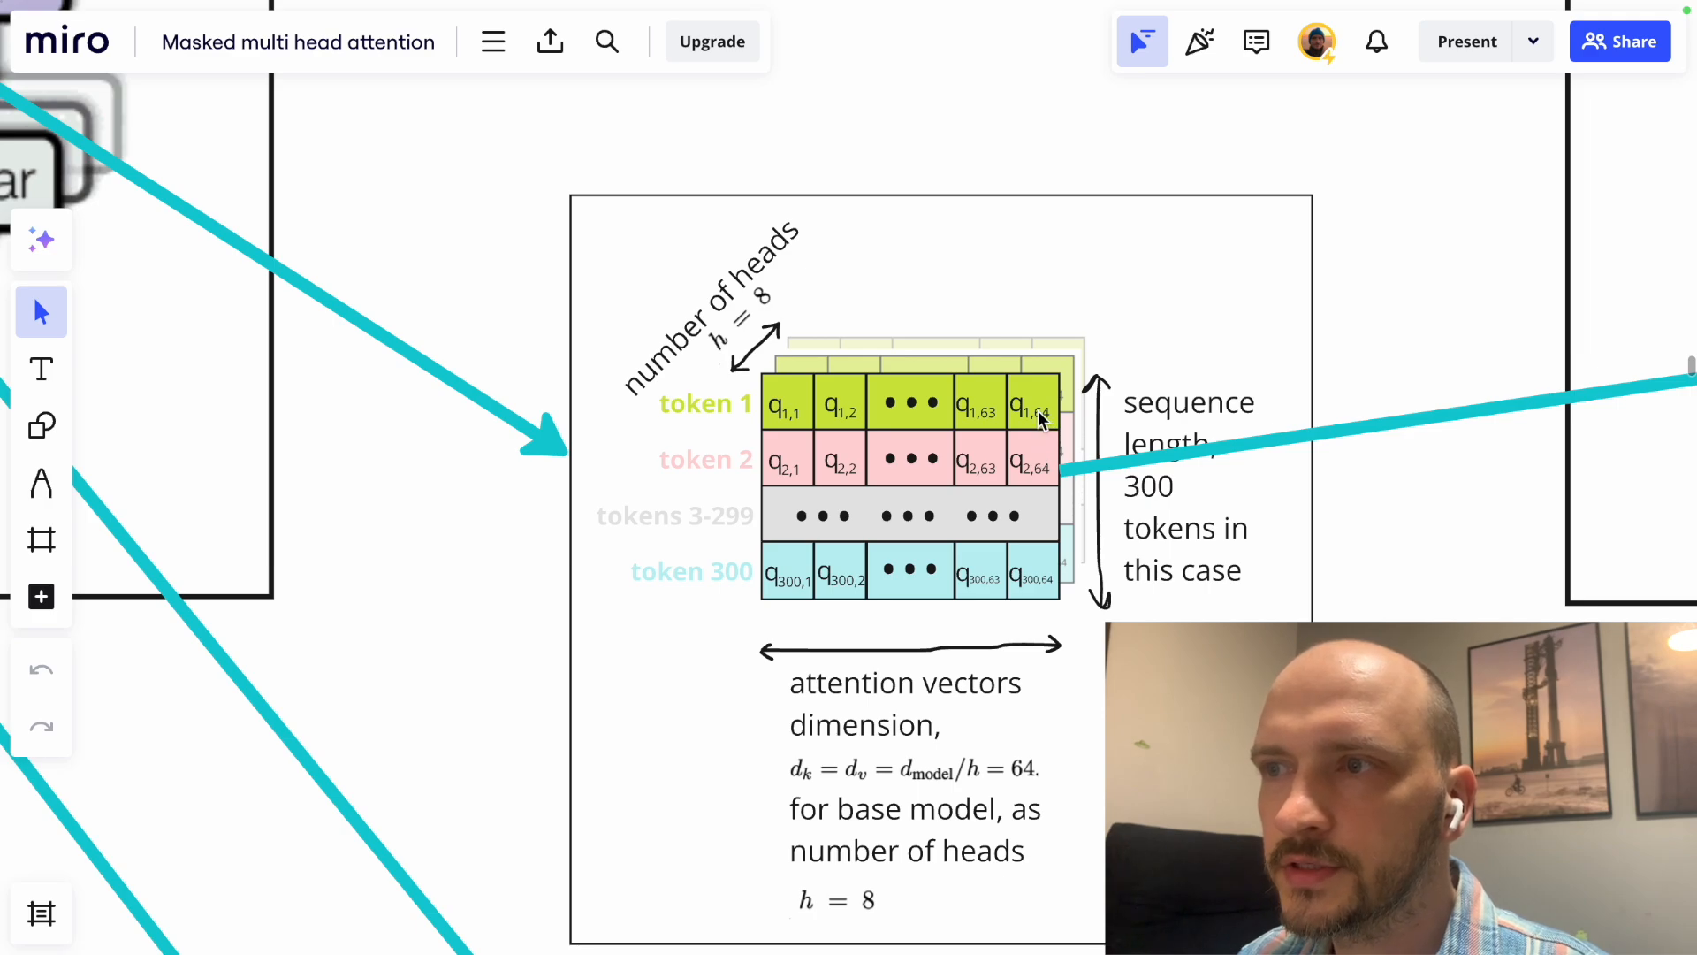
mouse_move(788, 404)
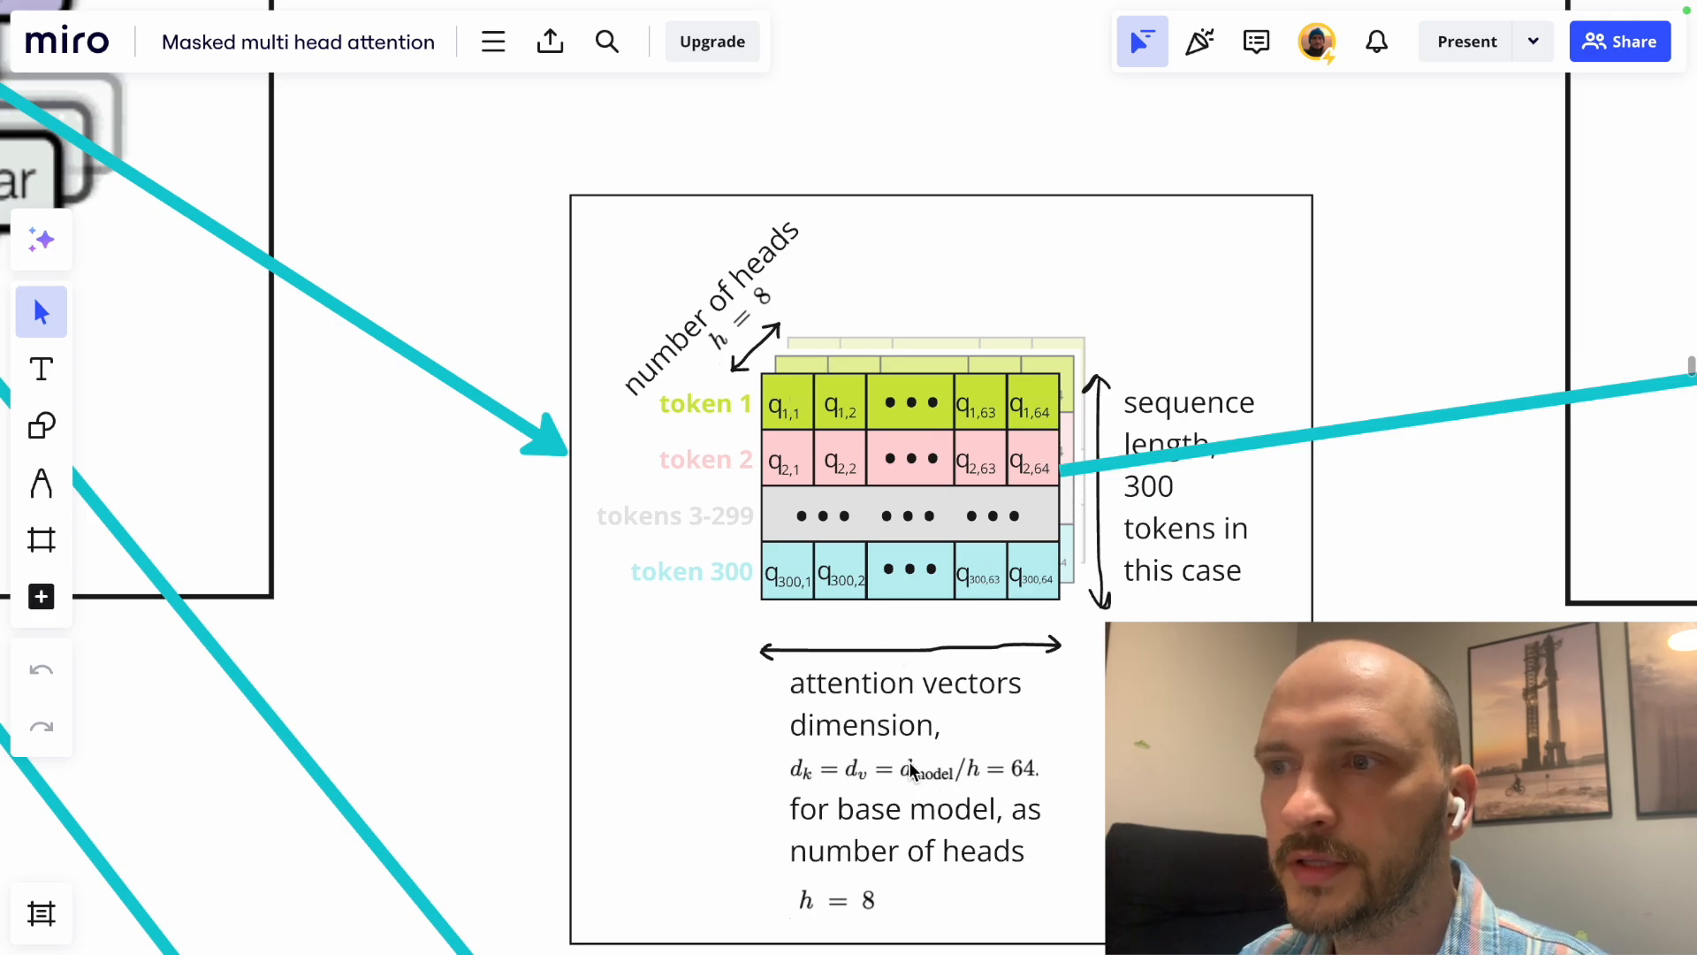
mouse_move(974, 779)
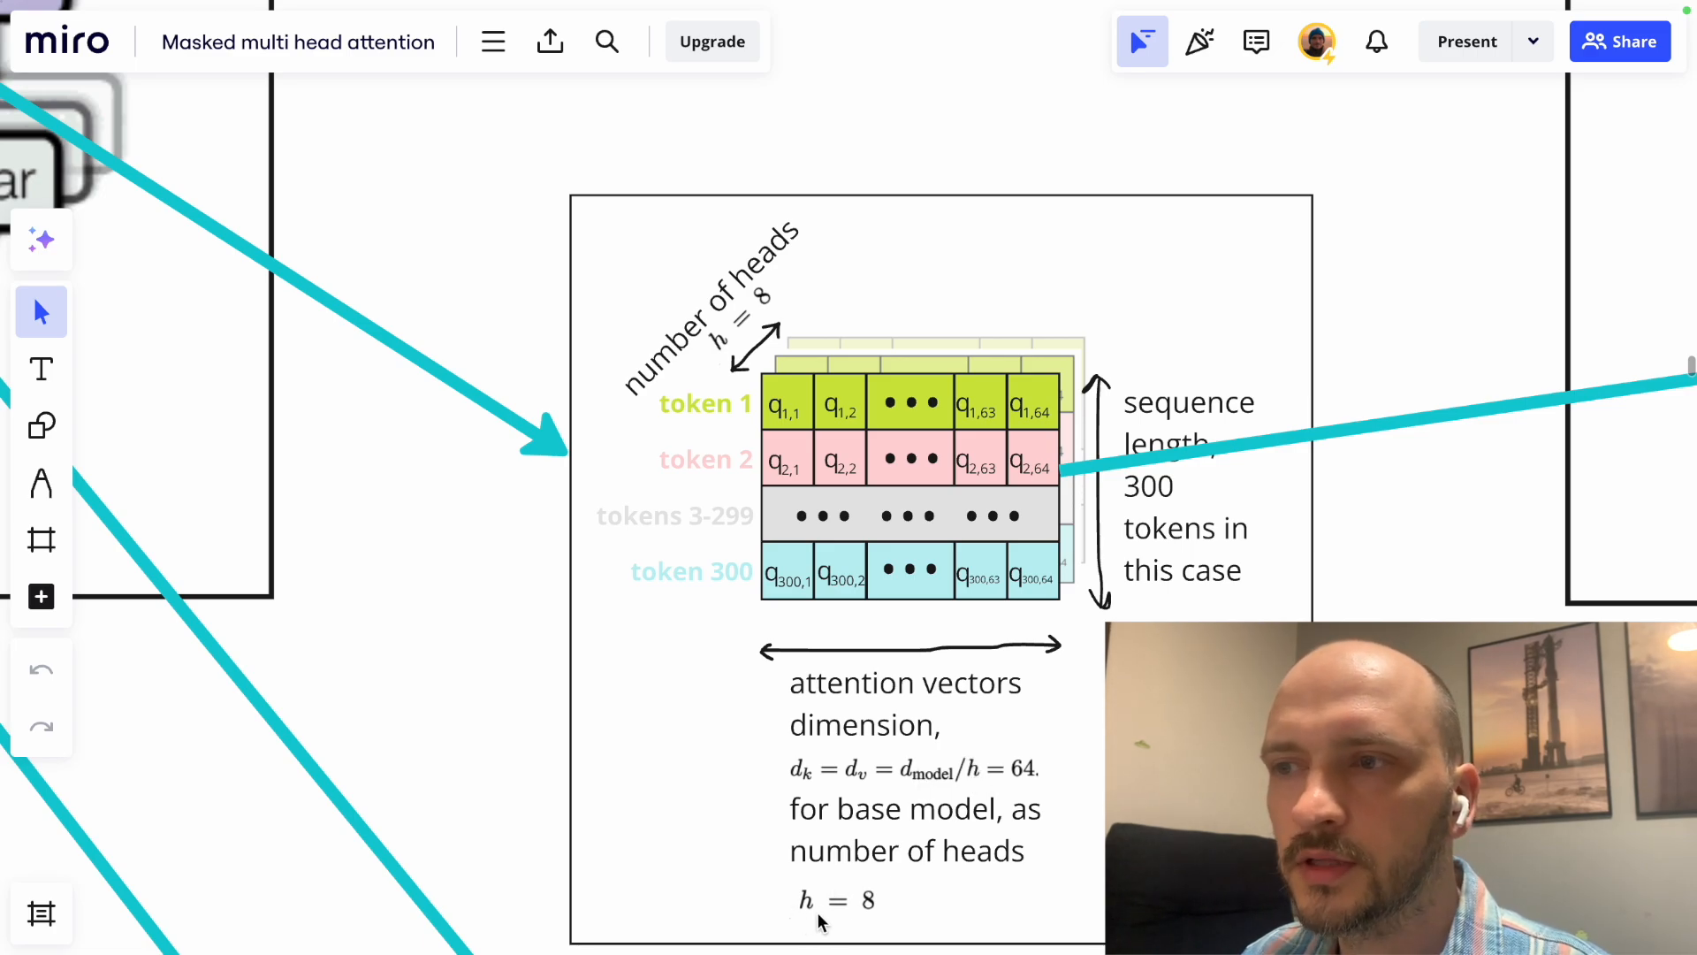
mouse_move(1016, 781)
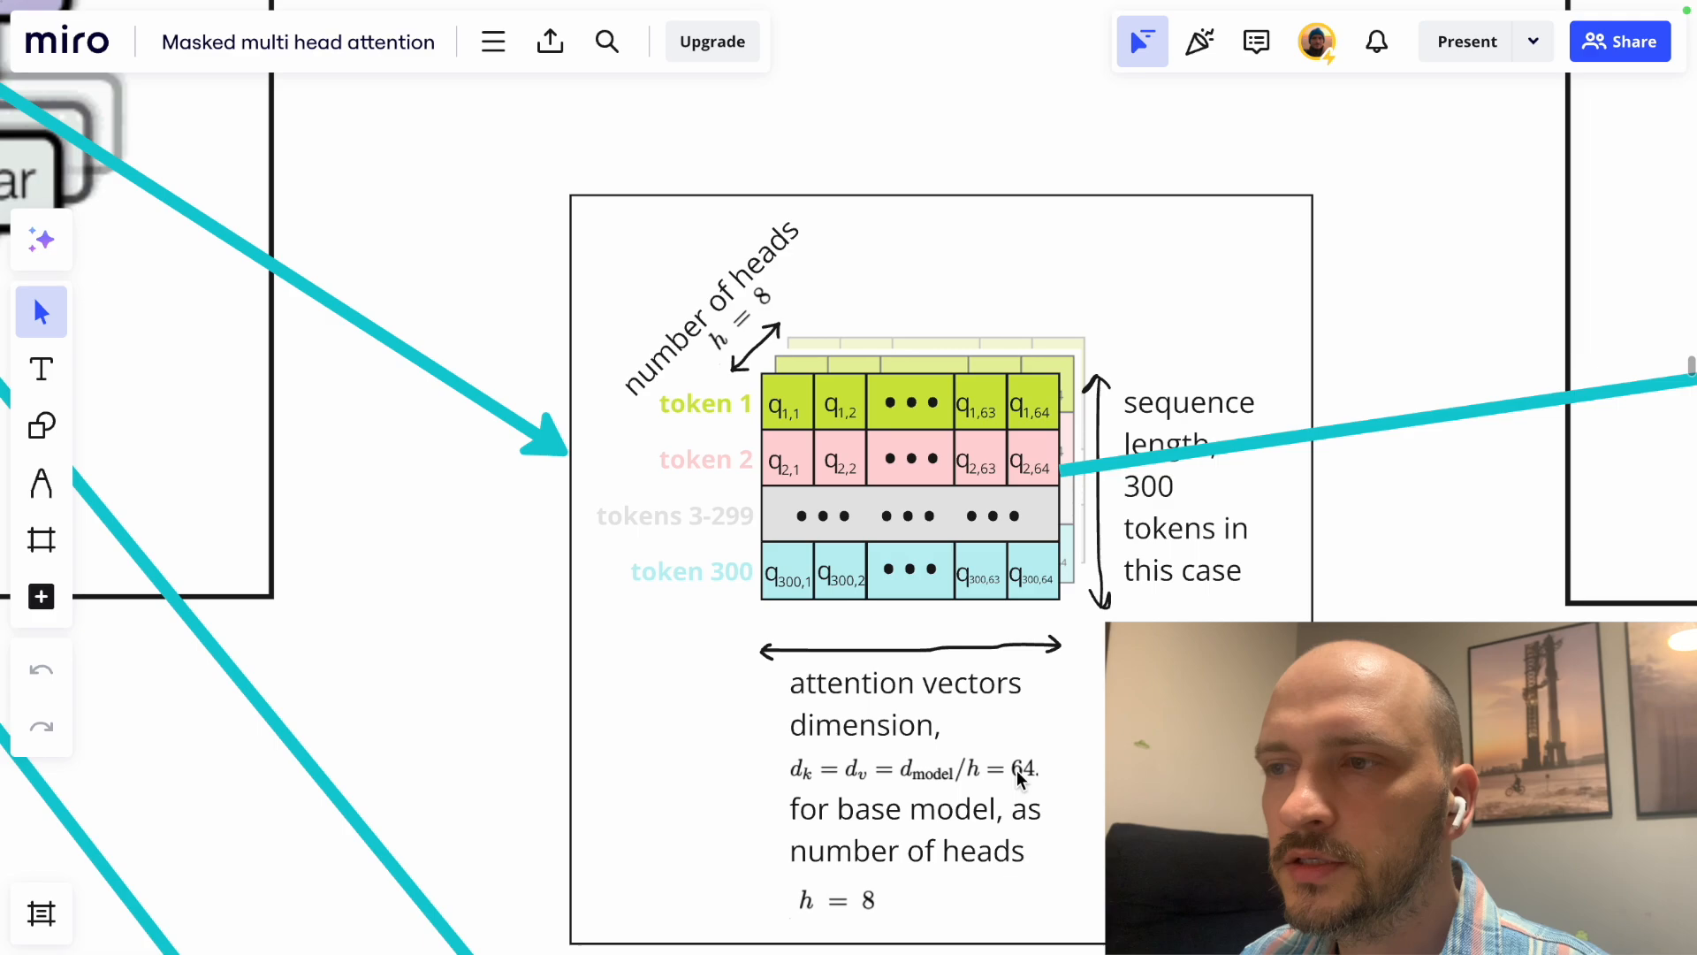
mouse_move(833, 395)
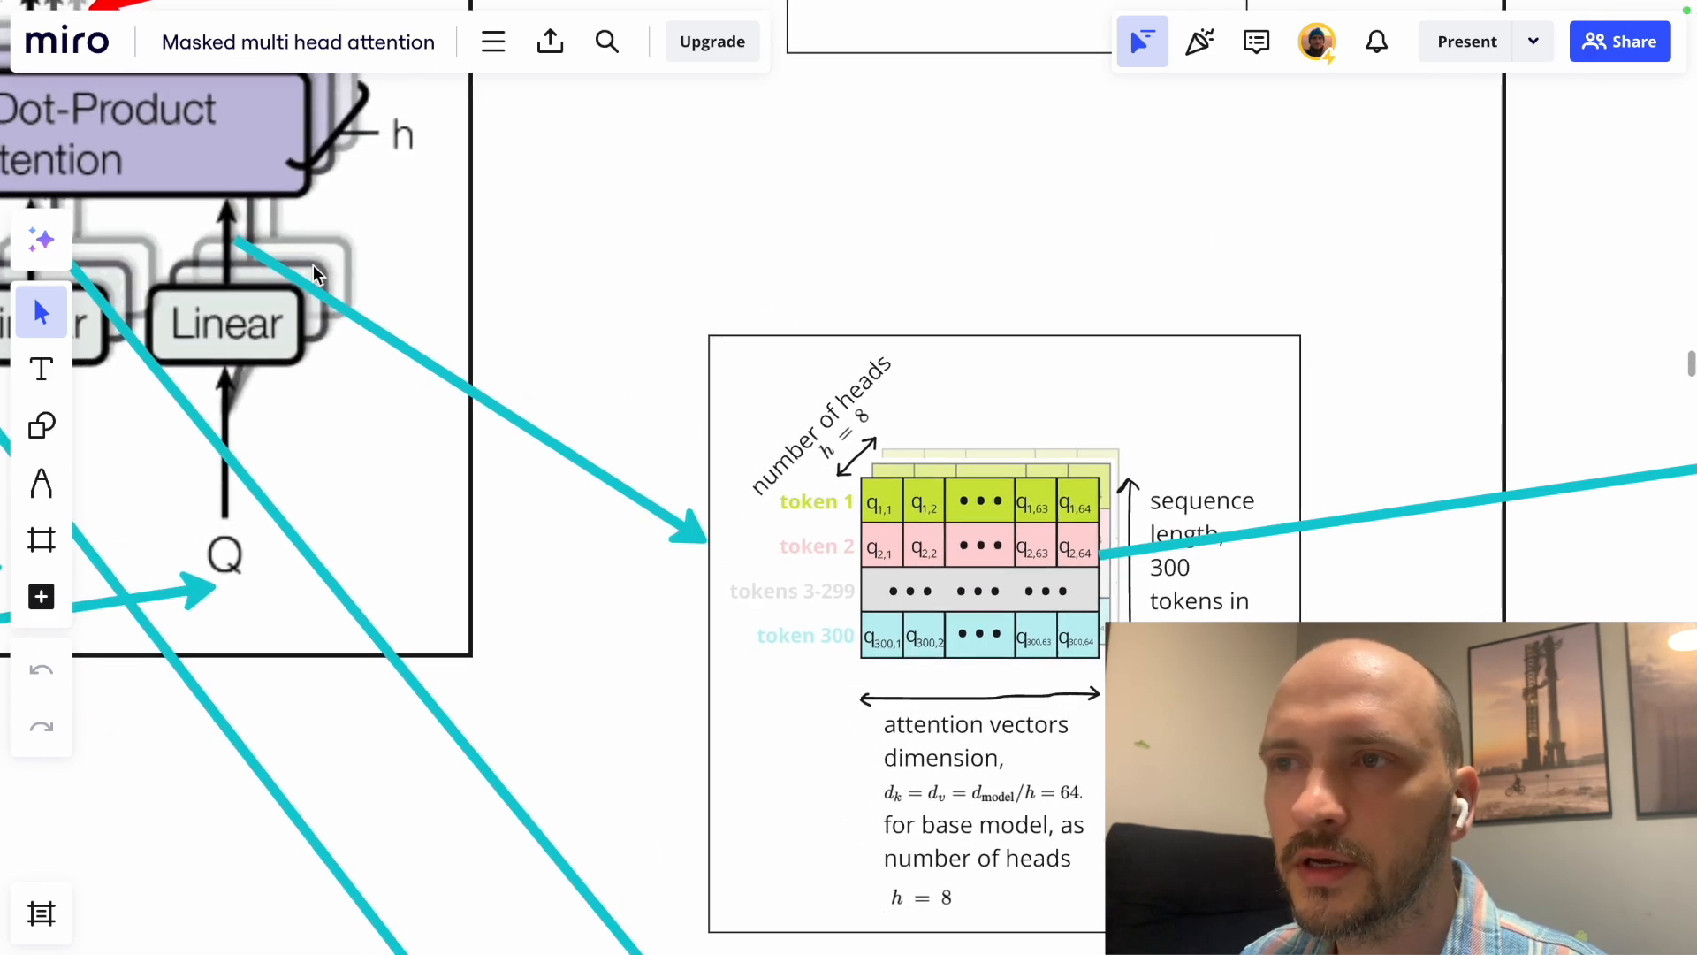
mouse_move(887, 512)
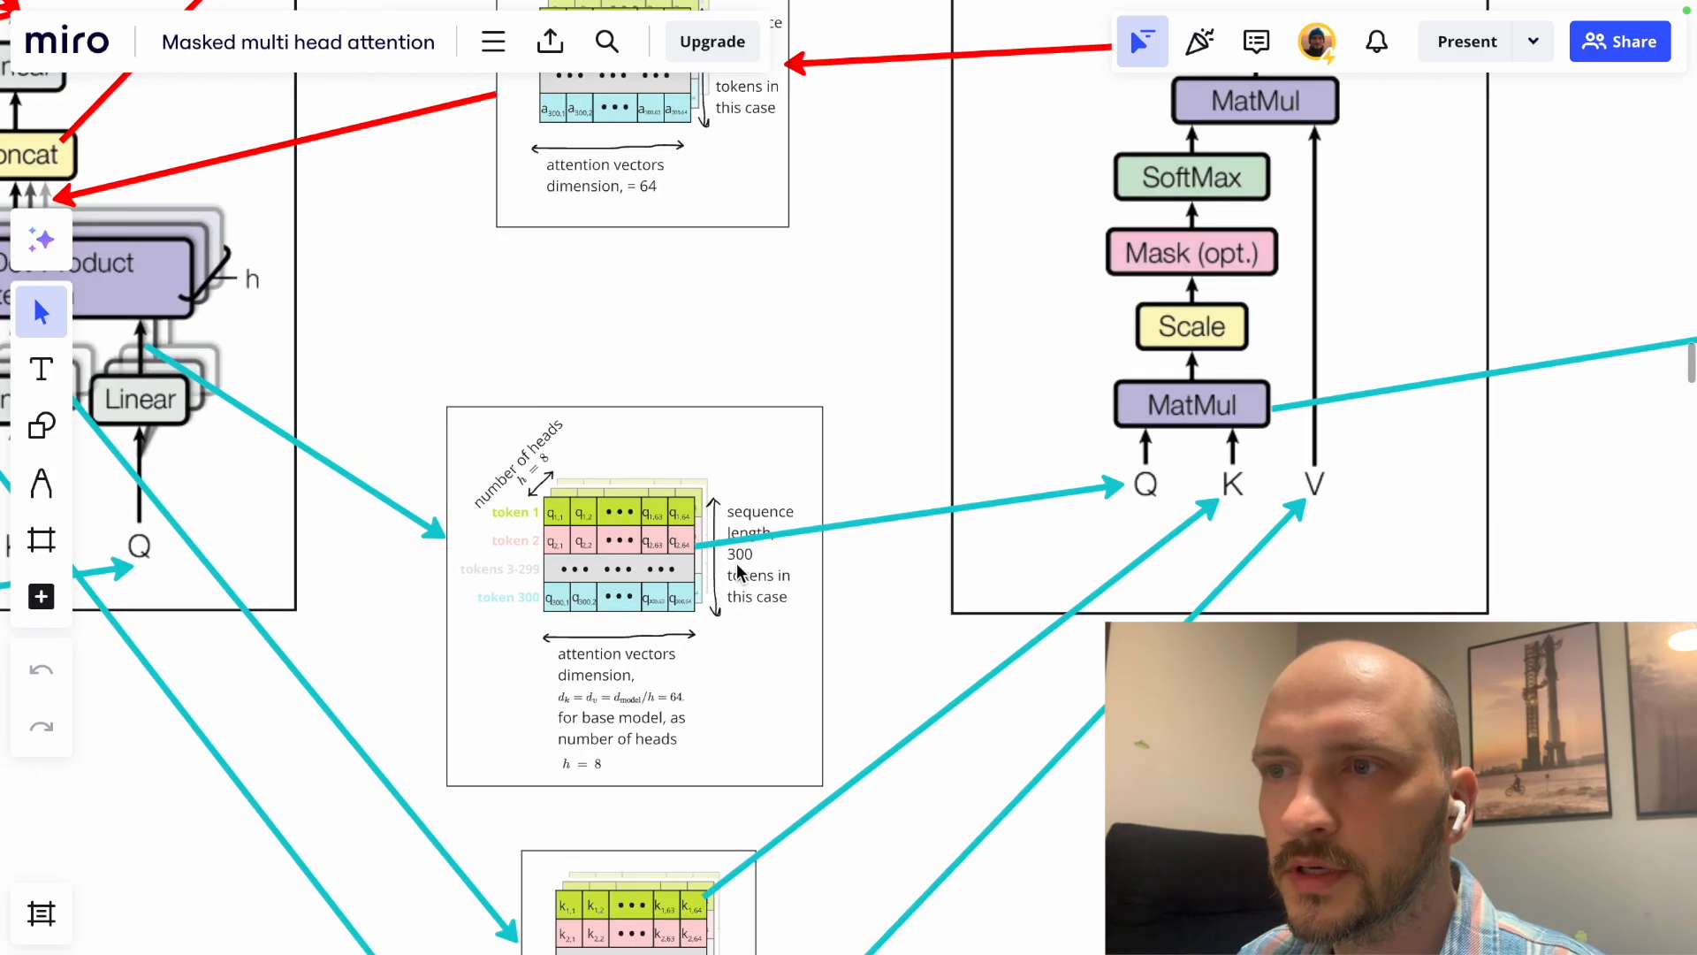
mouse_move(558, 636)
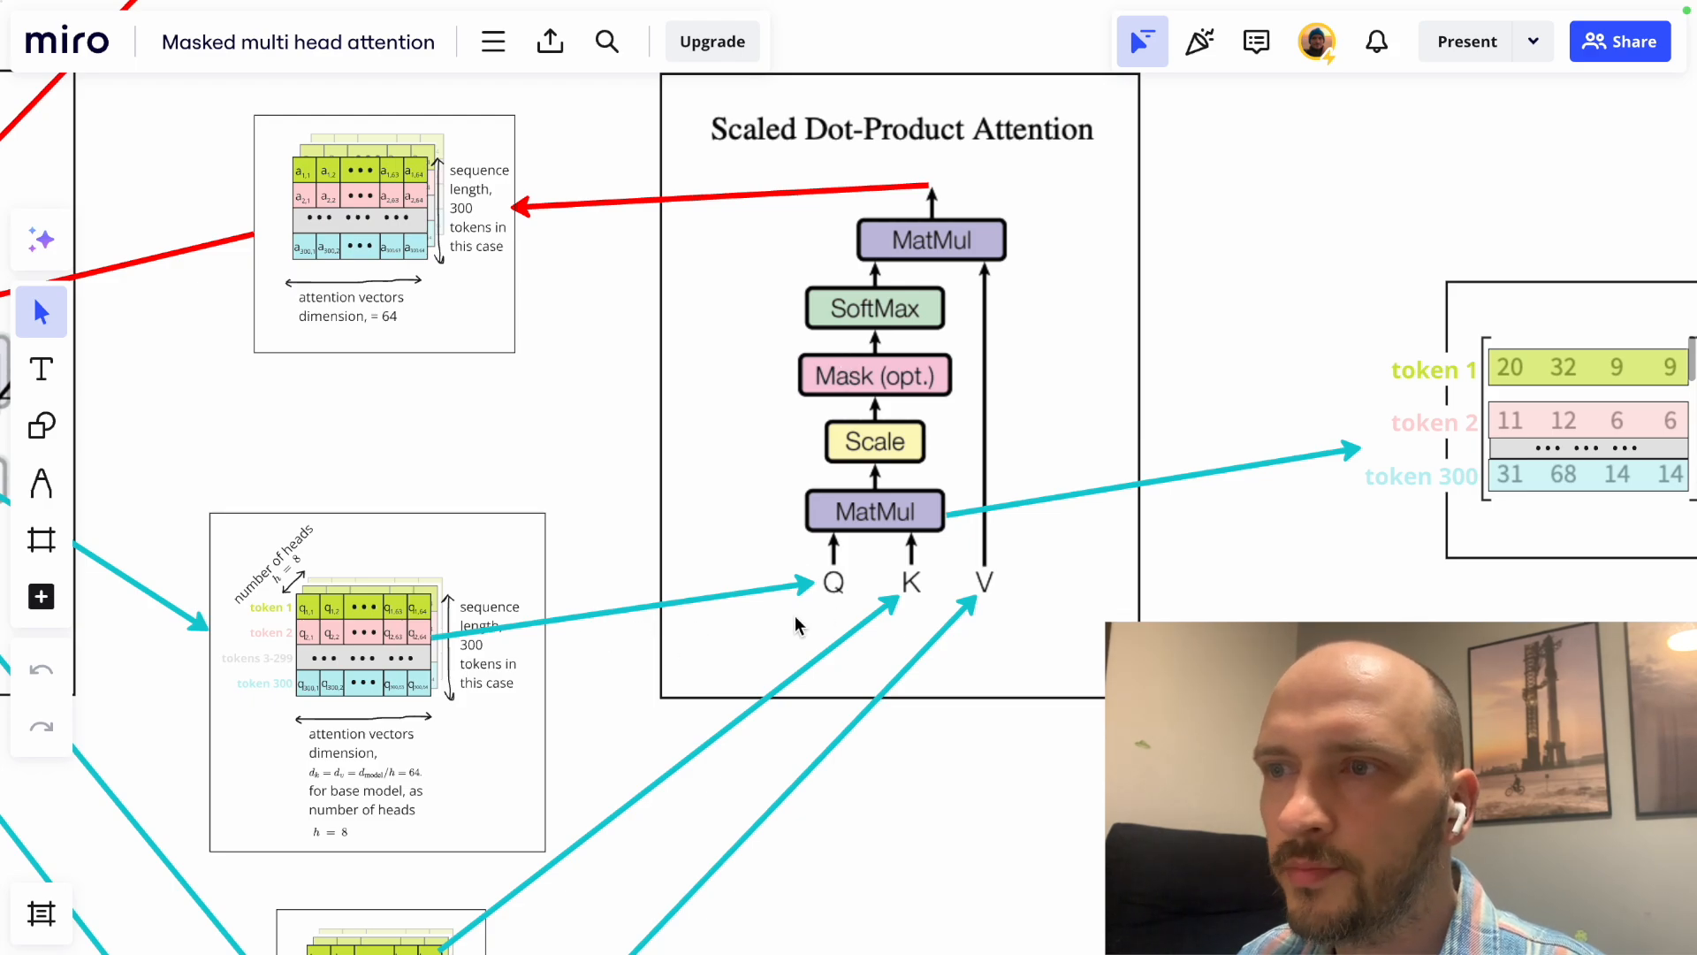
Scroll to the Scaled Dot-Product Attention frame and its 300-token score matrix.
scroll(down, 3)
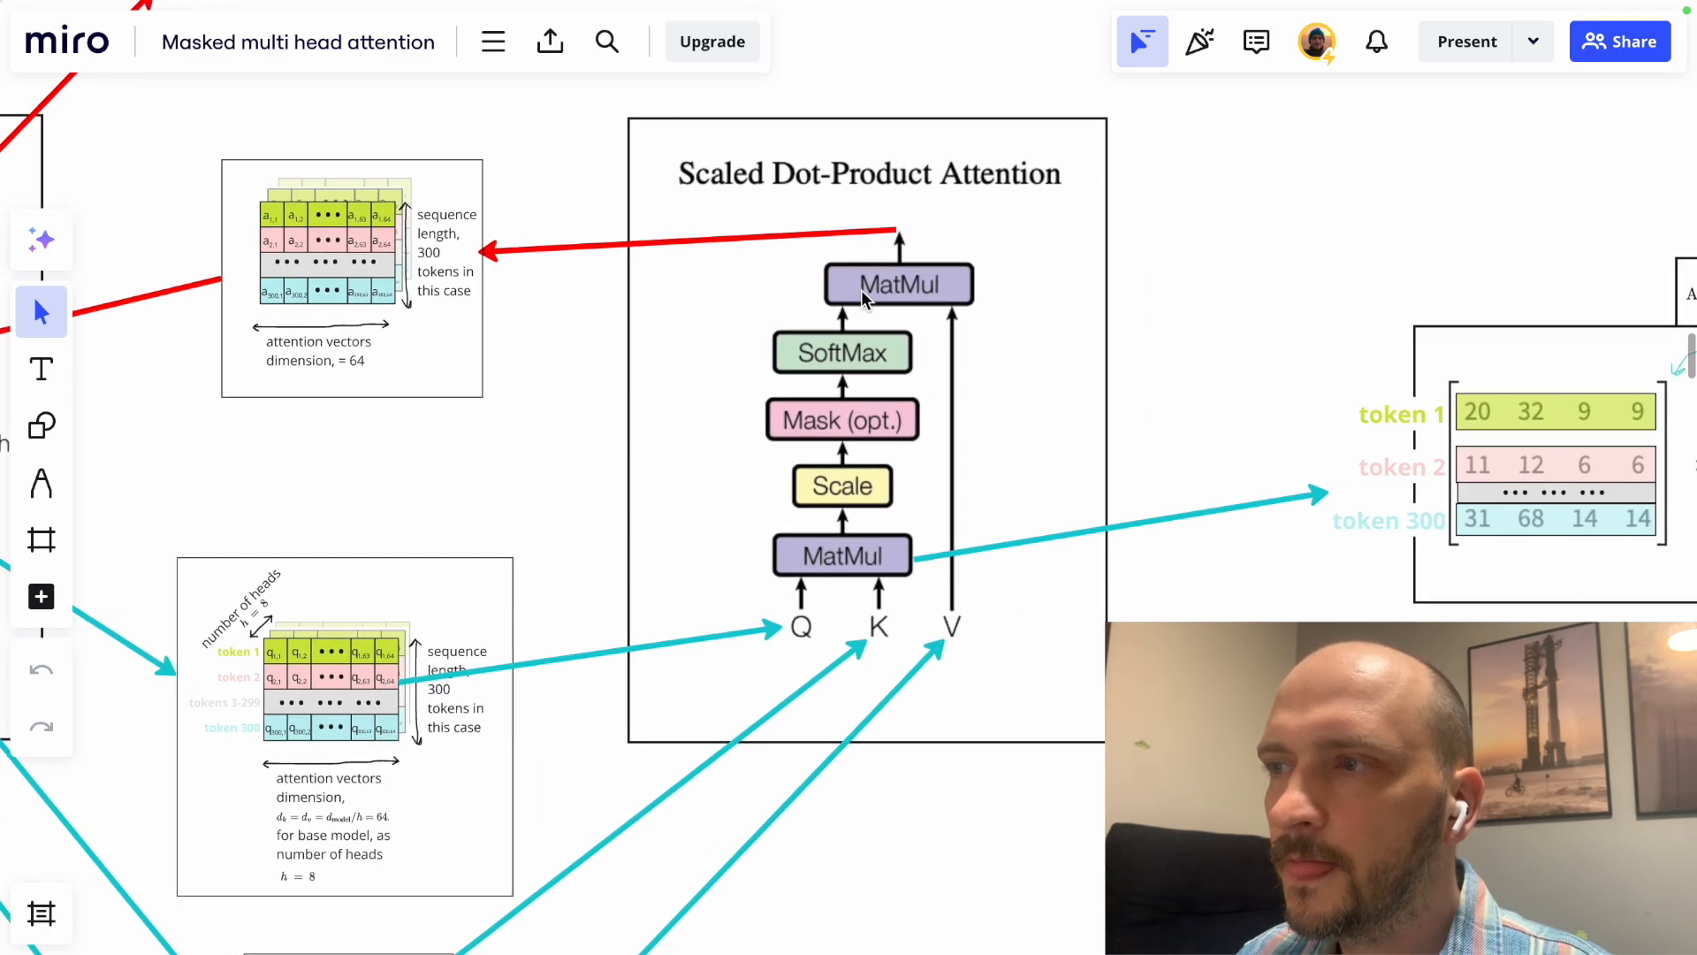
mouse_move(957, 519)
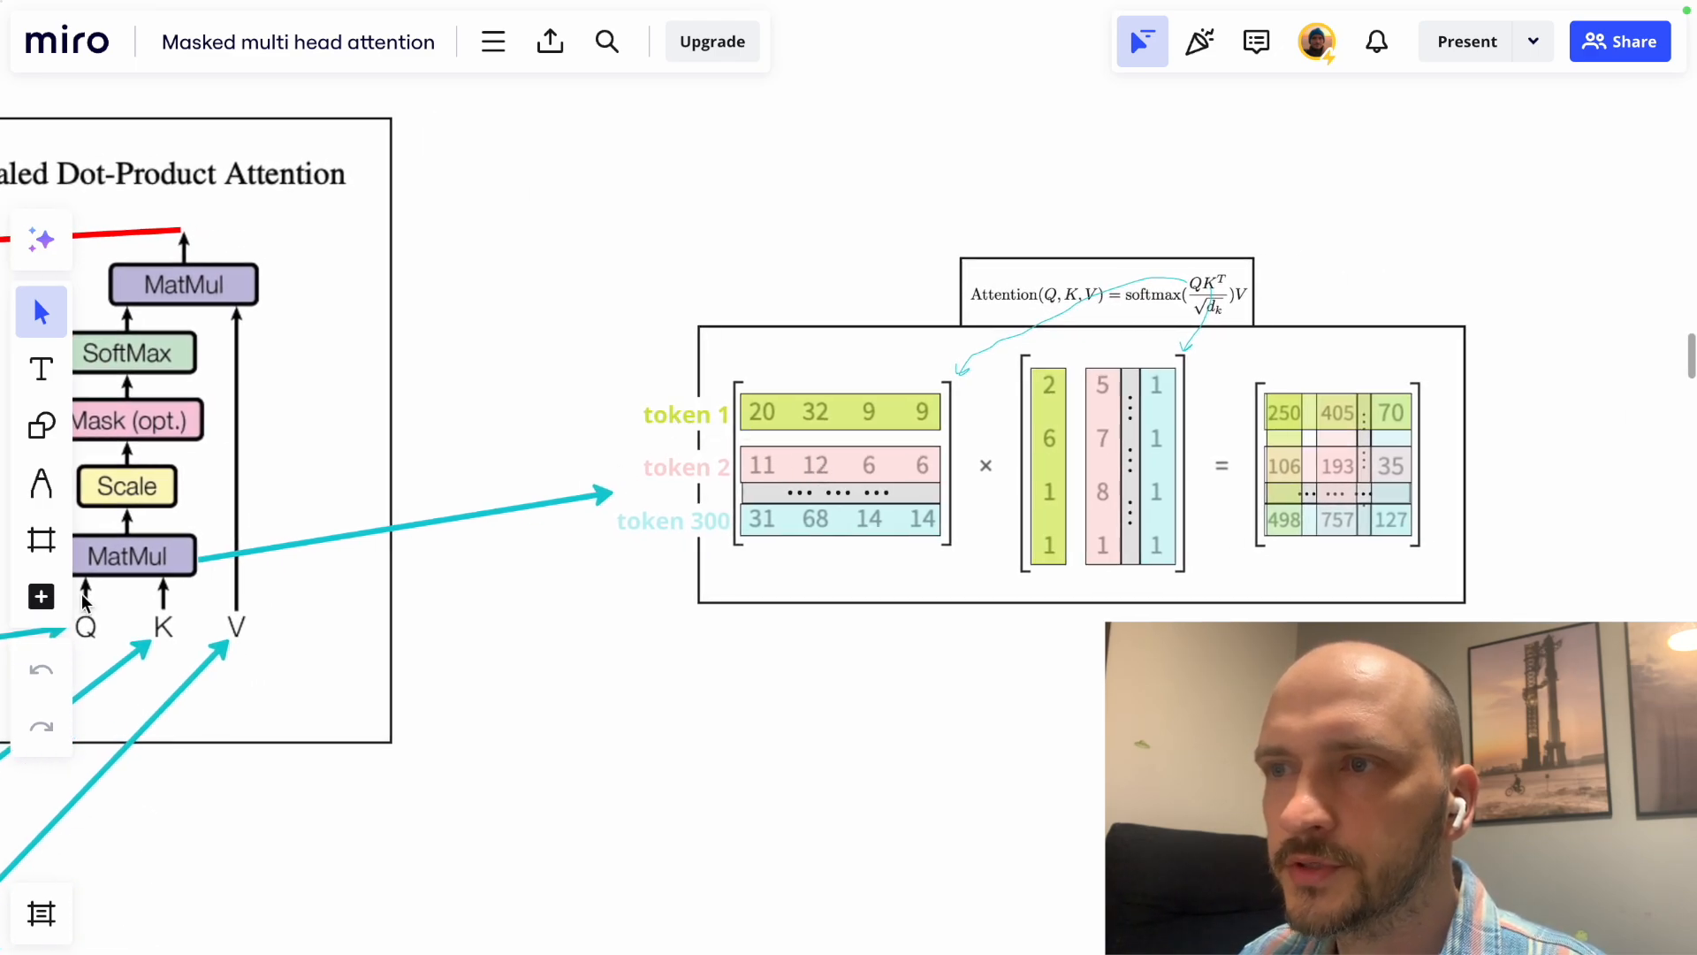
mouse_move(720, 433)
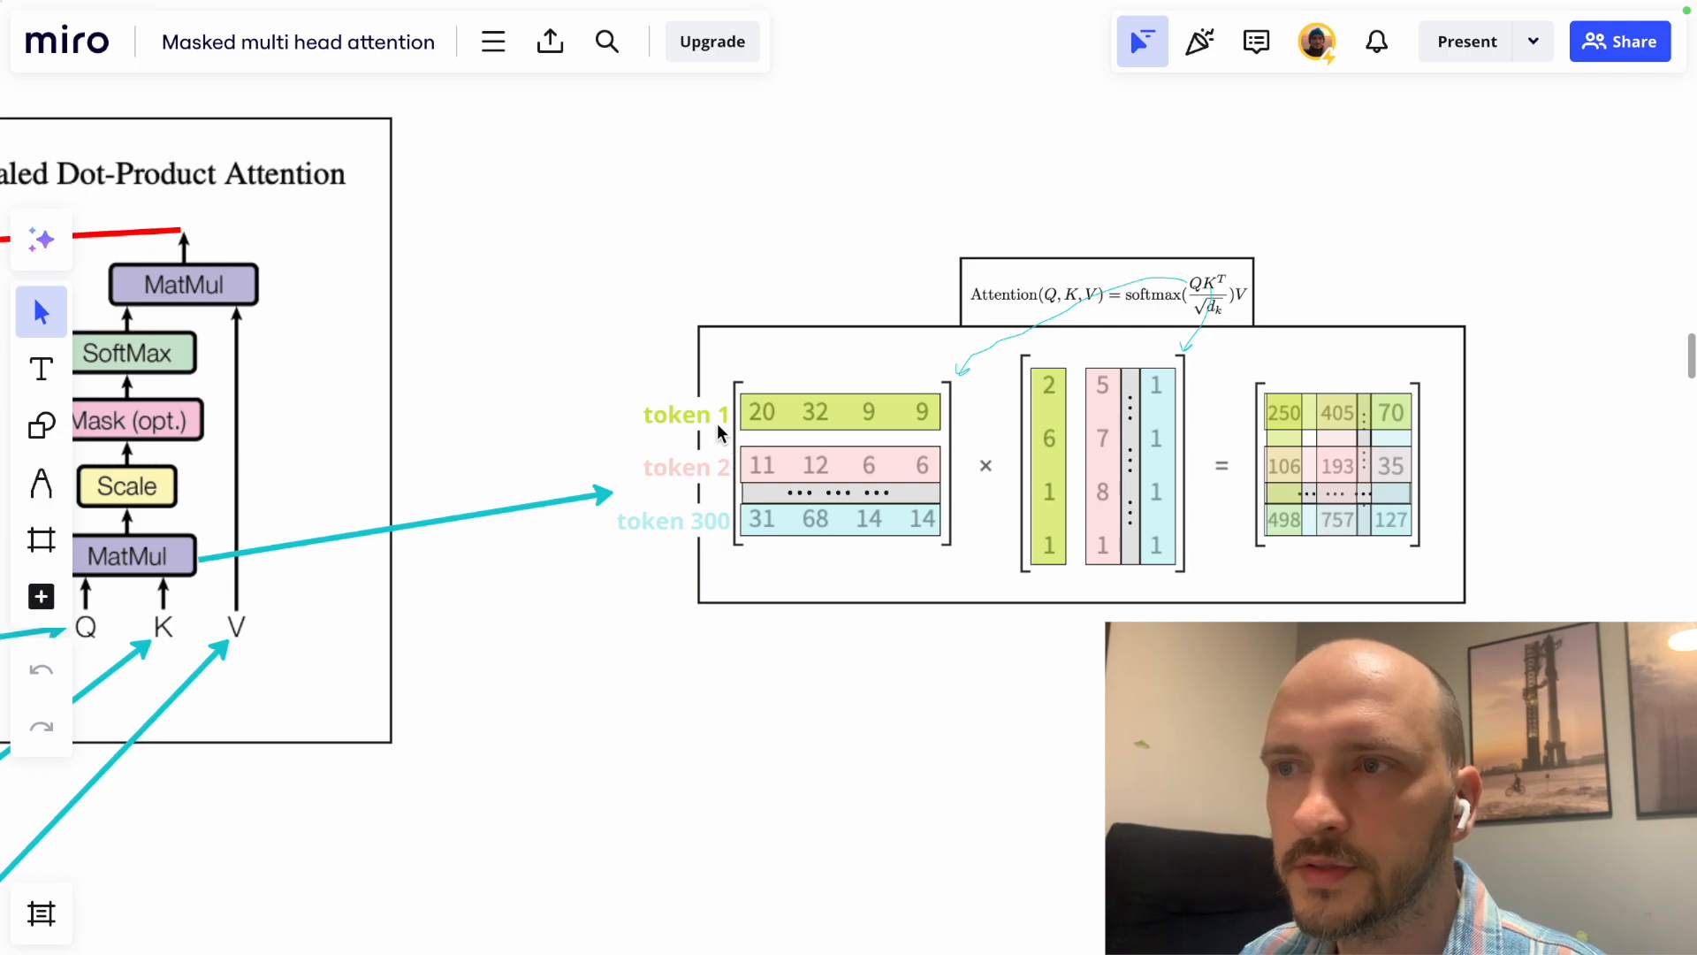
mouse_move(688, 474)
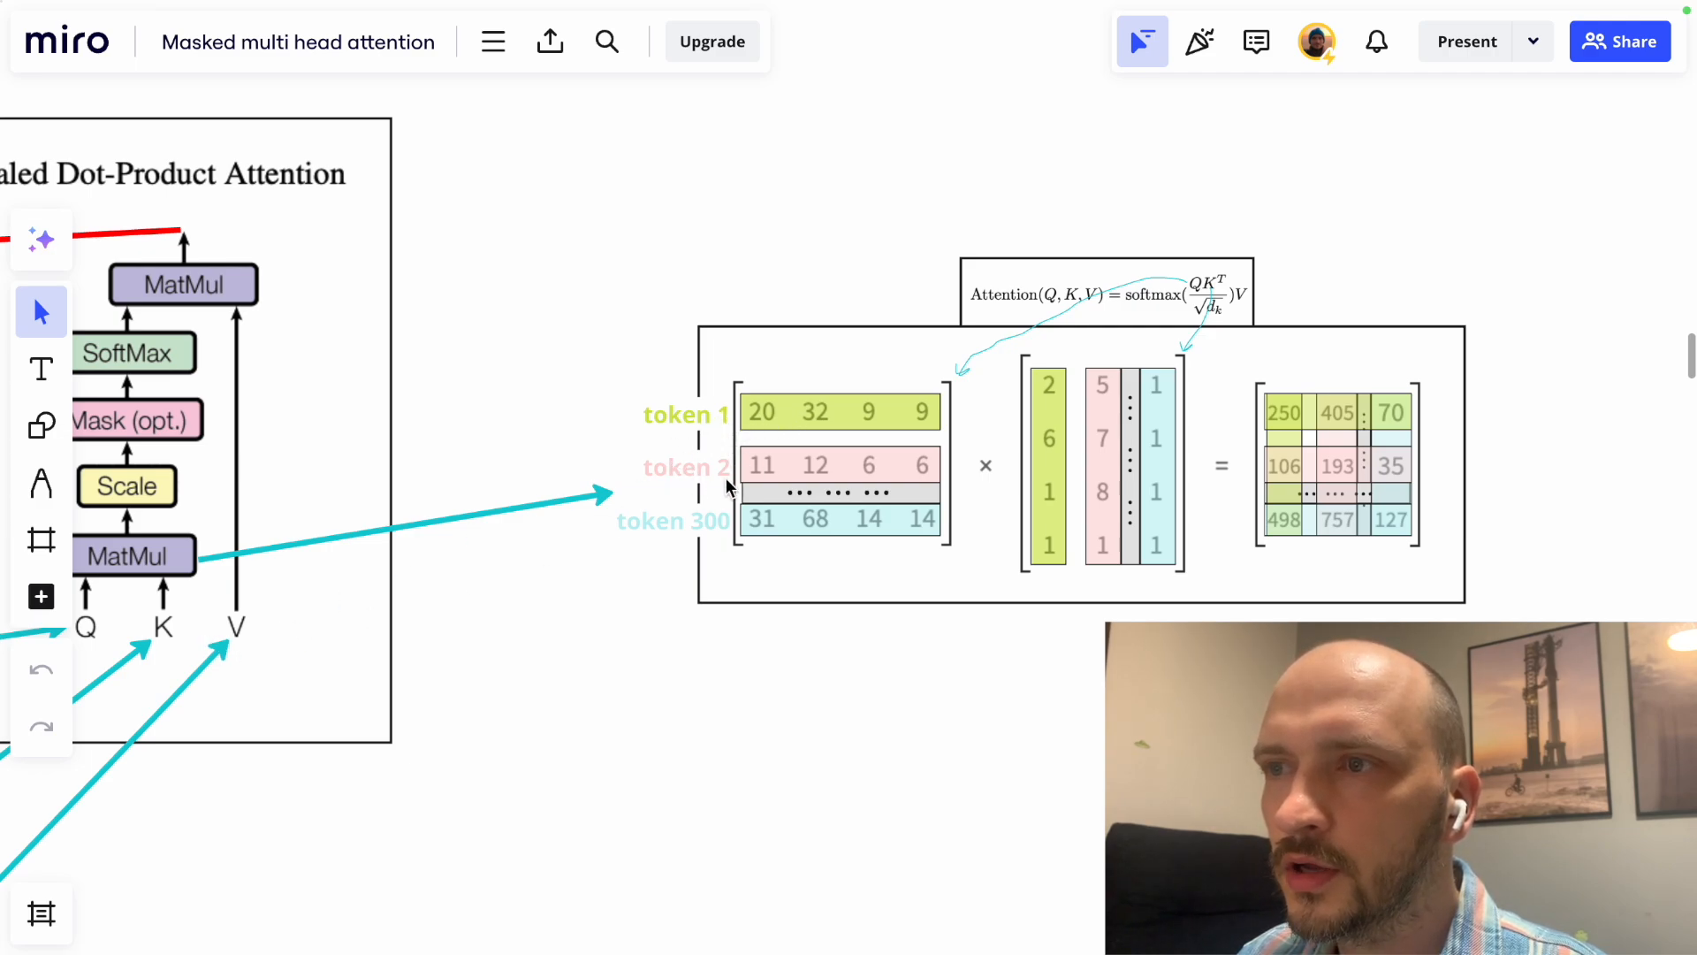
mouse_move(1030, 519)
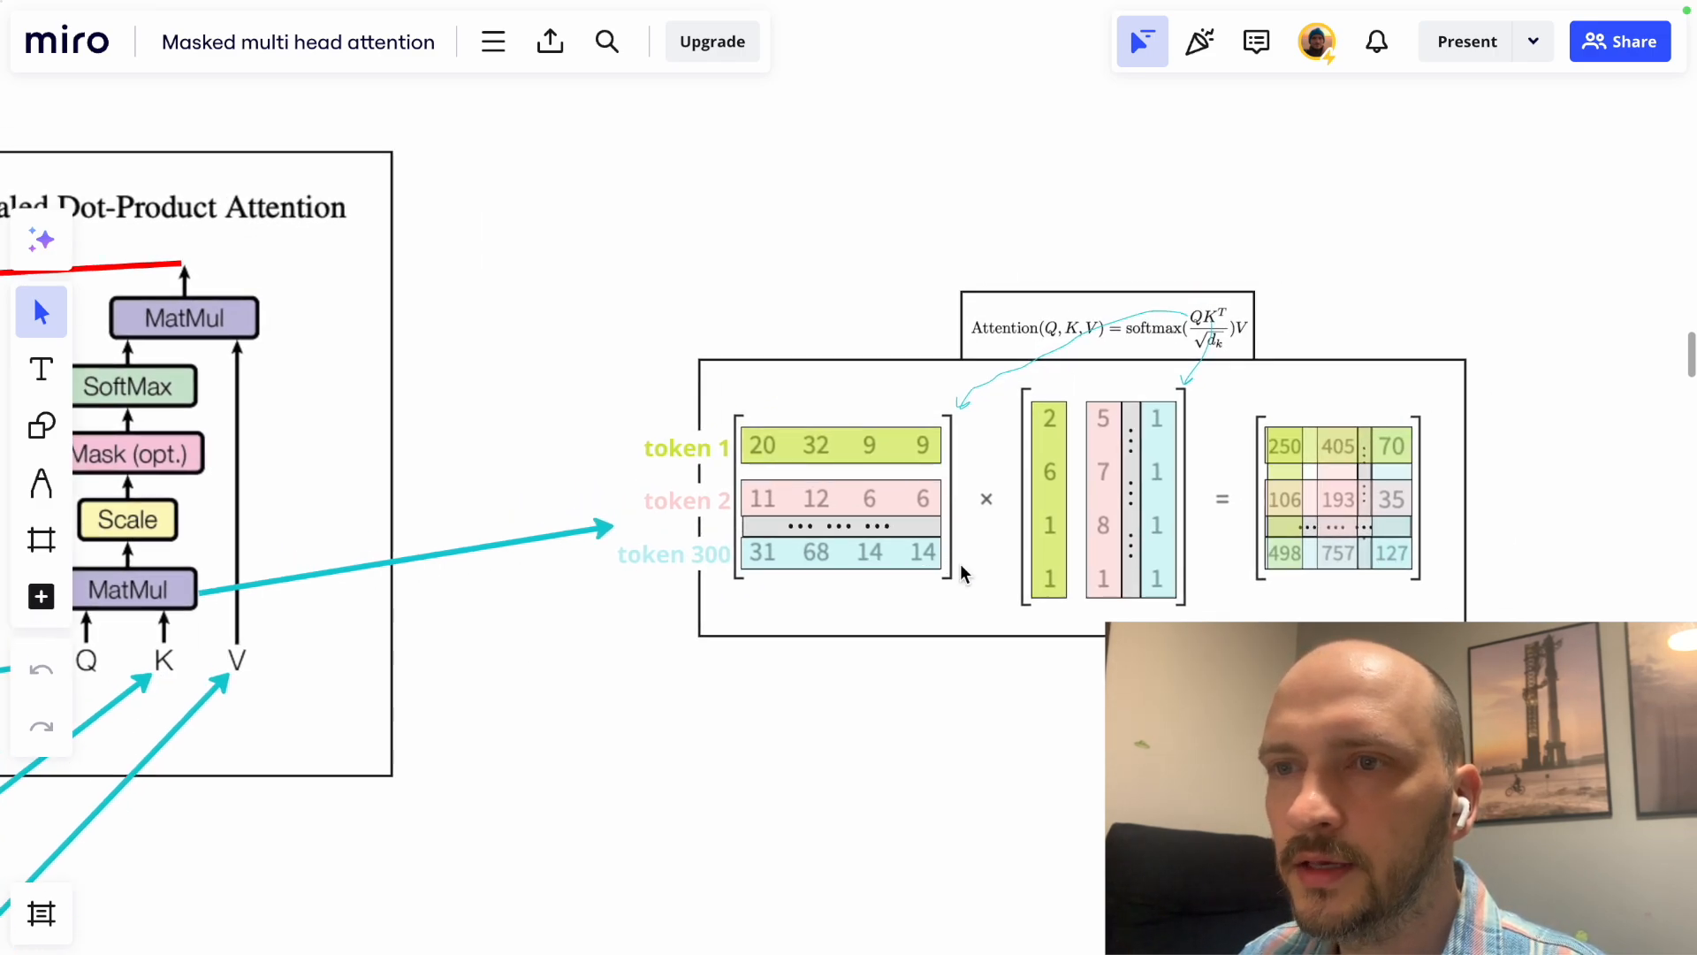
mouse_move(1142, 520)
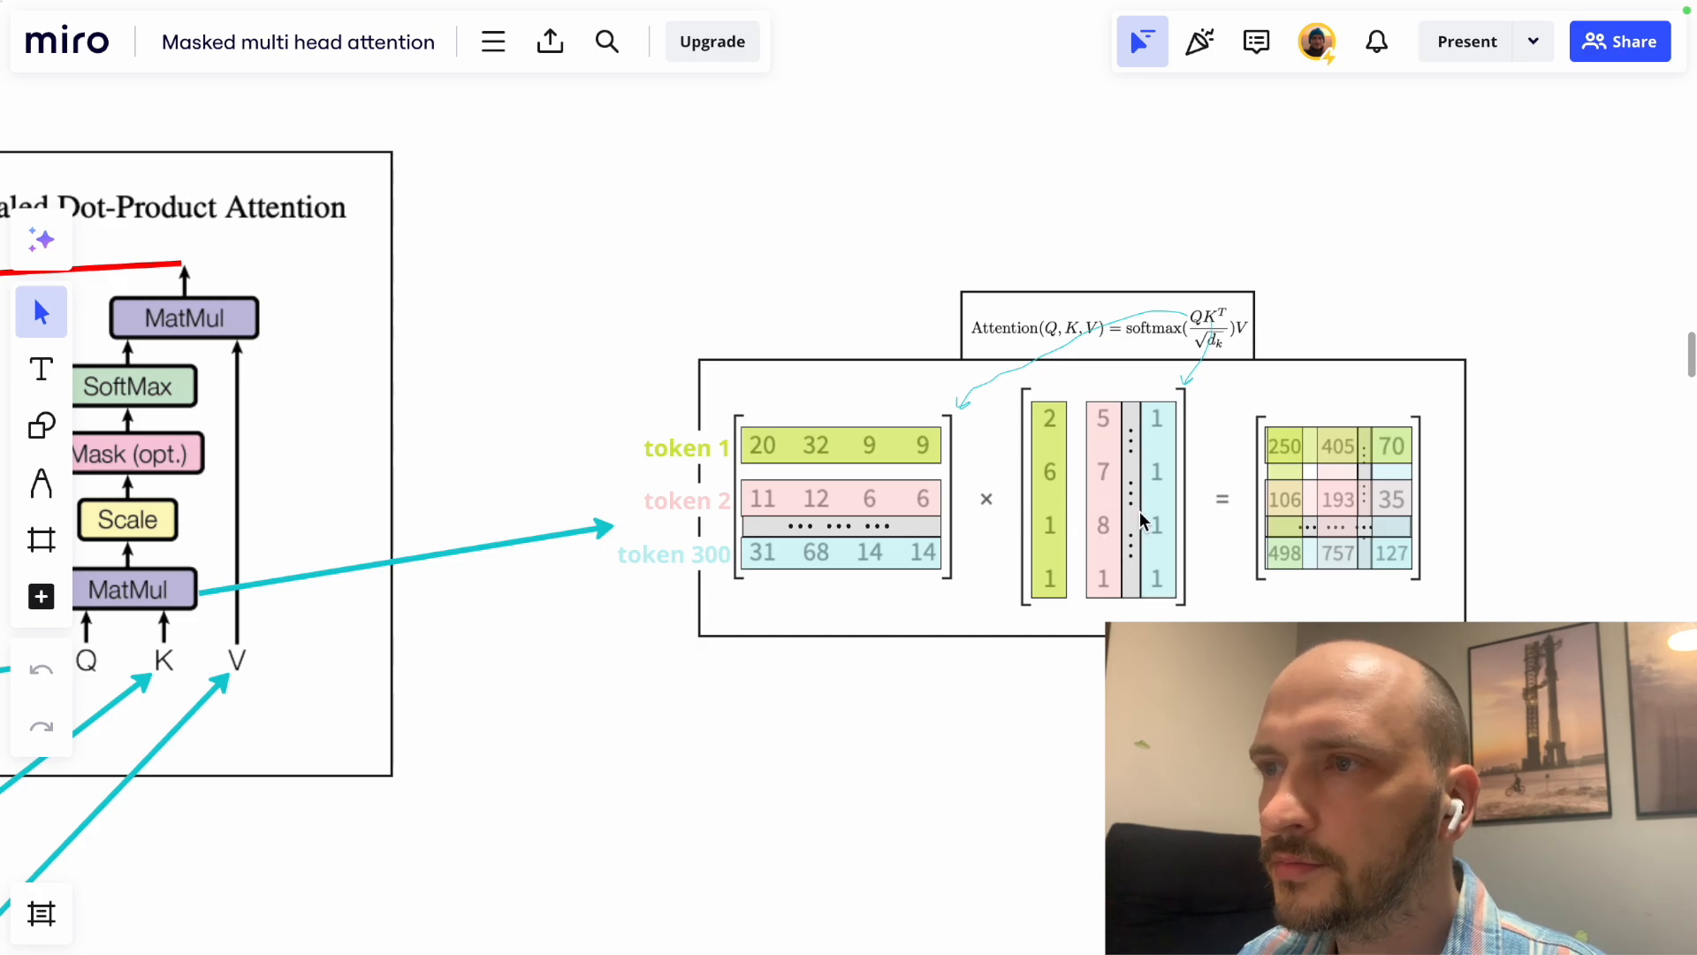
mouse_move(1114, 473)
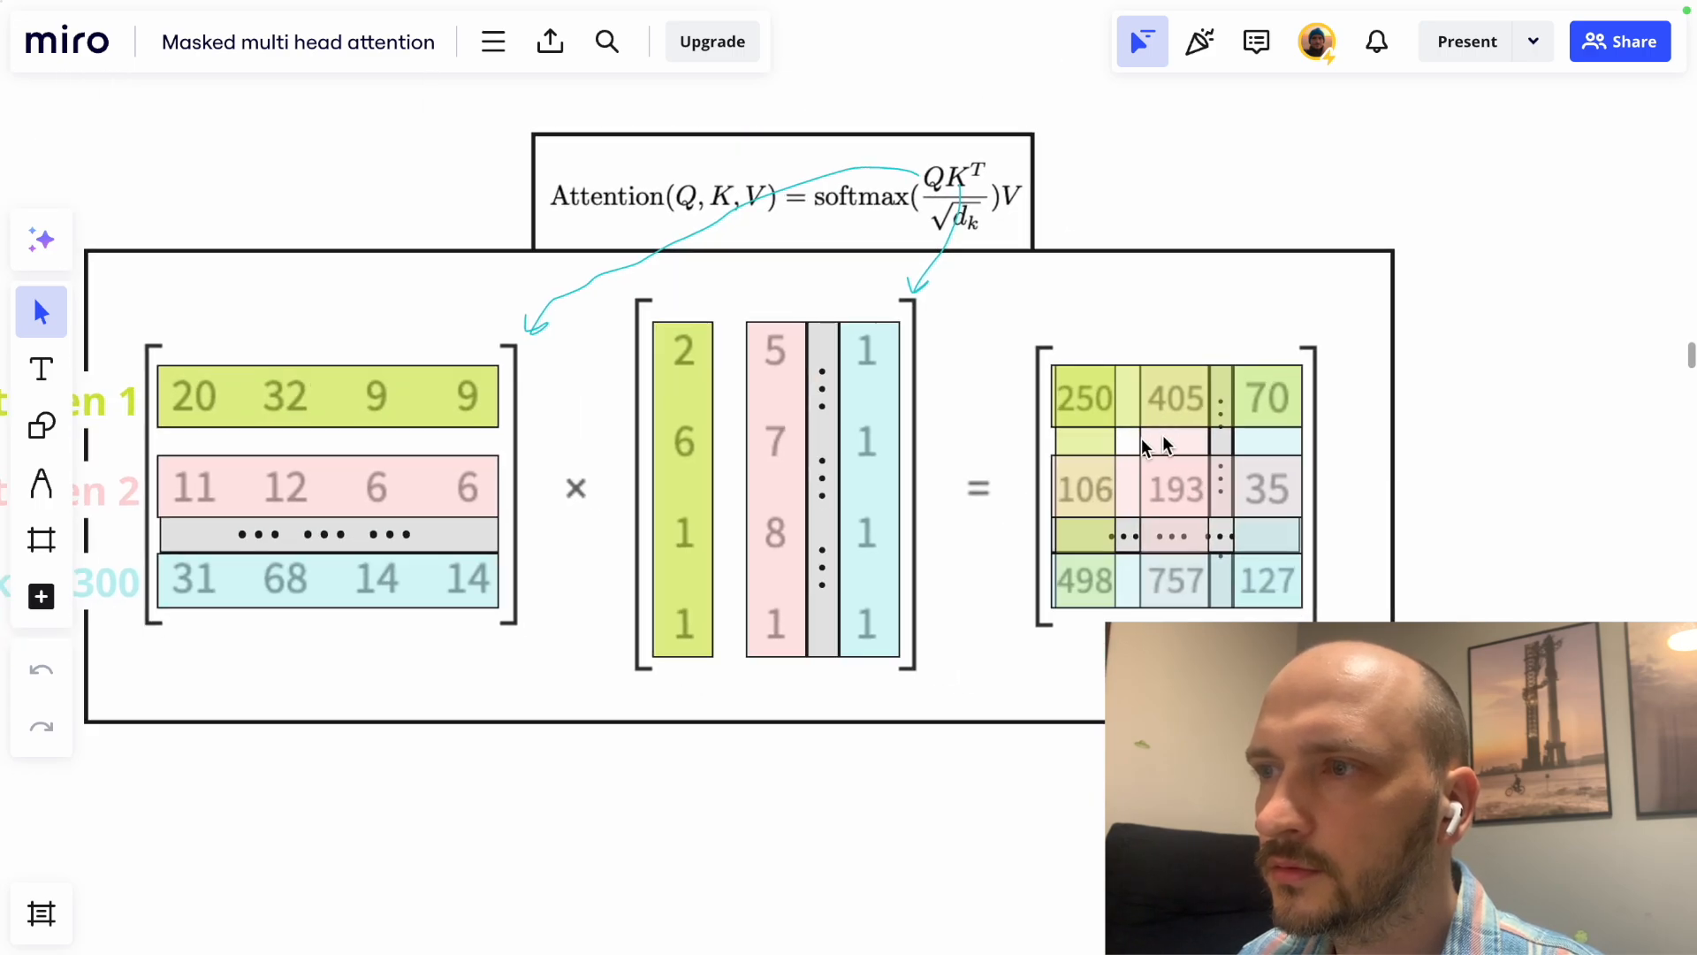
mouse_move(1066, 398)
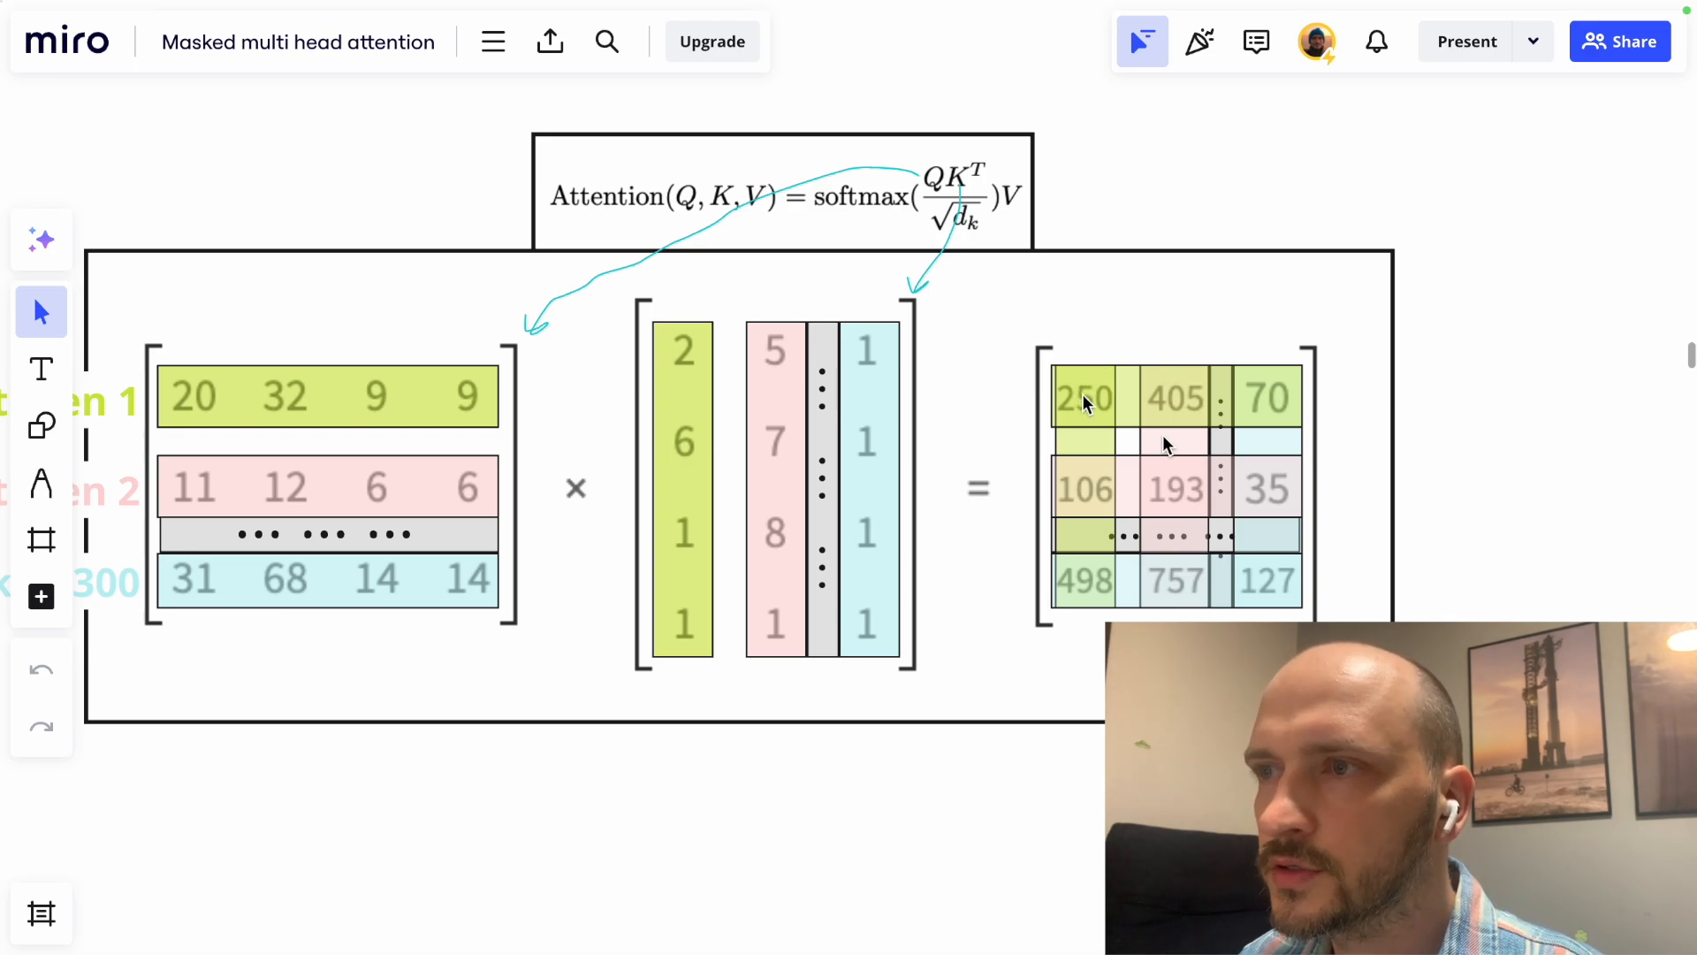
mouse_move(1180, 401)
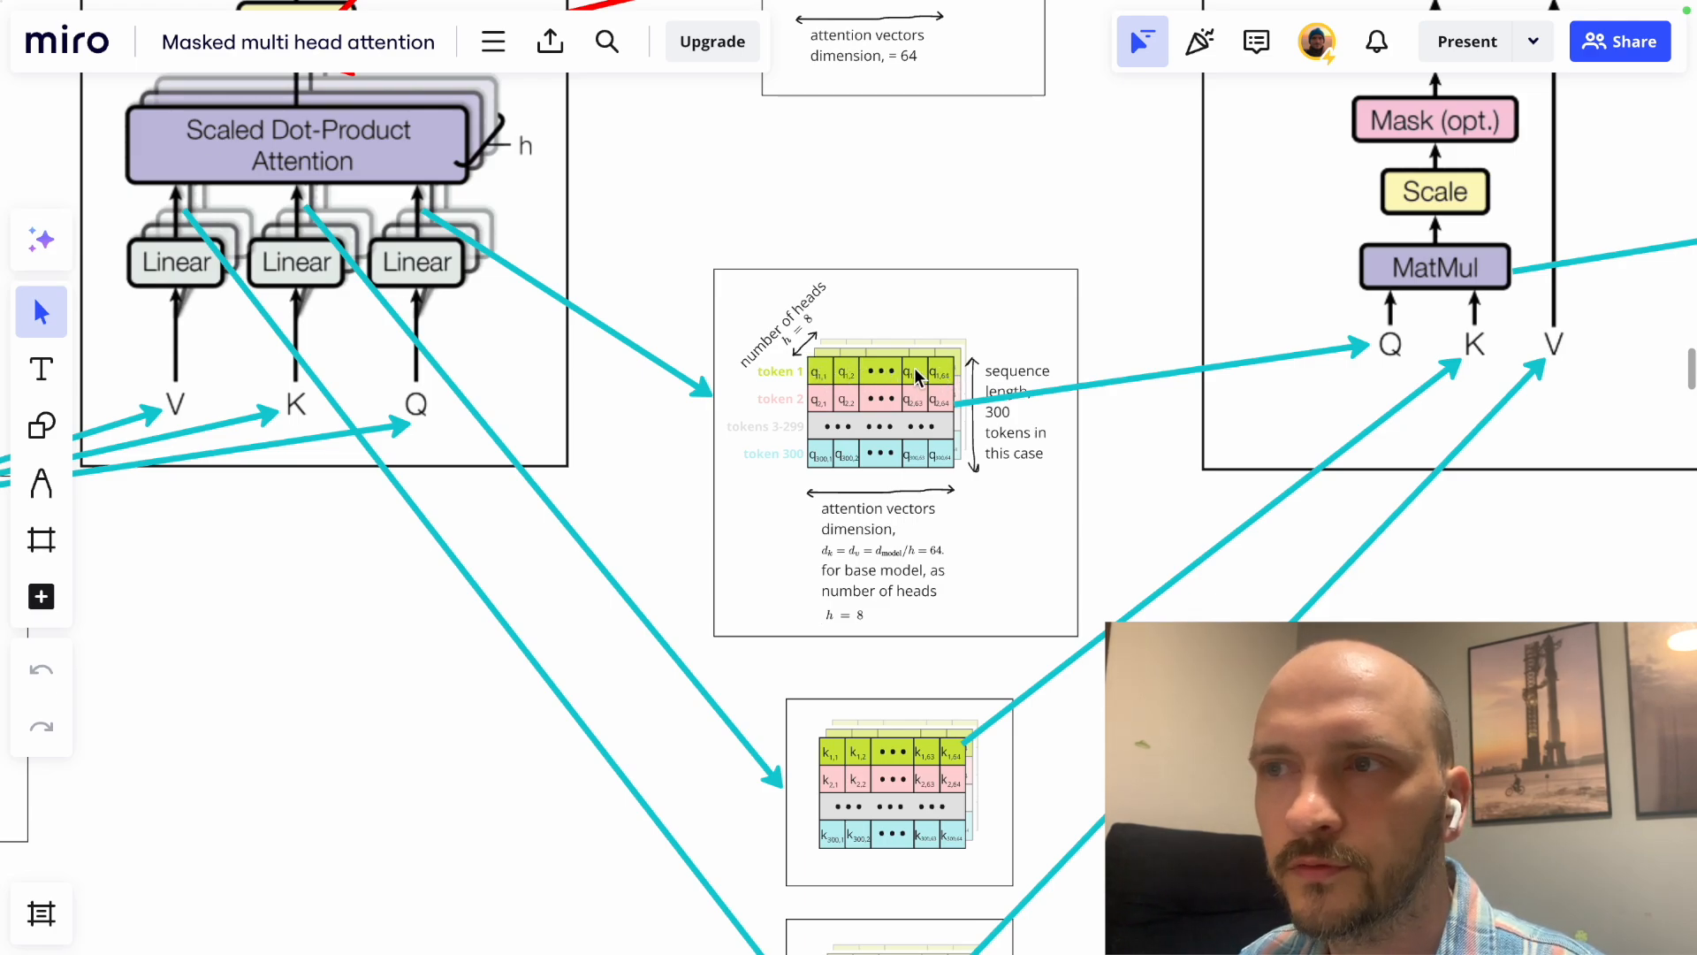
mouse_move(183, 279)
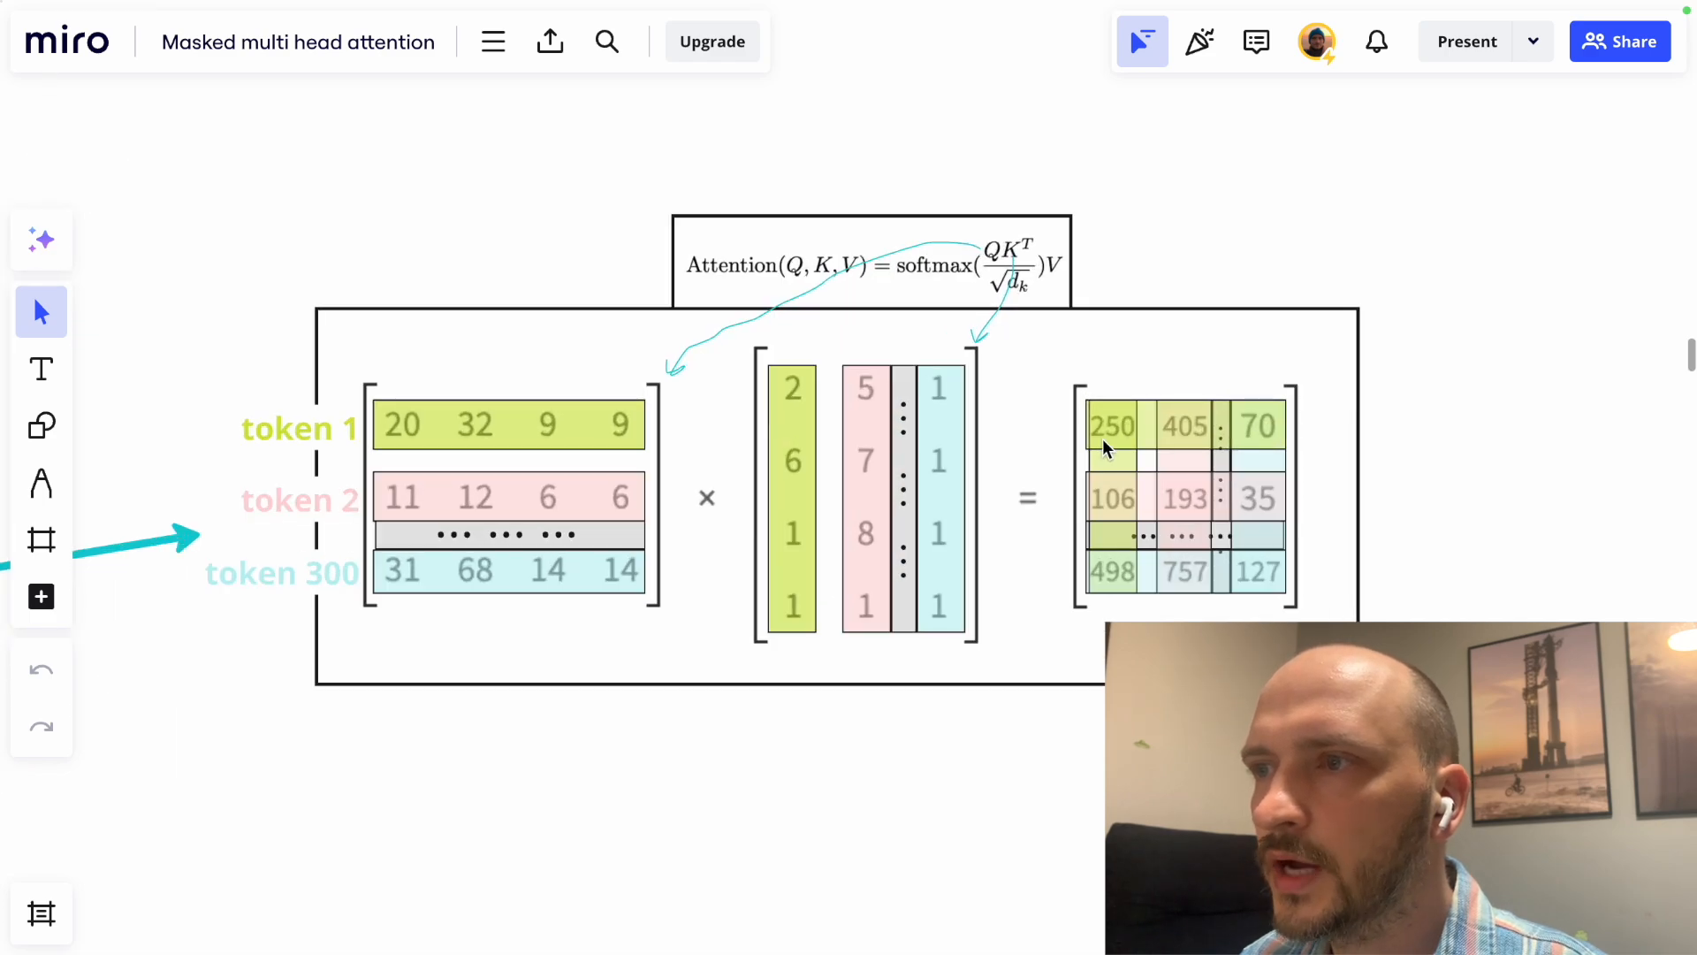
mouse_move(1185, 397)
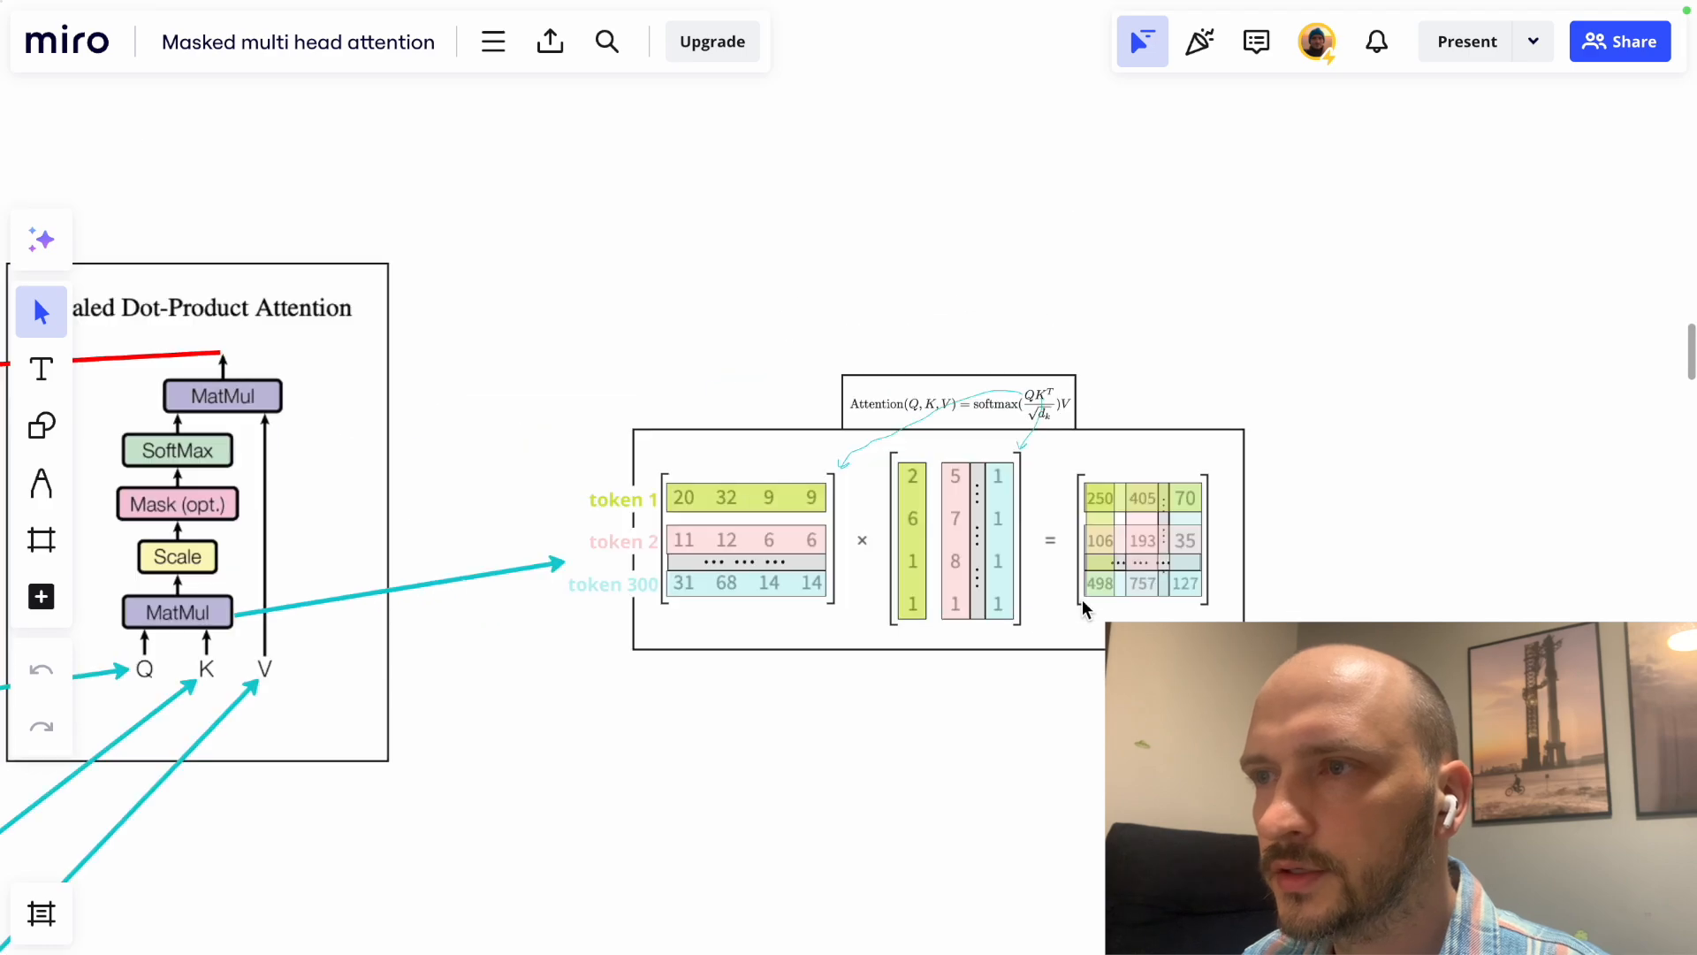
Scroll and center the 300-token, 64-dimension attention output matrix near the Multi-Head Attention diagram.
scroll(down, 3)
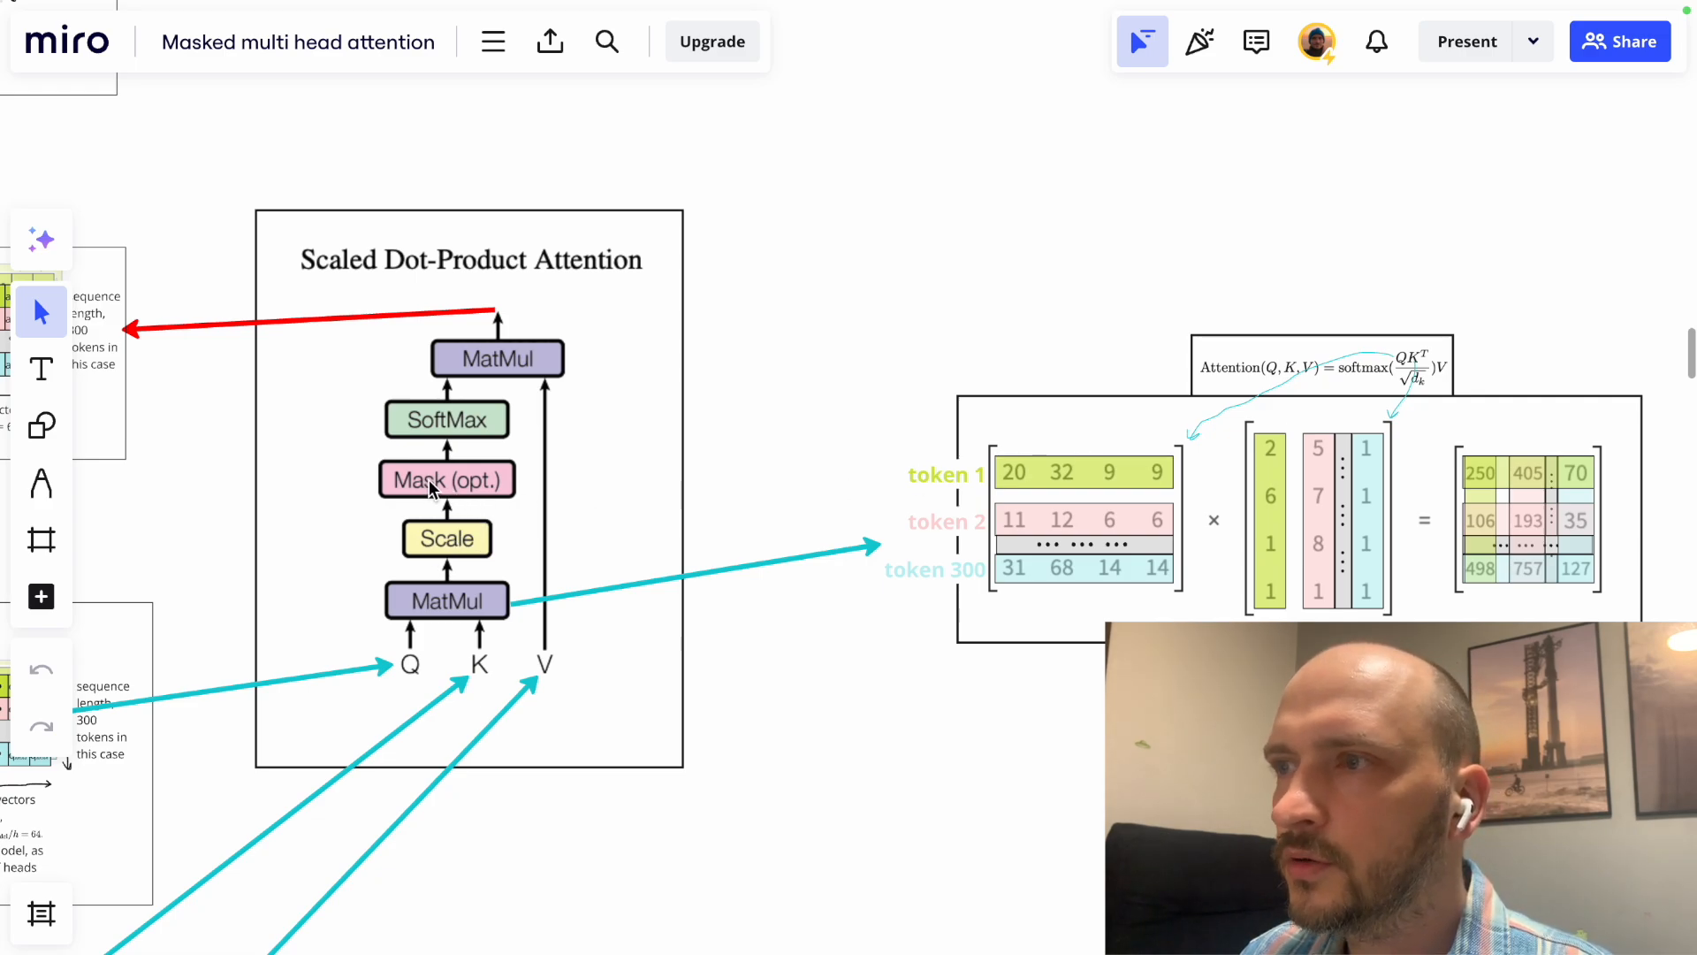
mouse_move(438, 428)
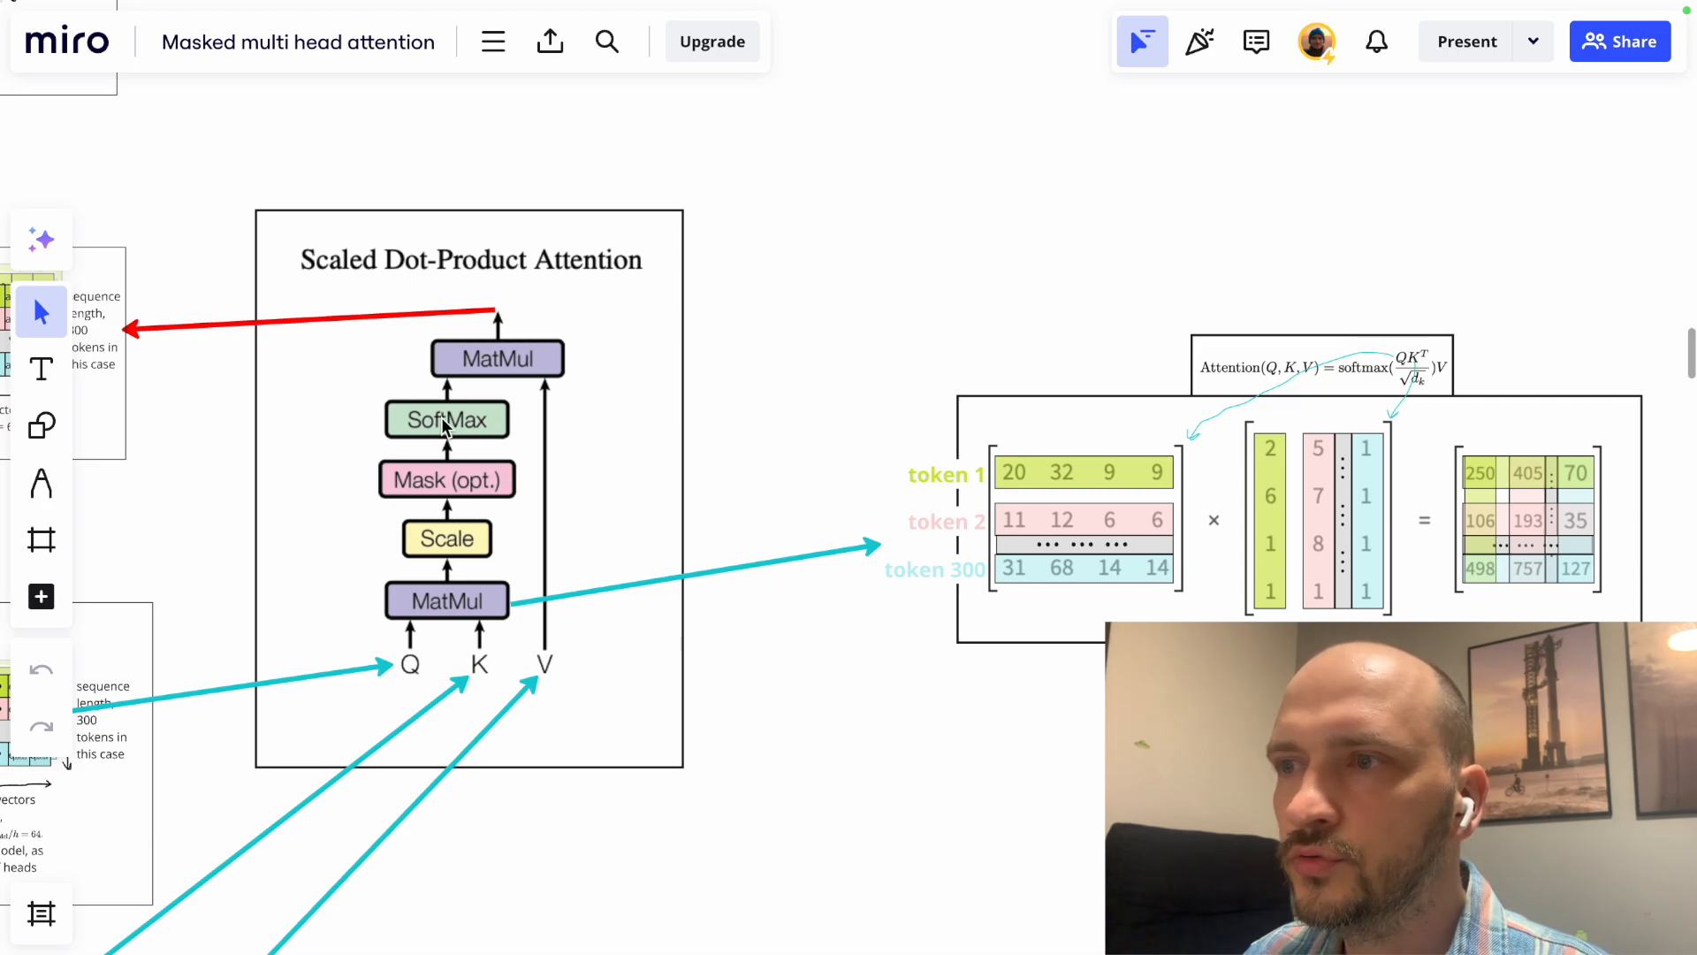
mouse_move(453, 414)
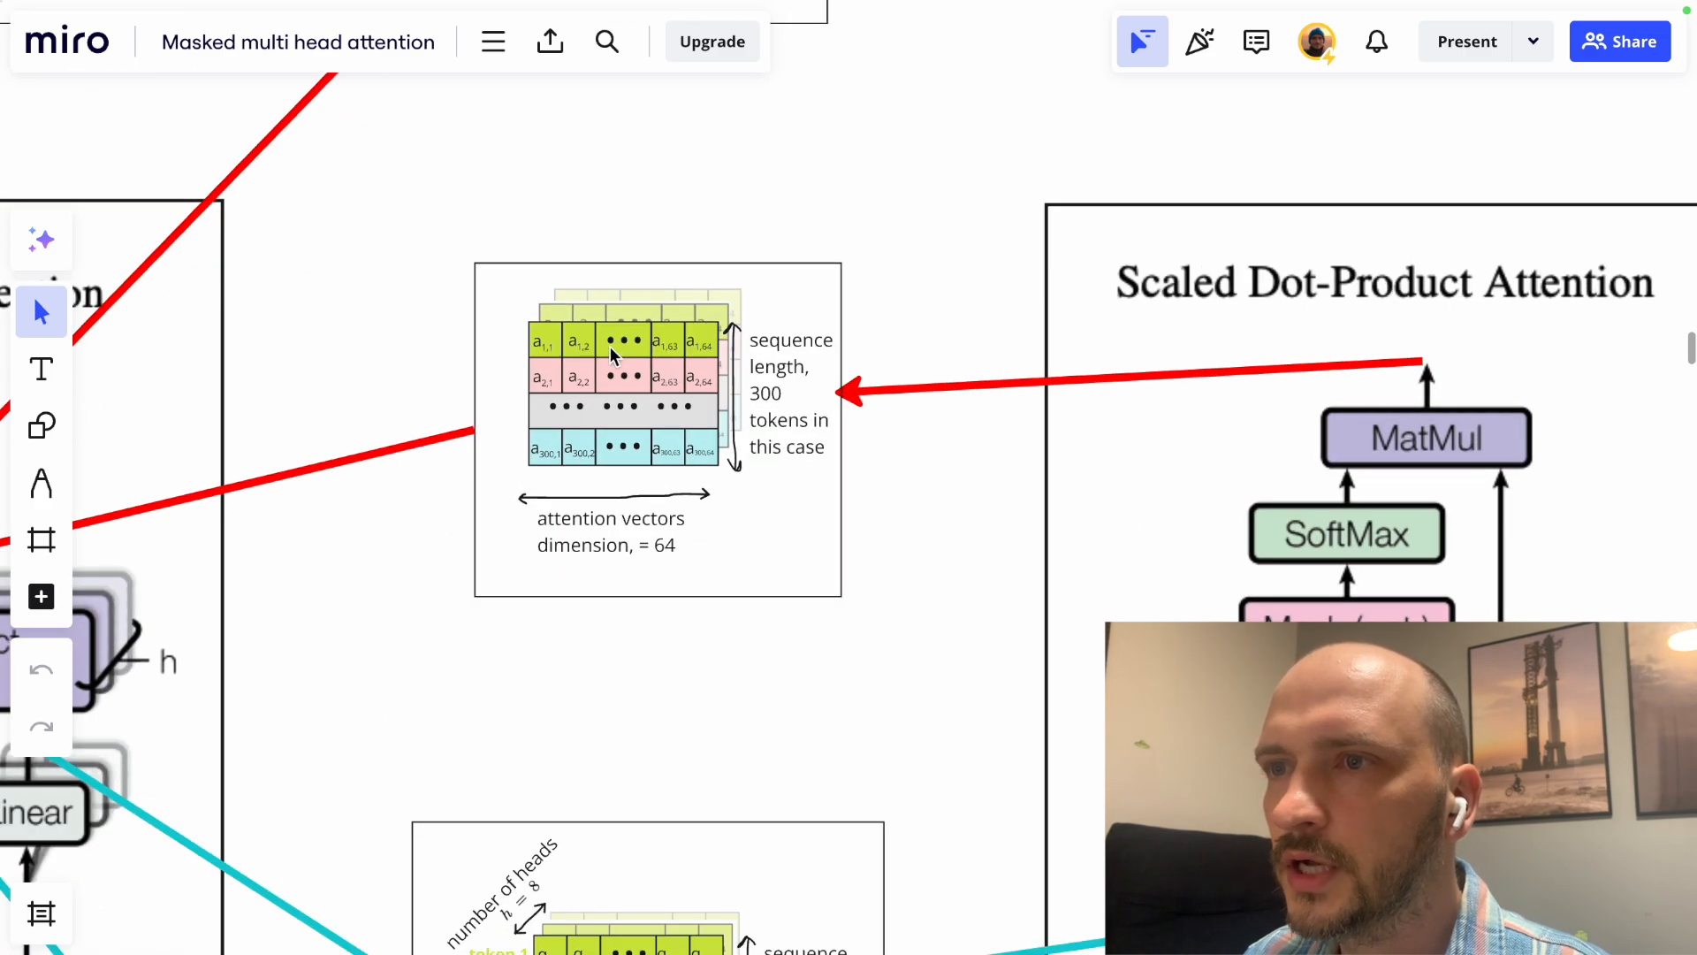
mouse_move(579, 314)
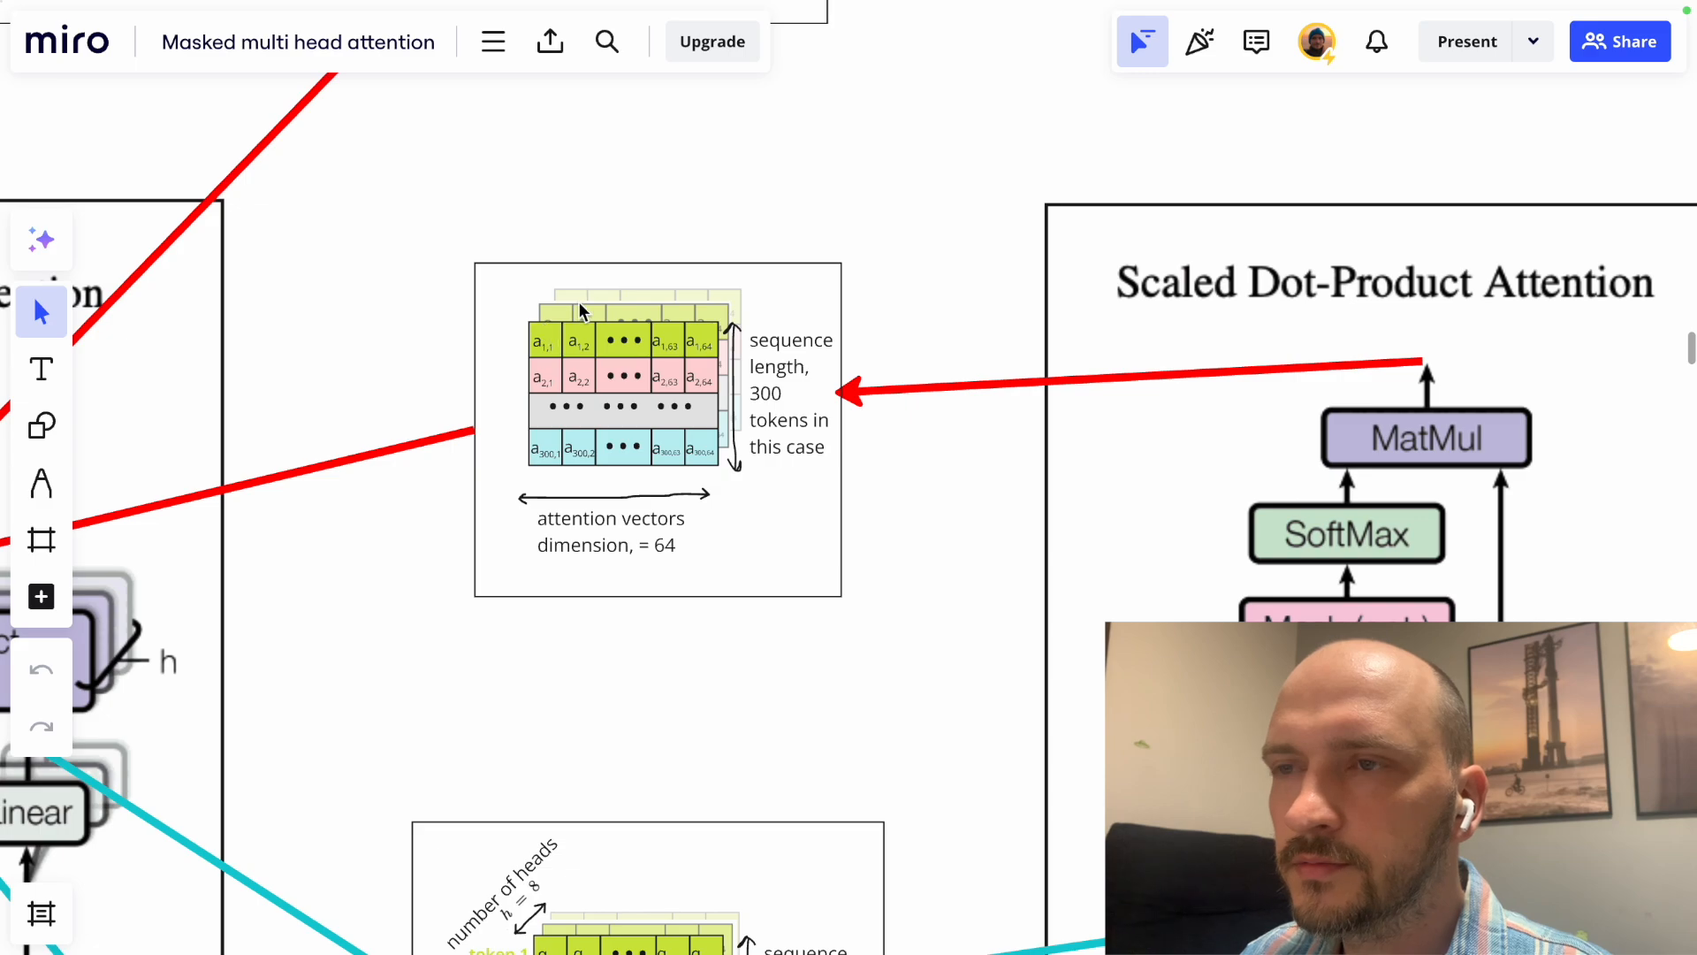
drag(585, 314, 530, 357)
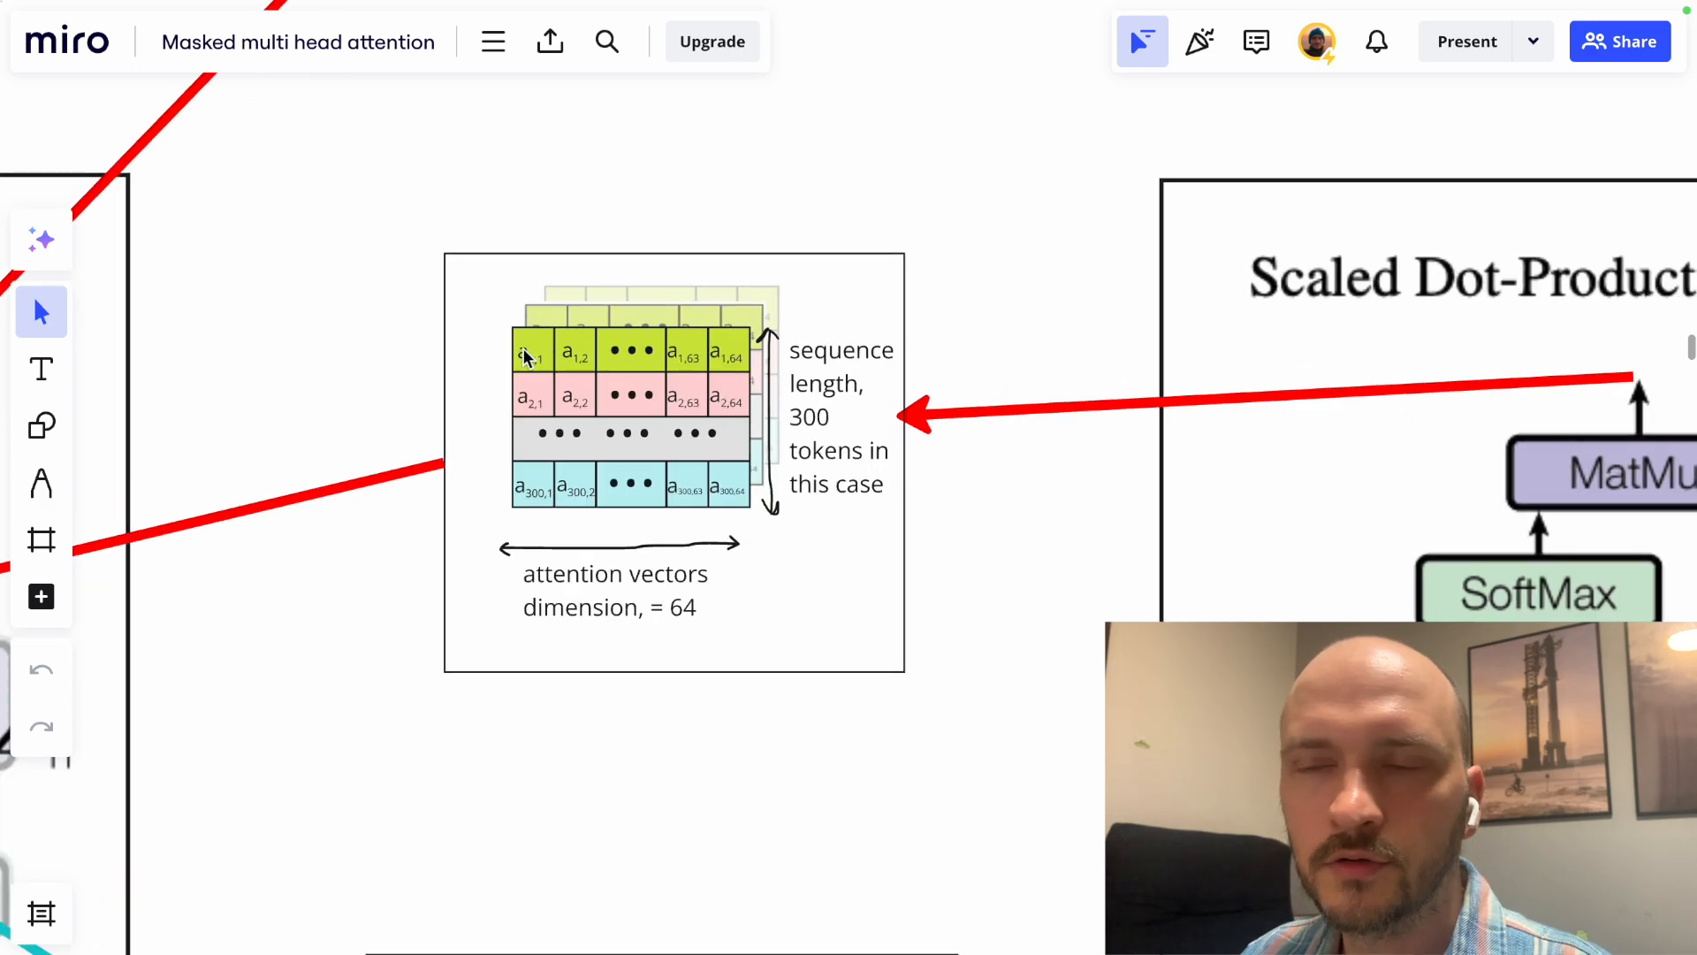
mouse_move(546, 433)
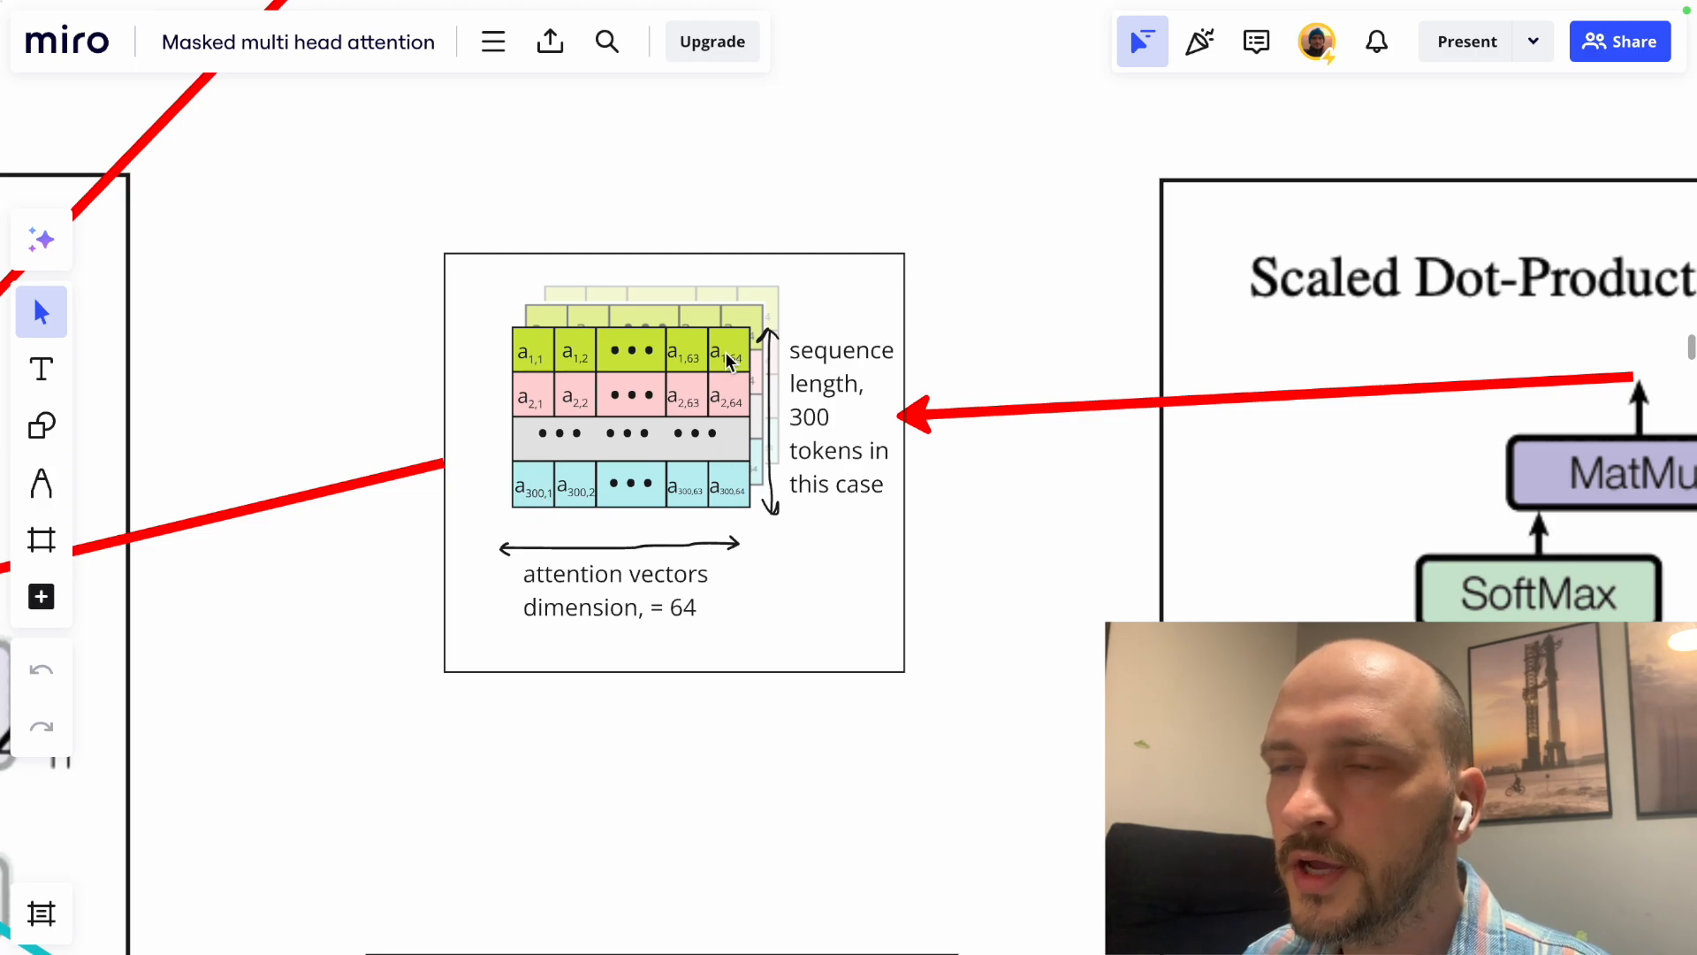
mouse_move(549, 309)
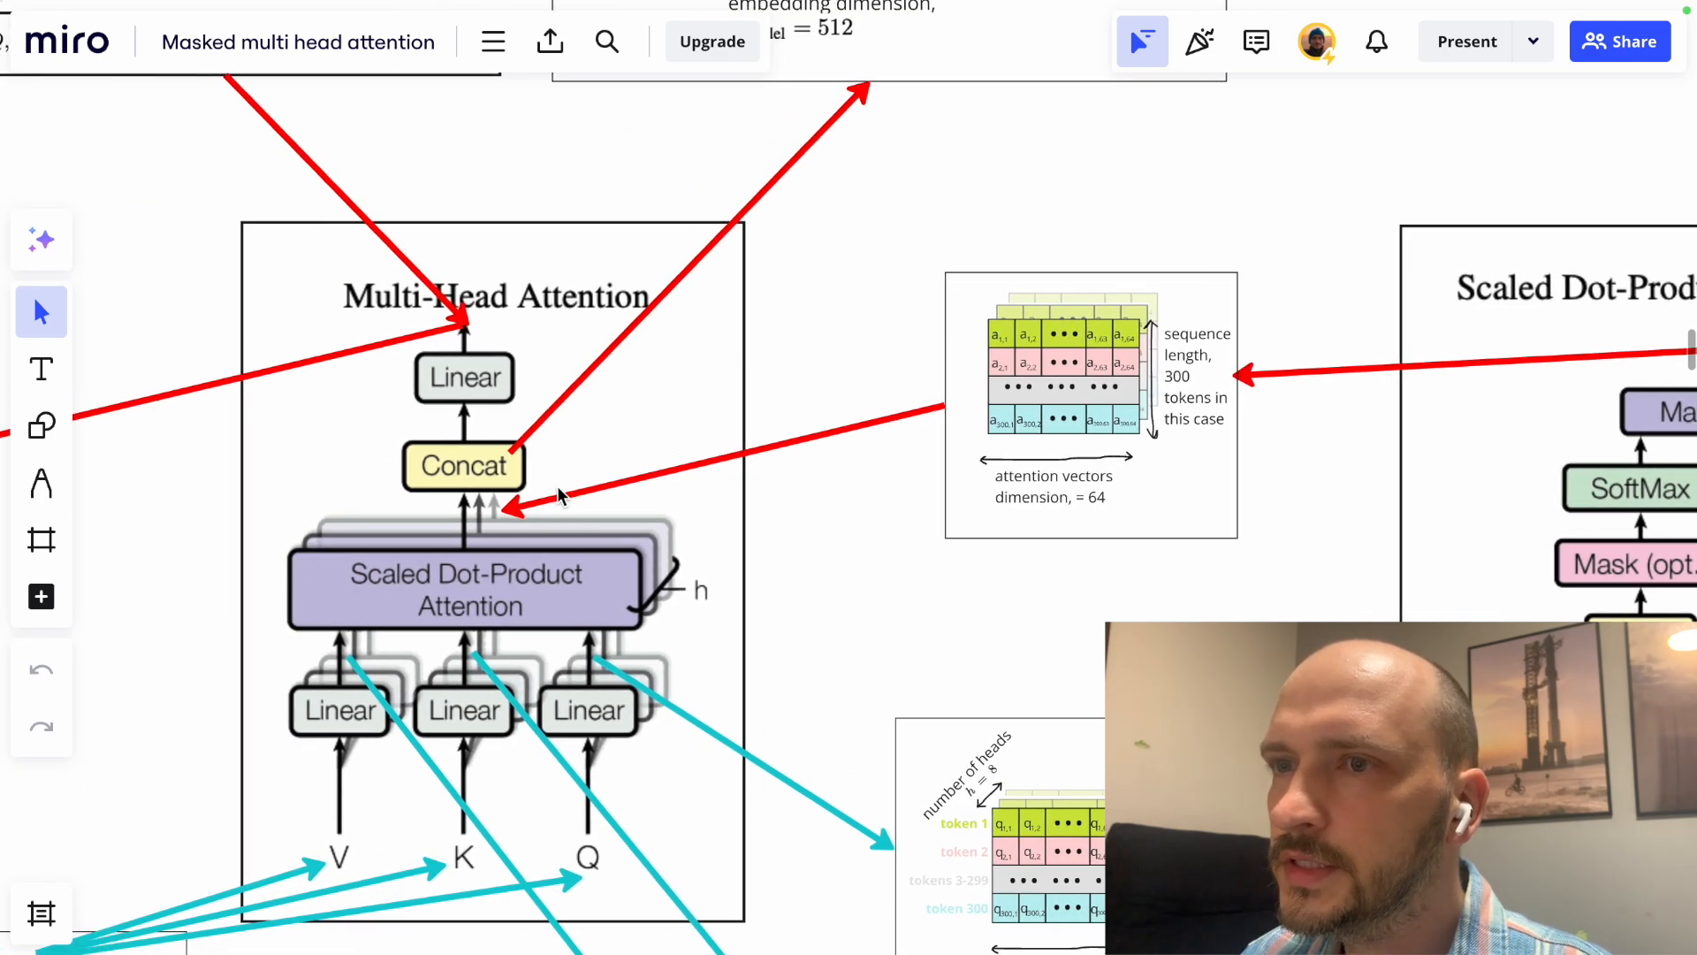
Scroll past the 300×512 concatenated matrix and MultiHead formula toward the Transformer figure.
scroll(down, 3)
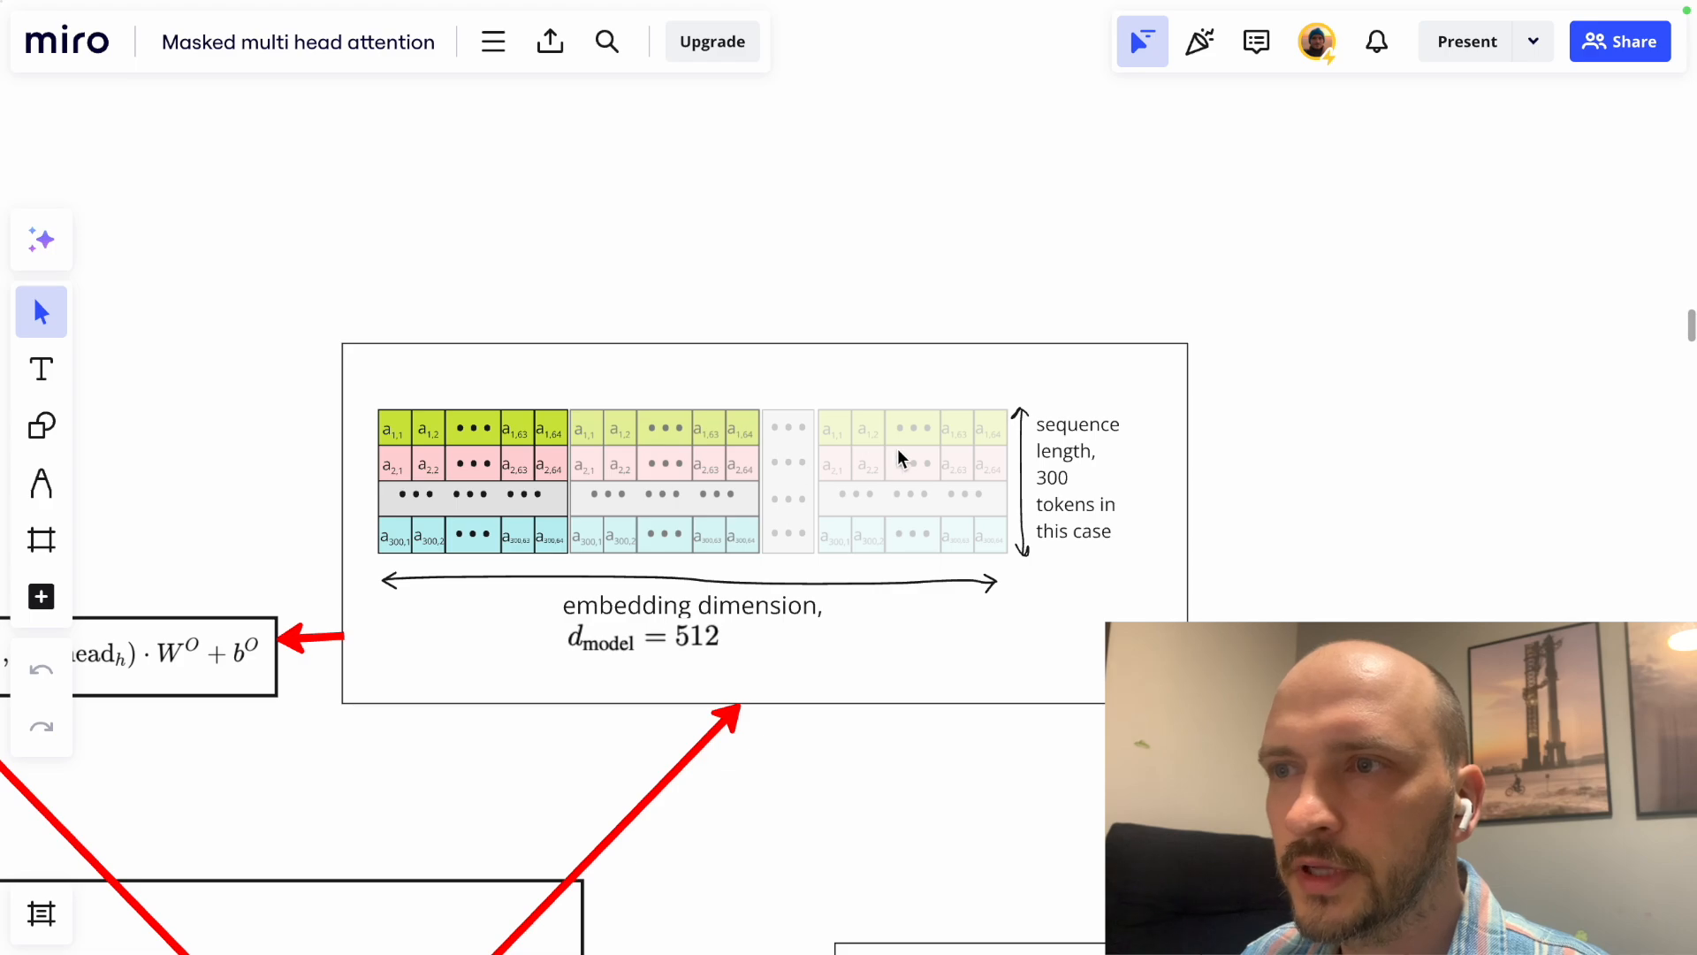
mouse_move(939, 490)
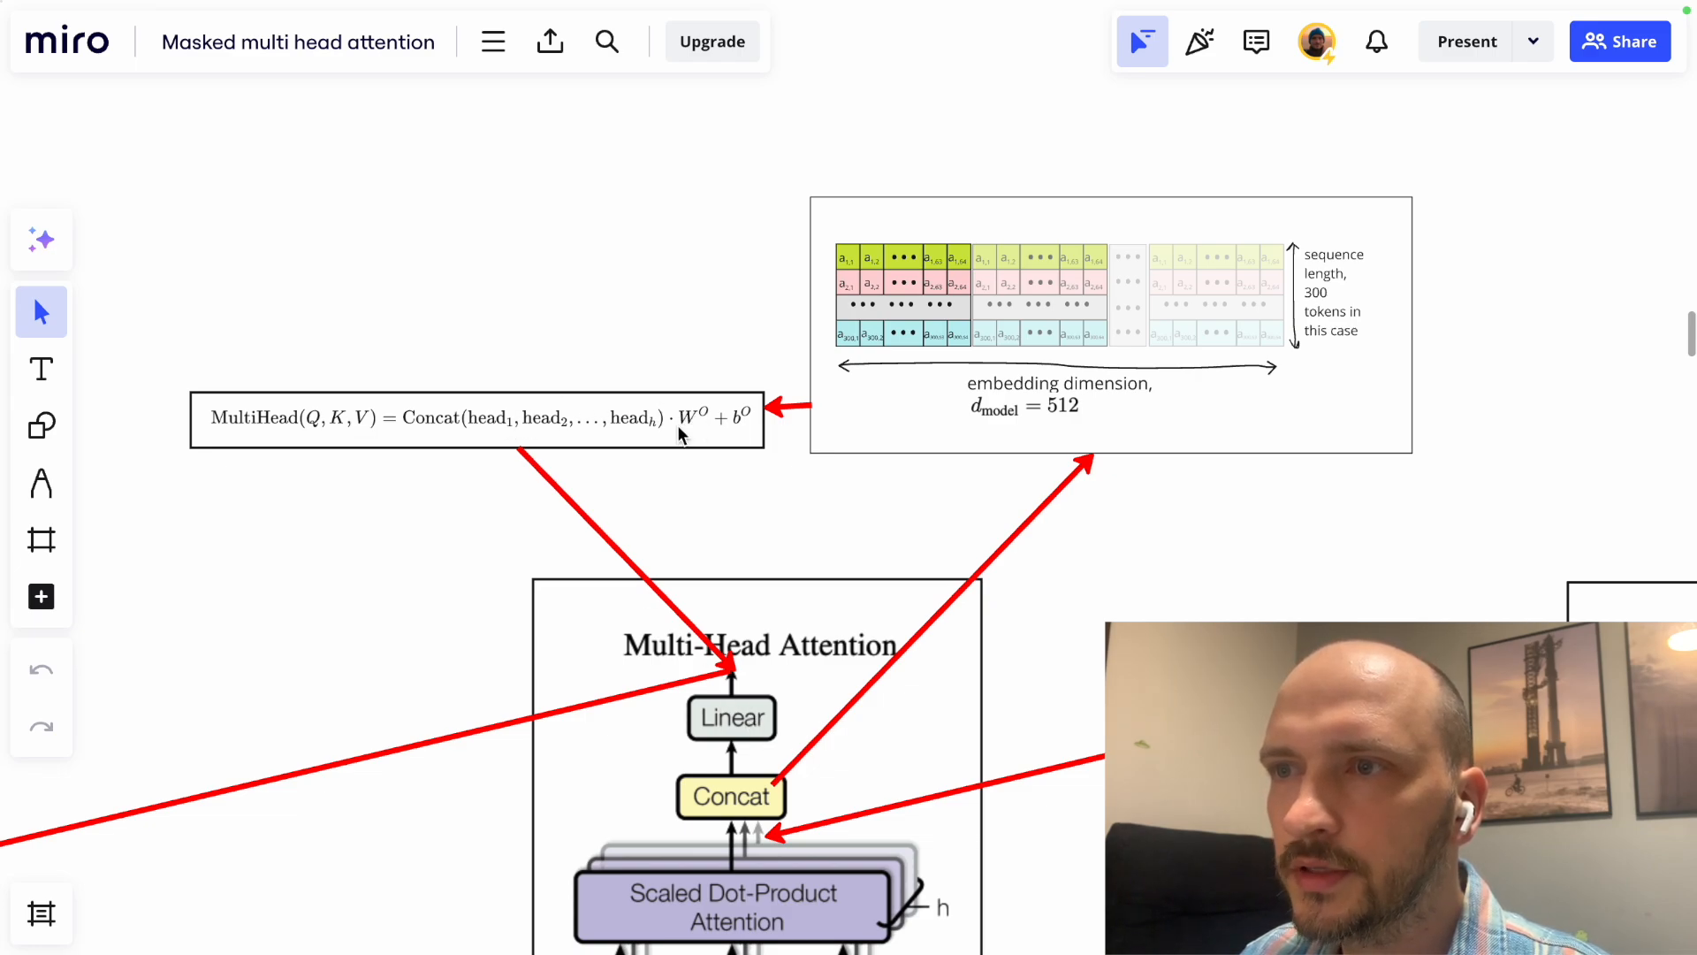
mouse_move(731, 428)
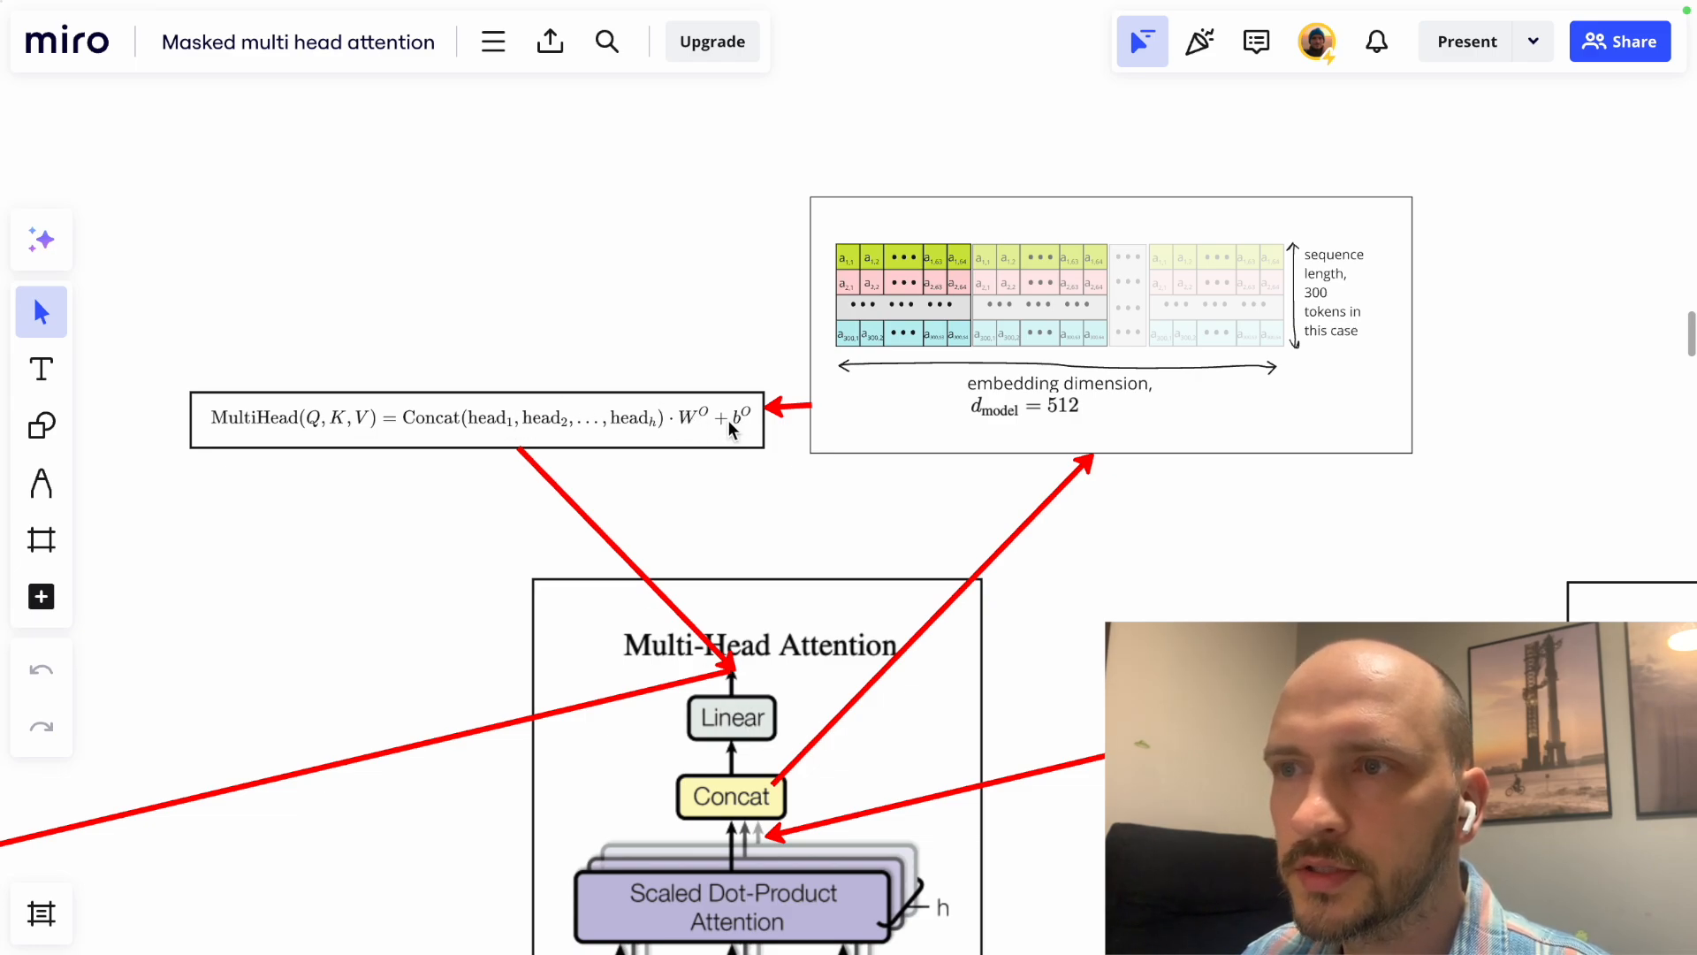
mouse_move(779, 411)
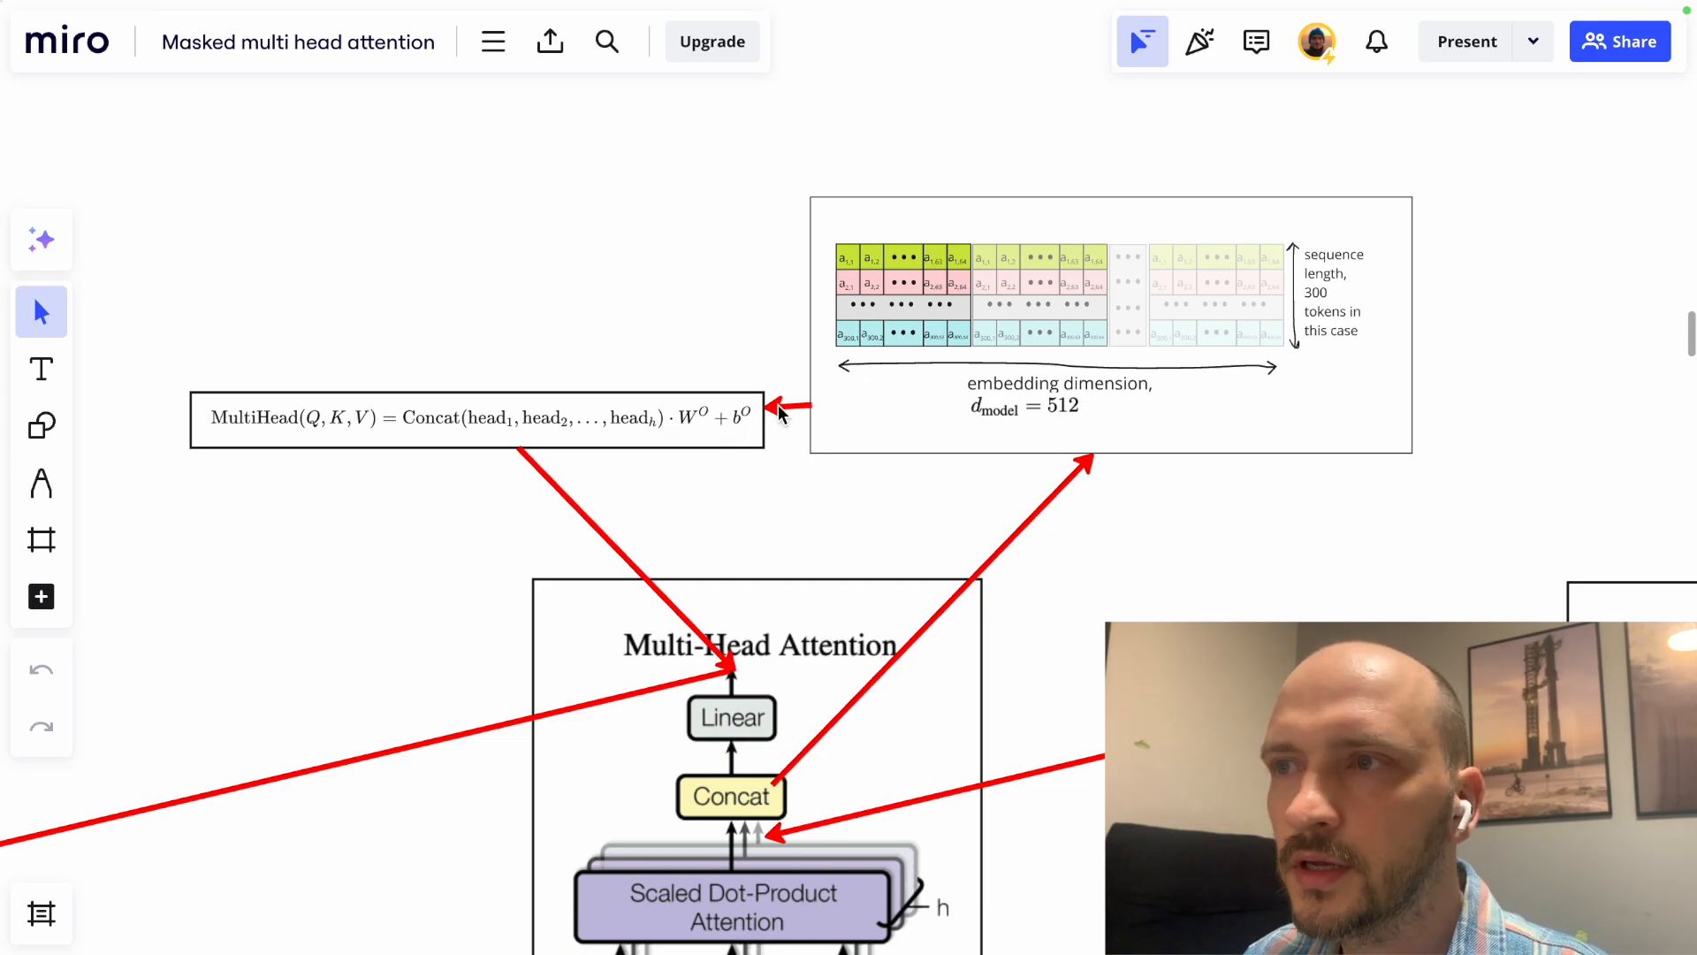
scroll(down, 3)
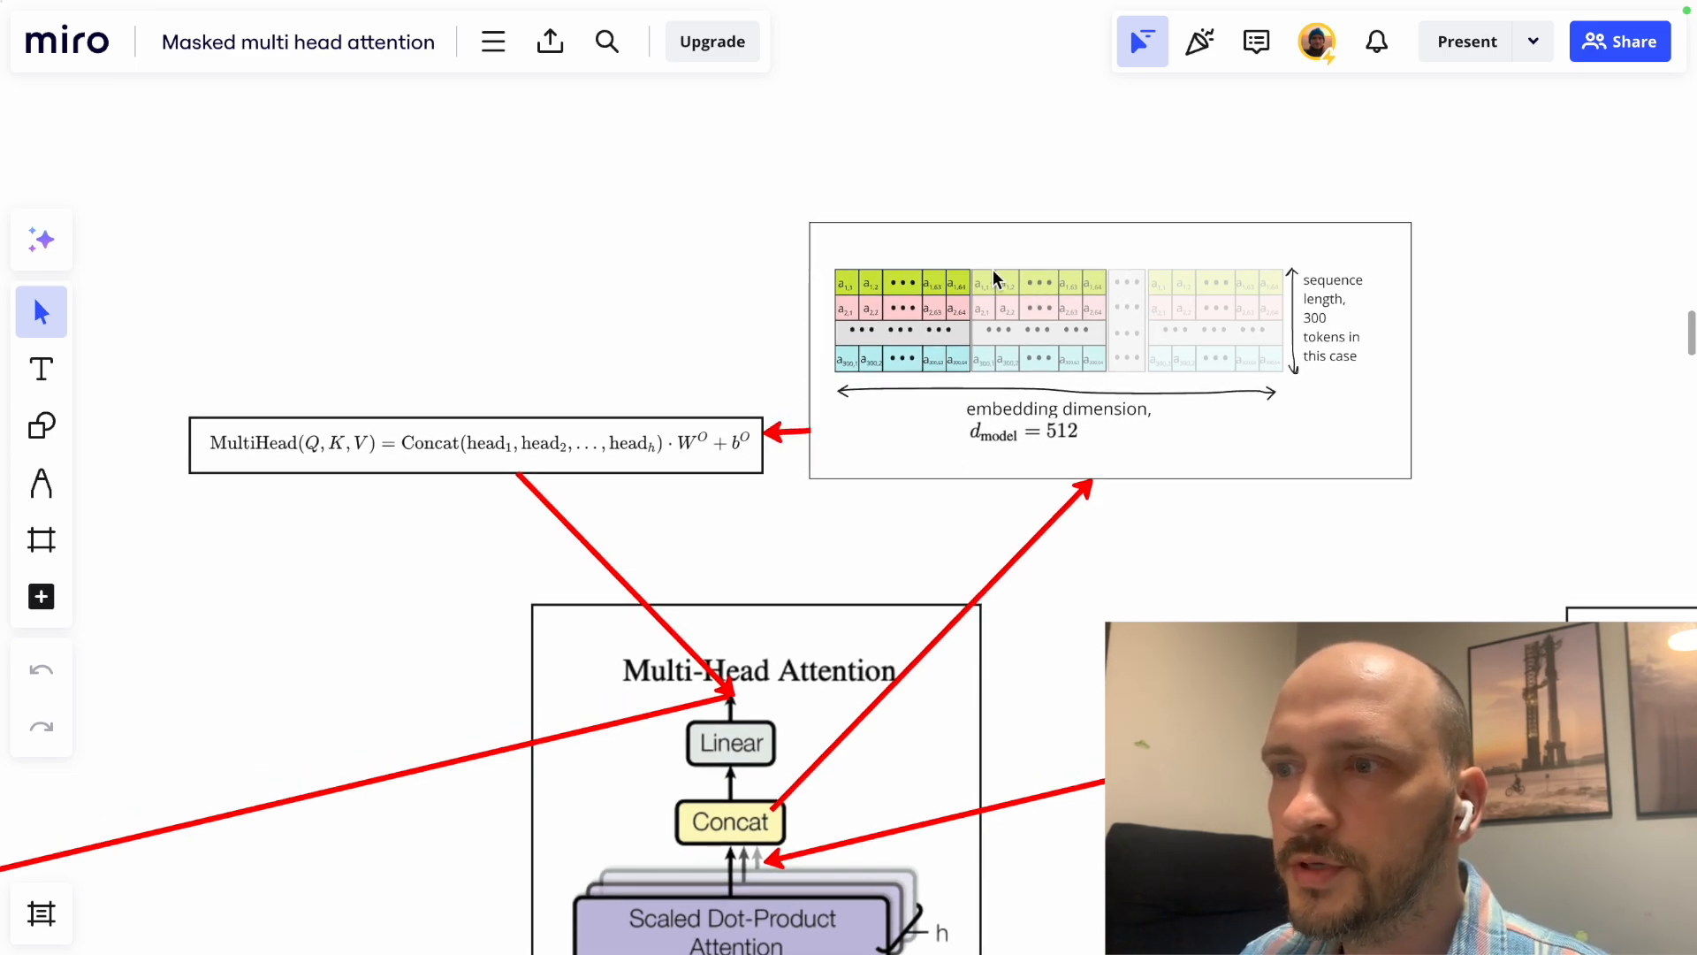
mouse_move(1237, 269)
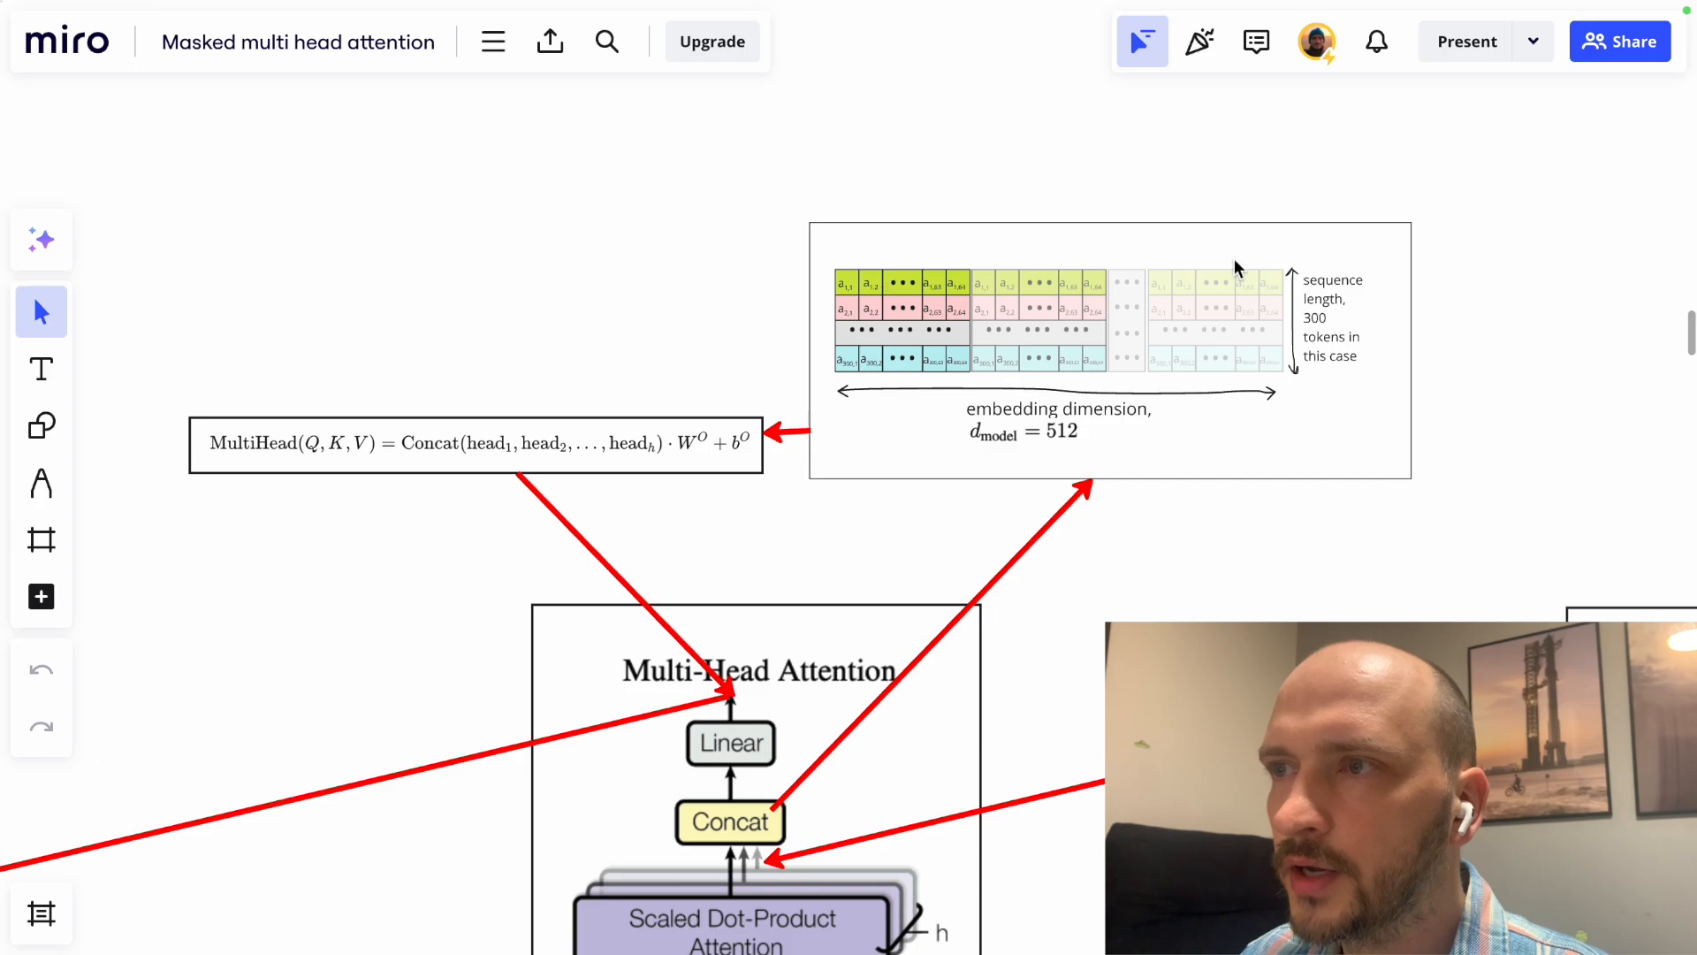
mouse_move(771, 403)
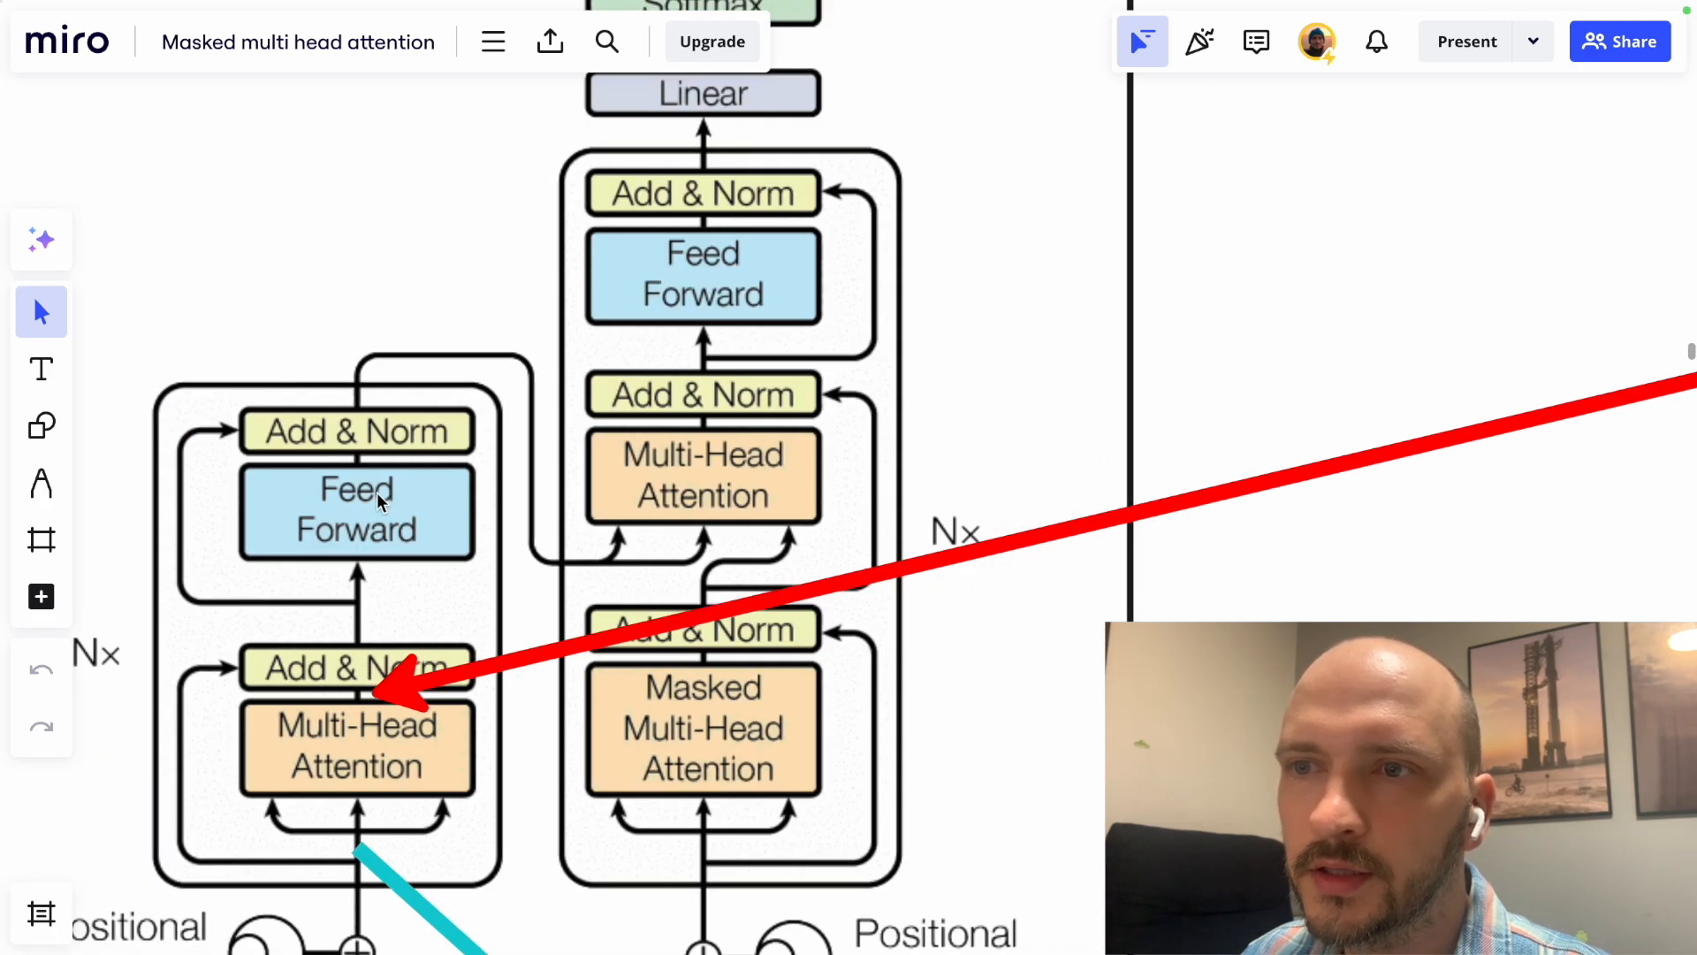
Zoom out to view the full multi-head attention layout above the Masked frame.
scroll(down, 3)
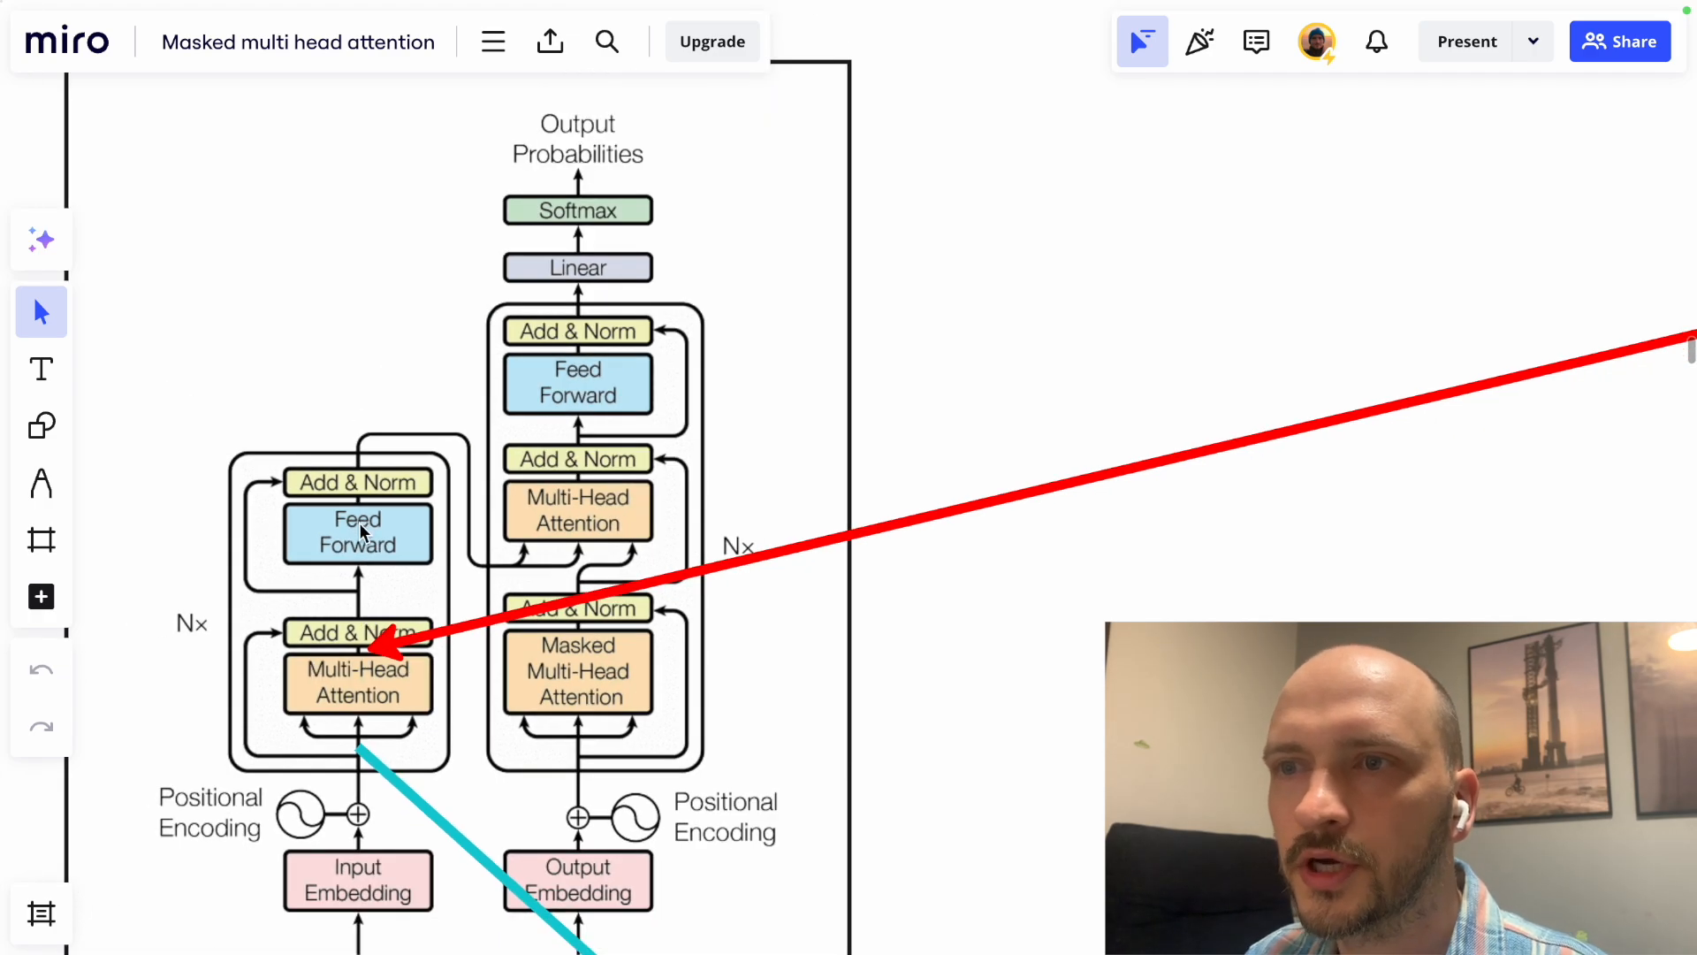
scroll(down, 3)
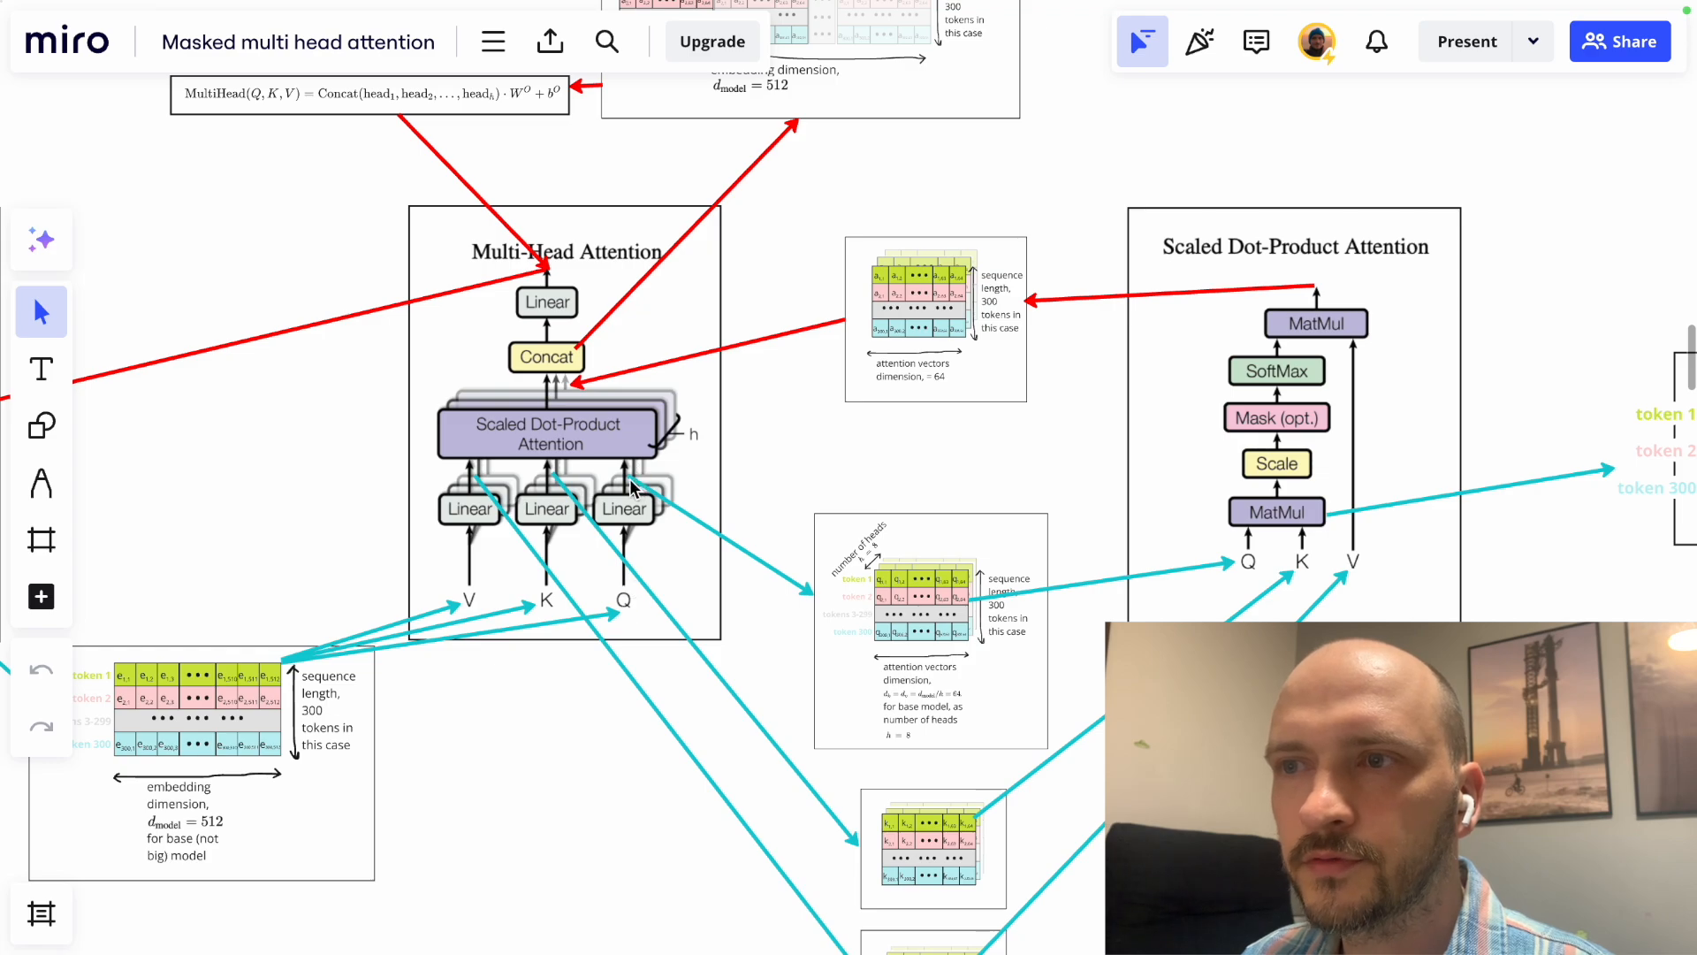
mouse_move(635, 515)
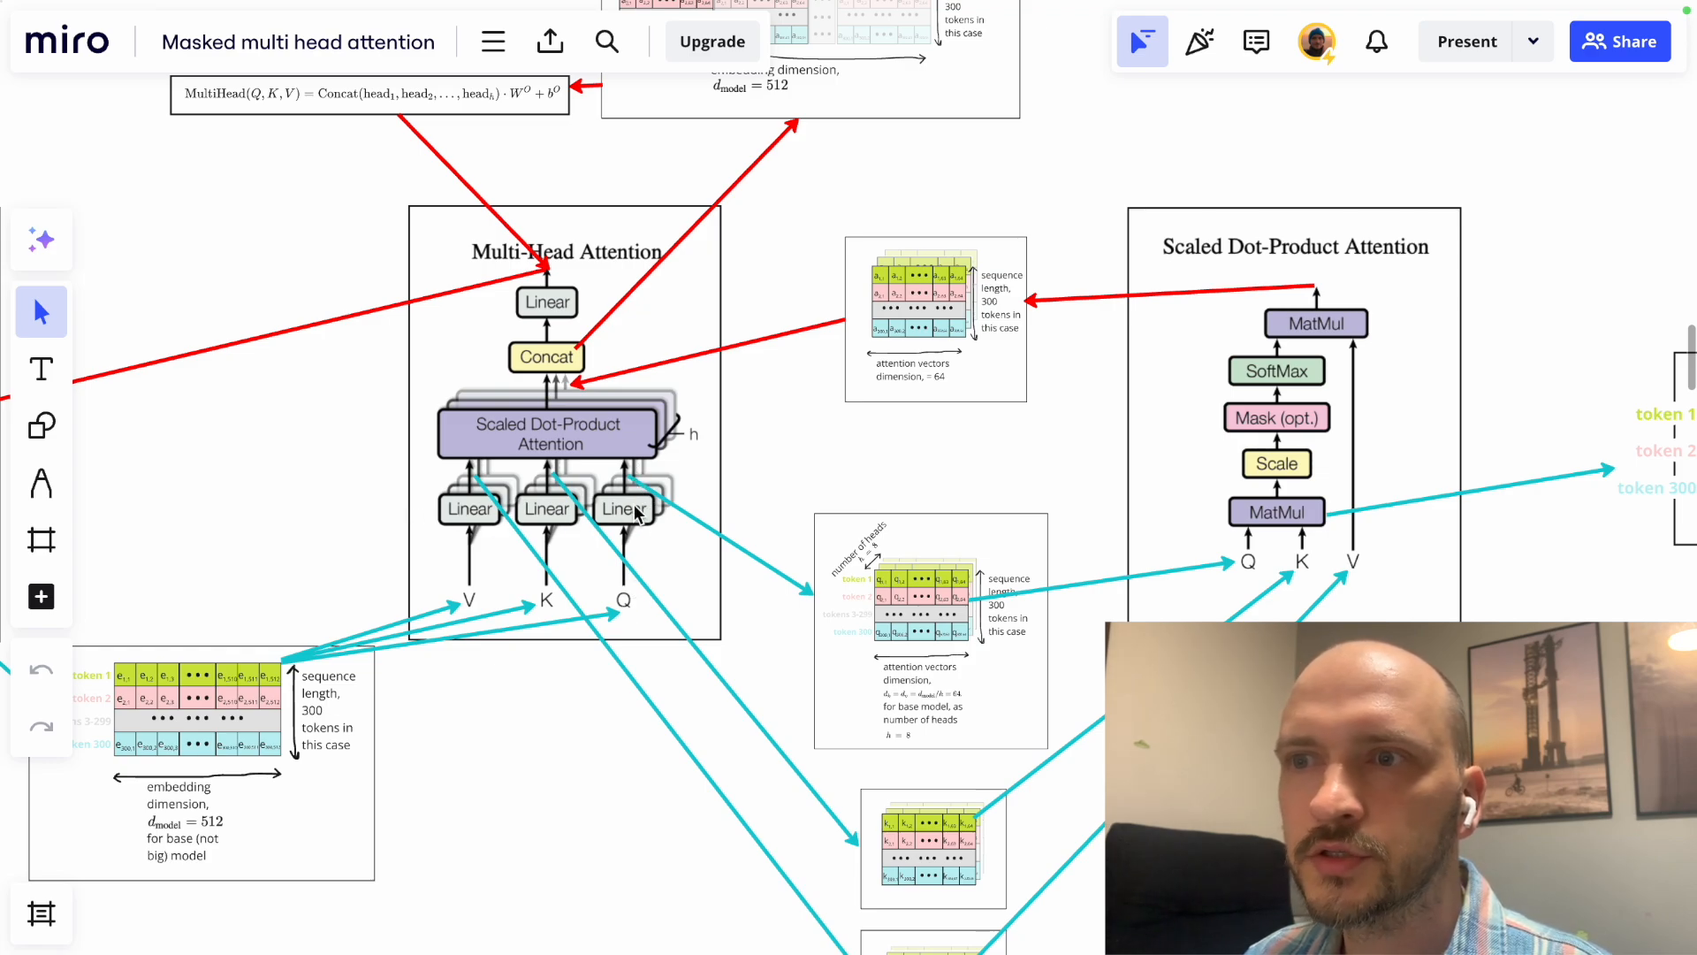
mouse_move(503, 497)
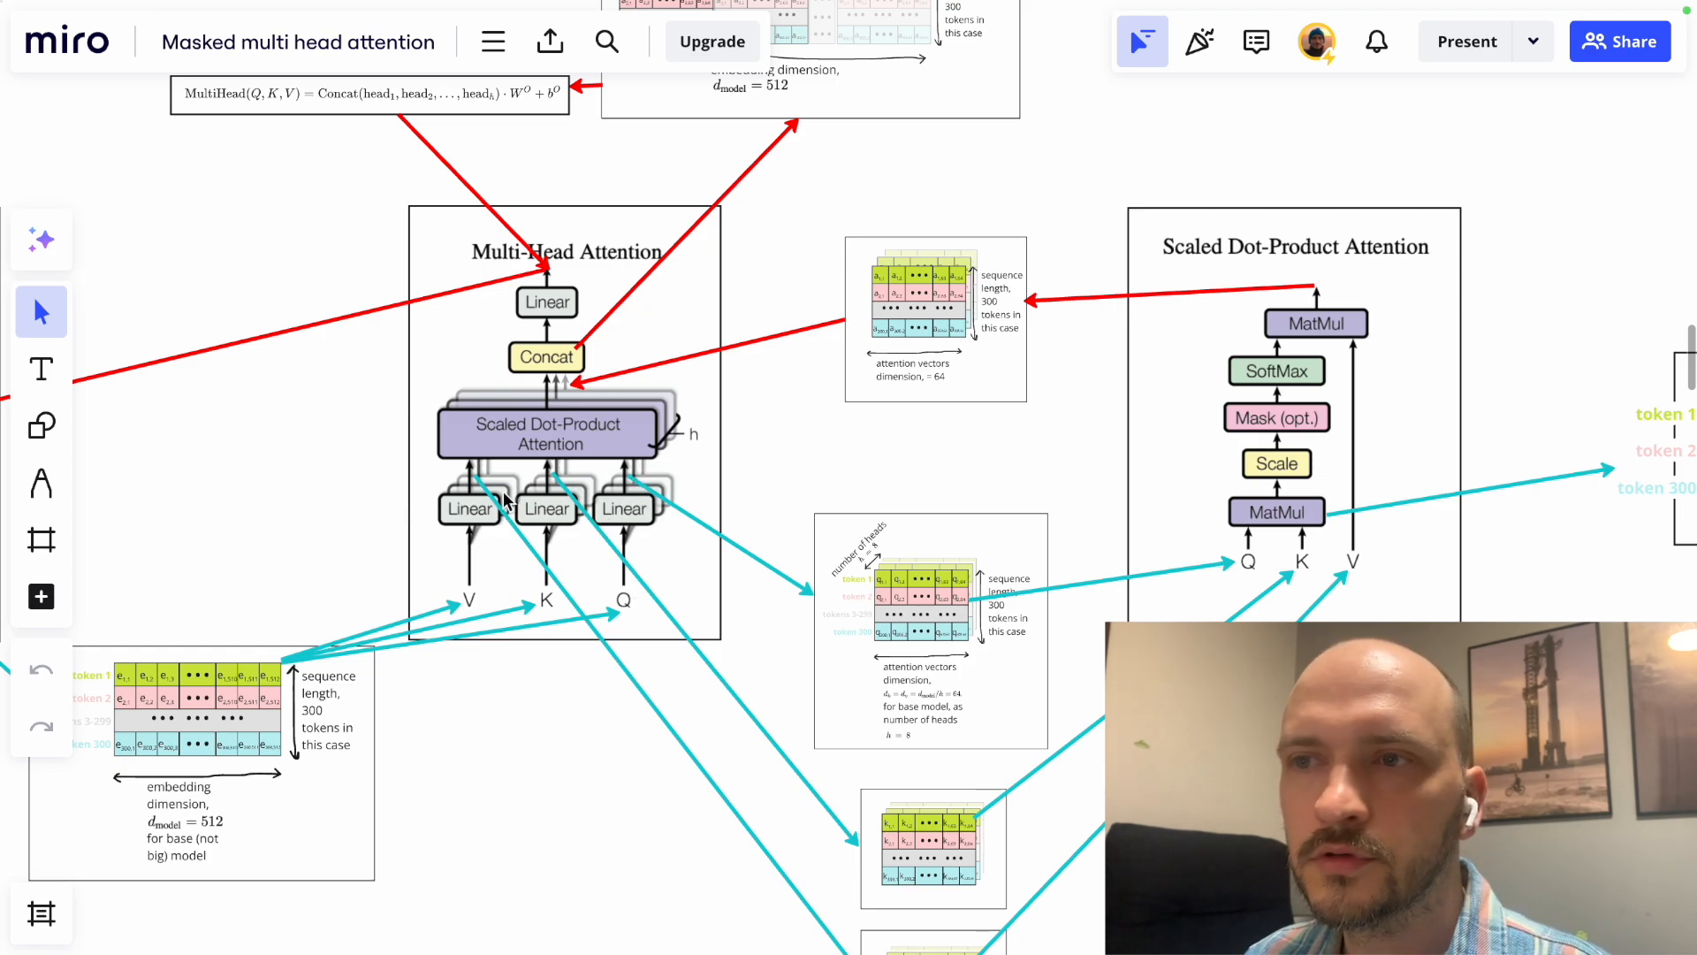
mouse_move(584, 415)
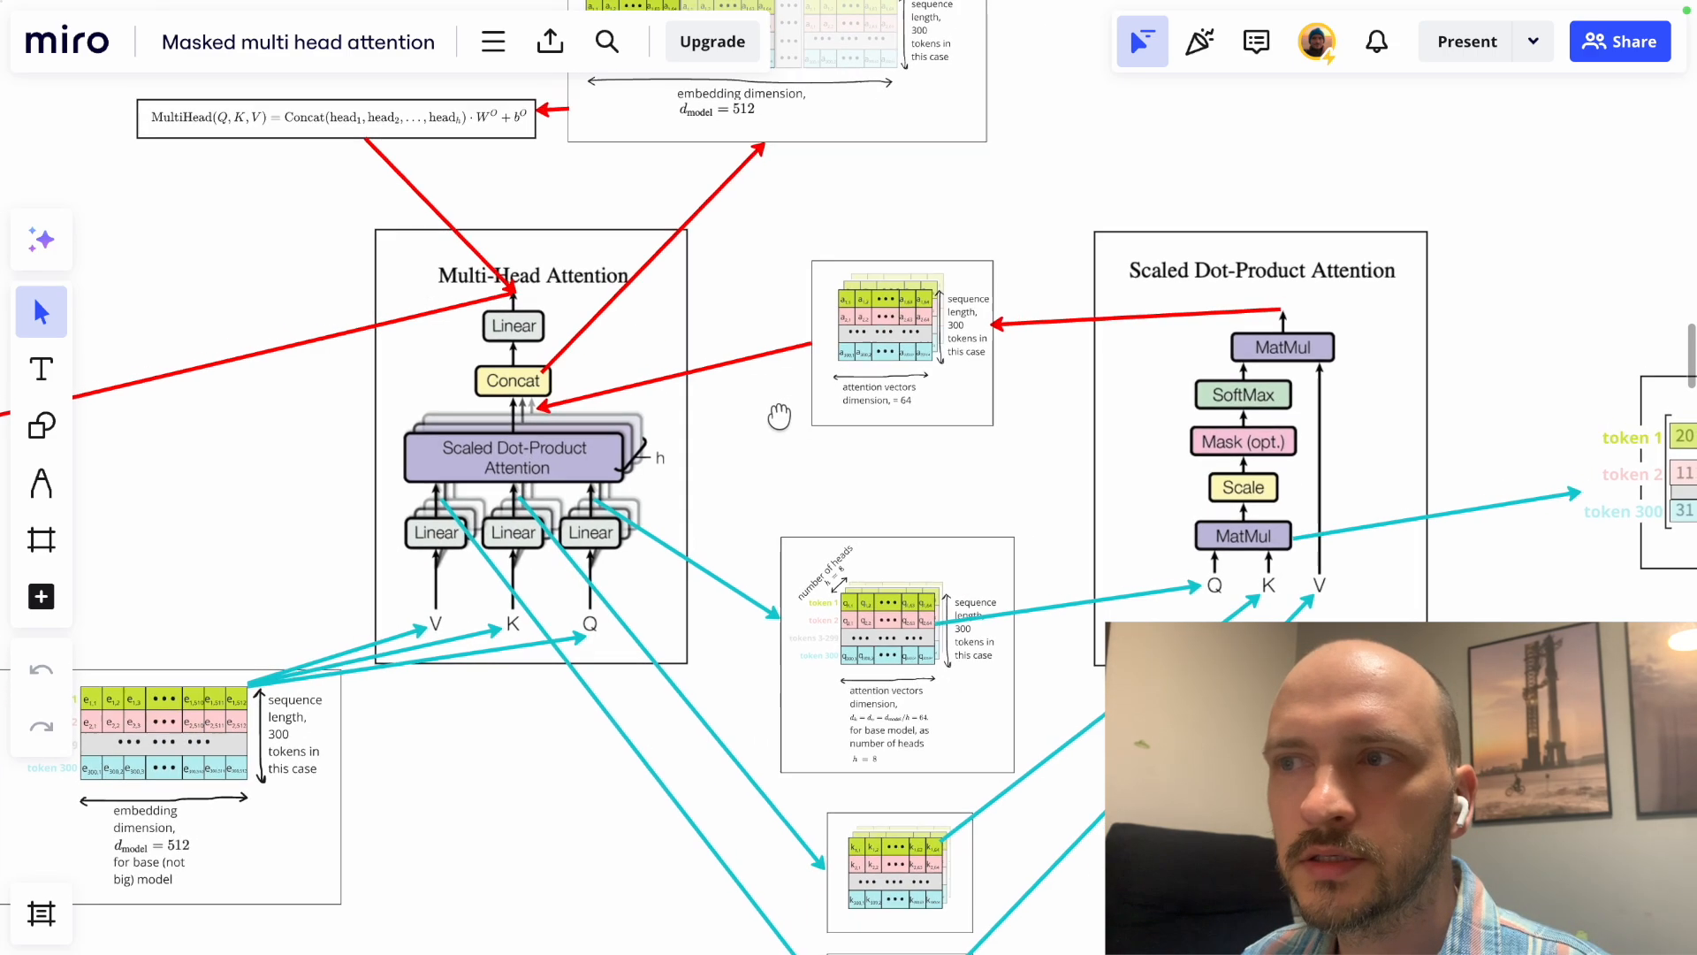
scroll(down, 3)
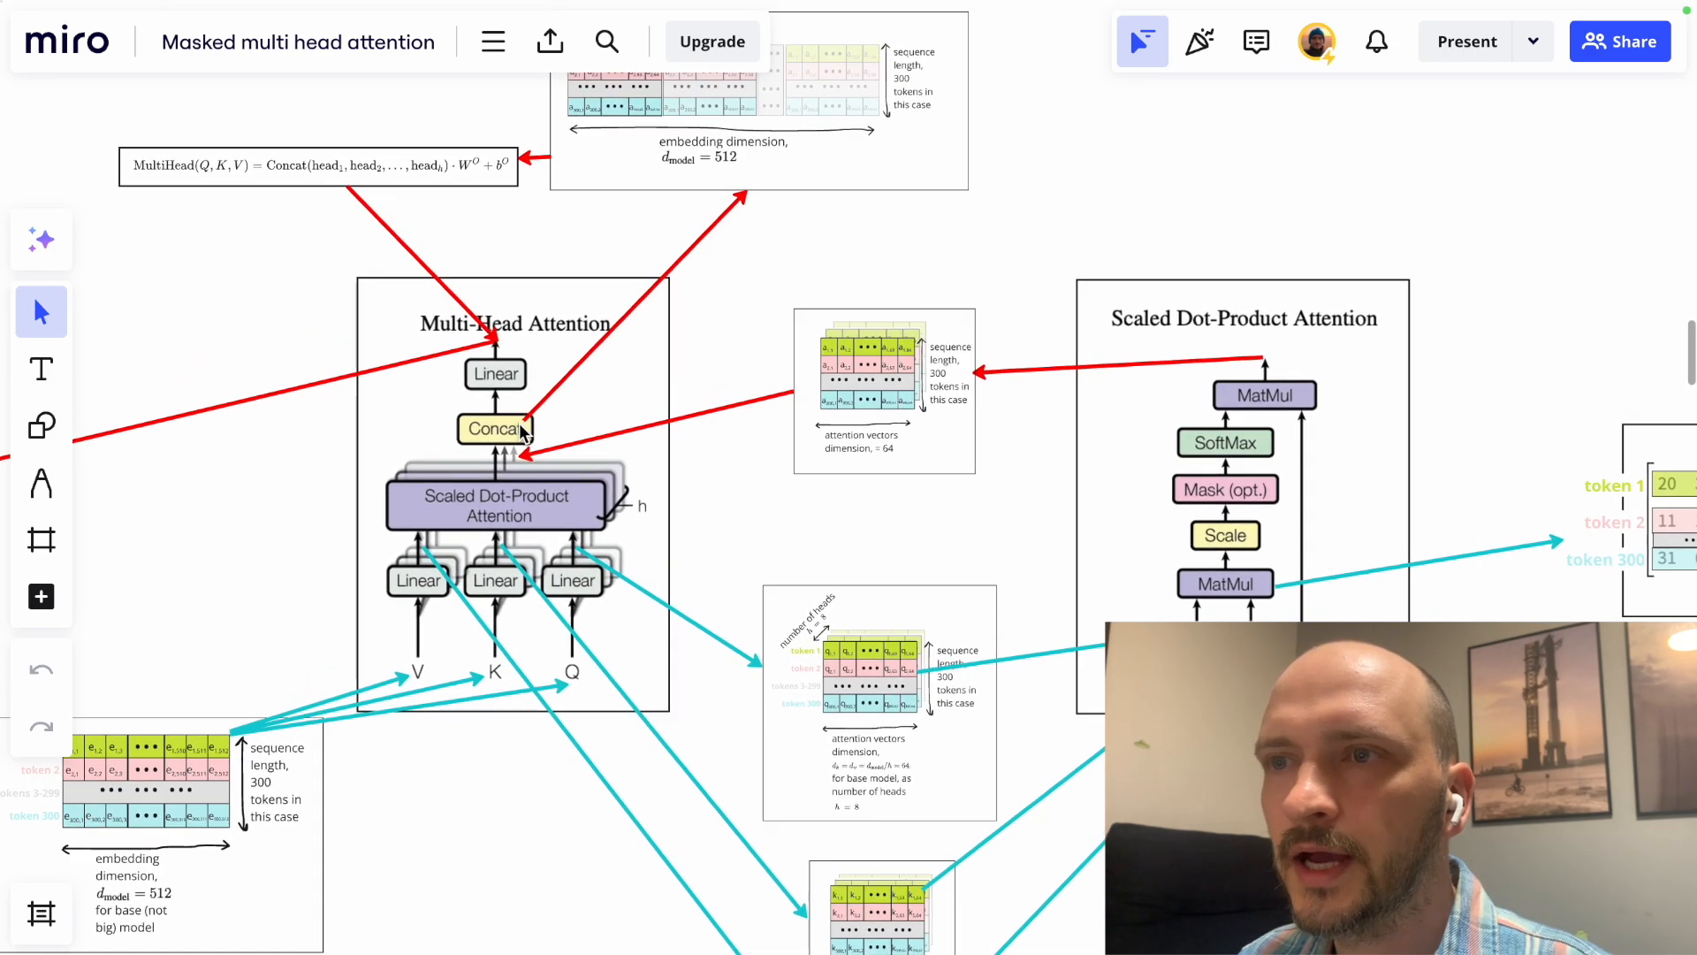
mouse_move(540, 430)
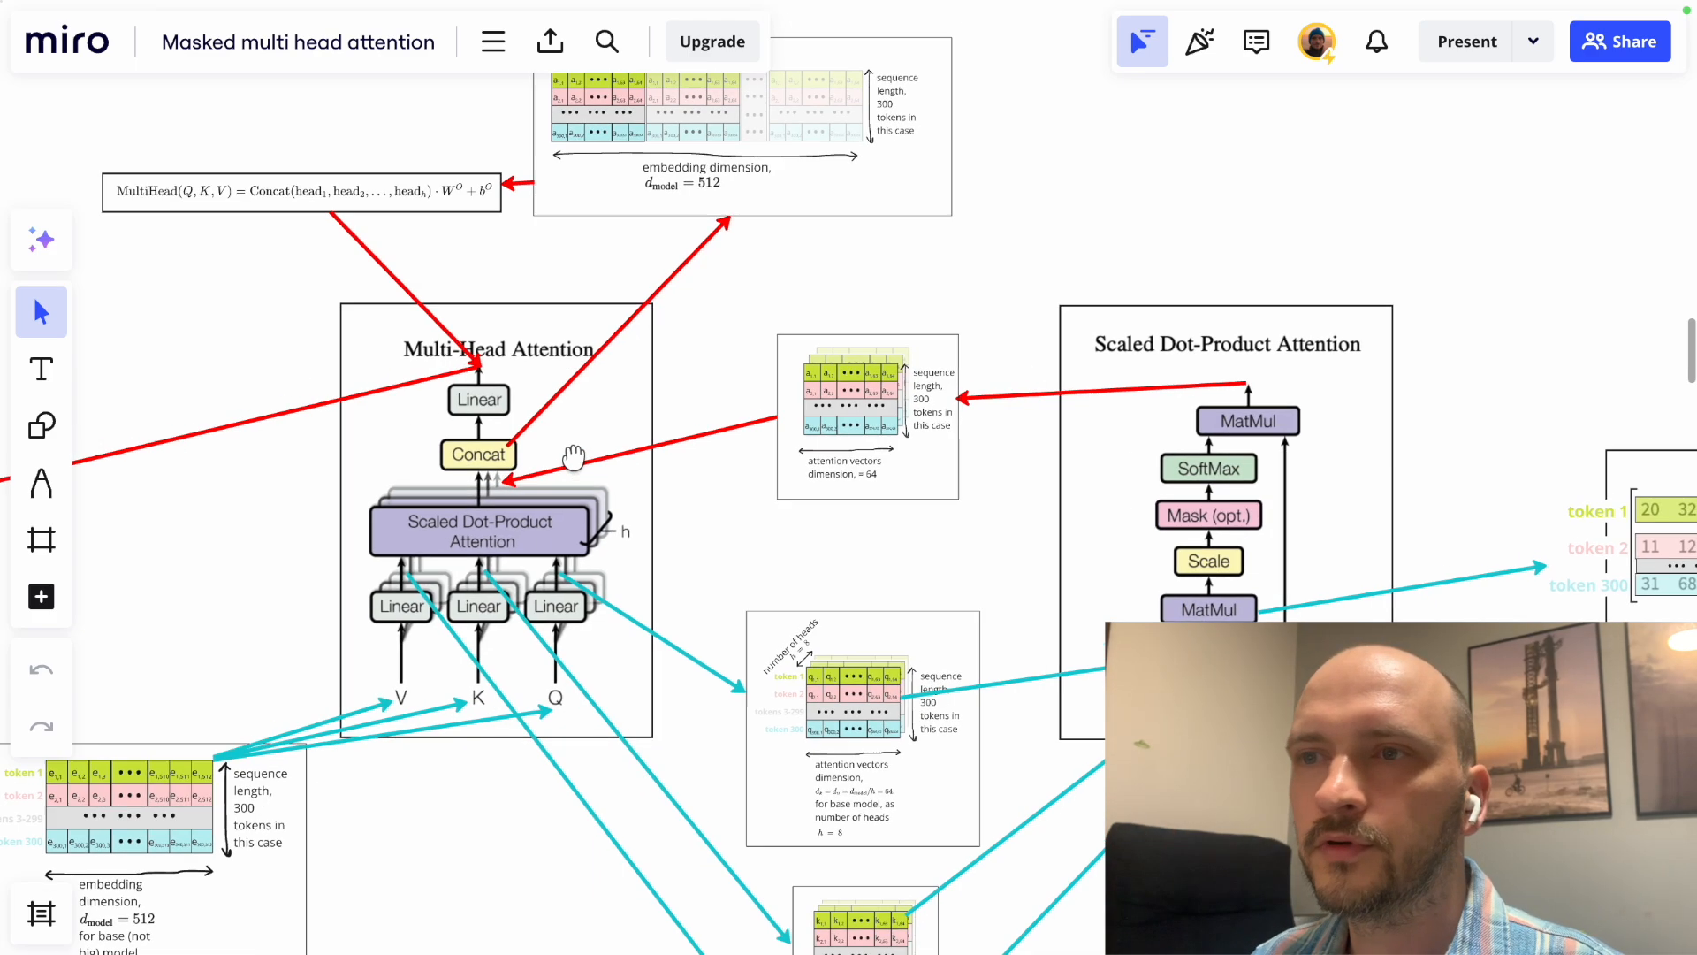
scroll(down, 3)
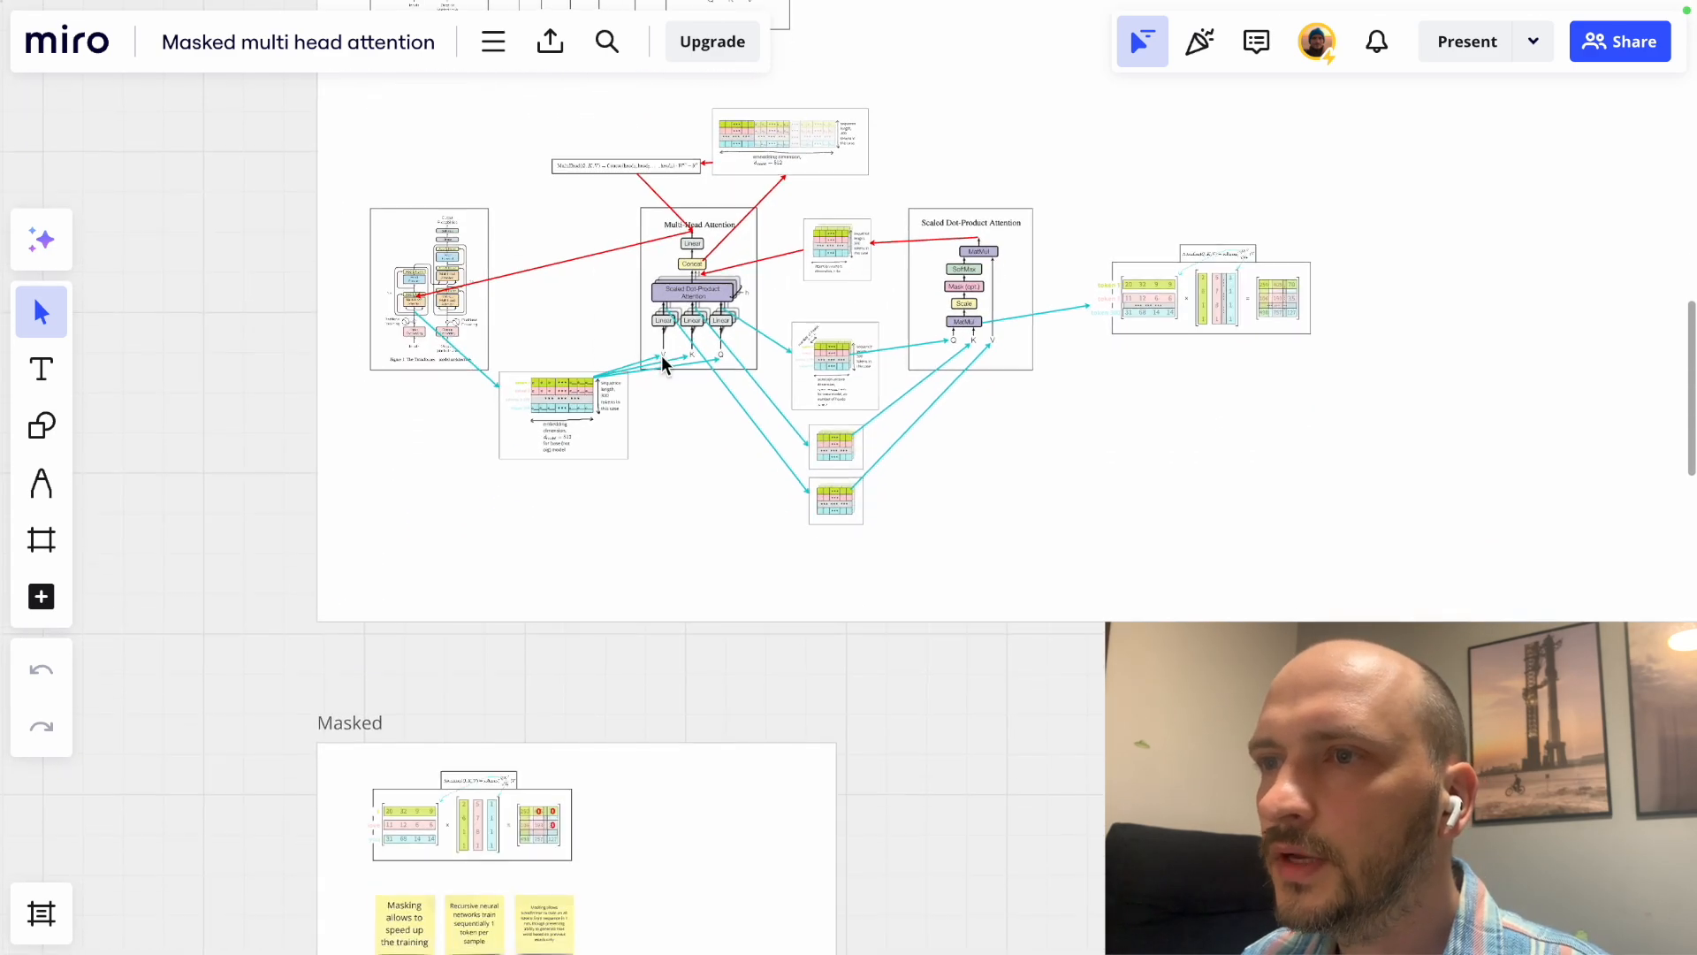
Zoom into the 'I love you' masked matrix product with red zeros and masking notes.
scroll(down, 3)
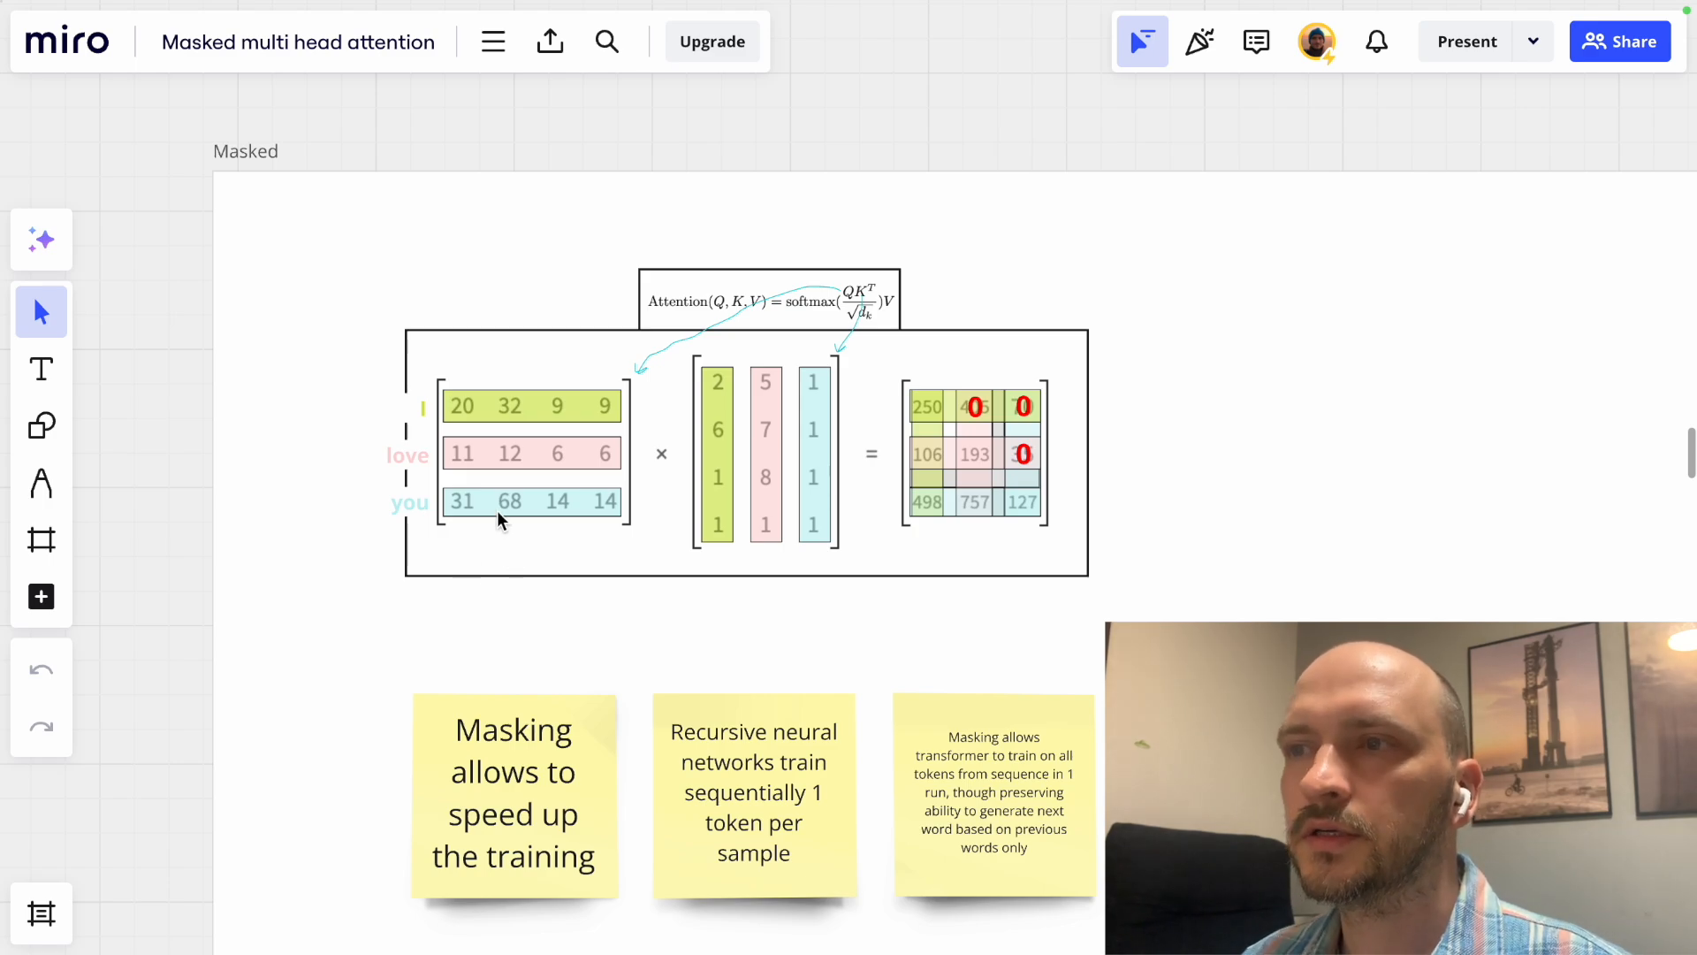
scroll(down, 3)
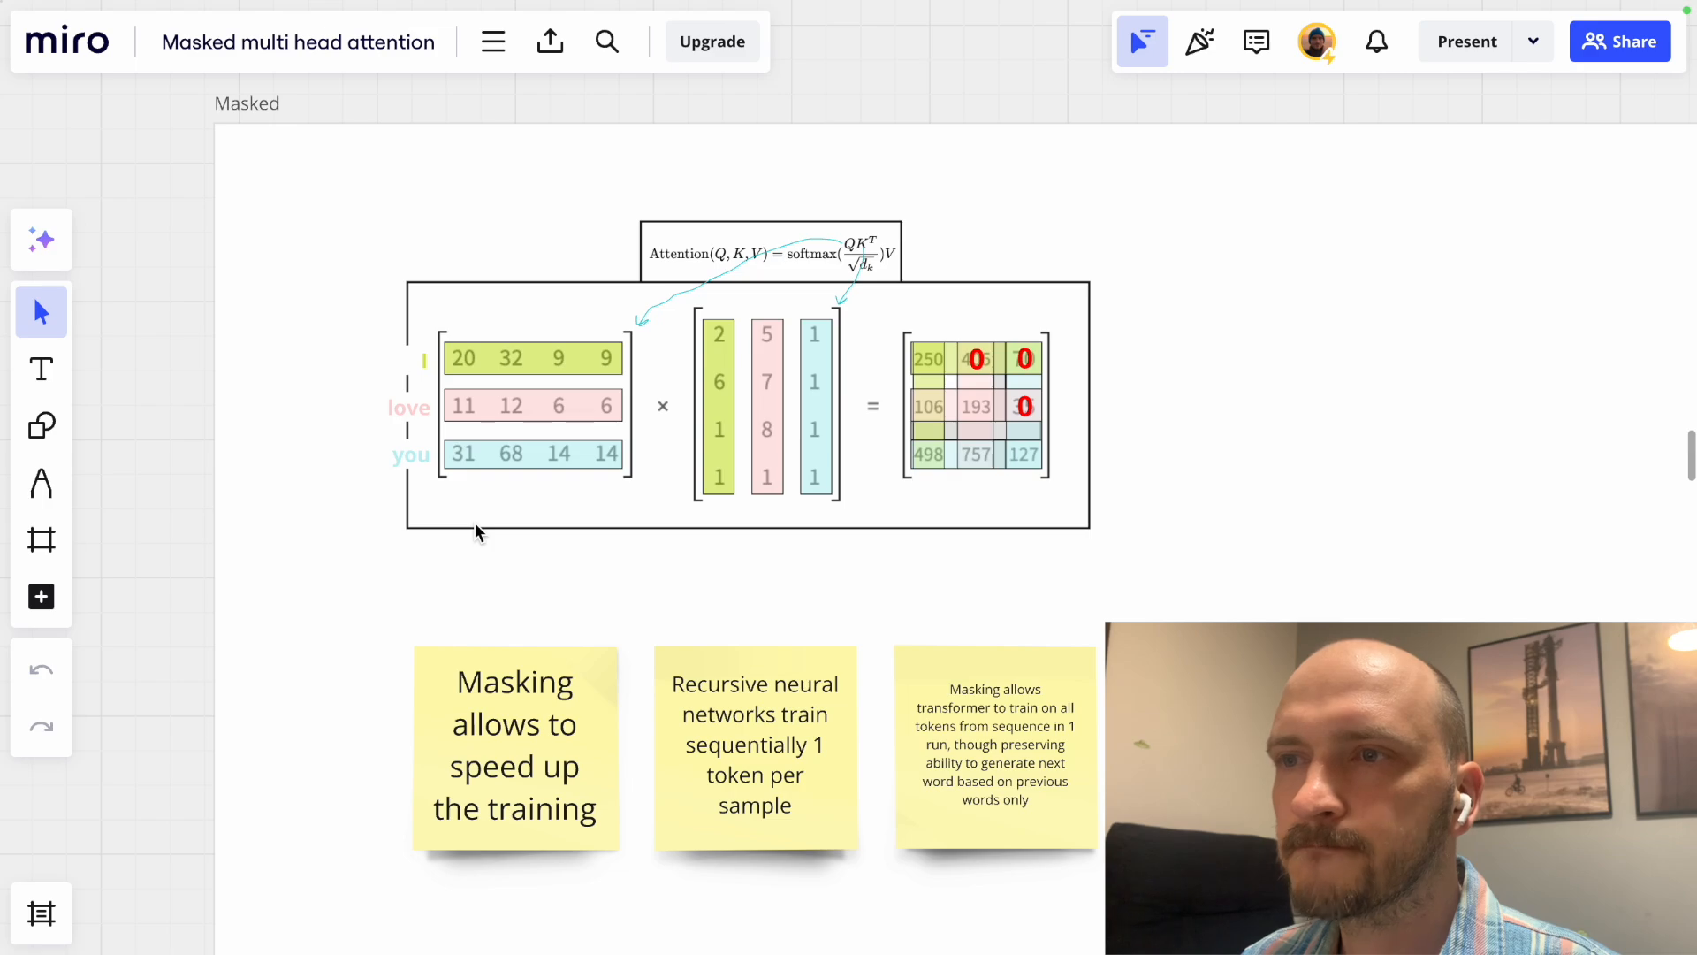
mouse_move(476, 485)
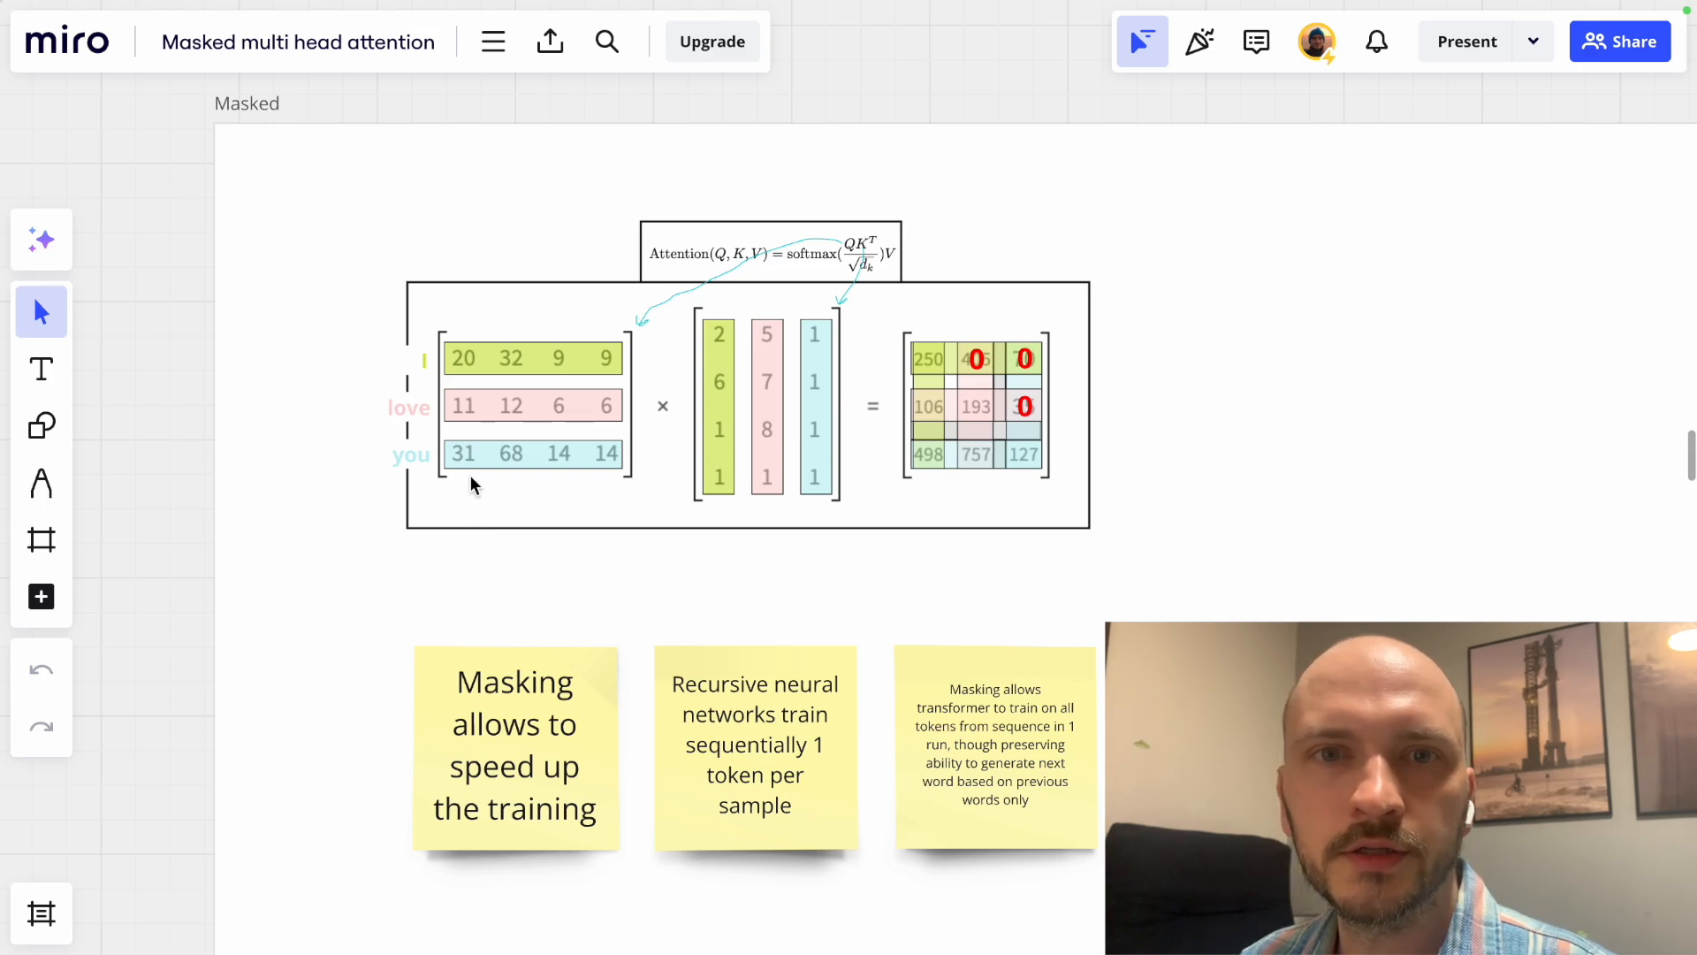
mouse_move(481, 469)
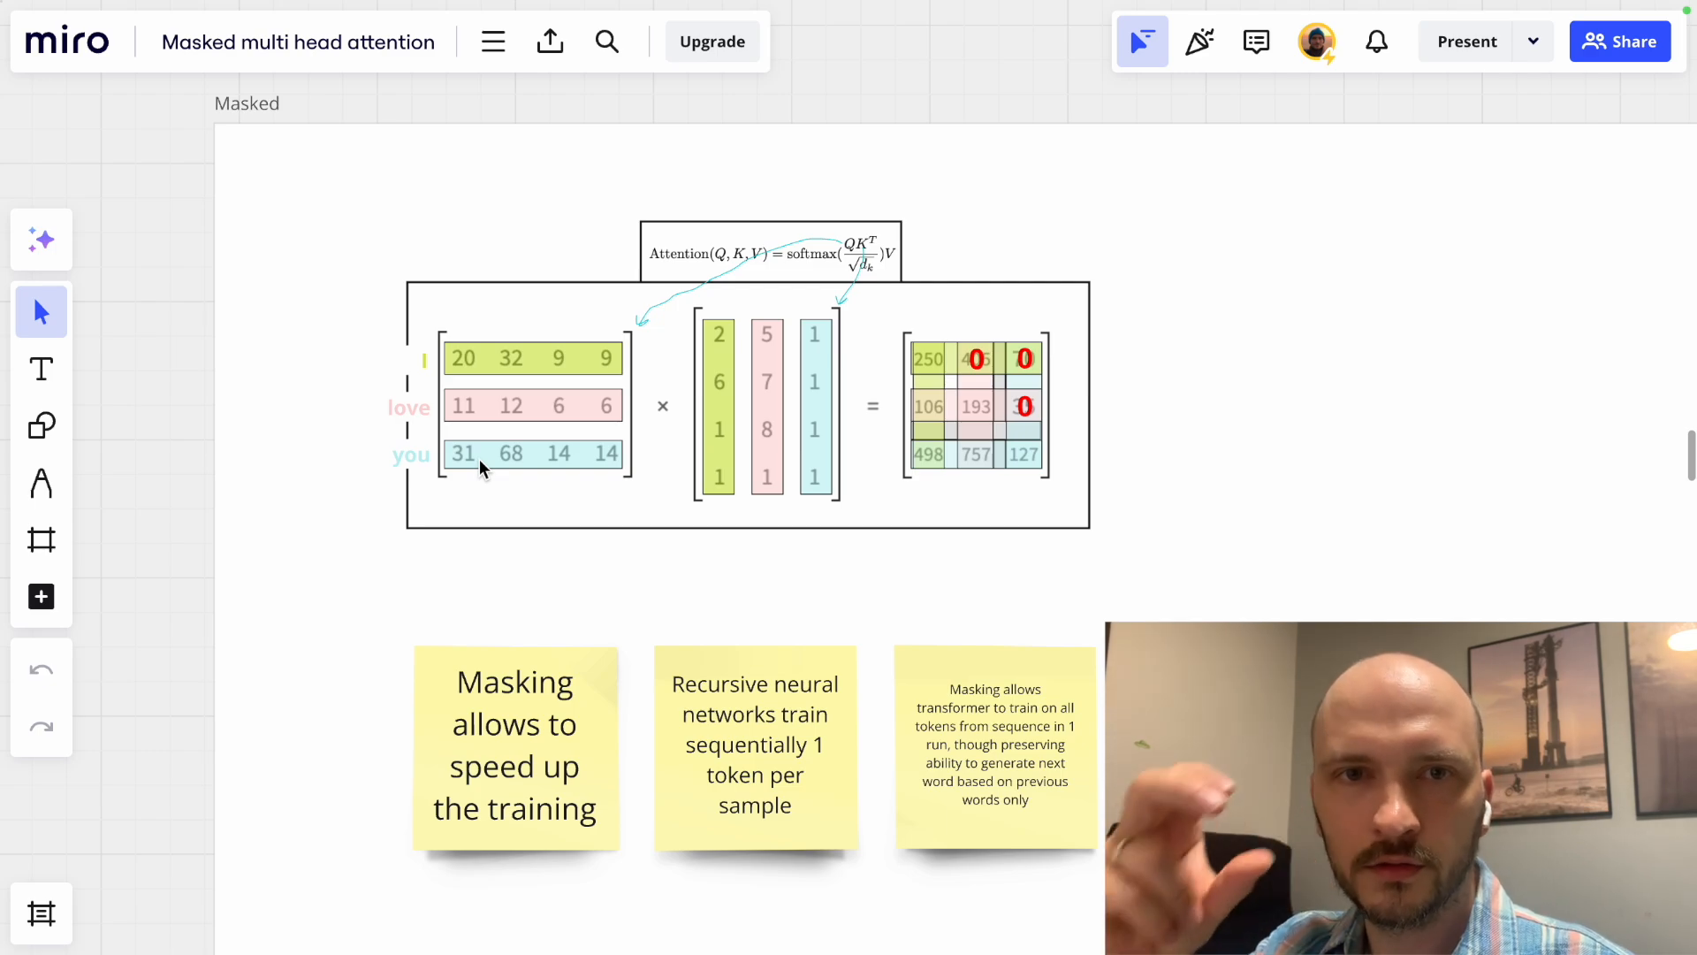
mouse_move(413, 544)
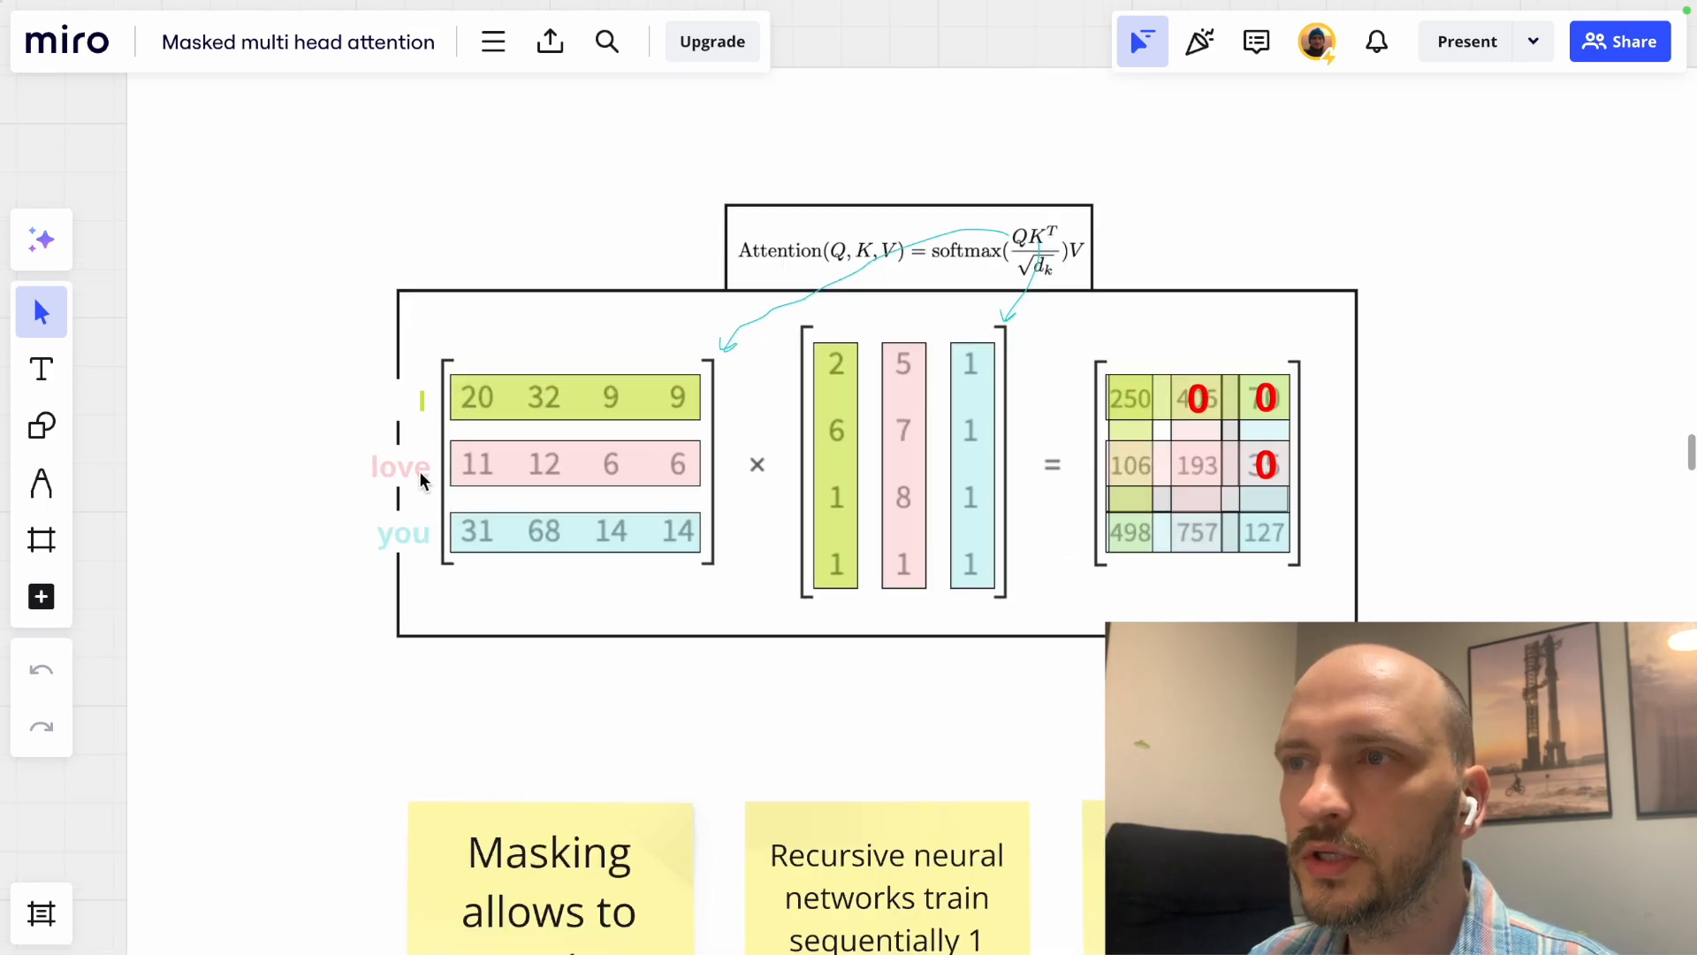
mouse_move(420, 509)
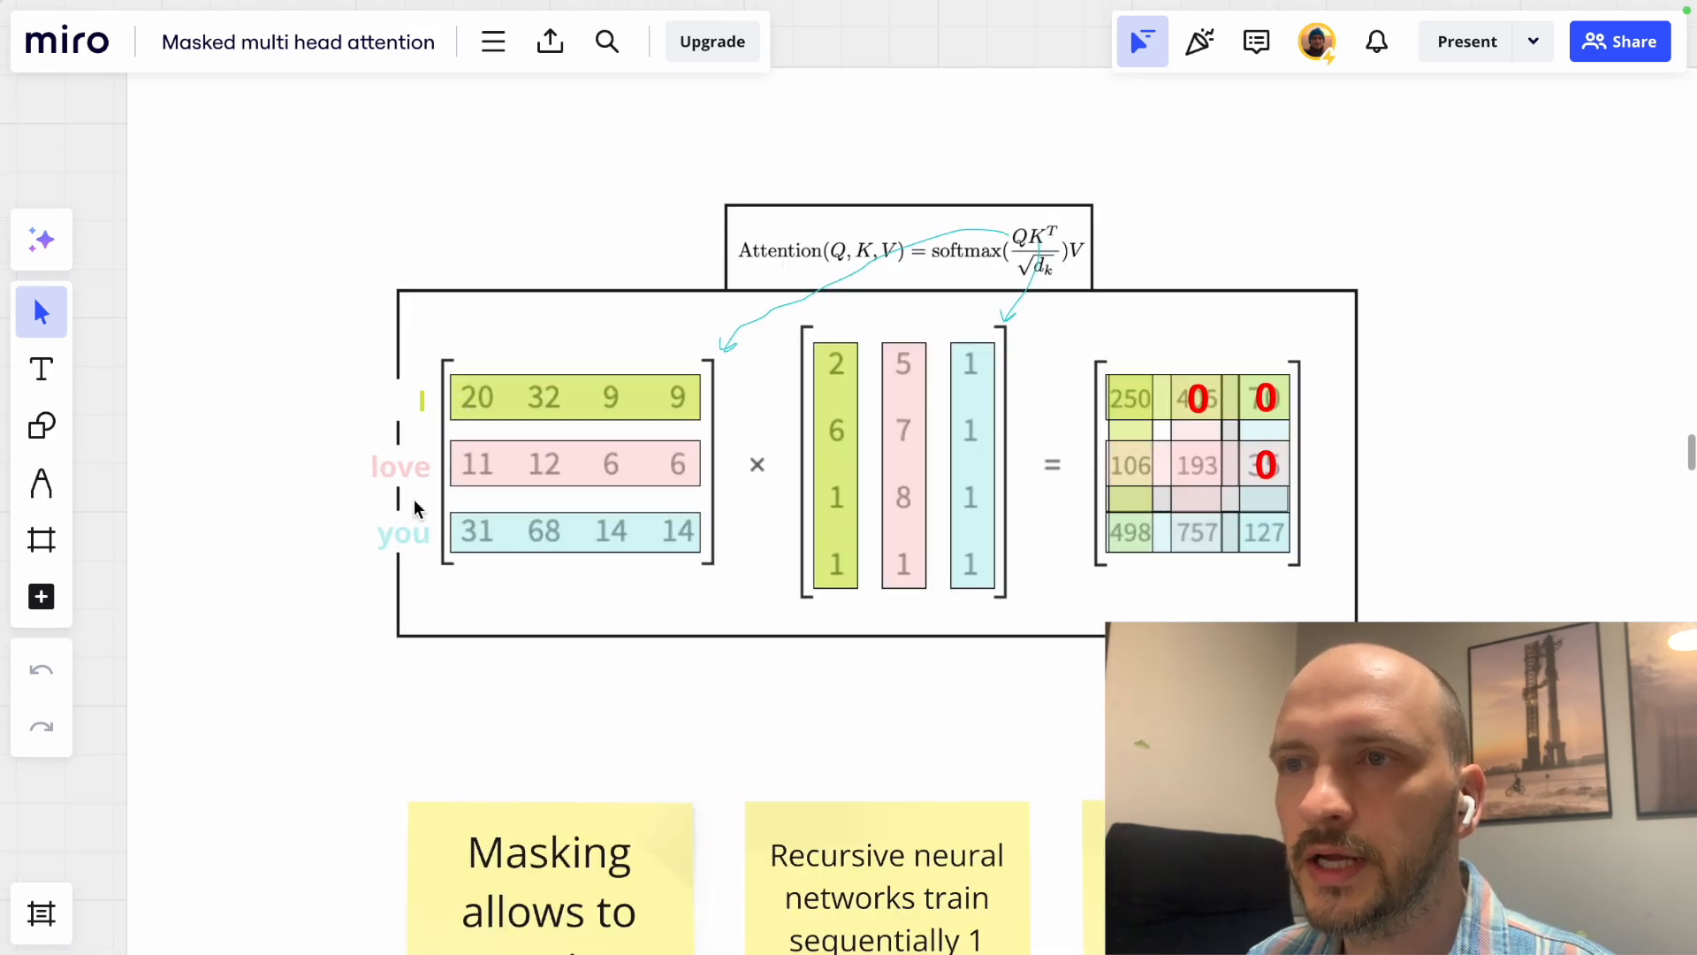
mouse_move(423, 403)
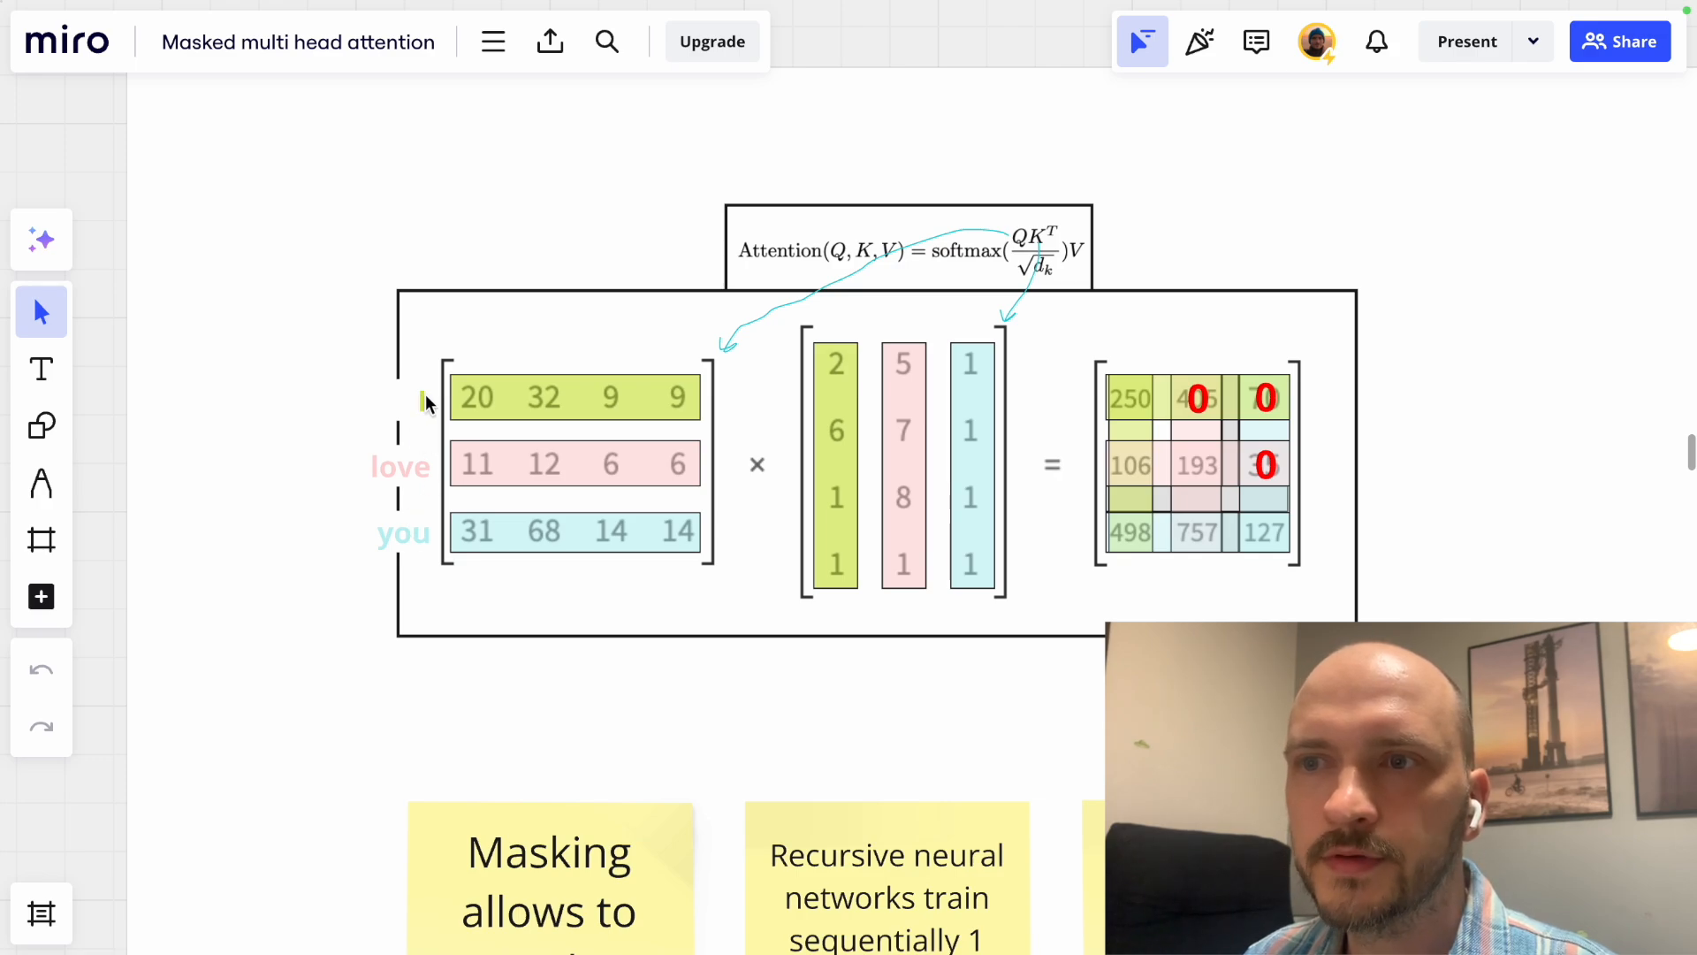
mouse_move(453, 489)
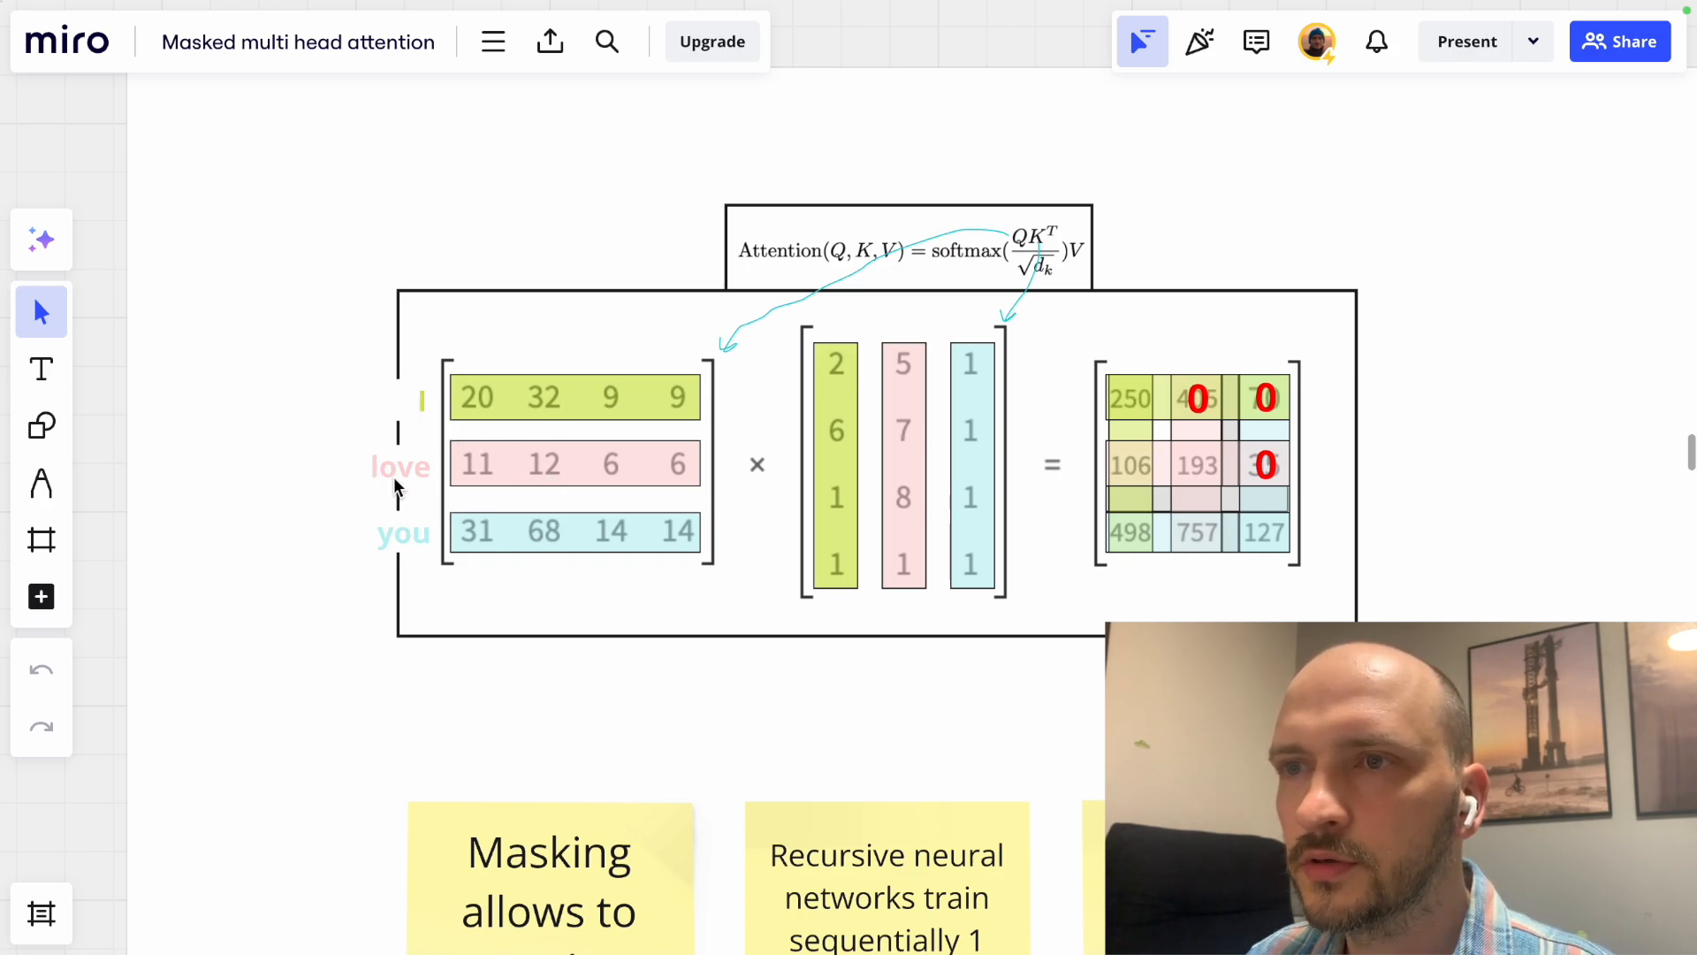
mouse_move(654, 573)
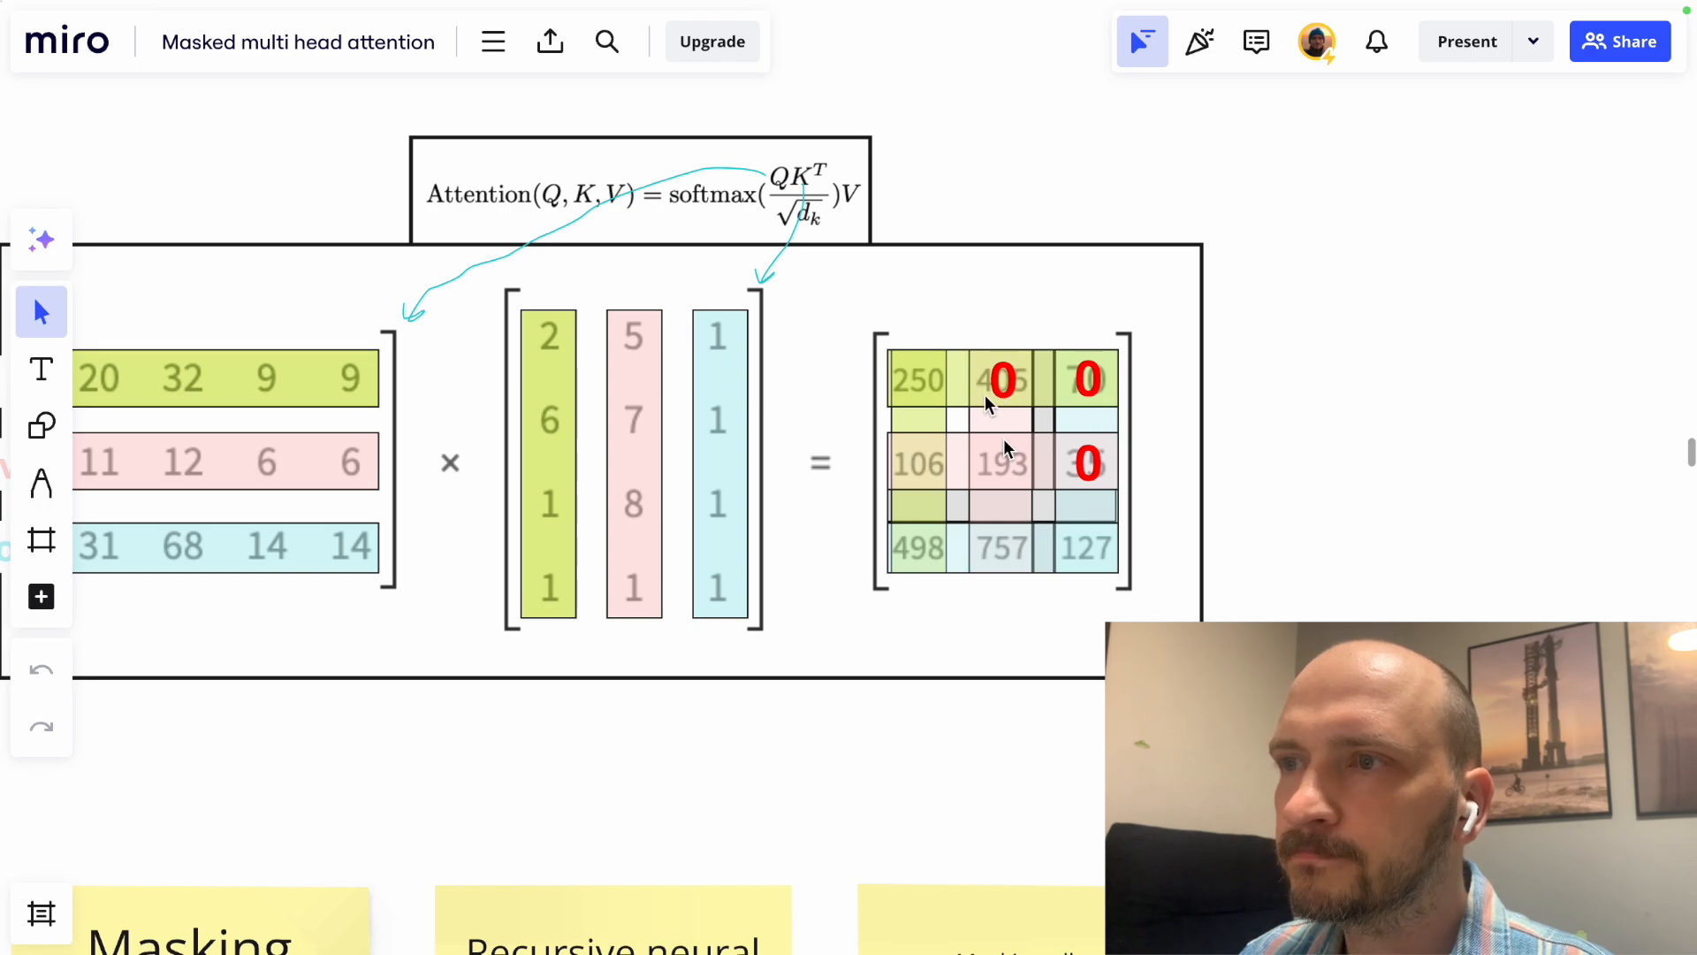
mouse_move(1004, 400)
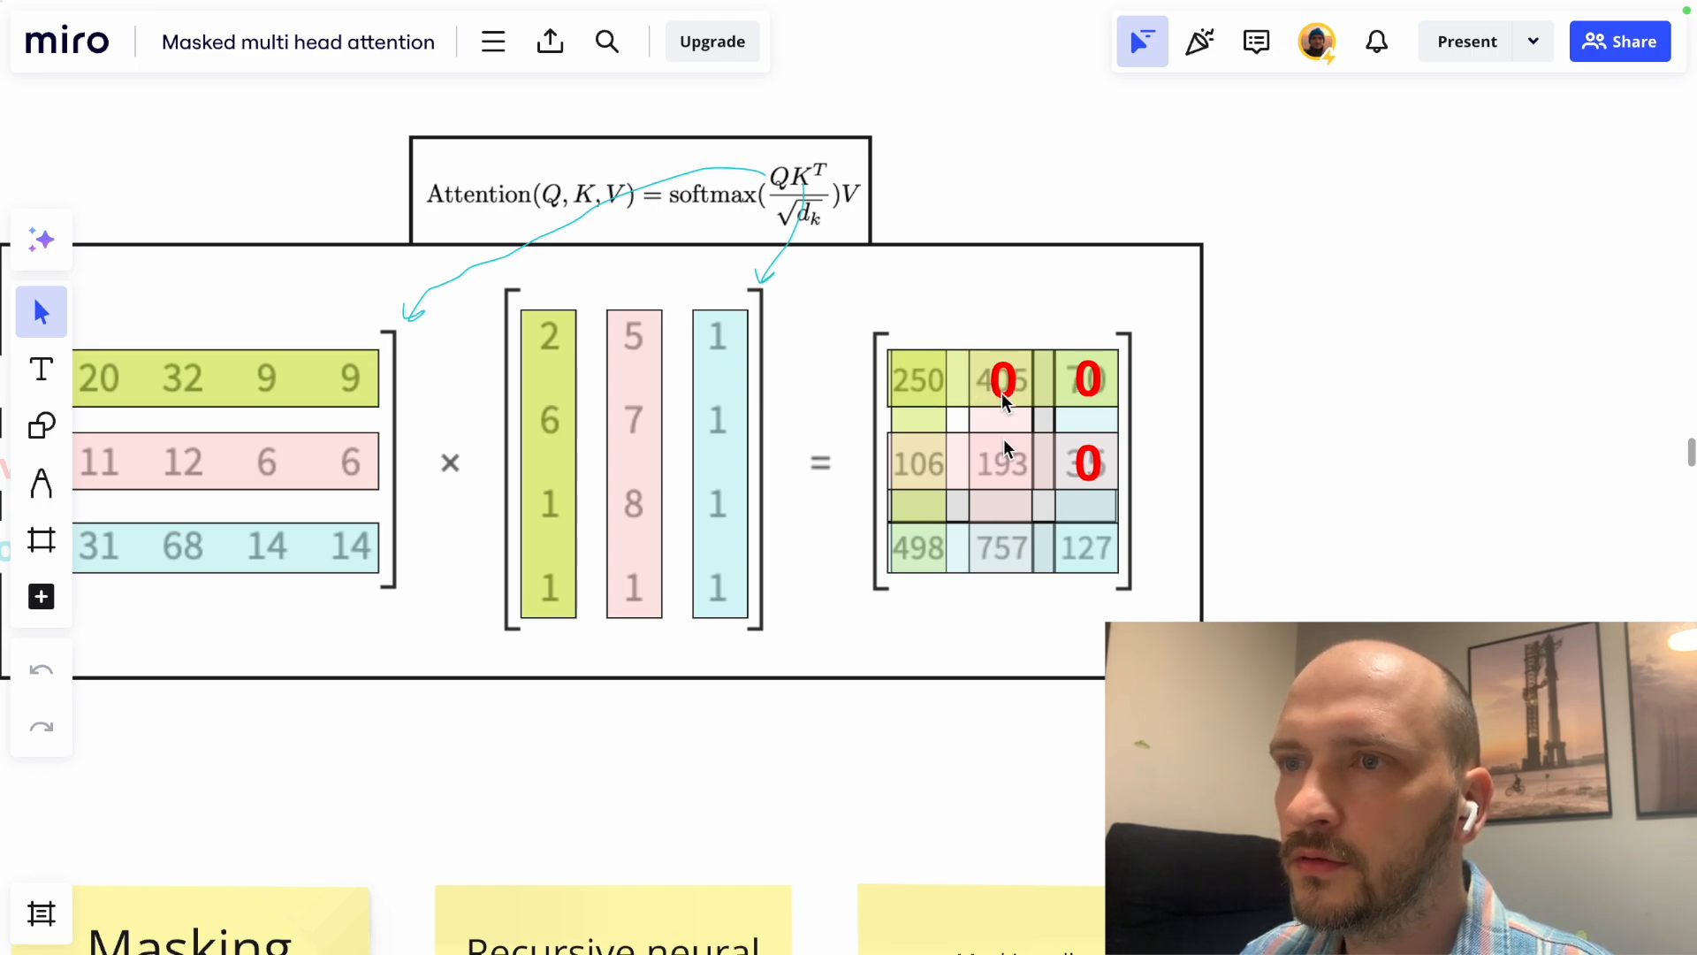
mouse_move(1088, 379)
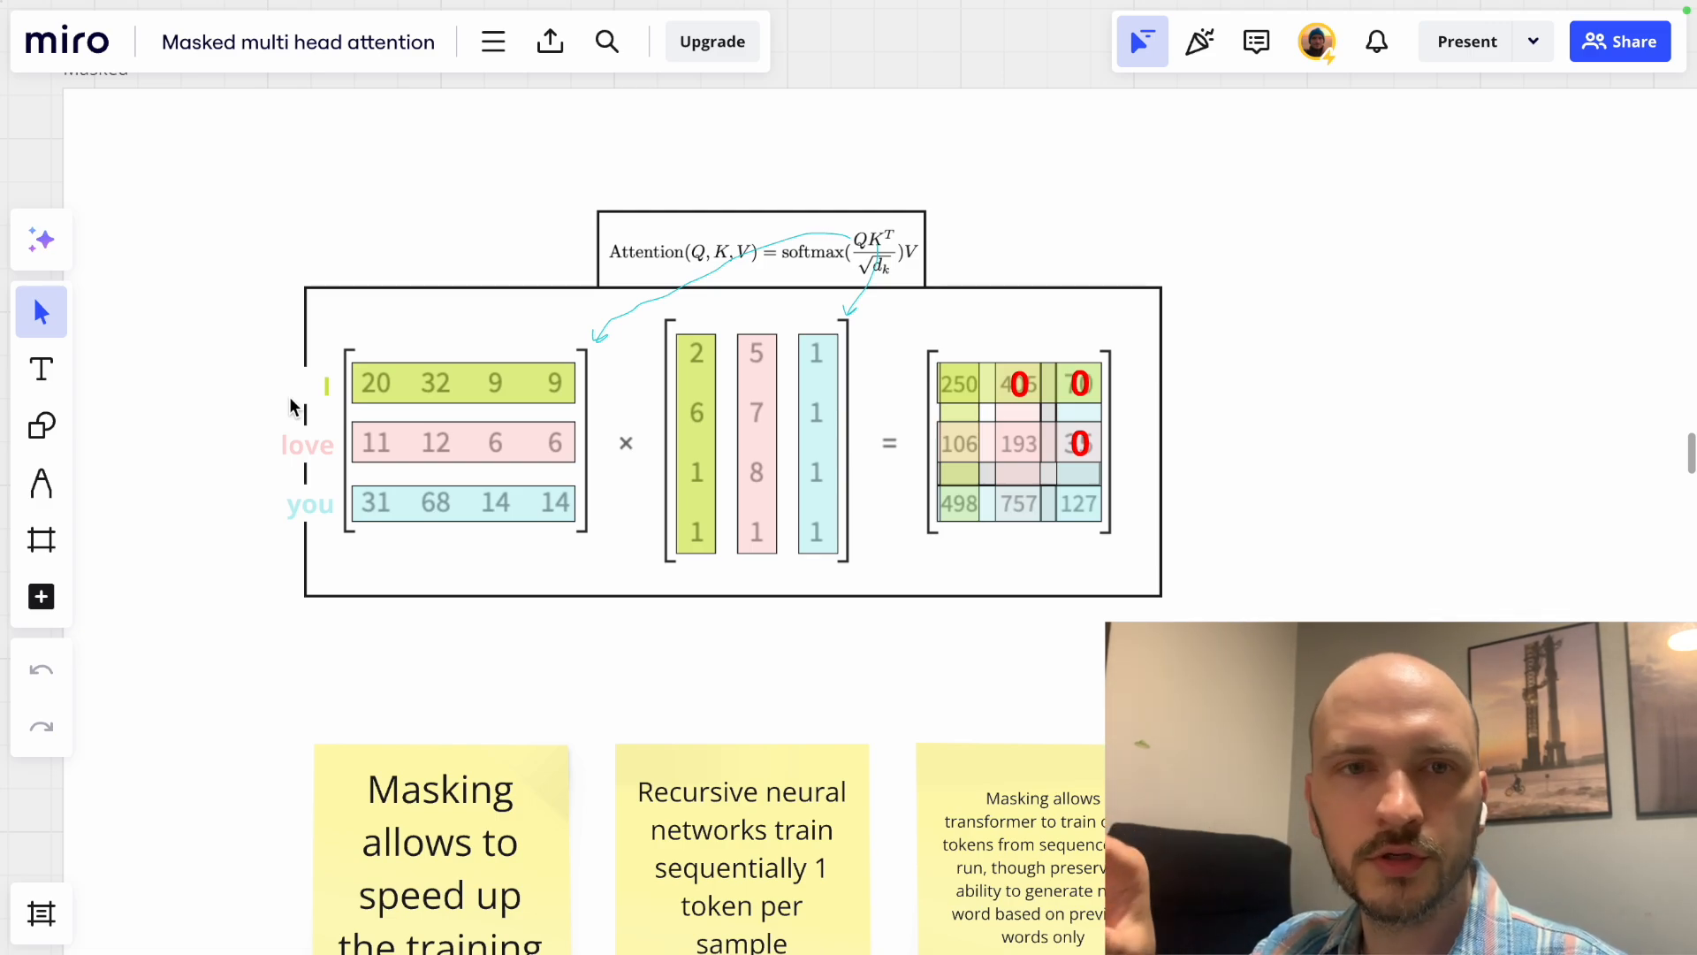
mouse_move(1013, 466)
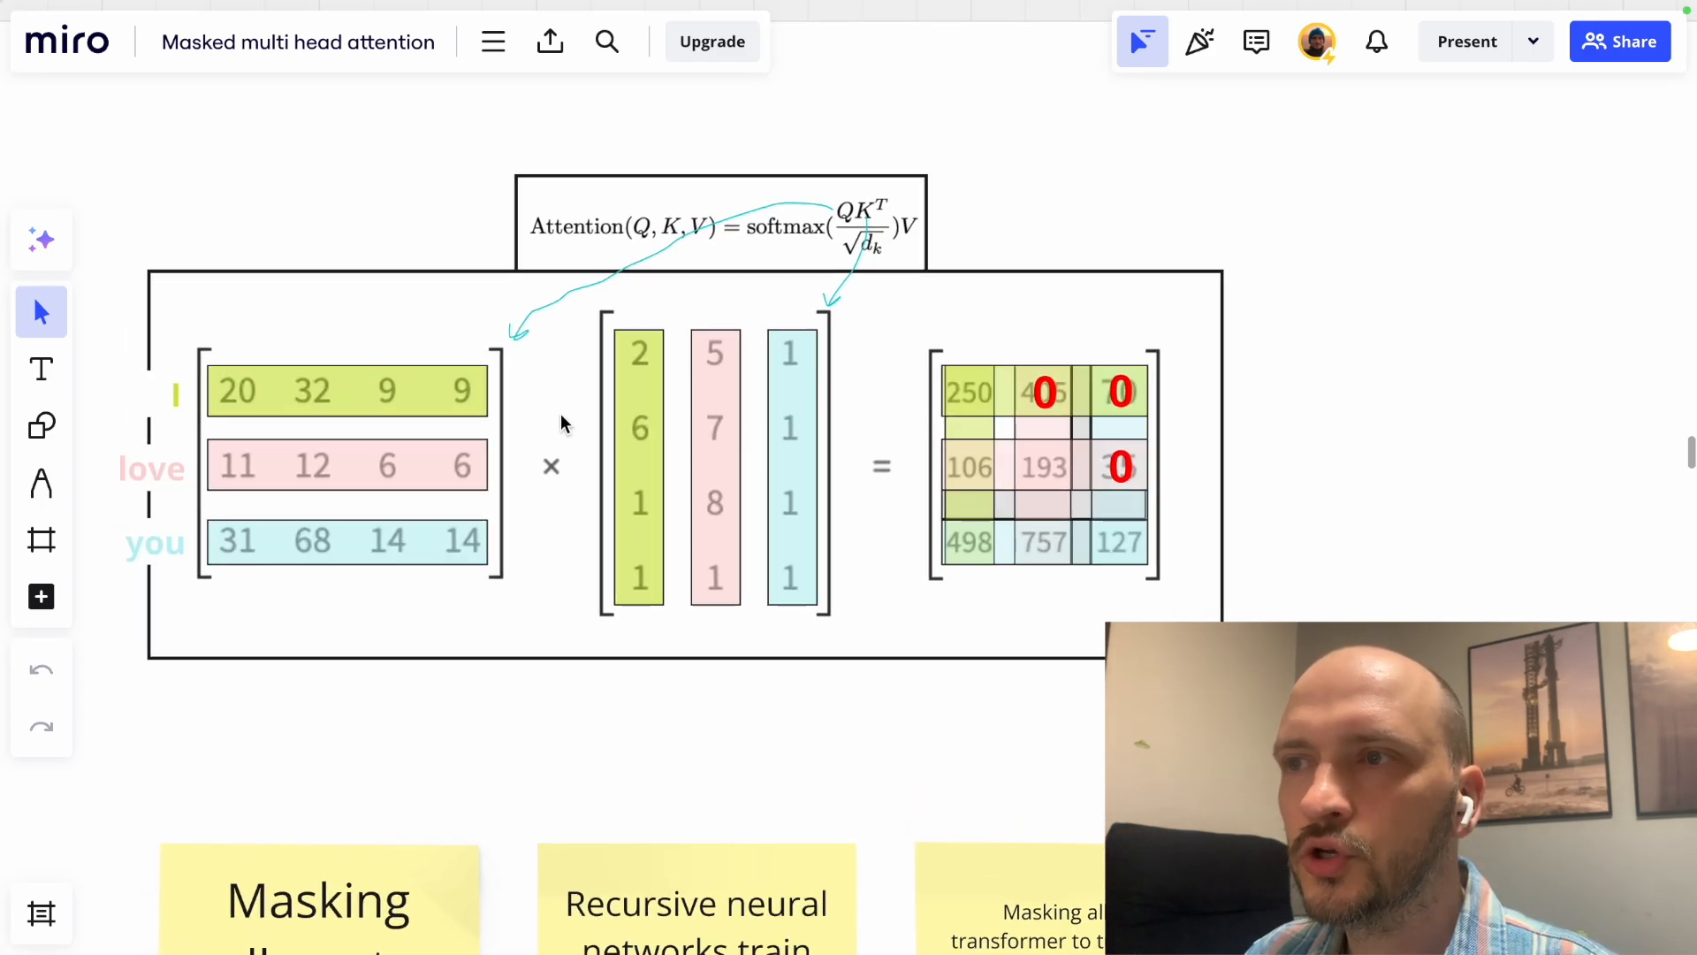
mouse_move(1042, 401)
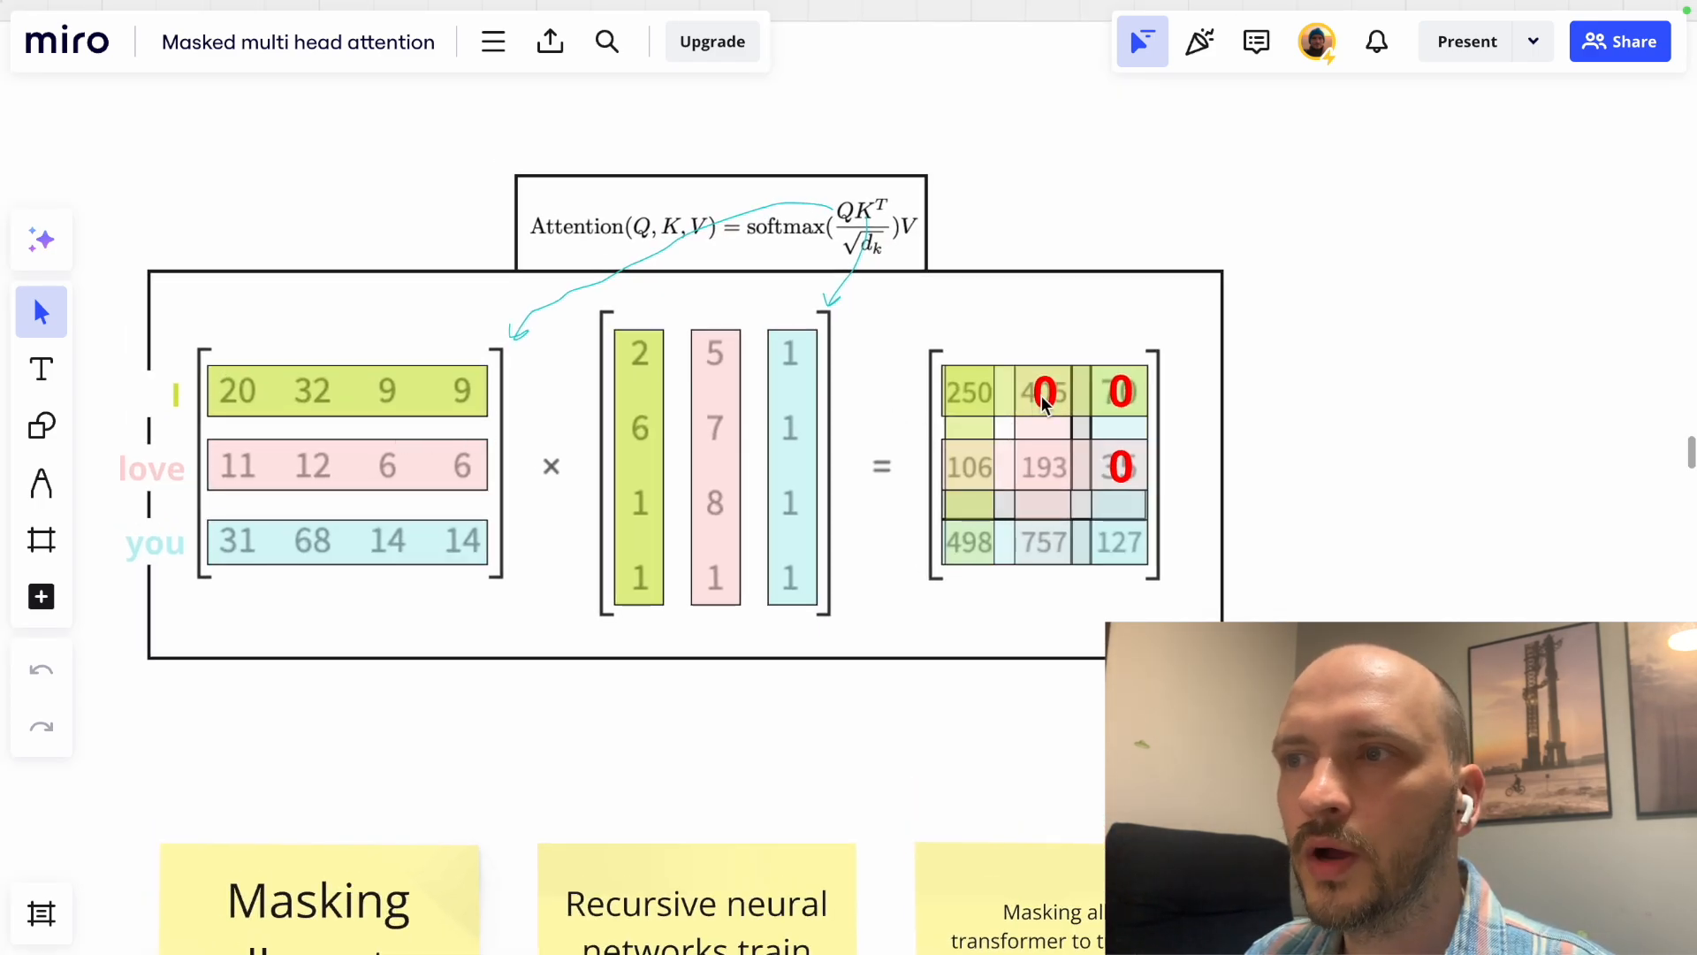
mouse_move(1064, 414)
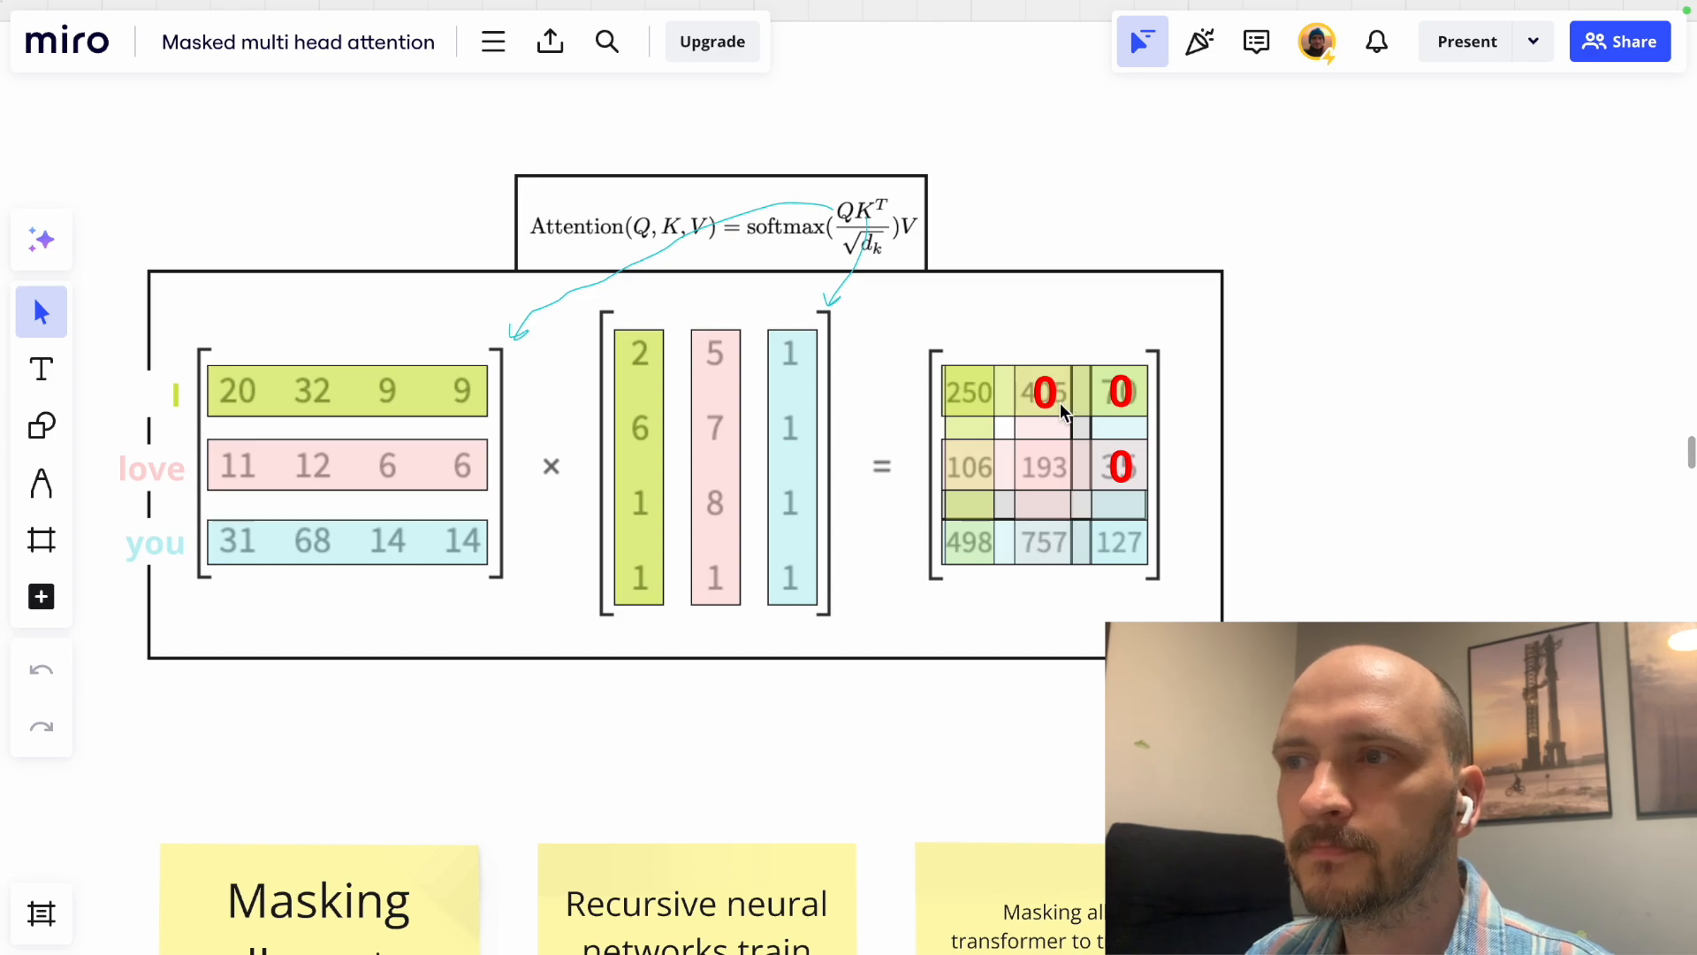
mouse_move(141, 444)
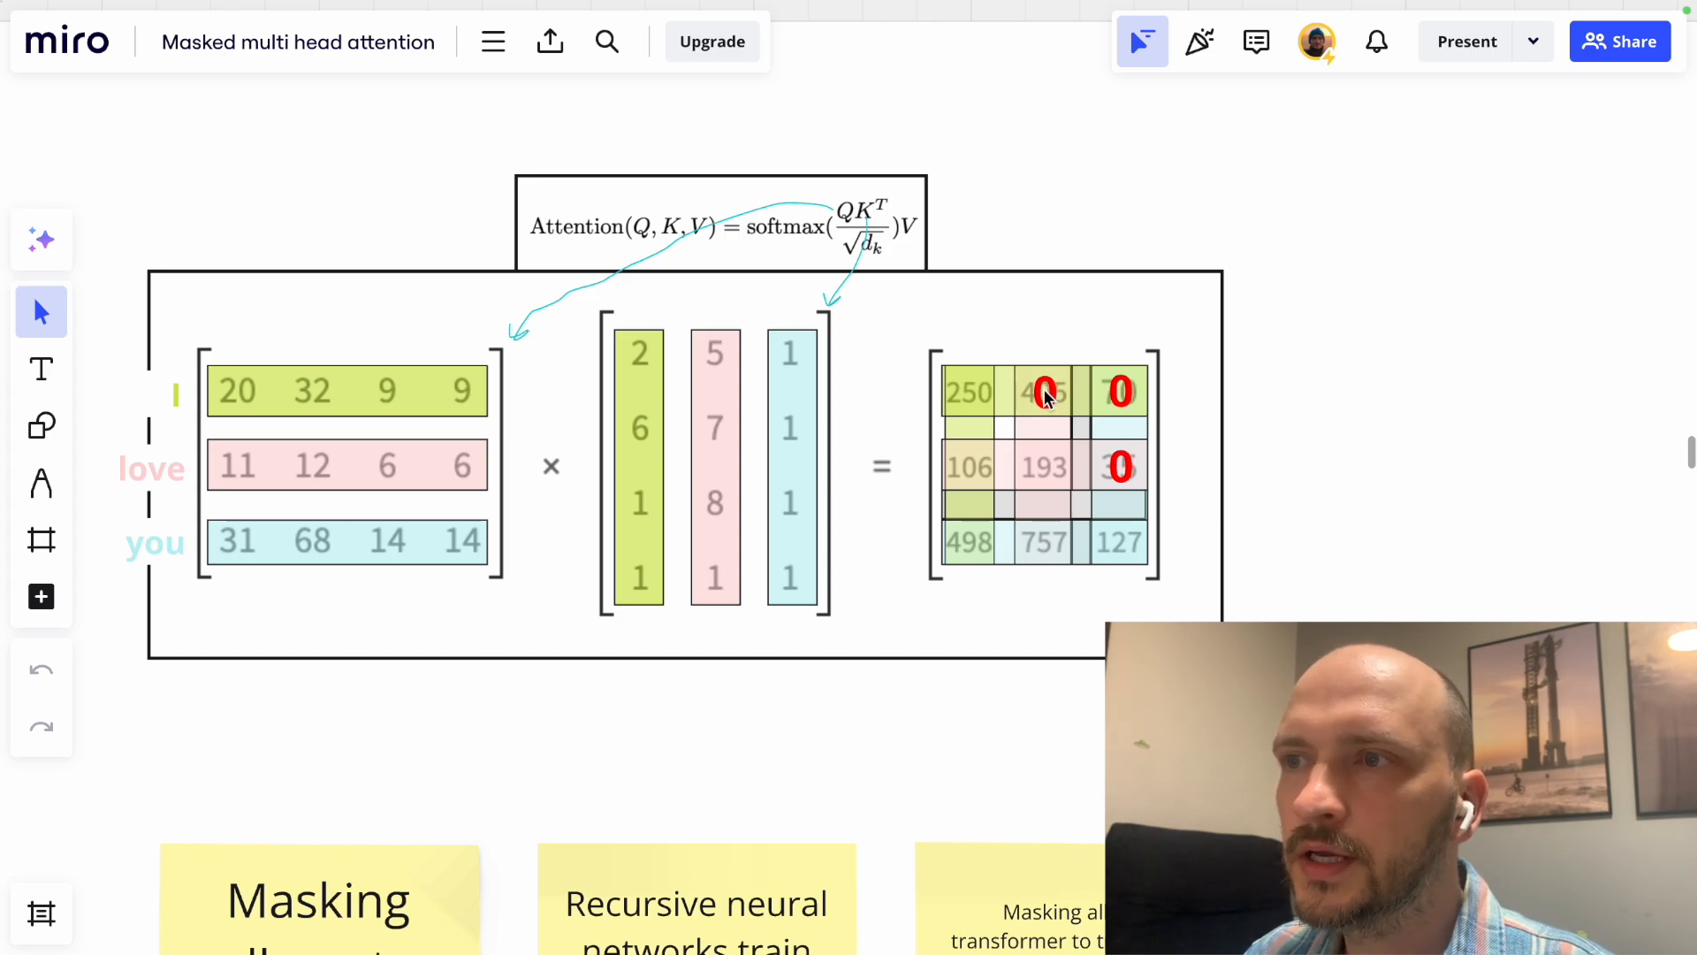
mouse_move(1131, 401)
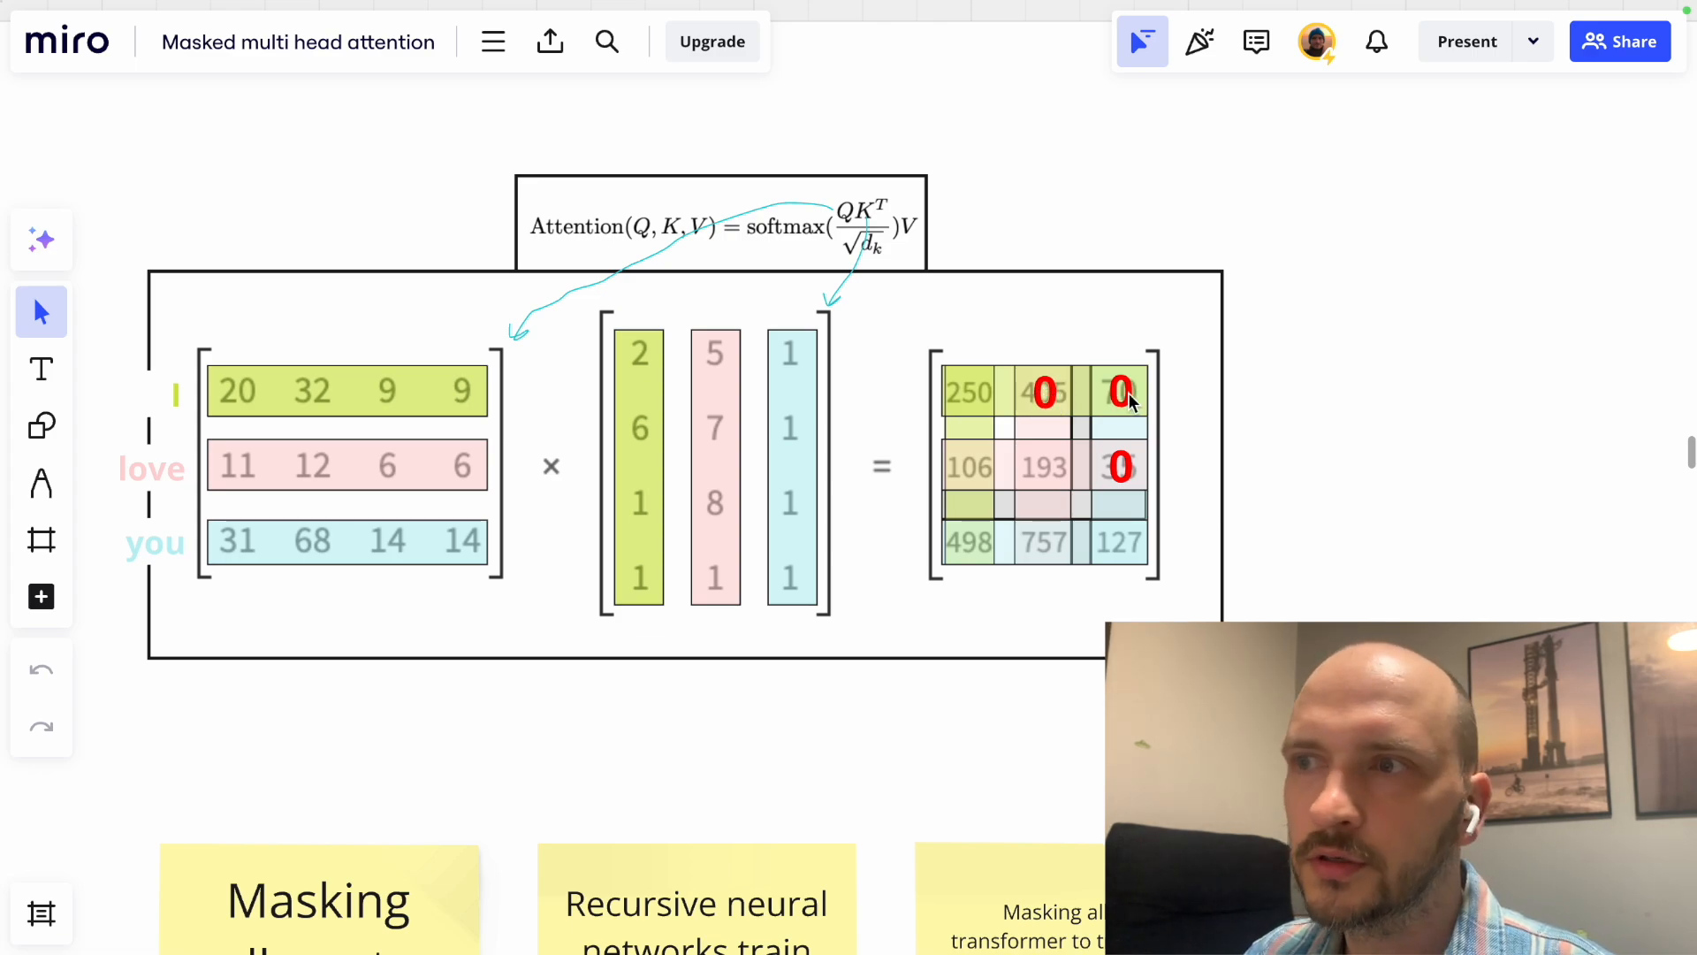
mouse_move(148, 482)
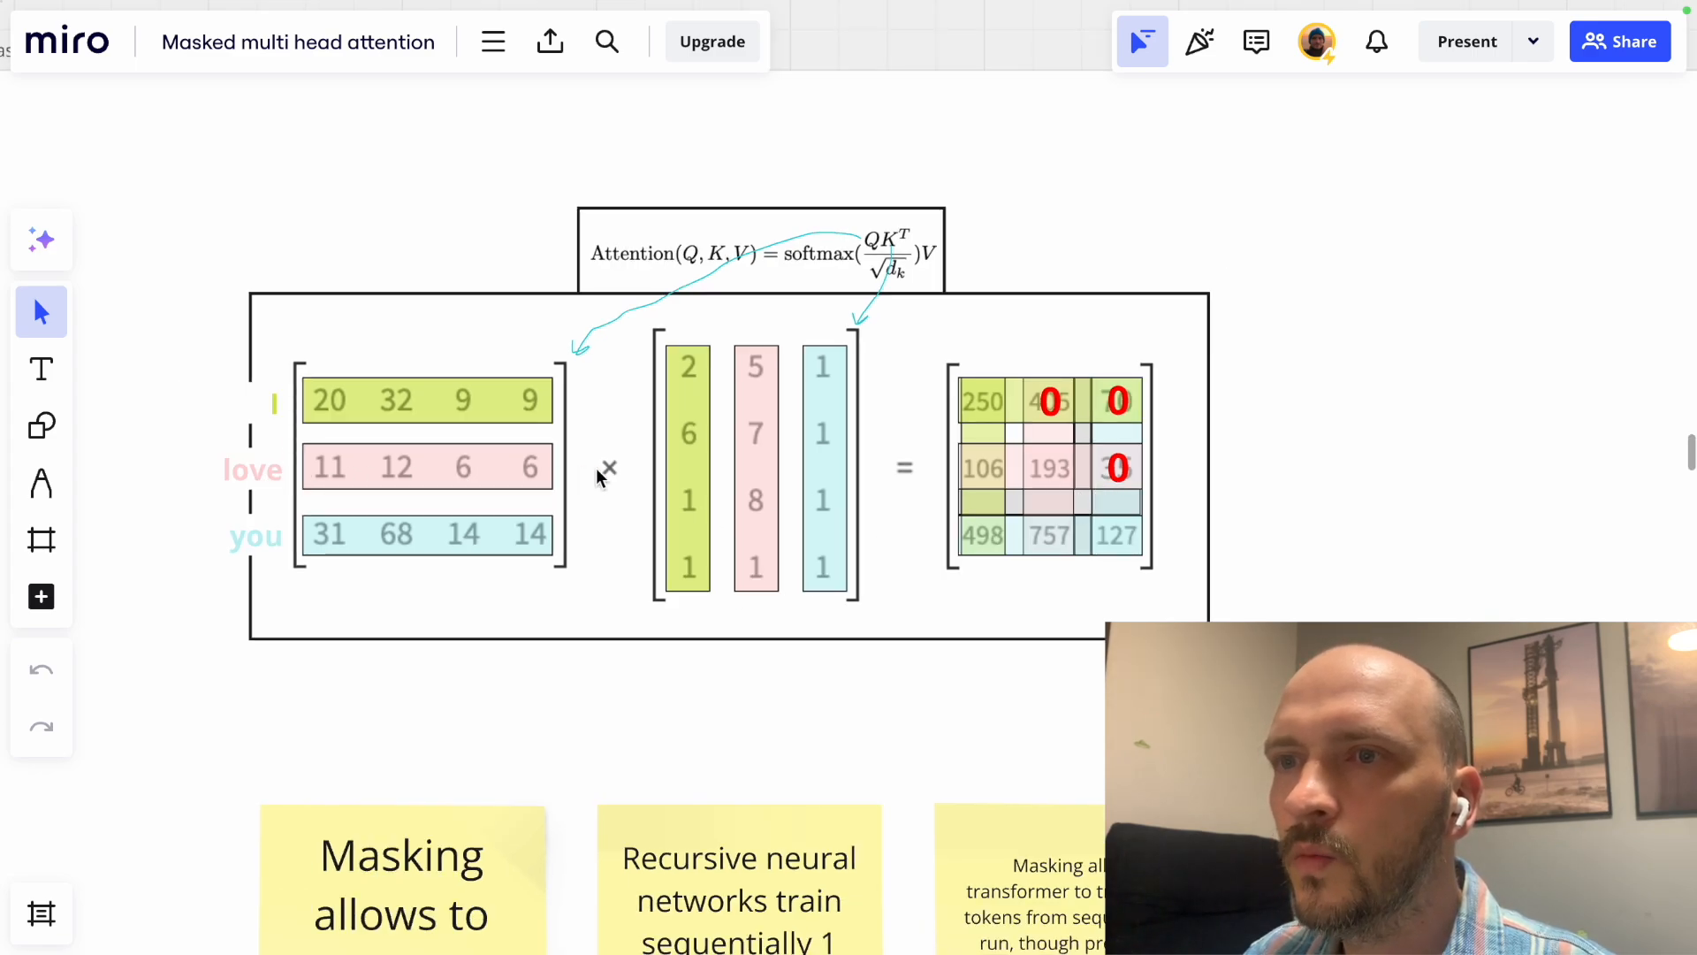
mouse_move(411, 487)
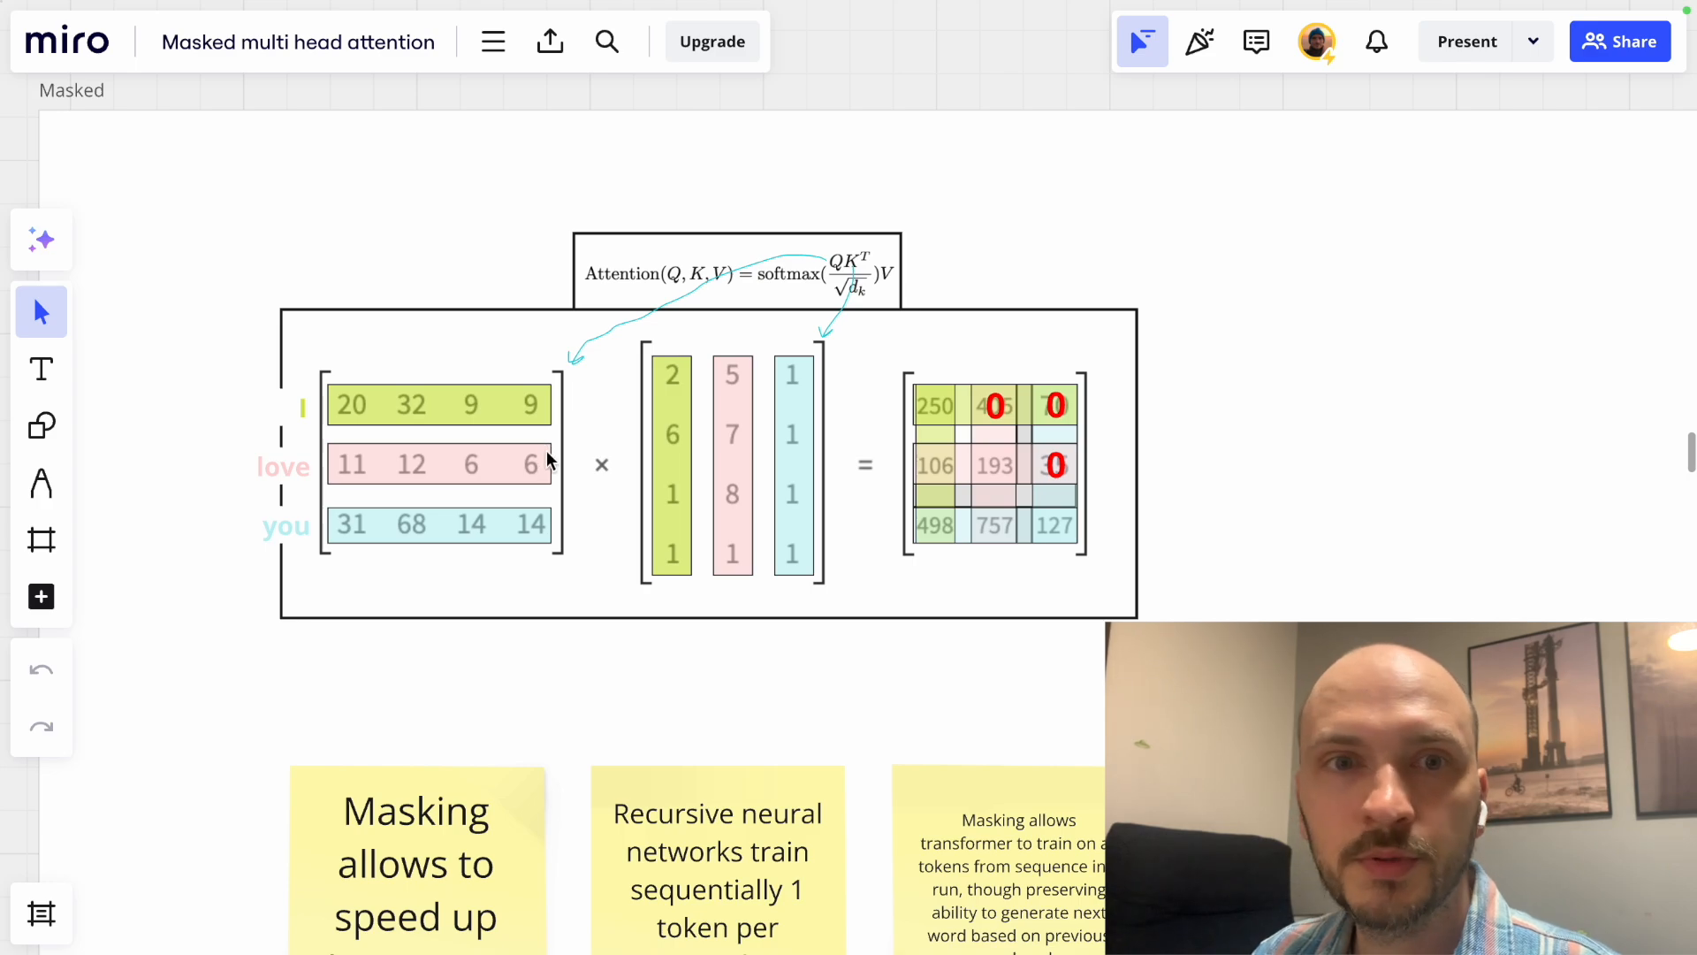
mouse_move(725, 501)
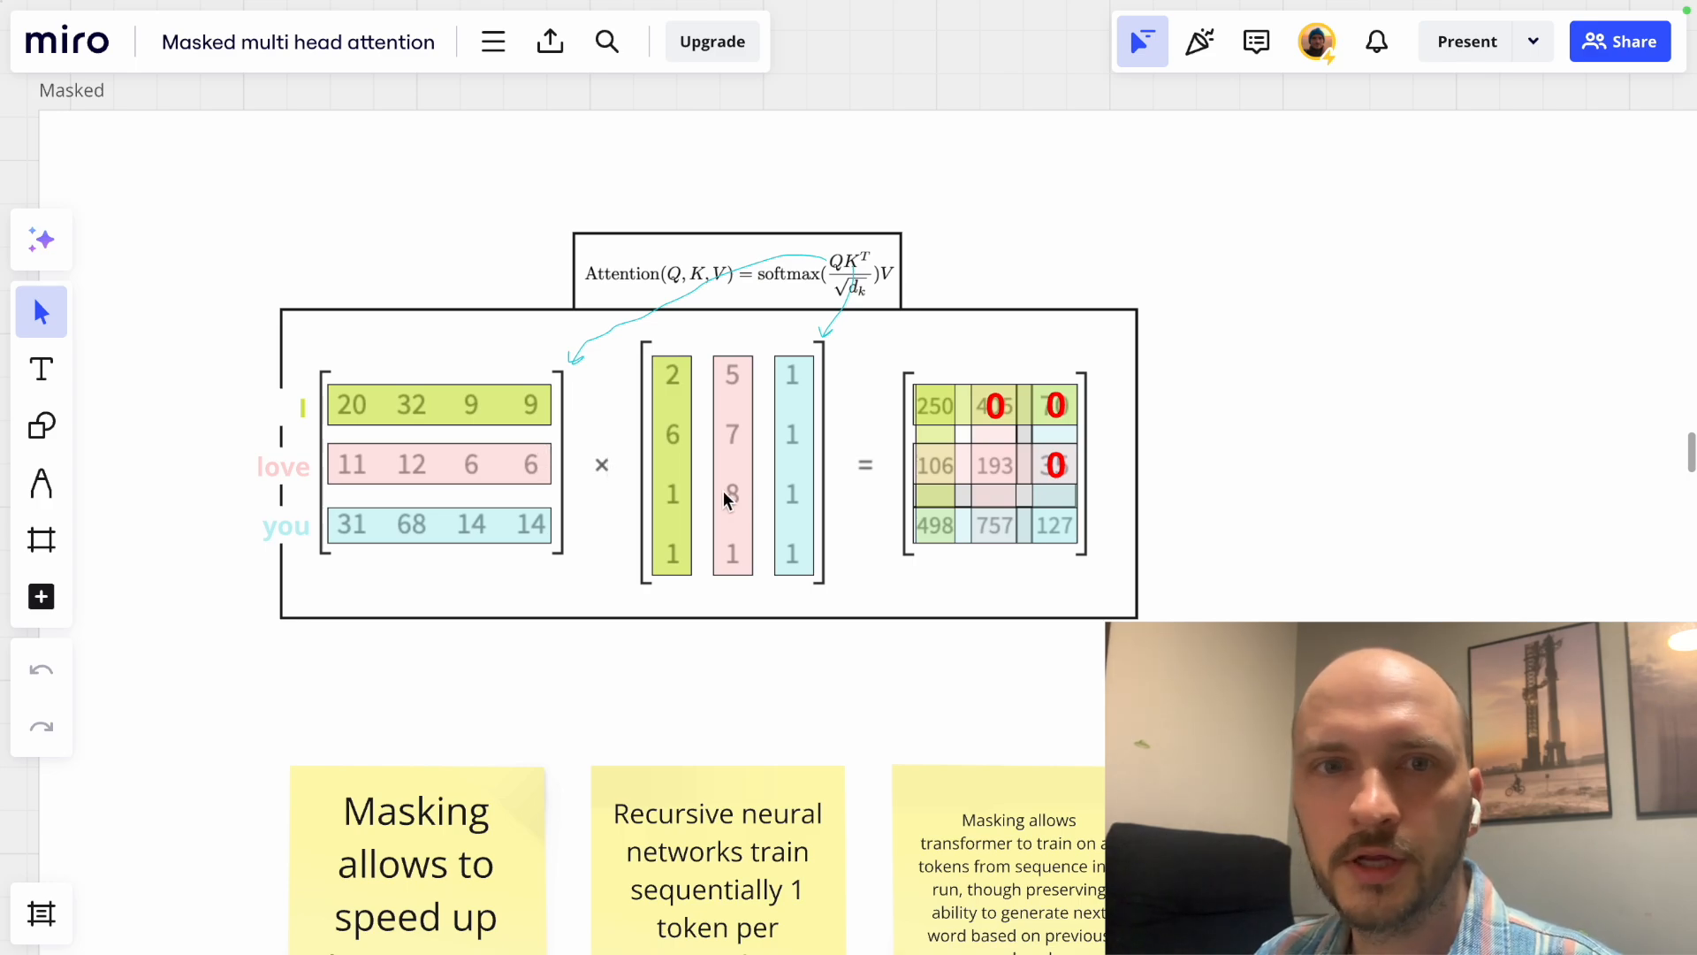
mouse_move(839, 498)
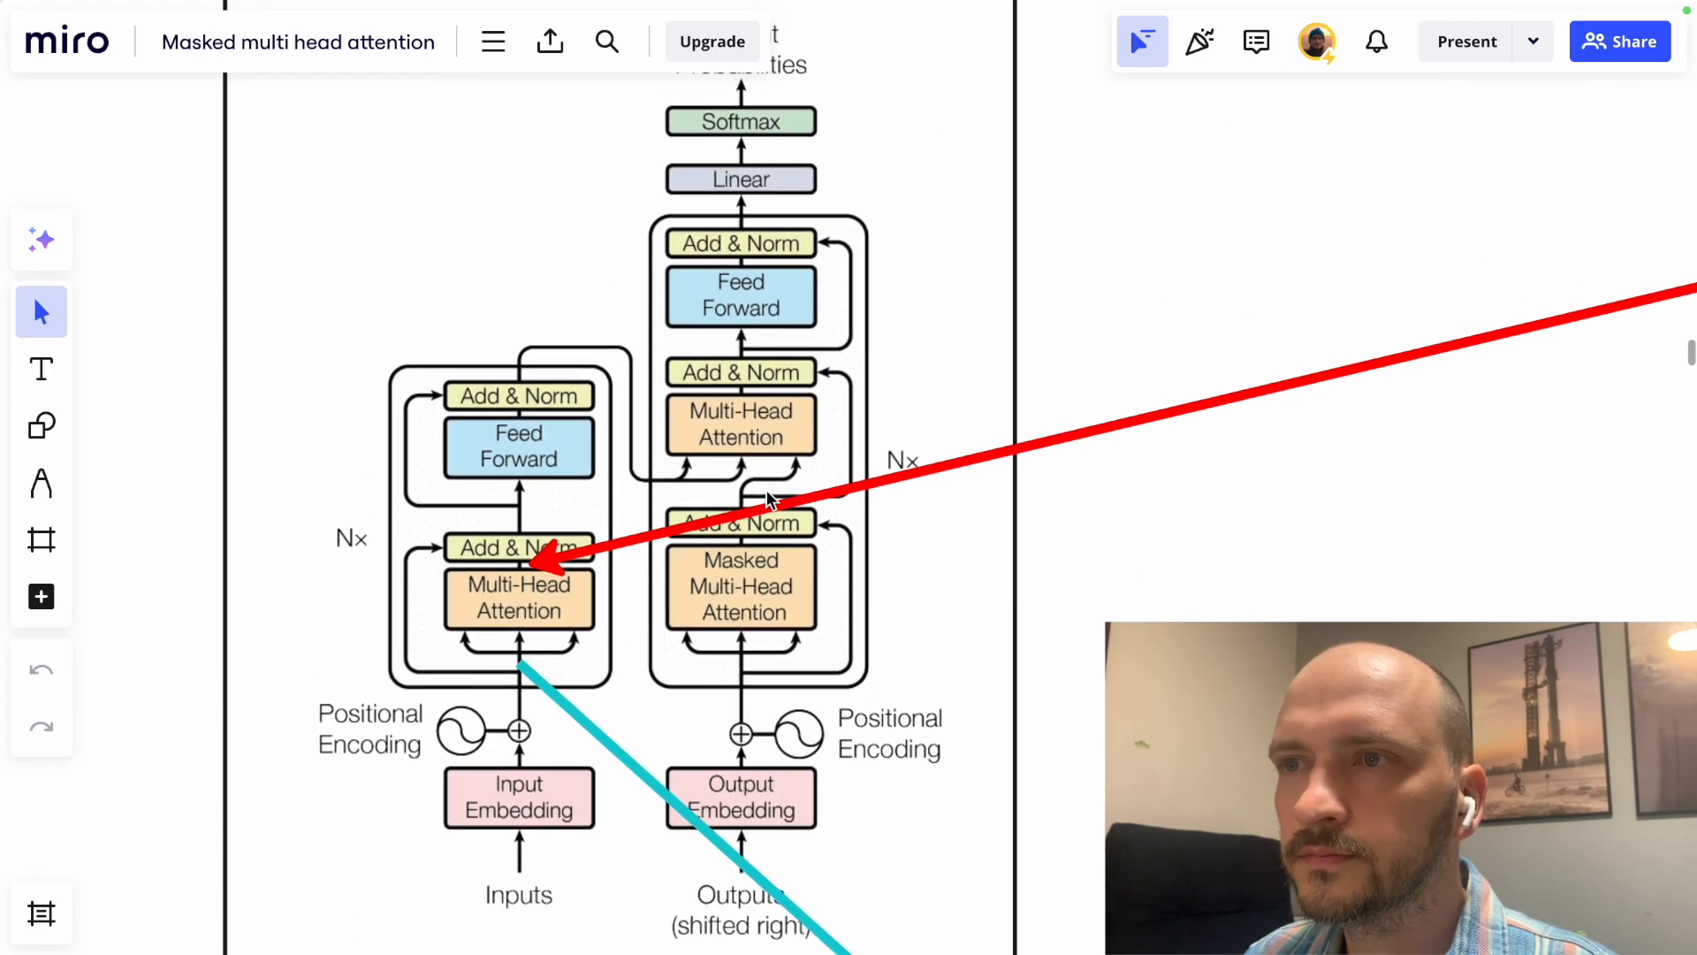
mouse_move(720, 442)
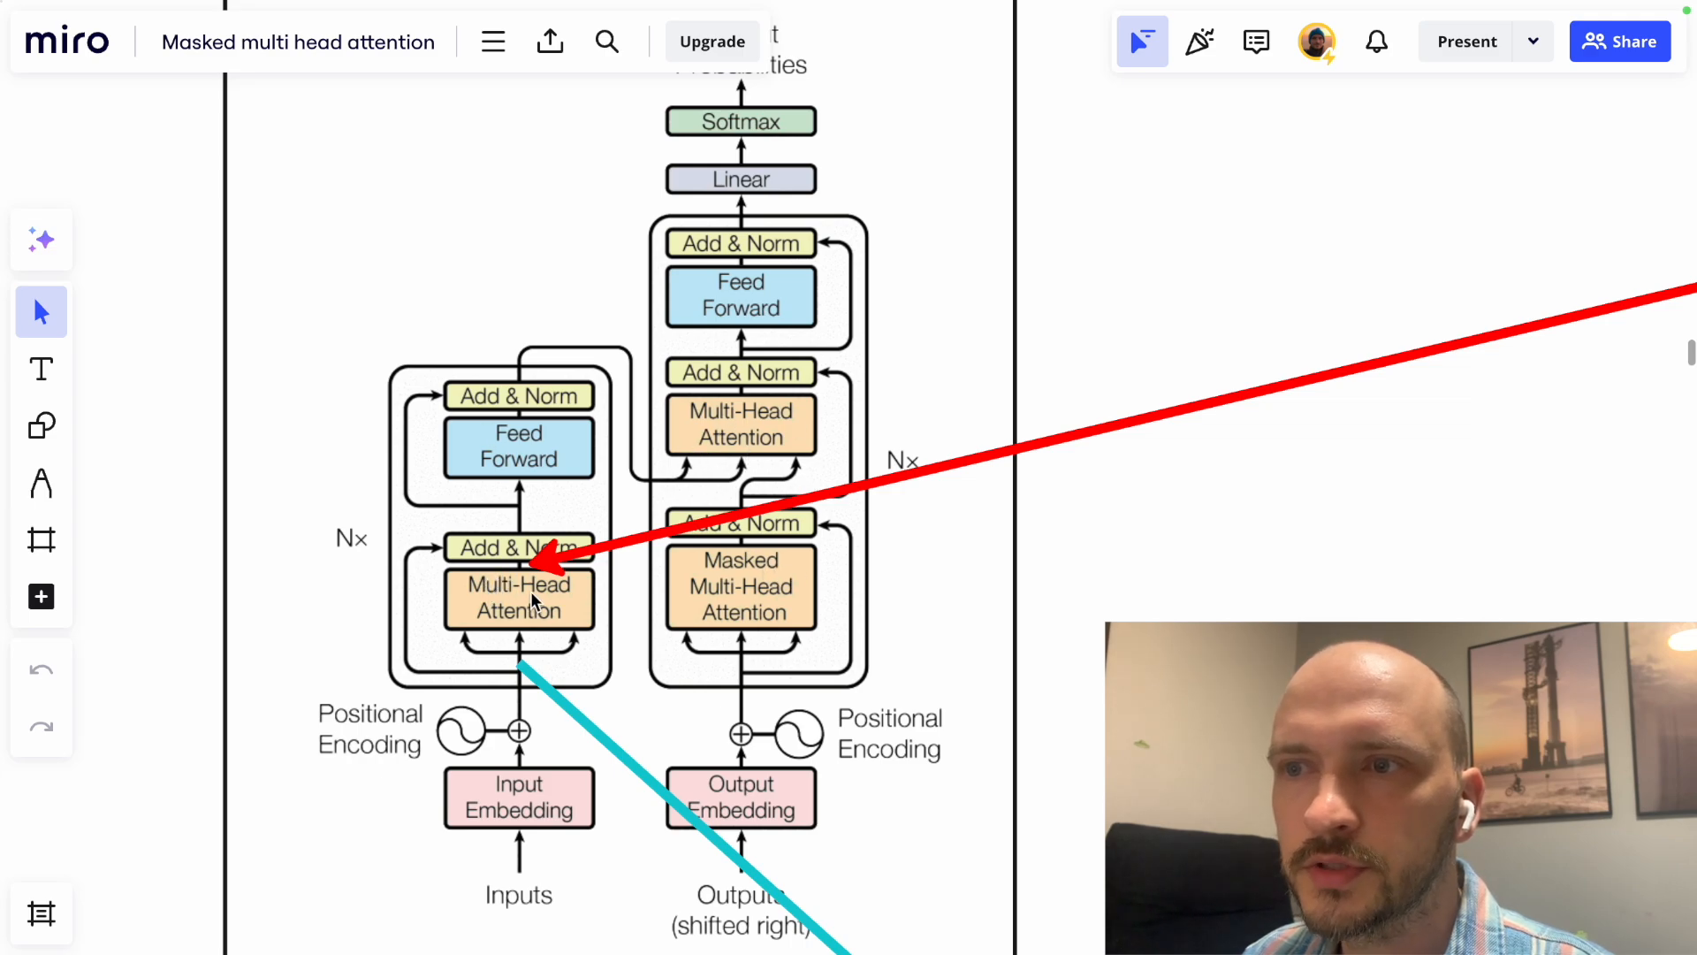
mouse_move(793, 588)
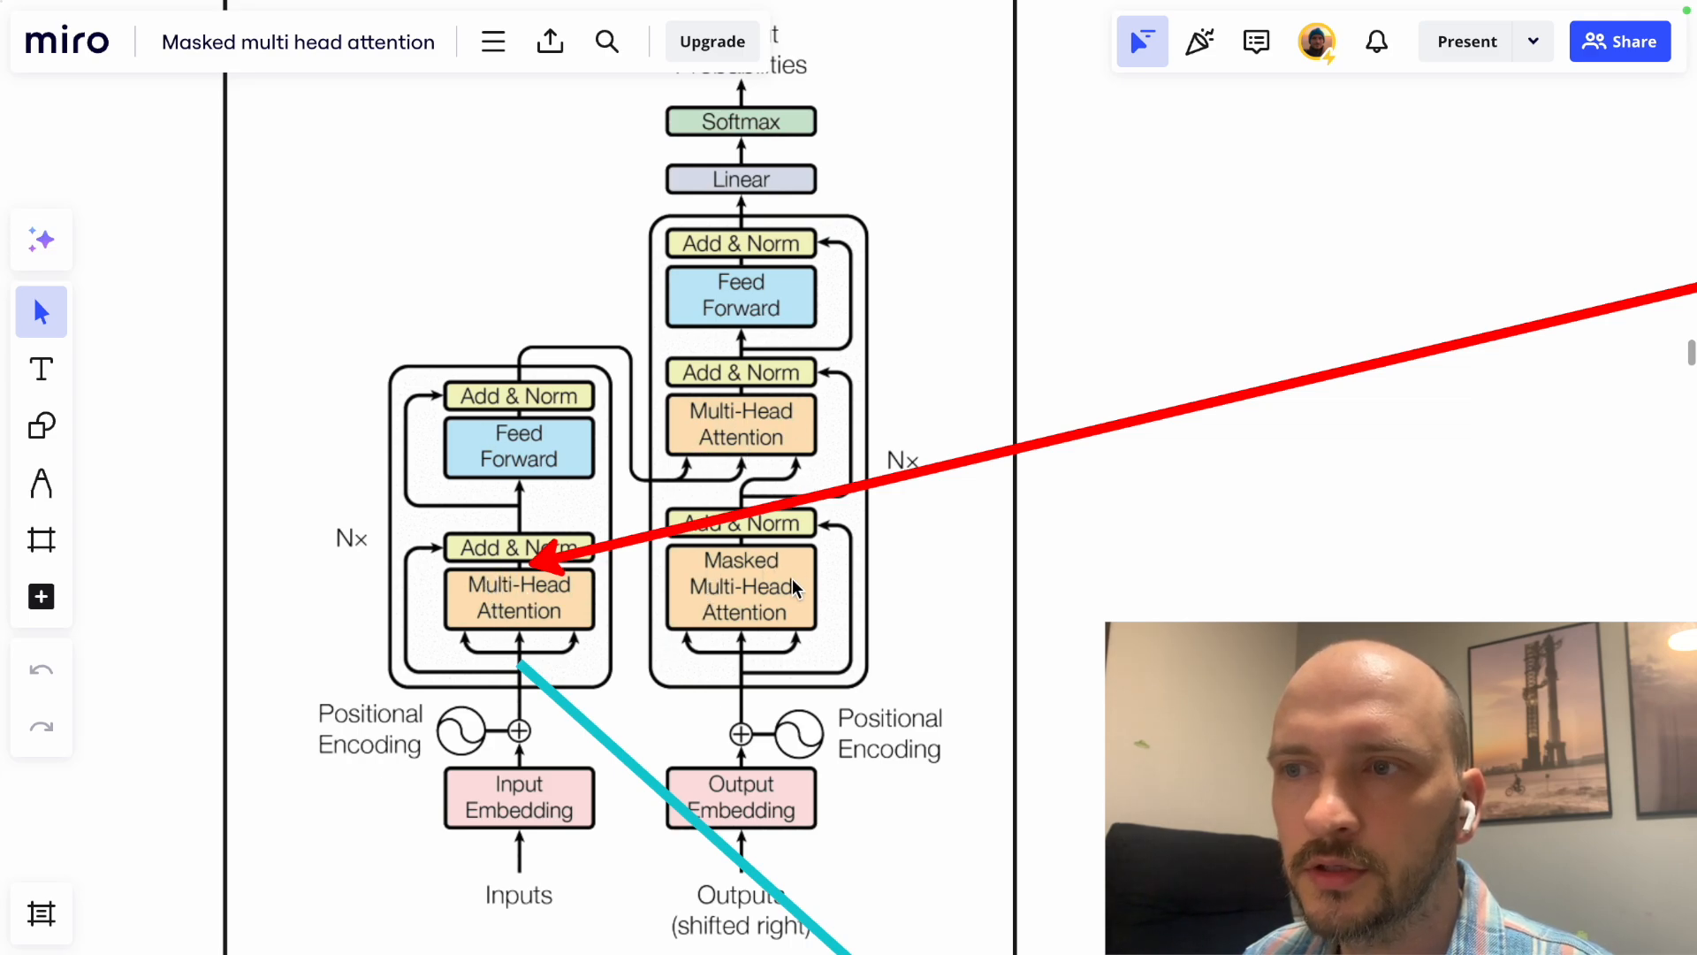